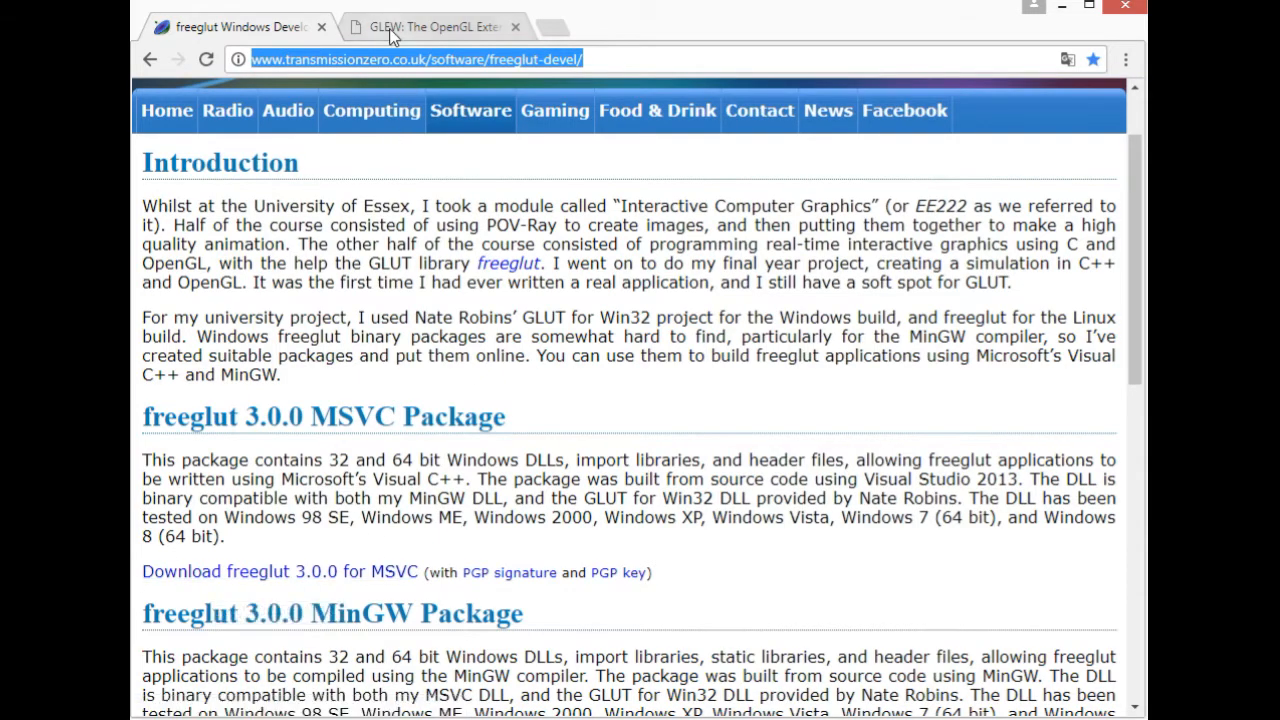
# - Switch to the GLEW project page tab showing its Windows binaries download
pyautogui.click(432, 26)
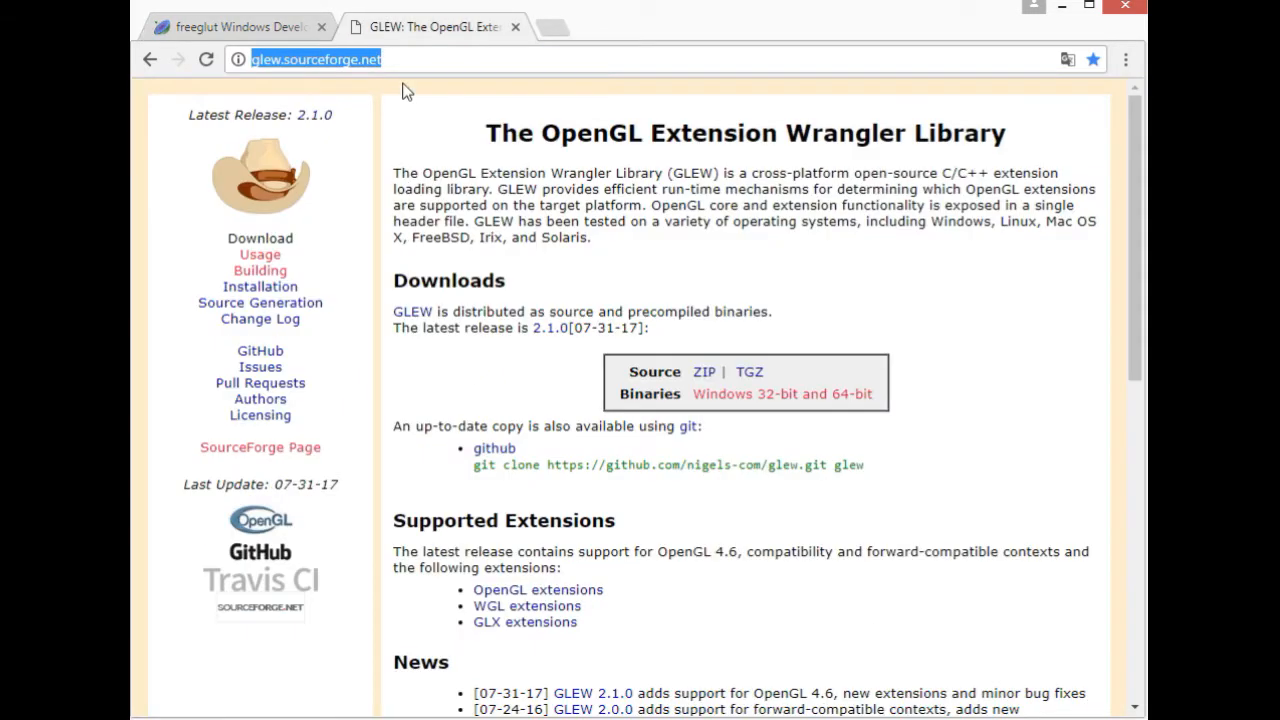
pyautogui.moveTo(570, 156)
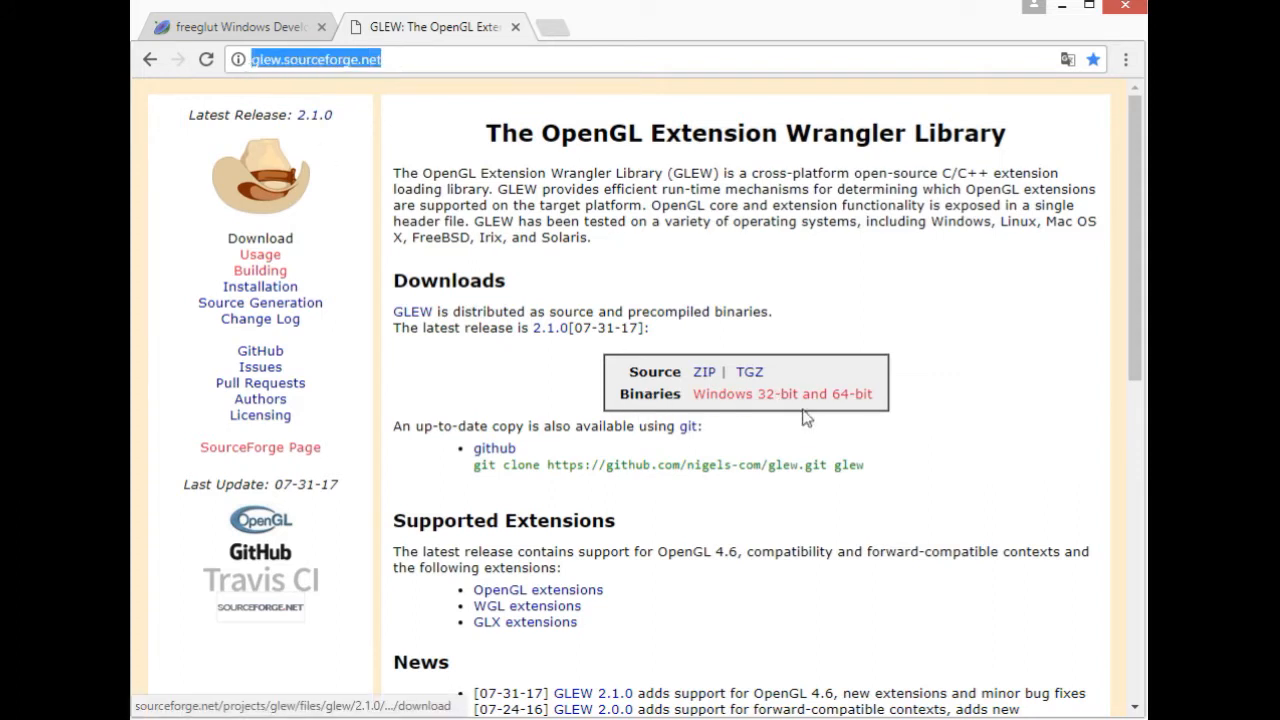
pyautogui.moveTo(580, 278)
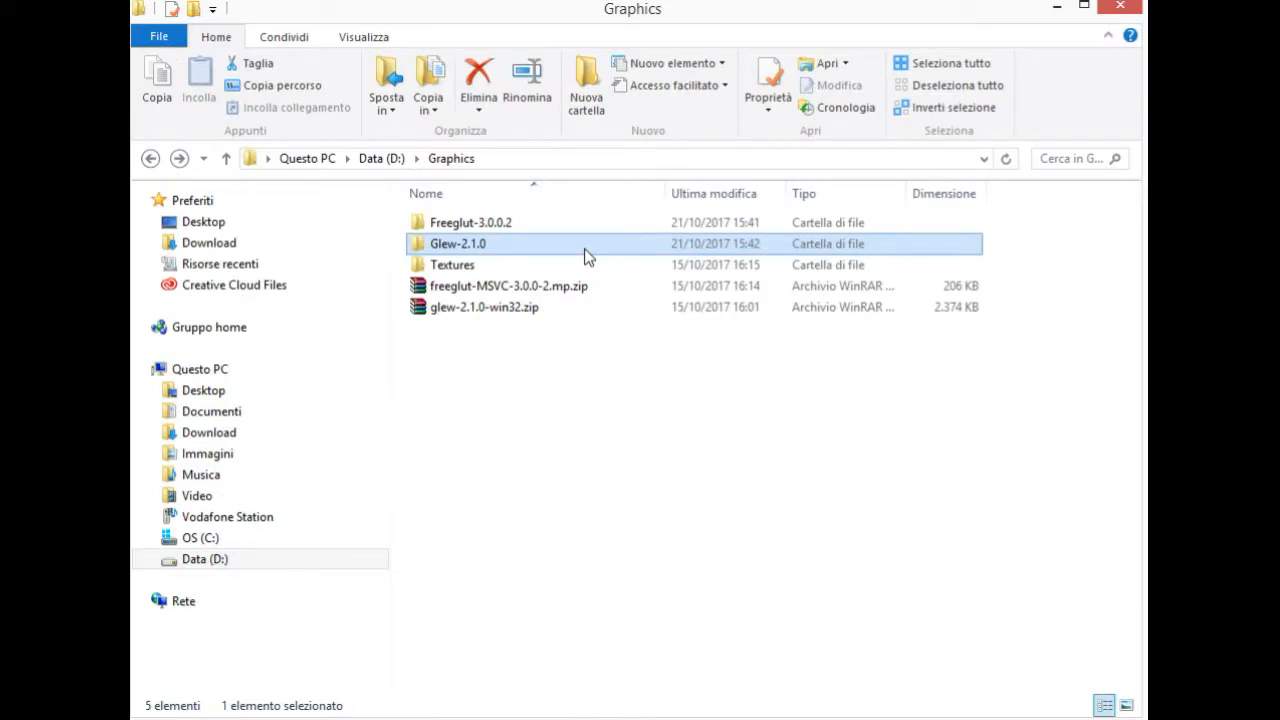
pyautogui.moveTo(576, 412)
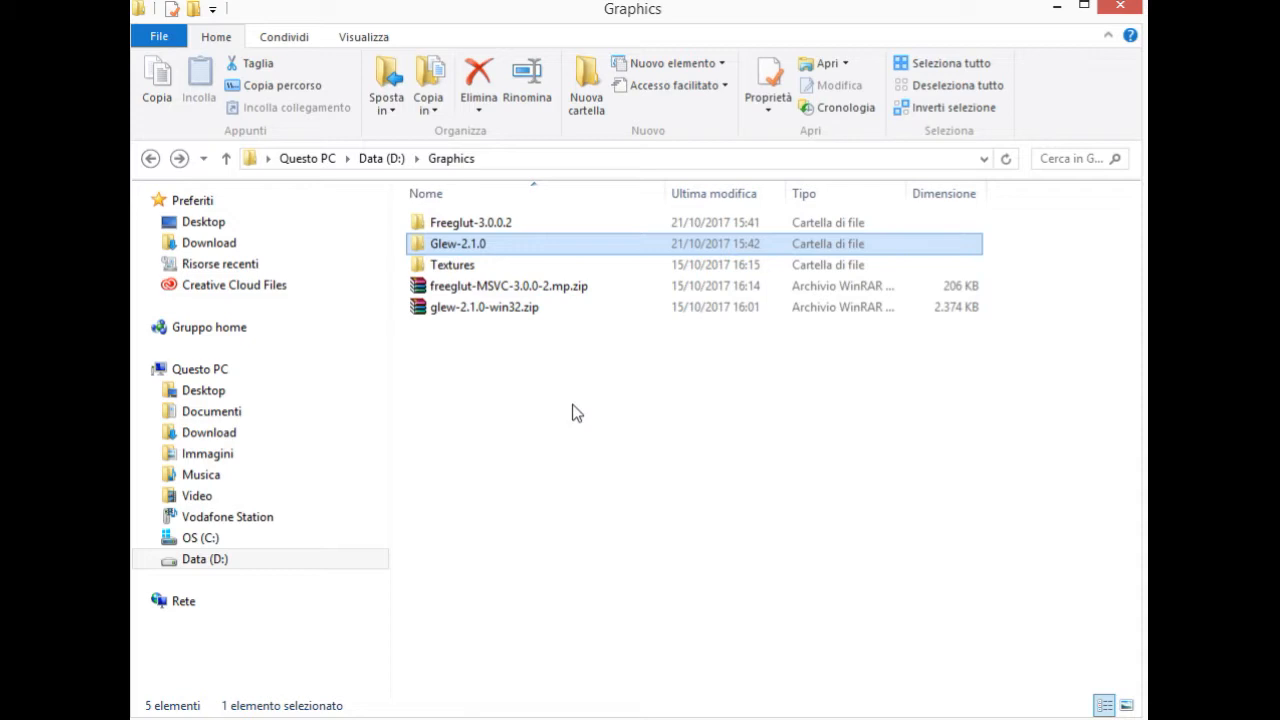
pyautogui.moveTo(564, 388)
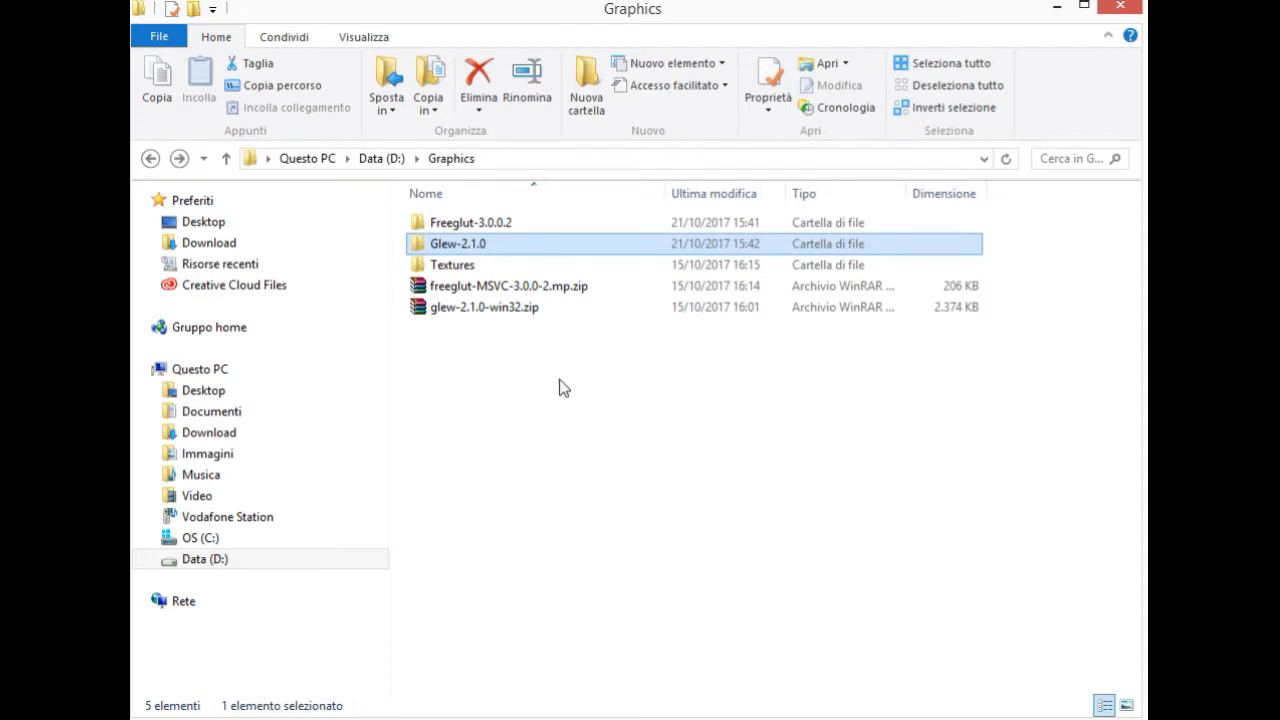
pyautogui.click(484, 308)
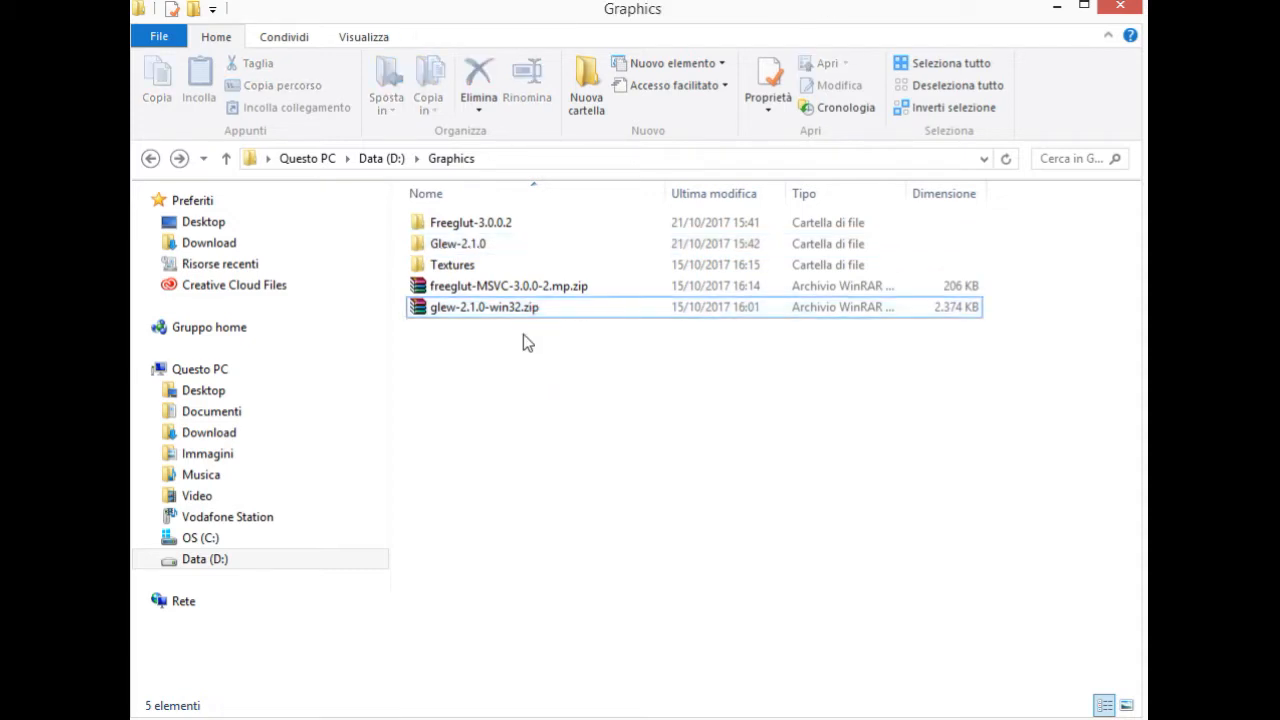
pyautogui.click(484, 308)
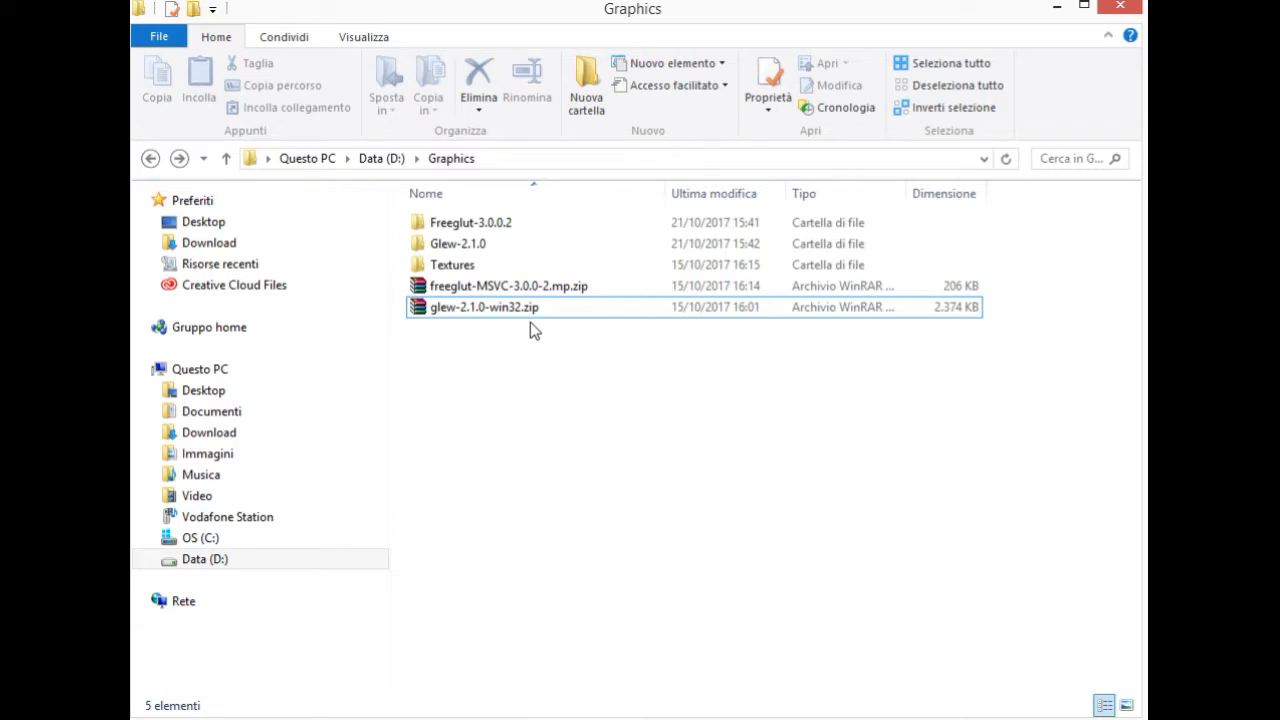
pyautogui.click(484, 308)
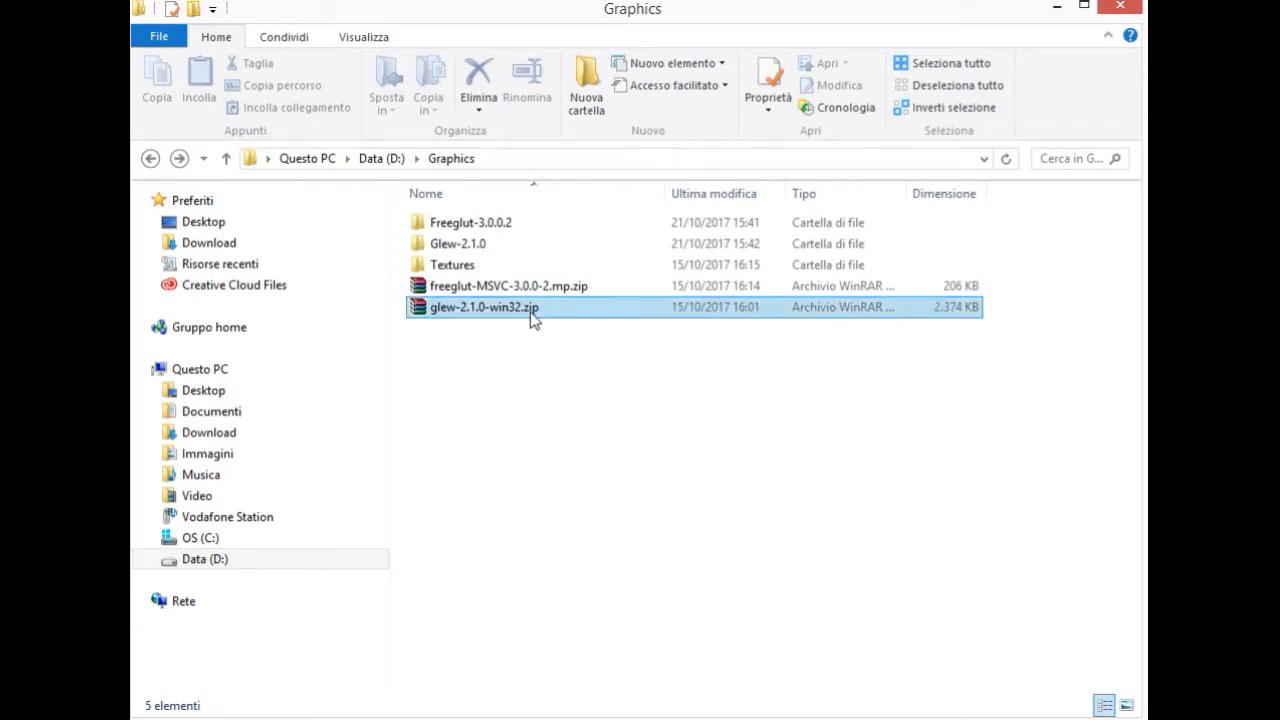
pyautogui.click(508, 284)
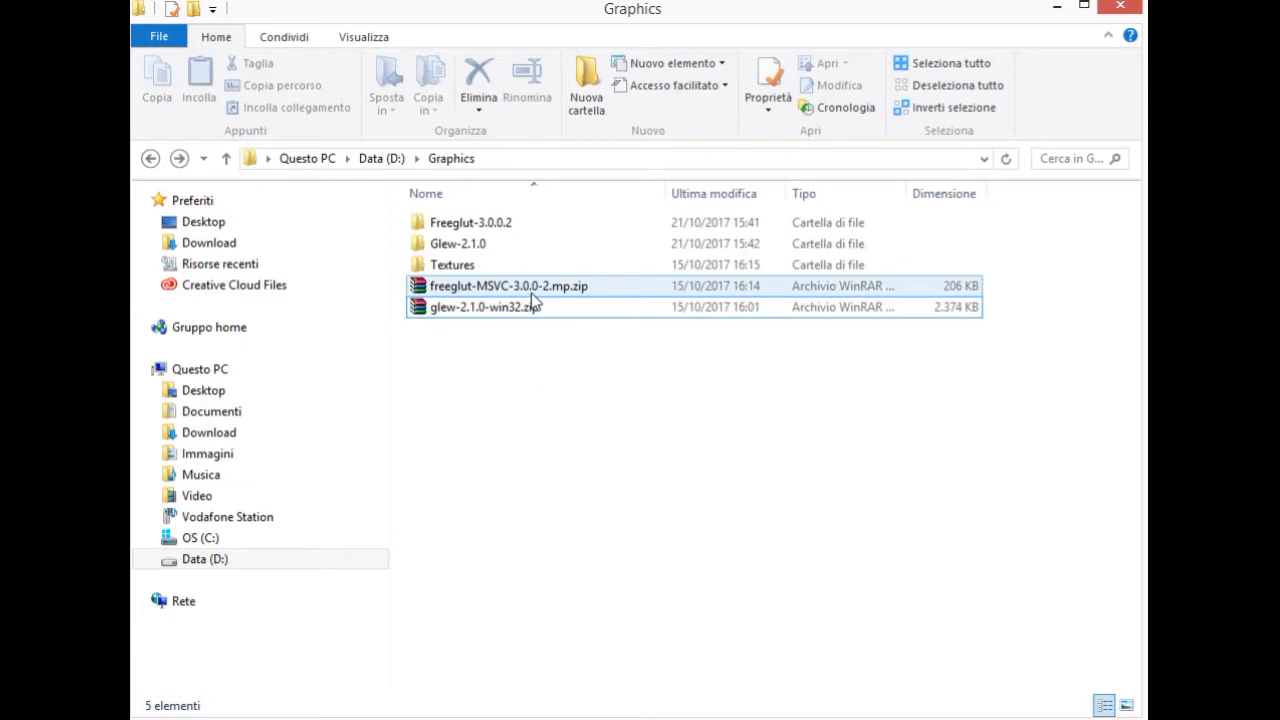
# - From the freeglut zip, select bin, include and lib for extraction into Freeglut-3.0.0.2
pyautogui.doubleClick(508, 286)
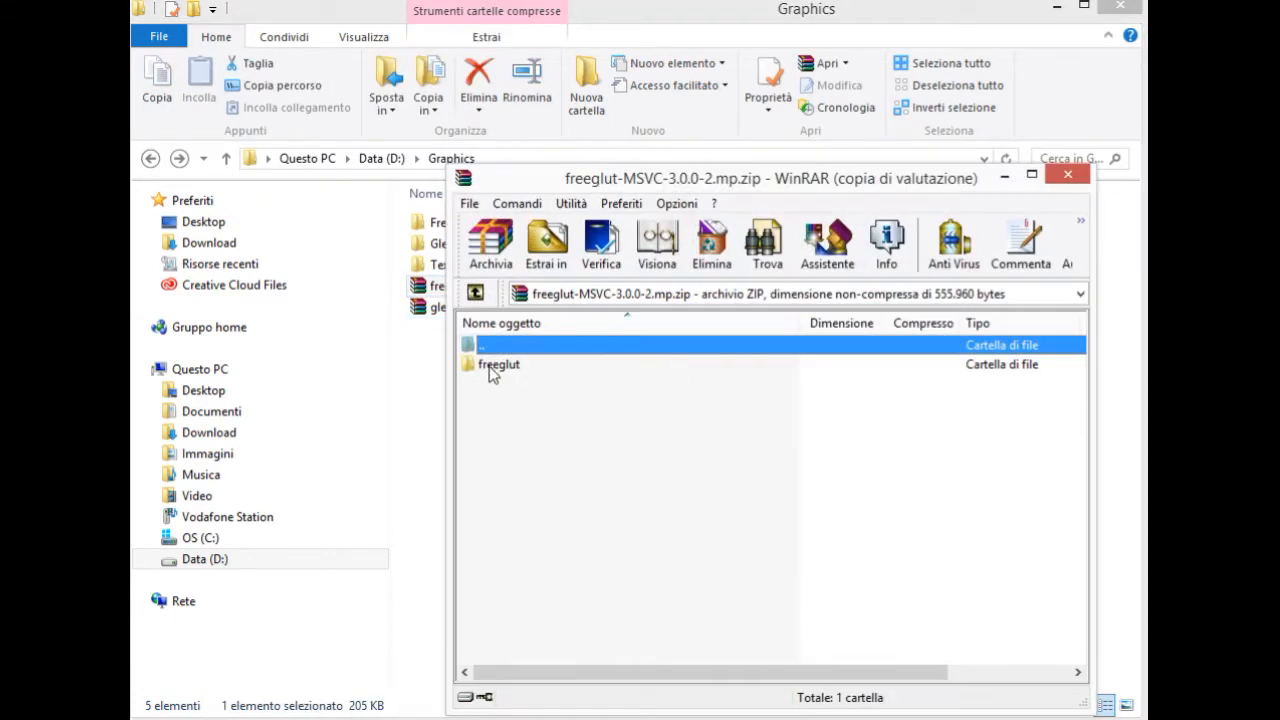
pyautogui.click(500, 364)
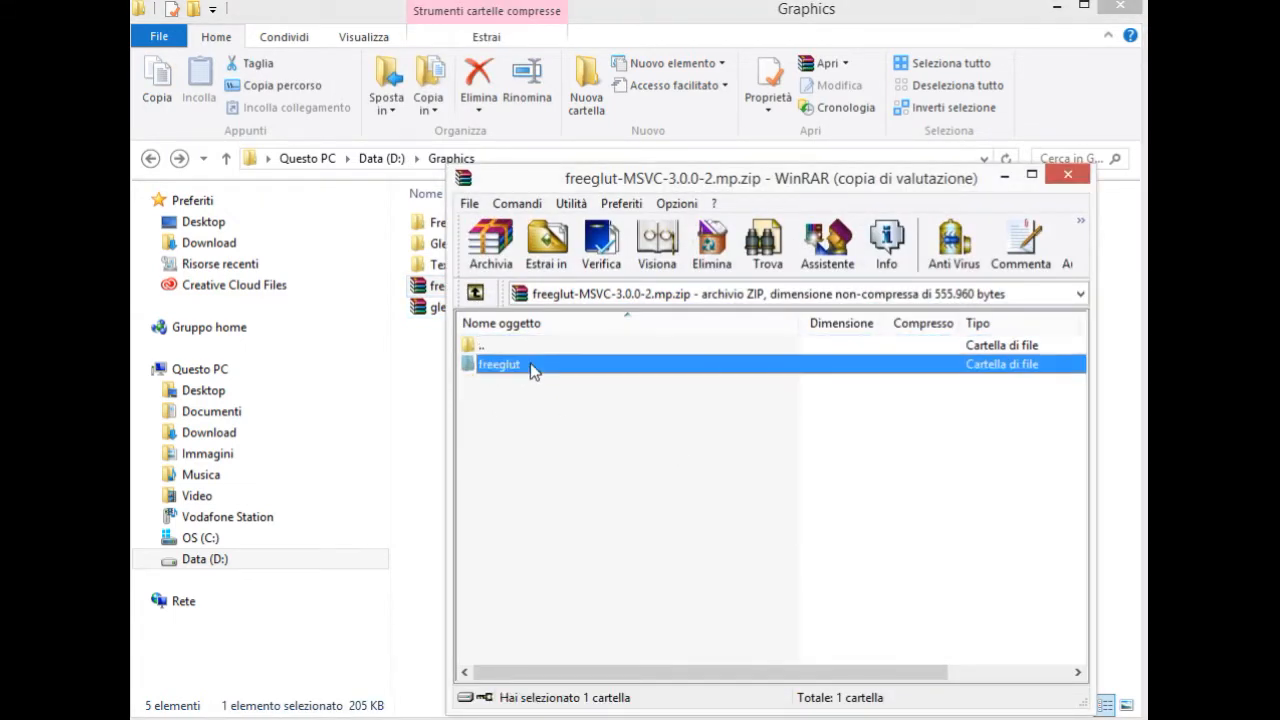
pyautogui.doubleClick(500, 364)
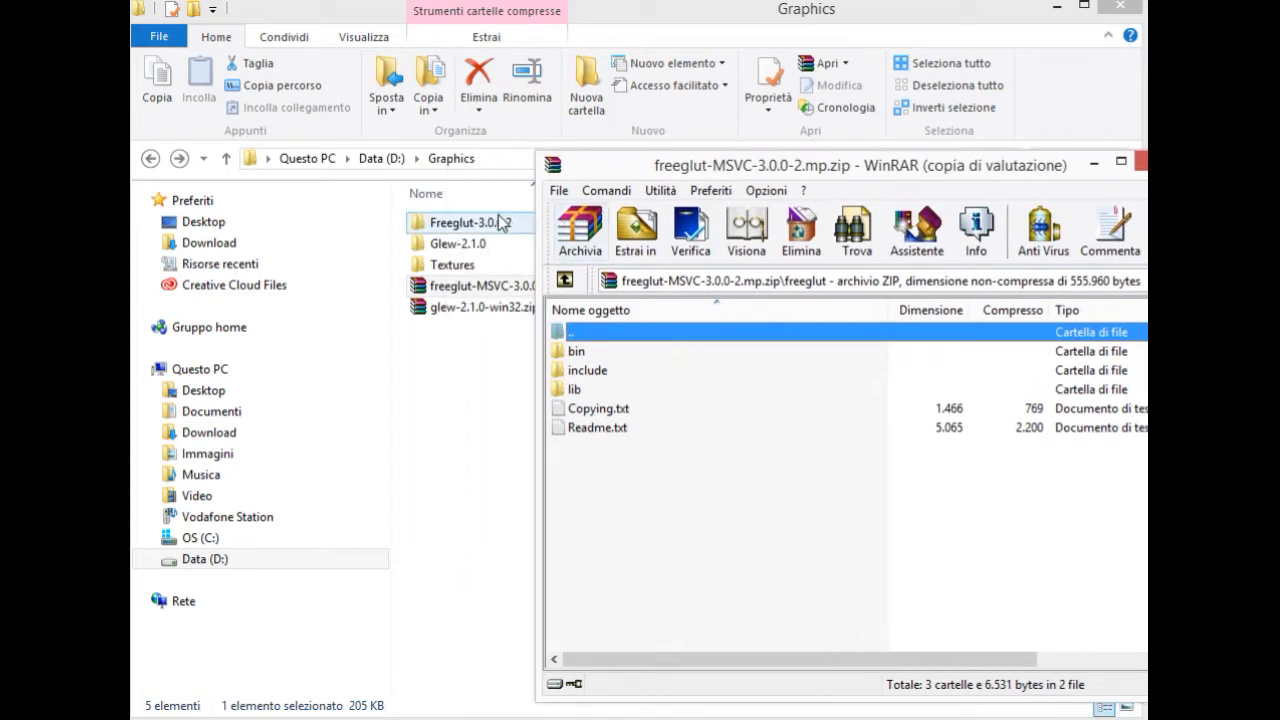
pyautogui.doubleClick(460, 222)
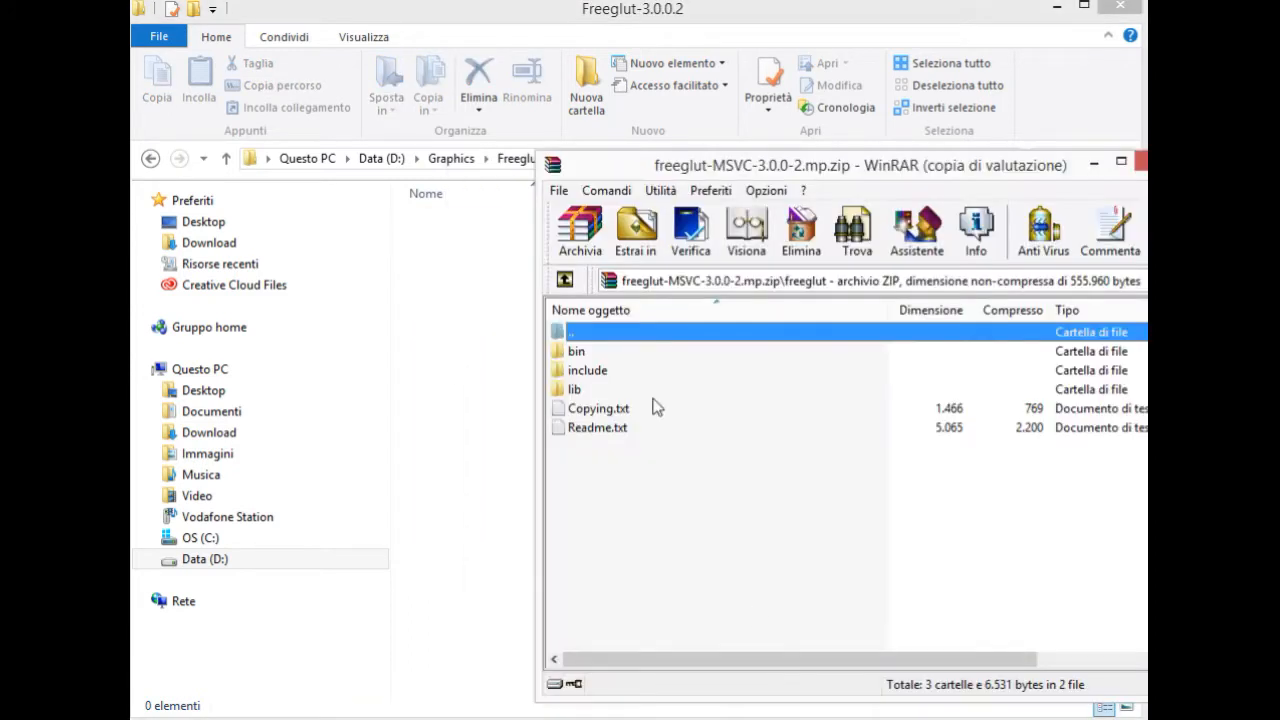
pyautogui.click(576, 352)
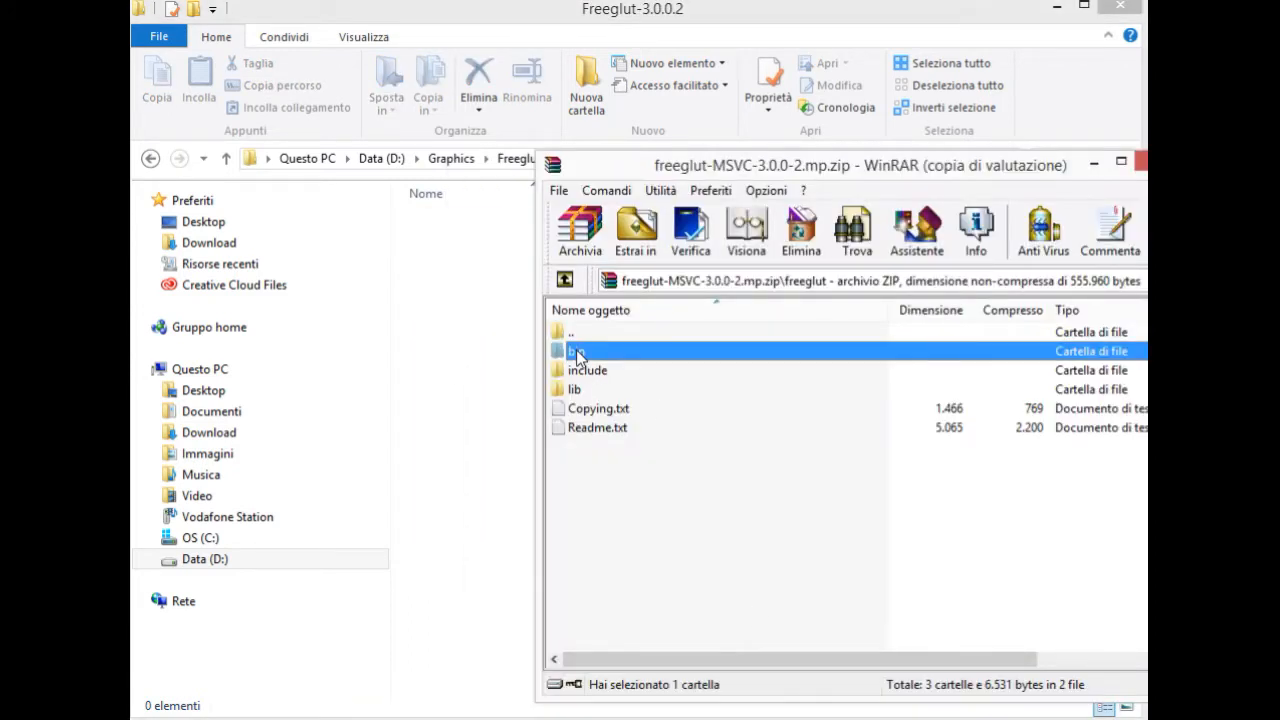
pyautogui.click(588, 370)
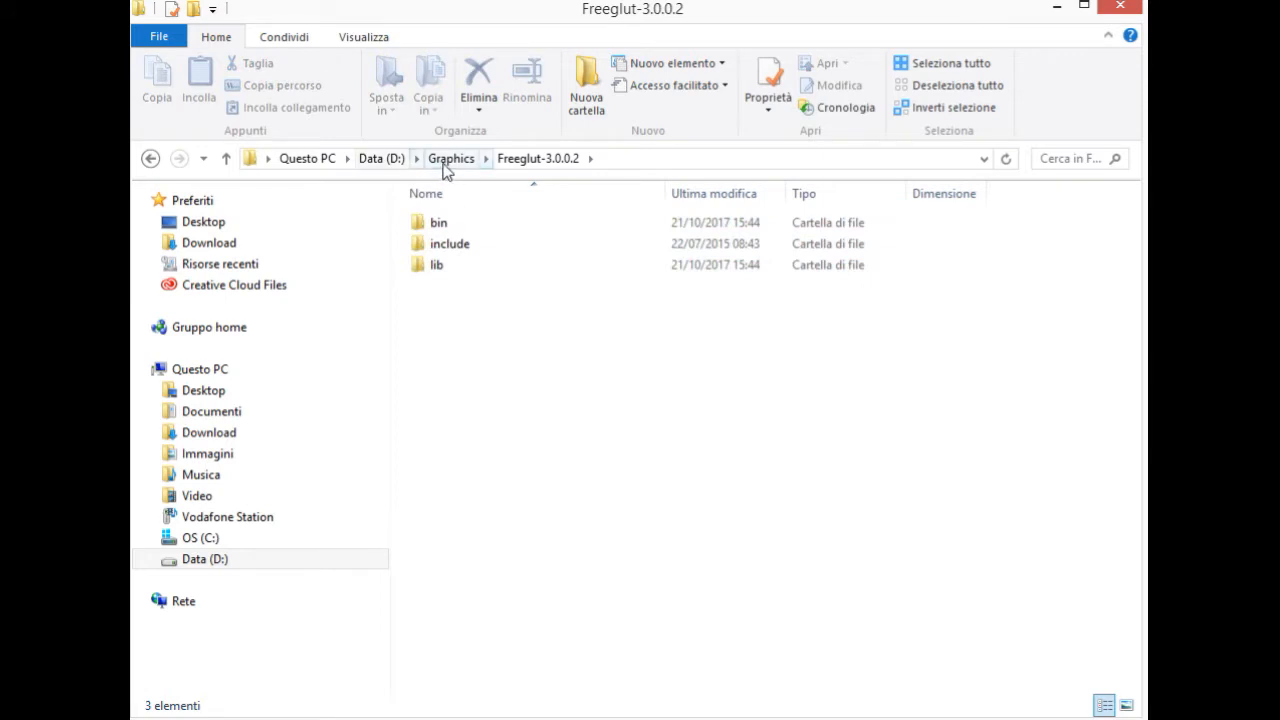
# - Open glew-2.1.0-win32.zip past the license notice and enter the glew-2.1.0 folder
pyautogui.click(452, 158)
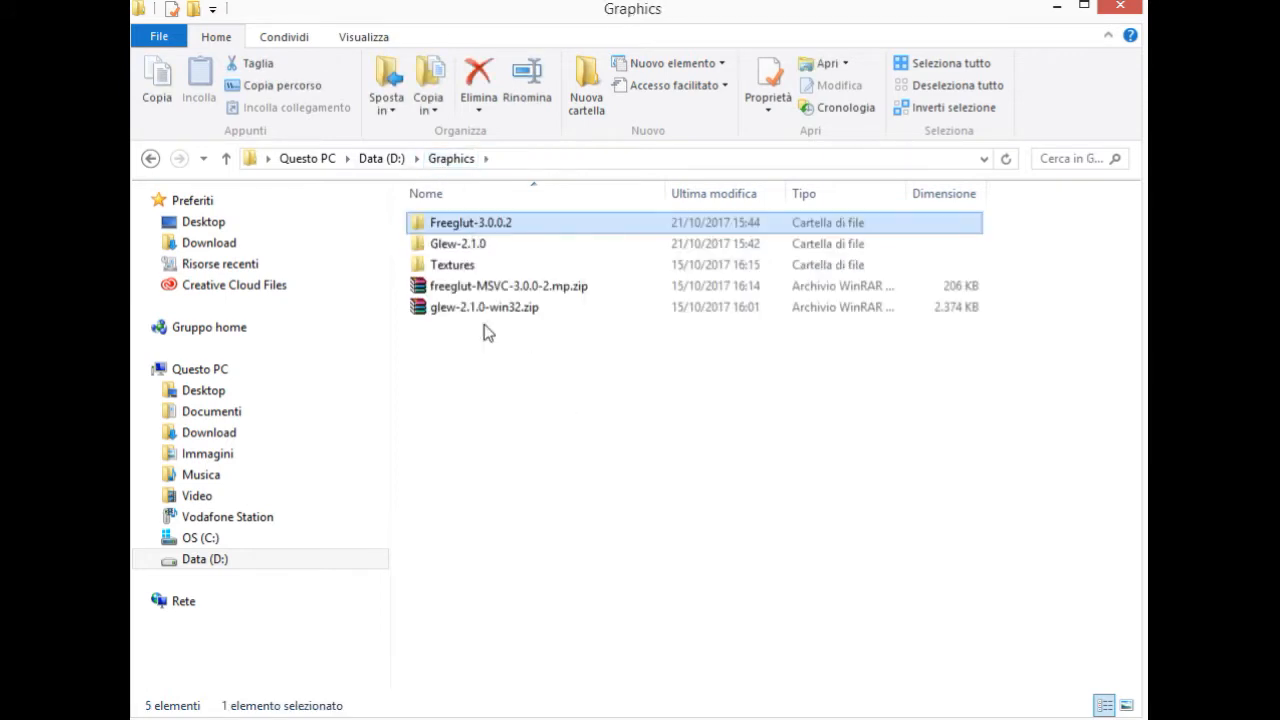
pyautogui.click(456, 244)
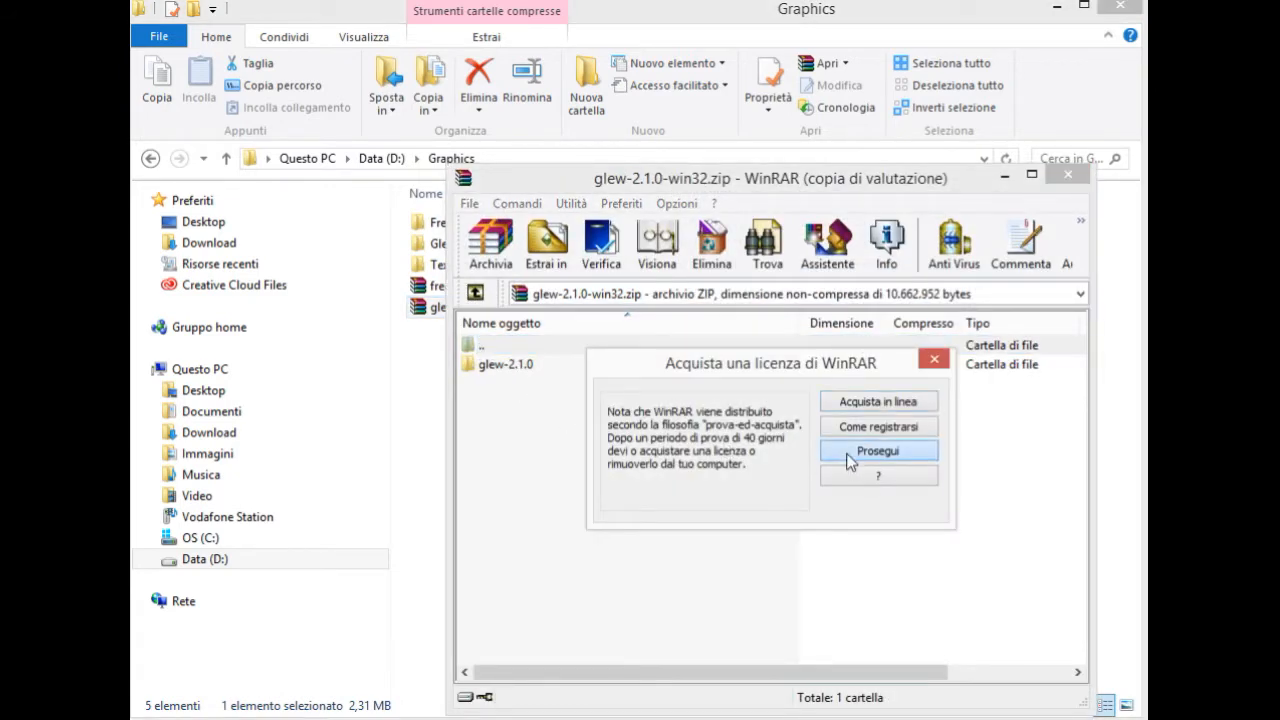
pyautogui.click(876, 450)
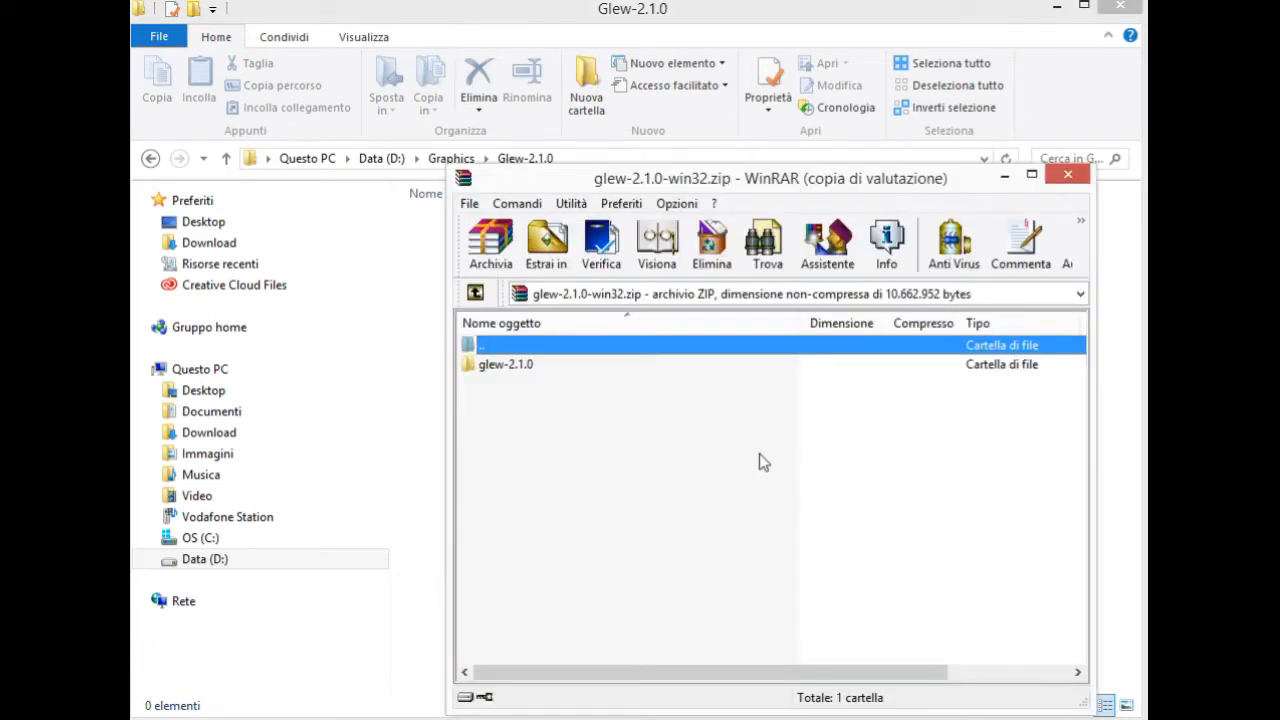
pyautogui.doubleClick(504, 364)
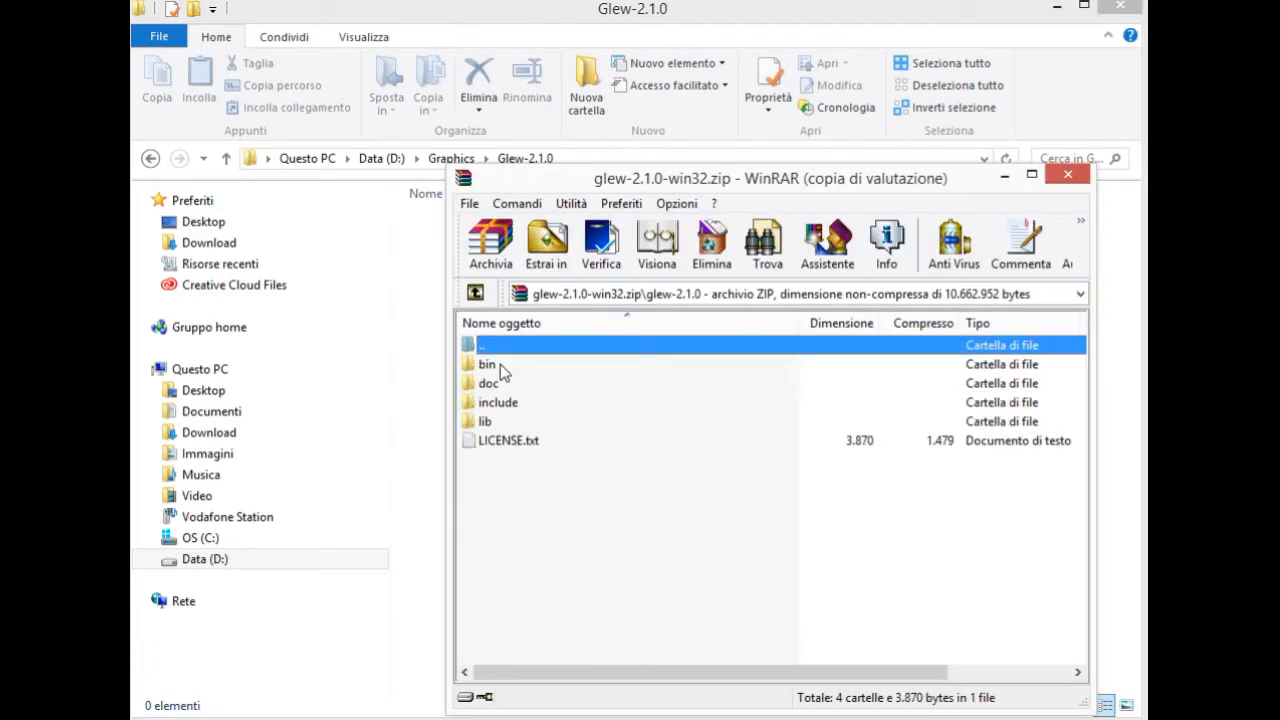
# - Select bin, include and lib and drop them into the Glew-2.1.0 folder
pyautogui.click(498, 402)
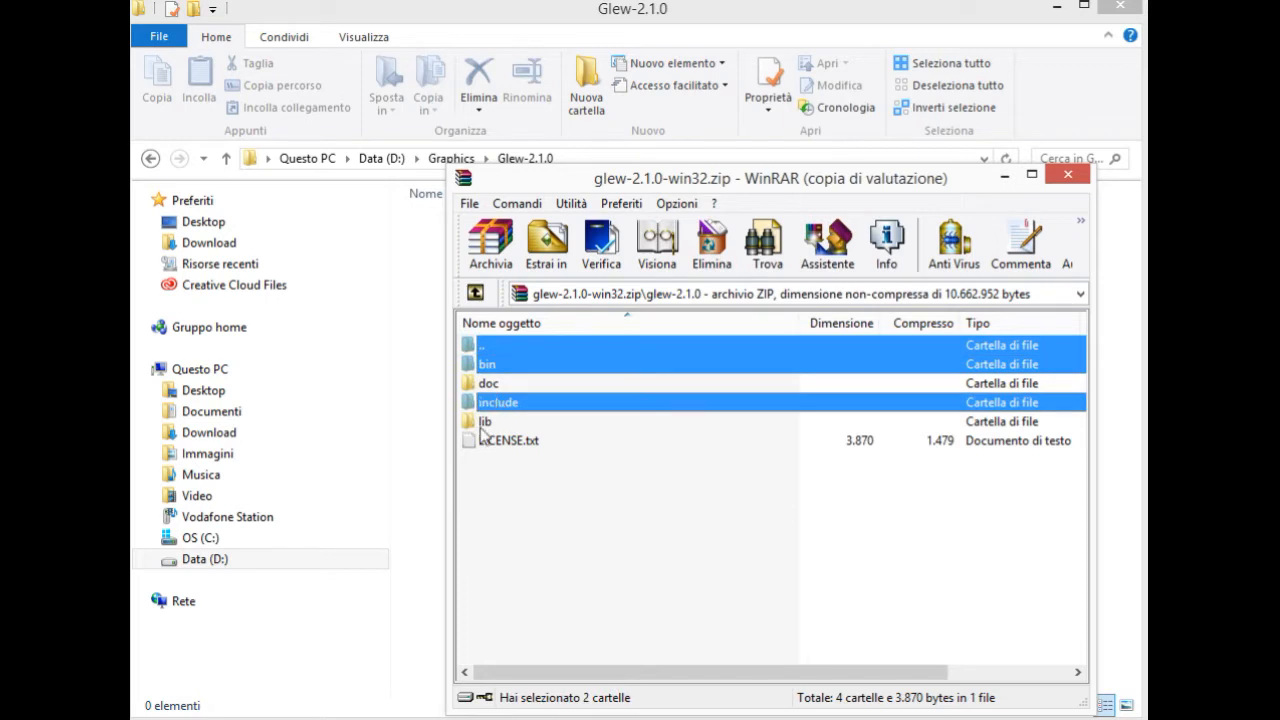
pyautogui.click(484, 420)
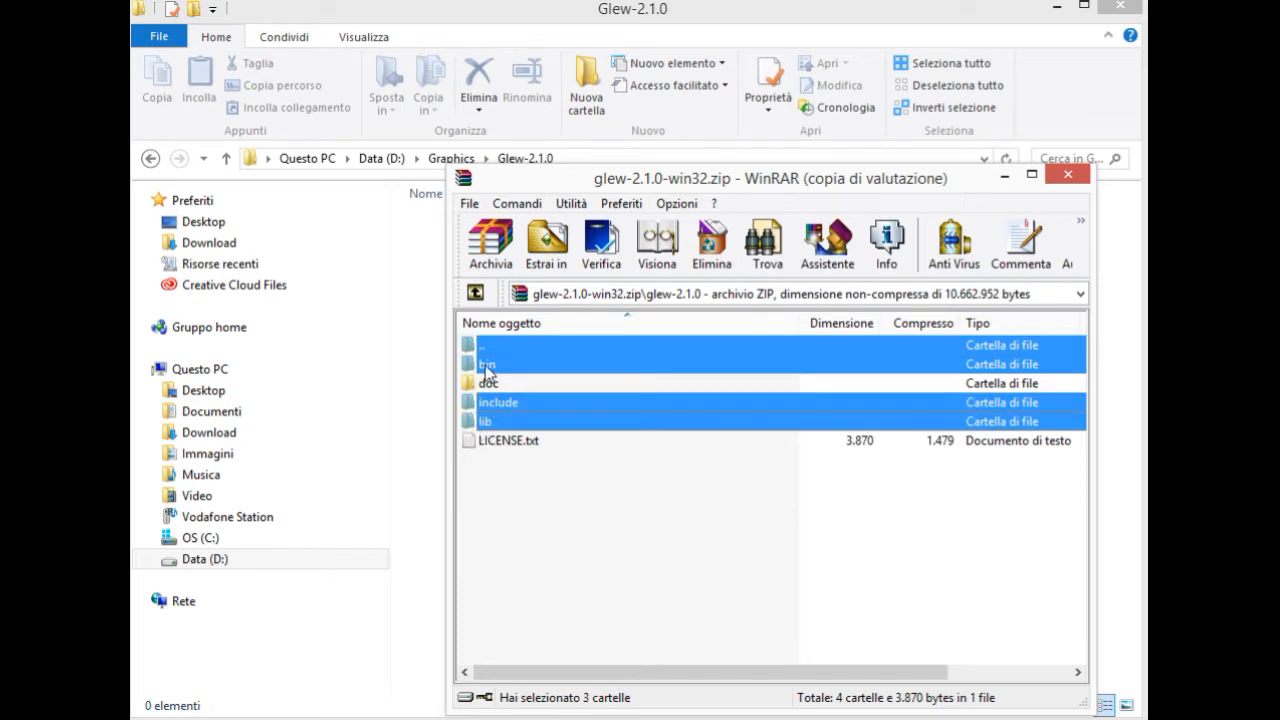
pyautogui.click(544, 244)
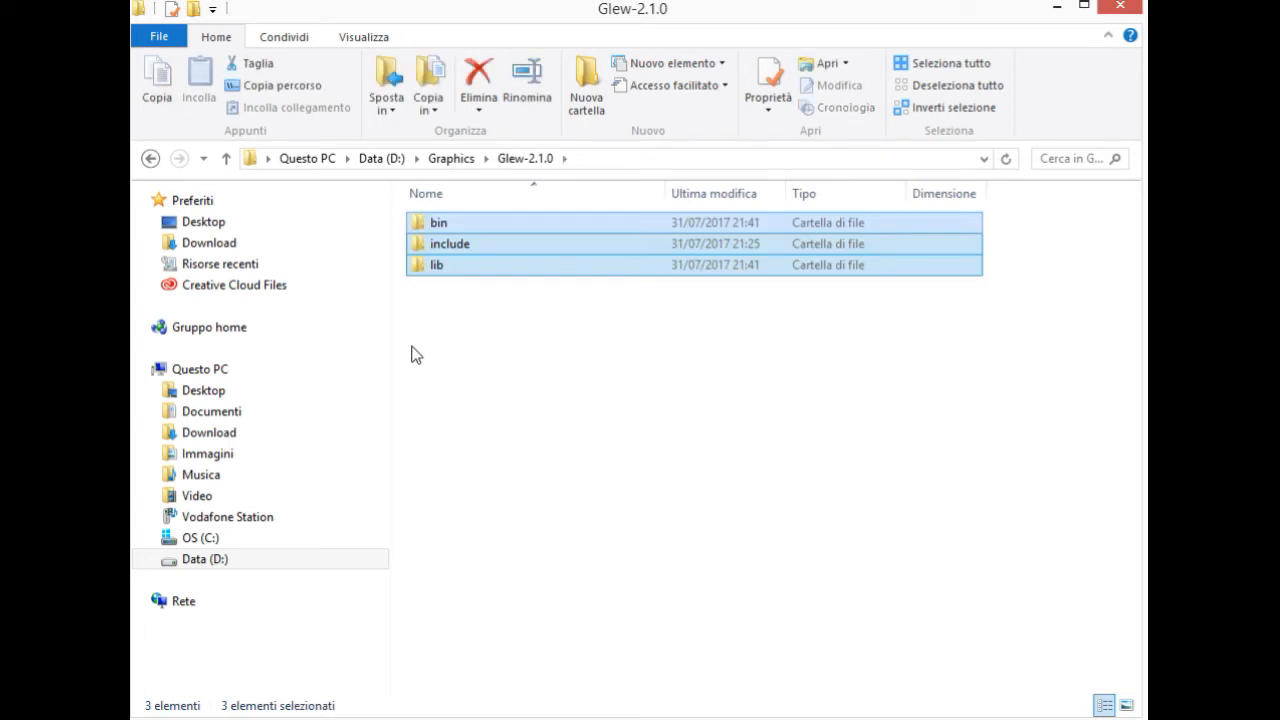
pyautogui.click(540, 440)
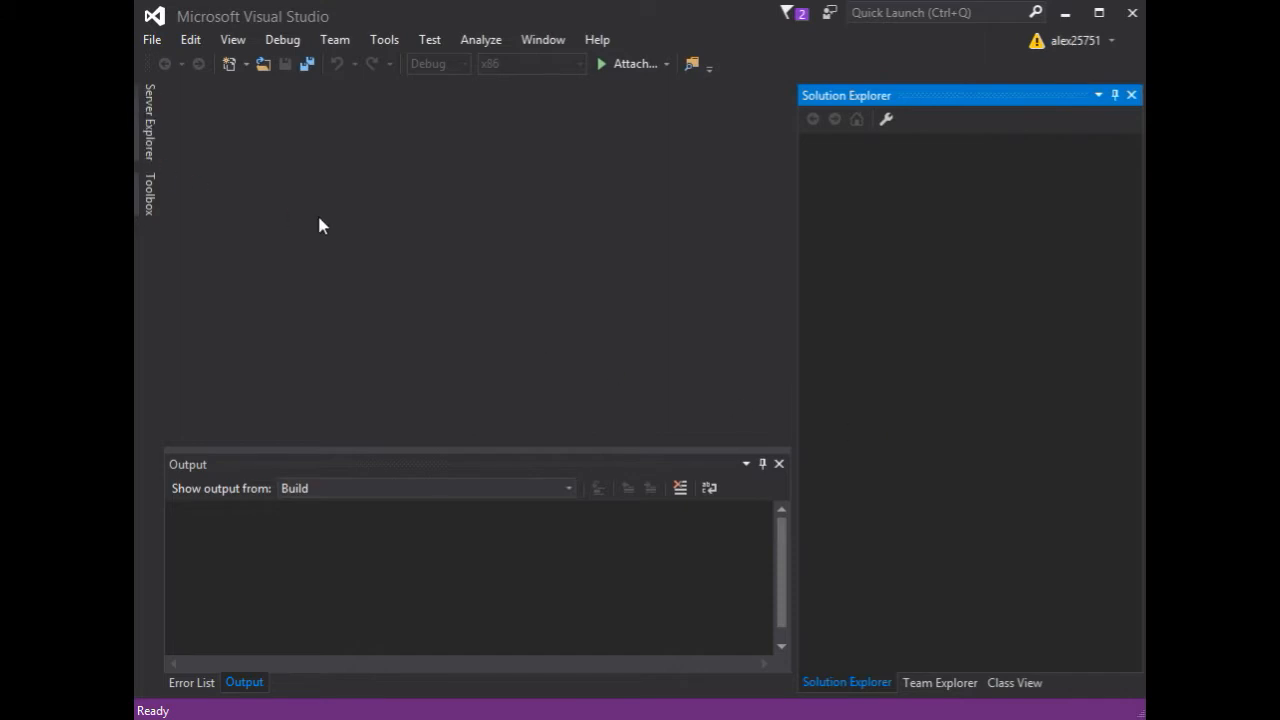
# - Start a new project using the Win32 Console Application template
pyautogui.click(152, 40)
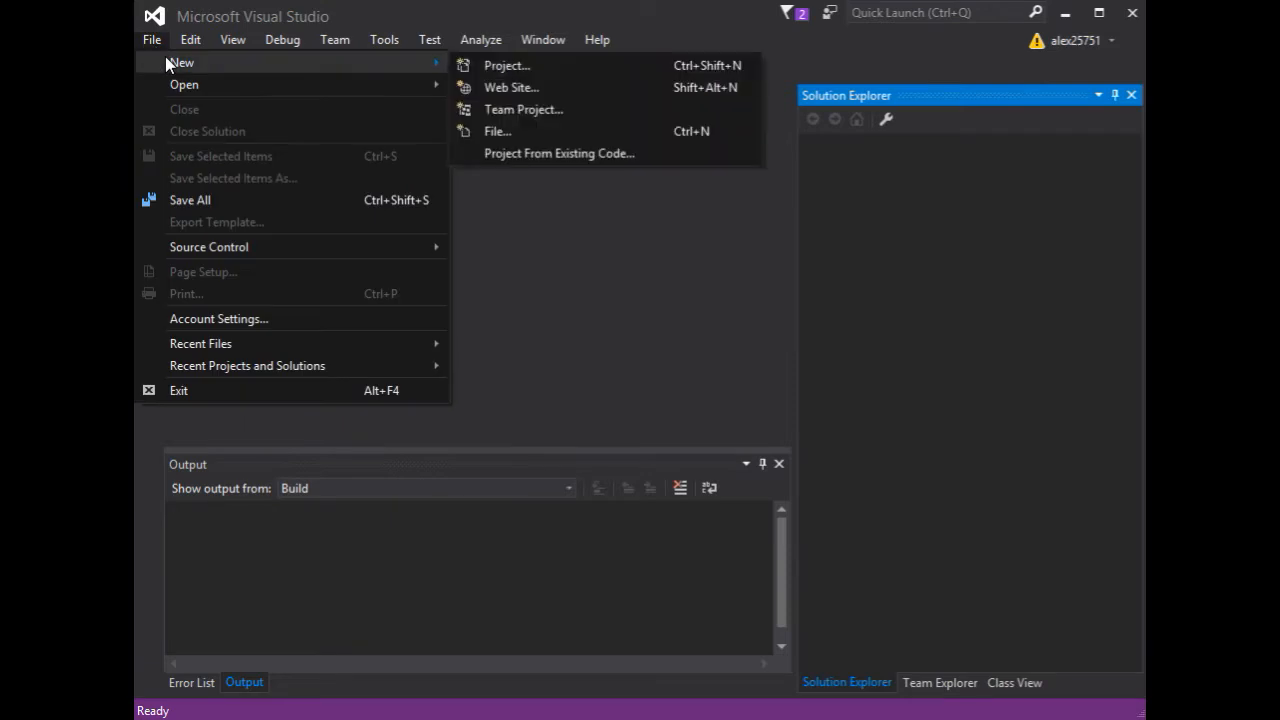
pyautogui.click(508, 64)
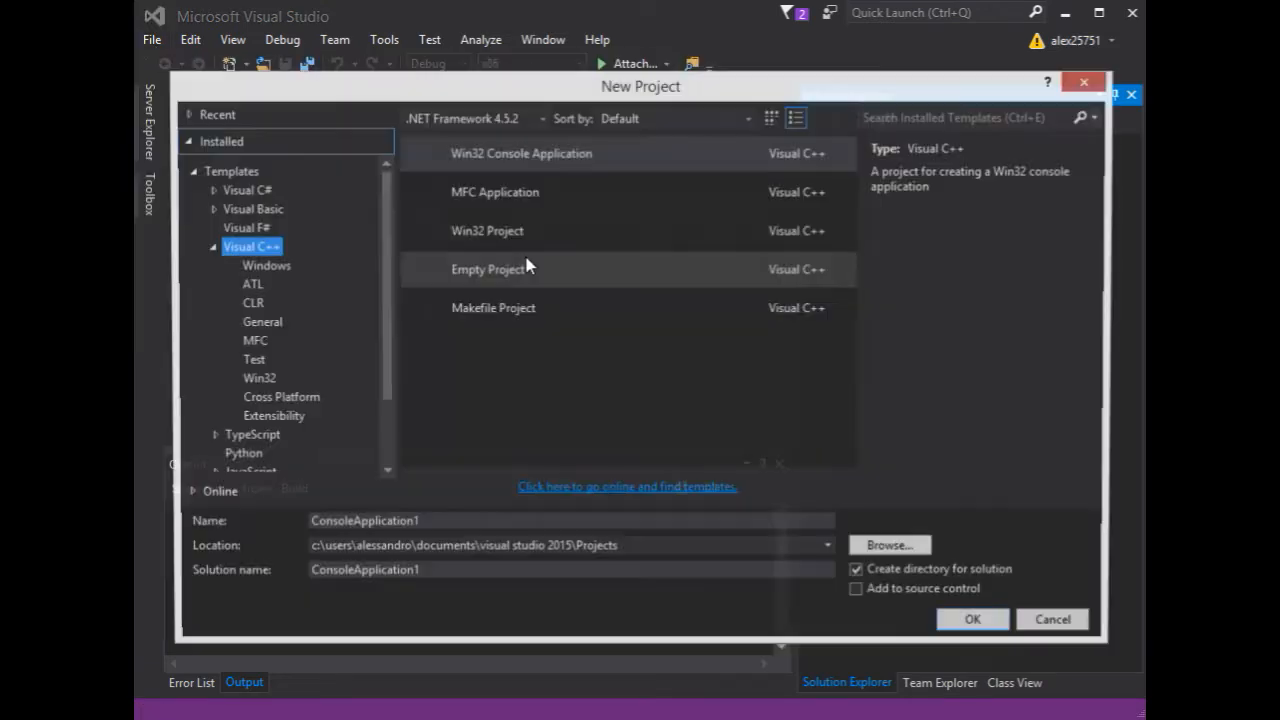
pyautogui.click(520, 152)
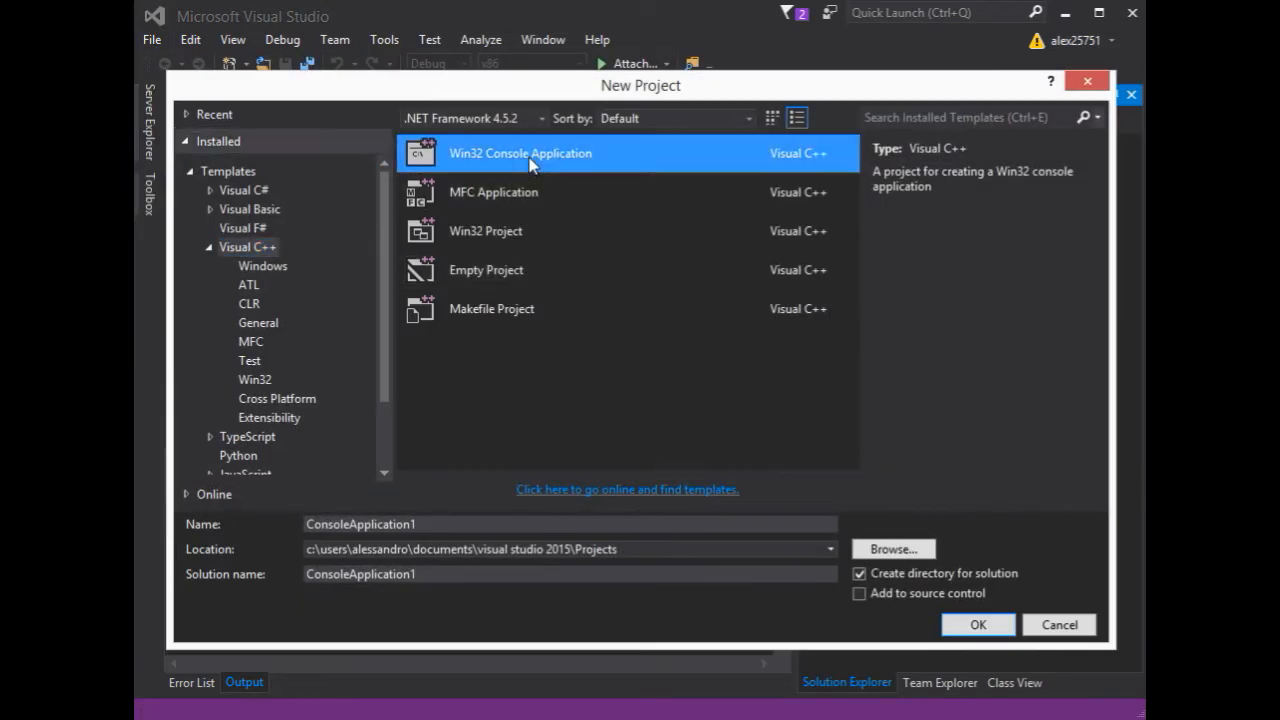
# - Name the project OpenGL3D and confirm to launch the application wizard
pyautogui.click(544, 524)
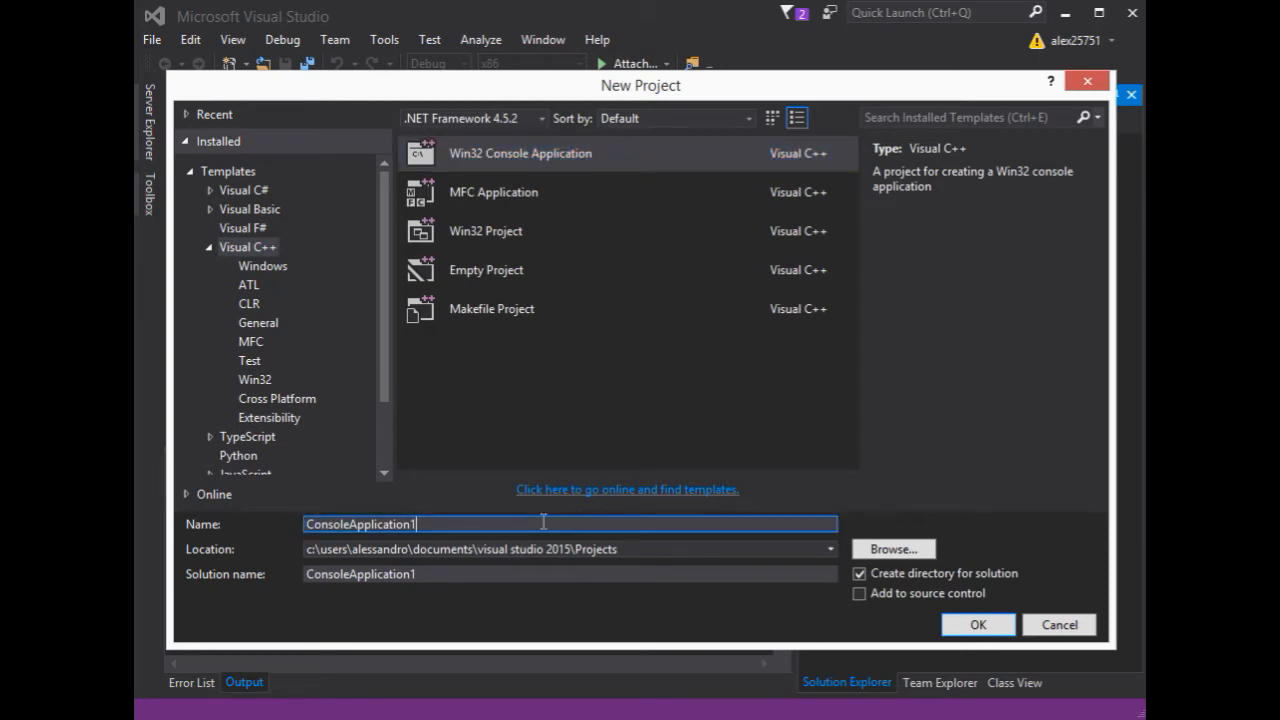
pyautogui.press('BackSpace')
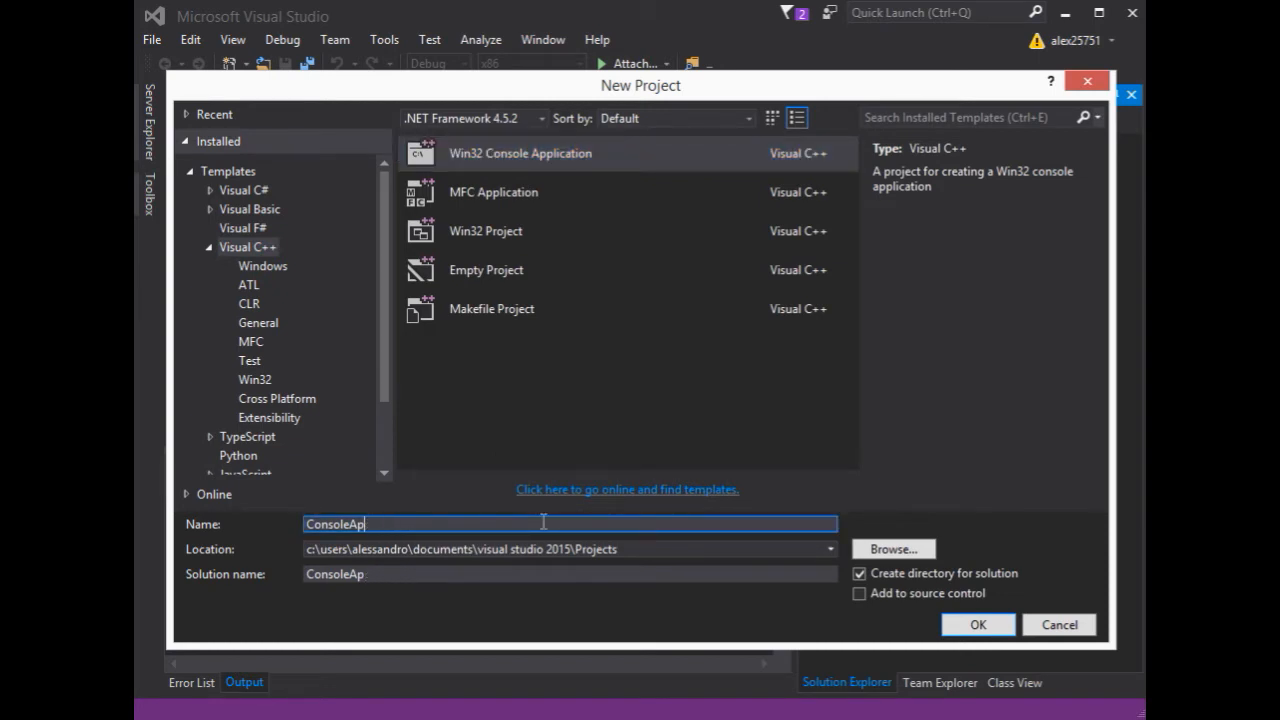
pyautogui.press('ctrl+a')
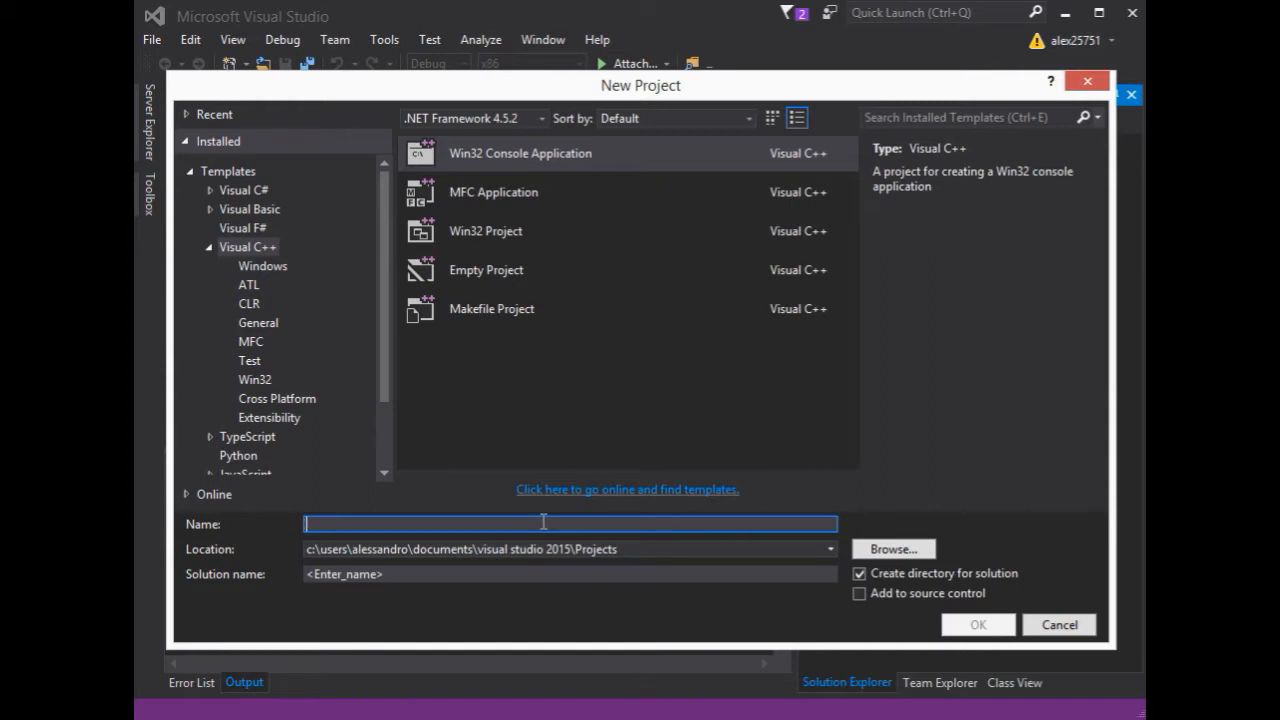
pyautogui.write('Open')
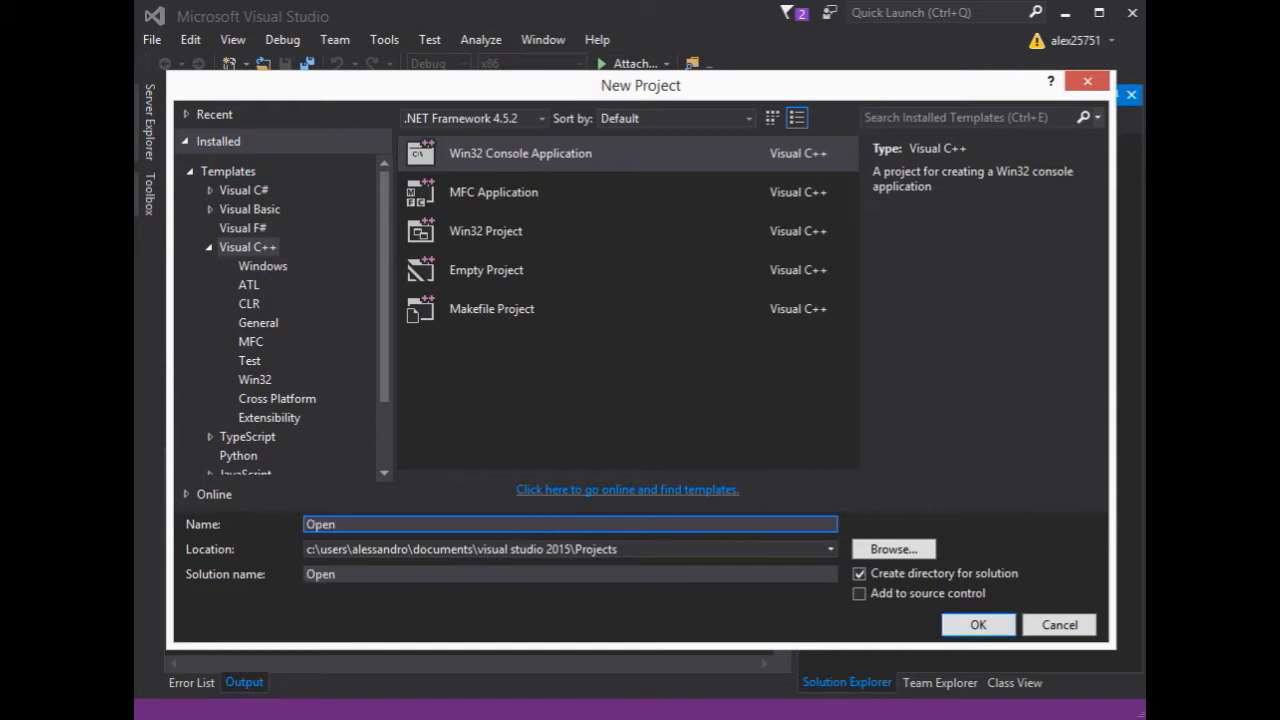
pyautogui.write('GL3D')
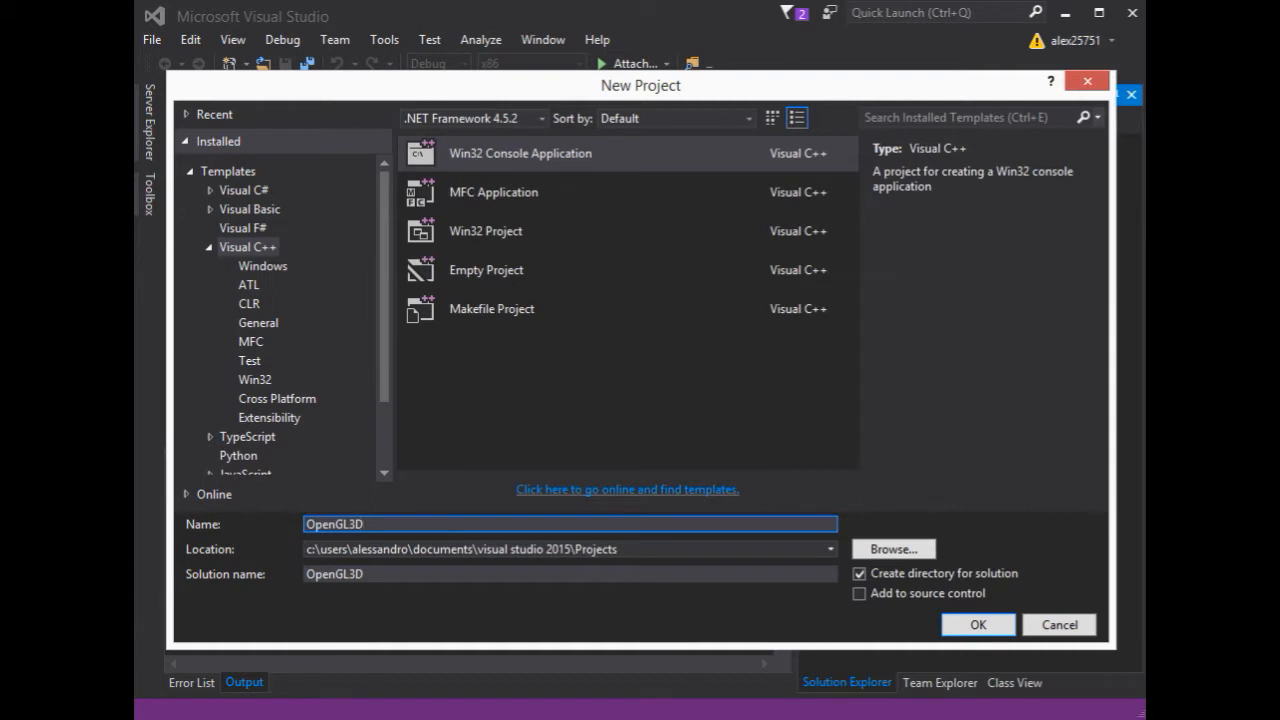
pyautogui.moveTo(1048, 632)
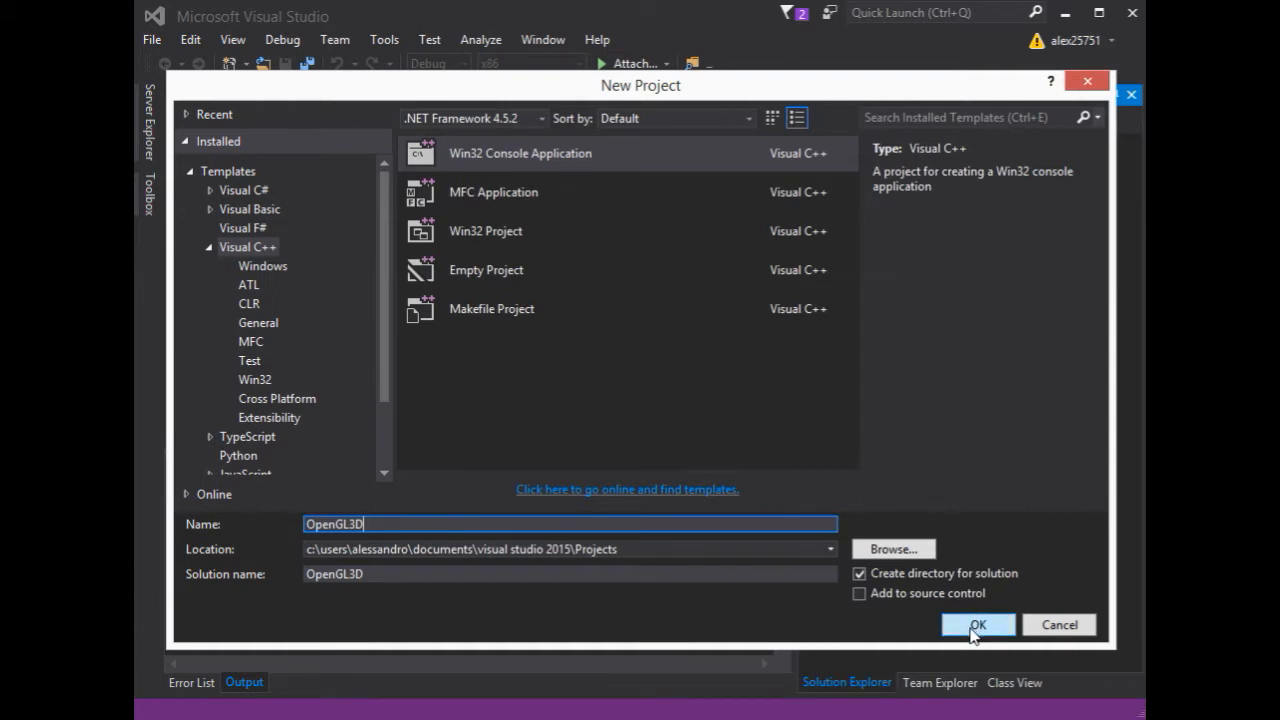
pyautogui.click(976, 624)
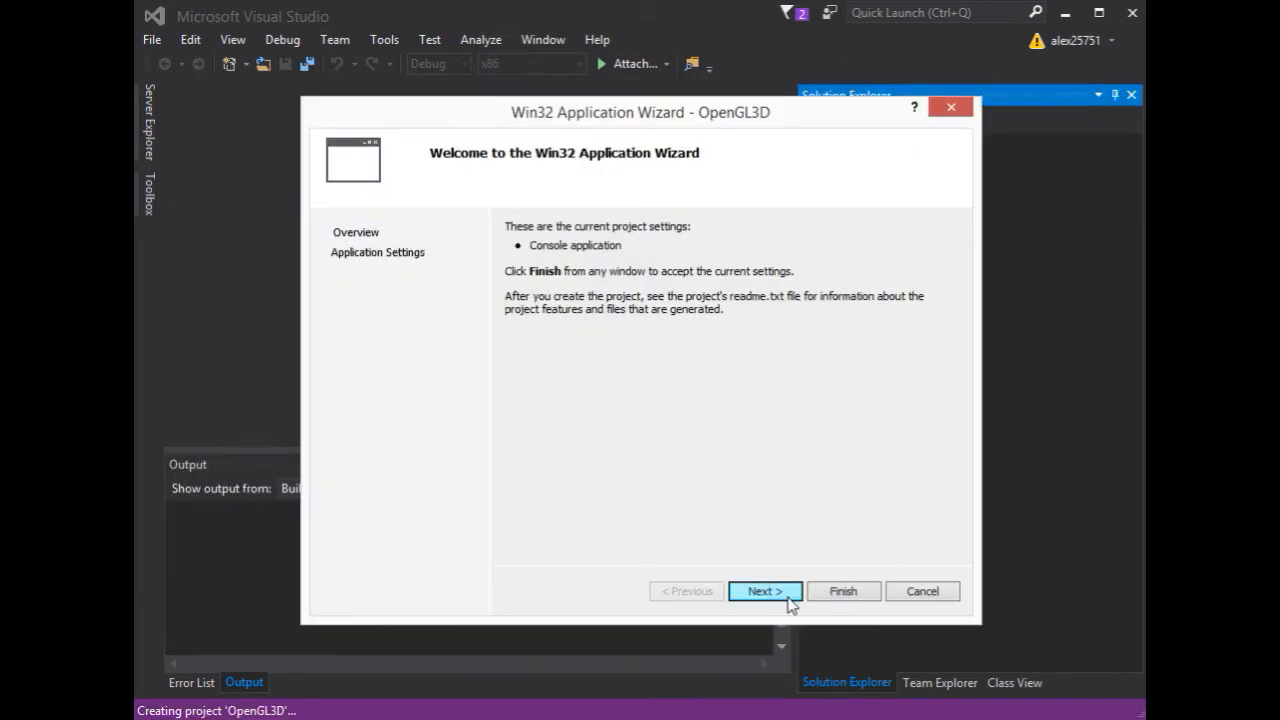
# - Finish the wizard with Empty project ticked, creating the OpenGL3D solution
pyautogui.click(764, 592)
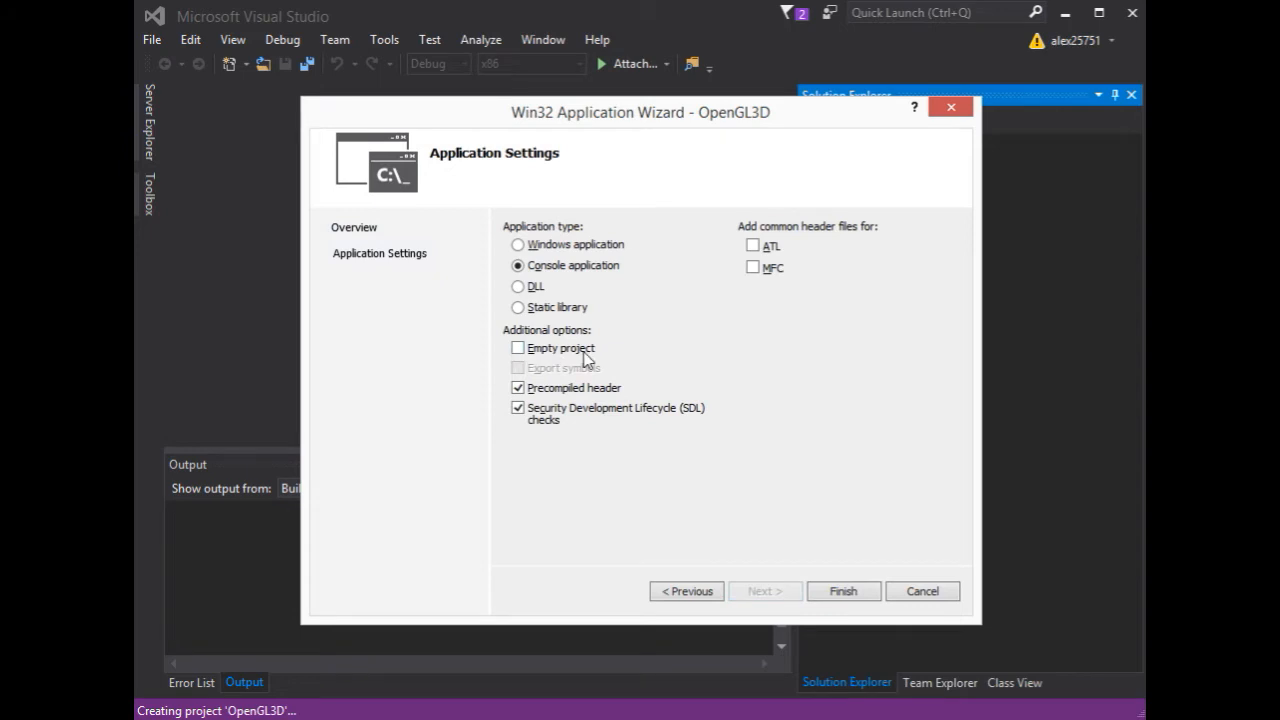
pyautogui.click(518, 348)
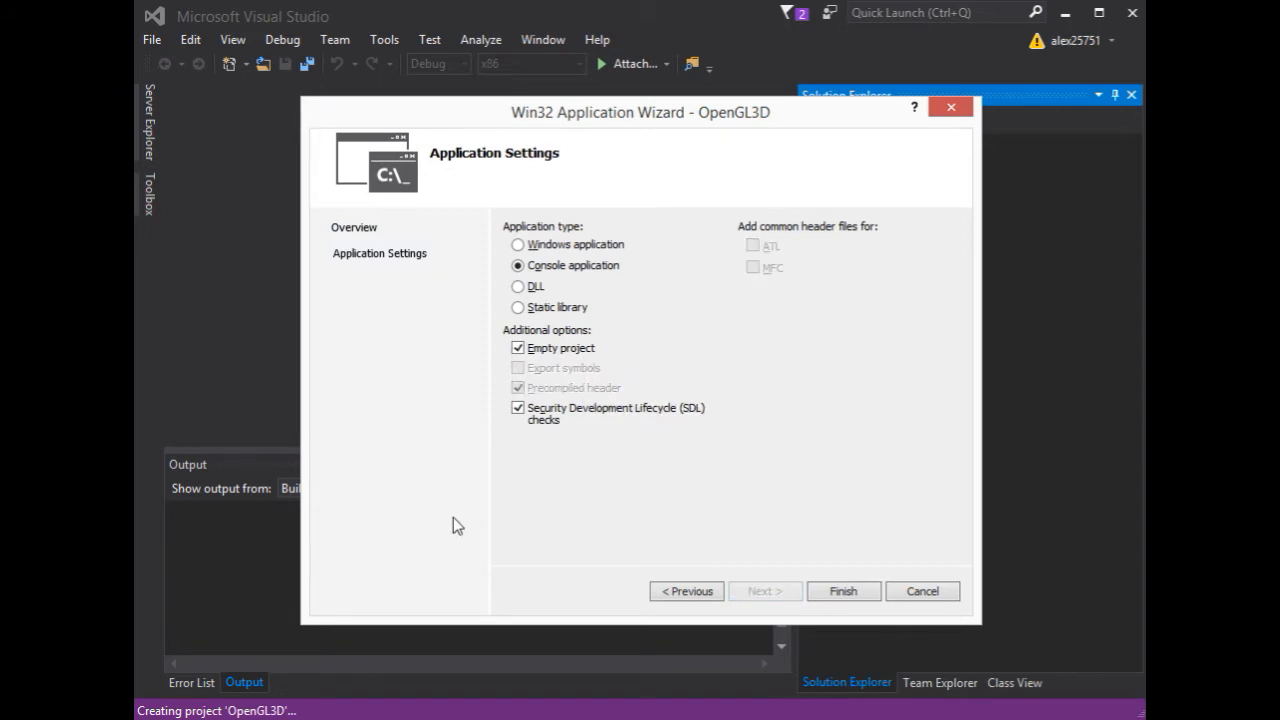
pyautogui.moveTo(844, 592)
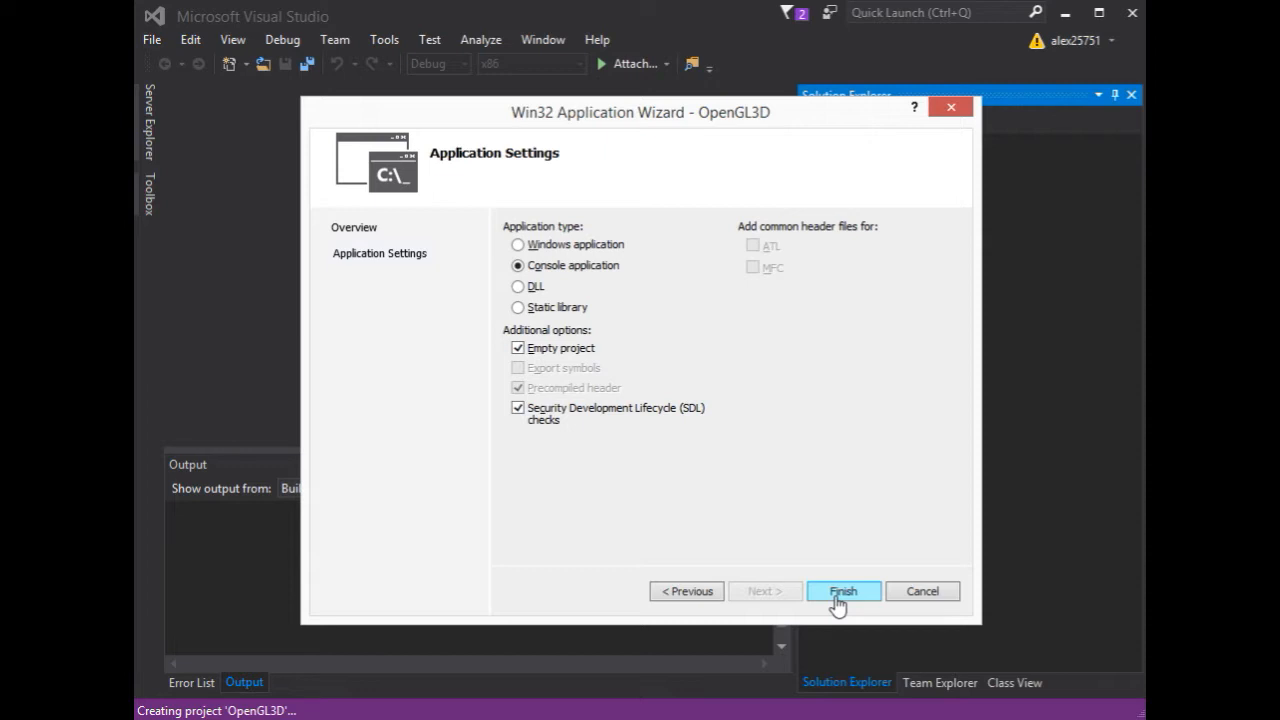
pyautogui.click(844, 592)
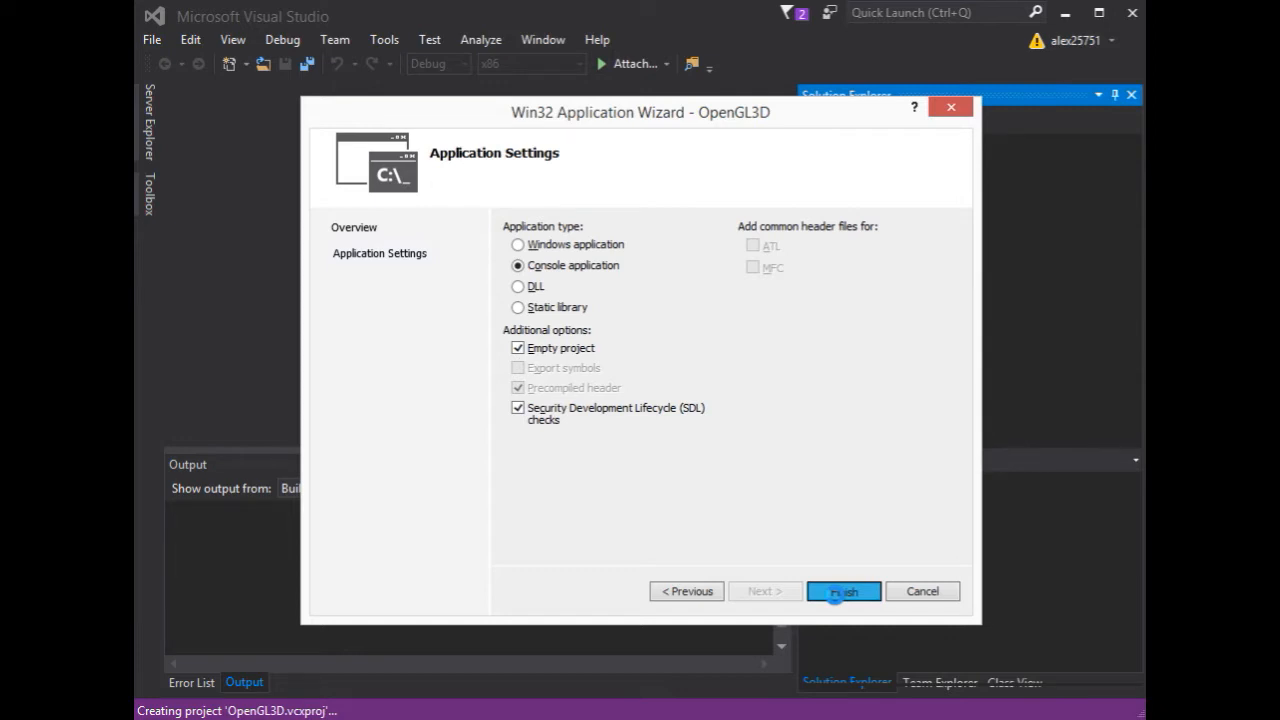
pyautogui.click(844, 592)
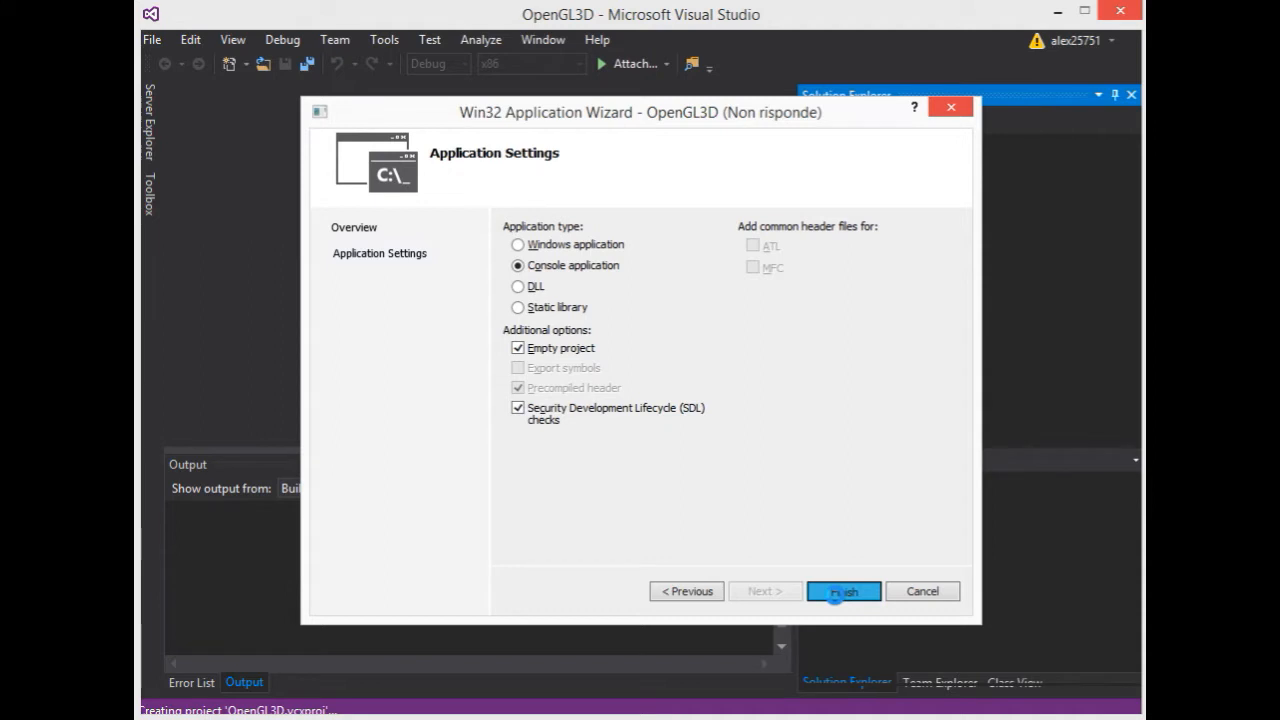
pyautogui.click(844, 592)
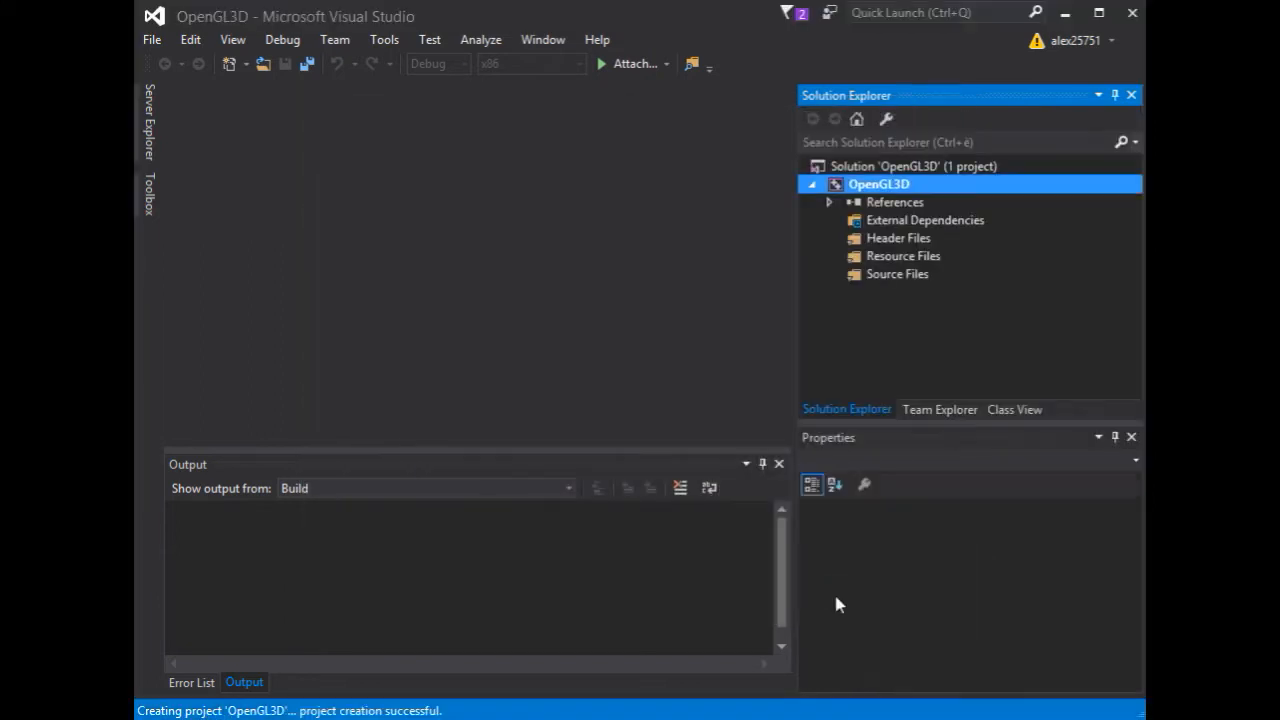
# - Select the OpenGL3D project in Solution Explorer to show its properties
pyautogui.click(878, 186)
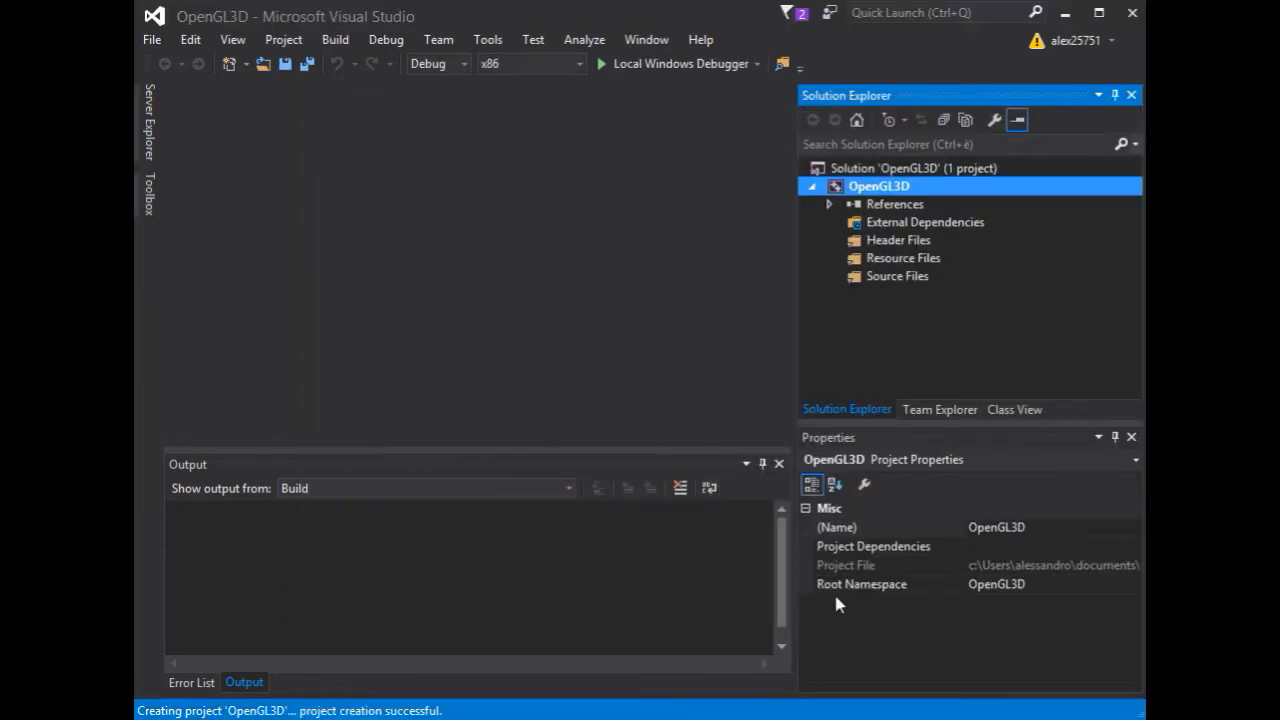
pyautogui.moveTo(844, 256)
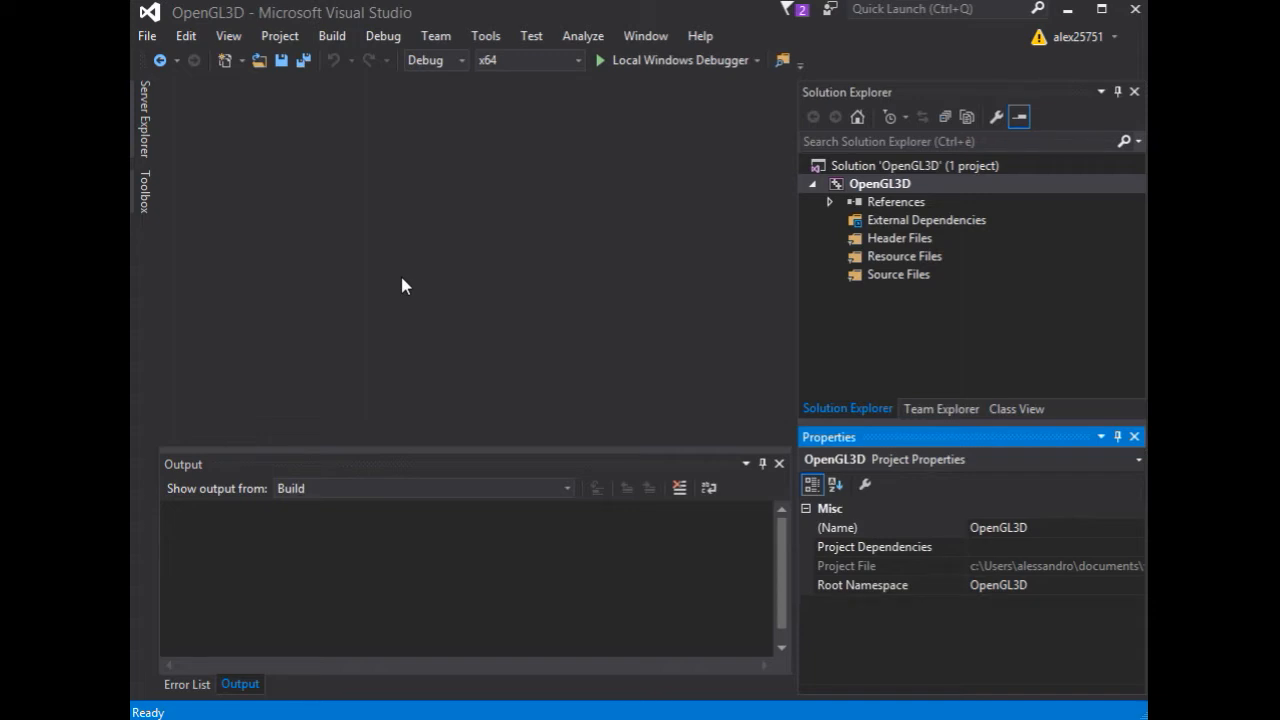
# - In project Properties > Debugging, set Environment to PATH=D:\Graphics\Freeglut-3.0.0.2\bin\x64
pyautogui.rightClick(880, 184)
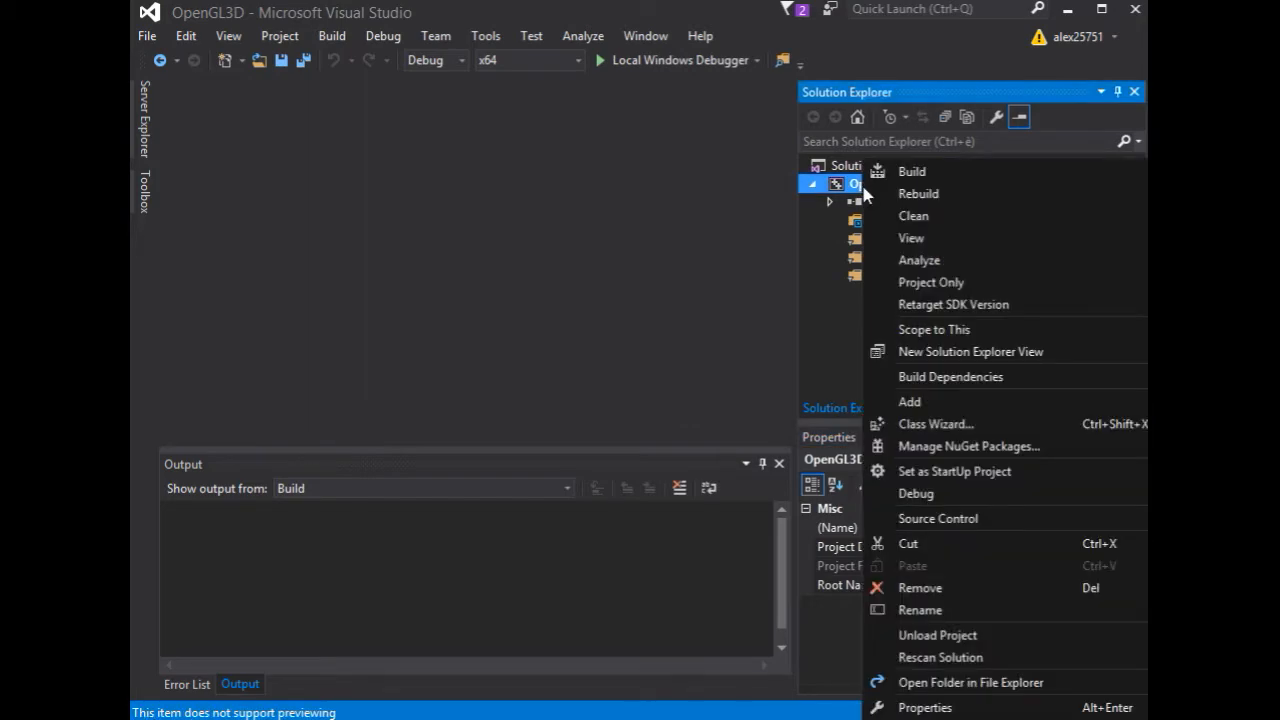
pyautogui.click(924, 708)
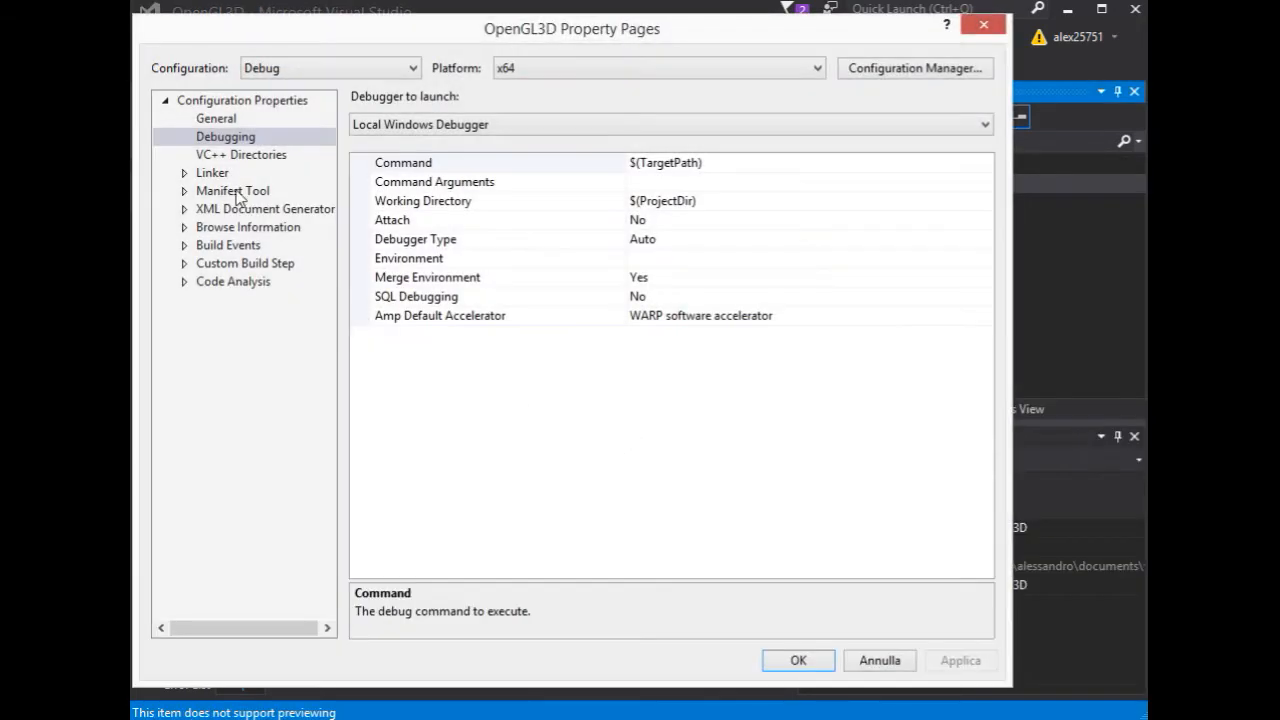
pyautogui.click(224, 136)
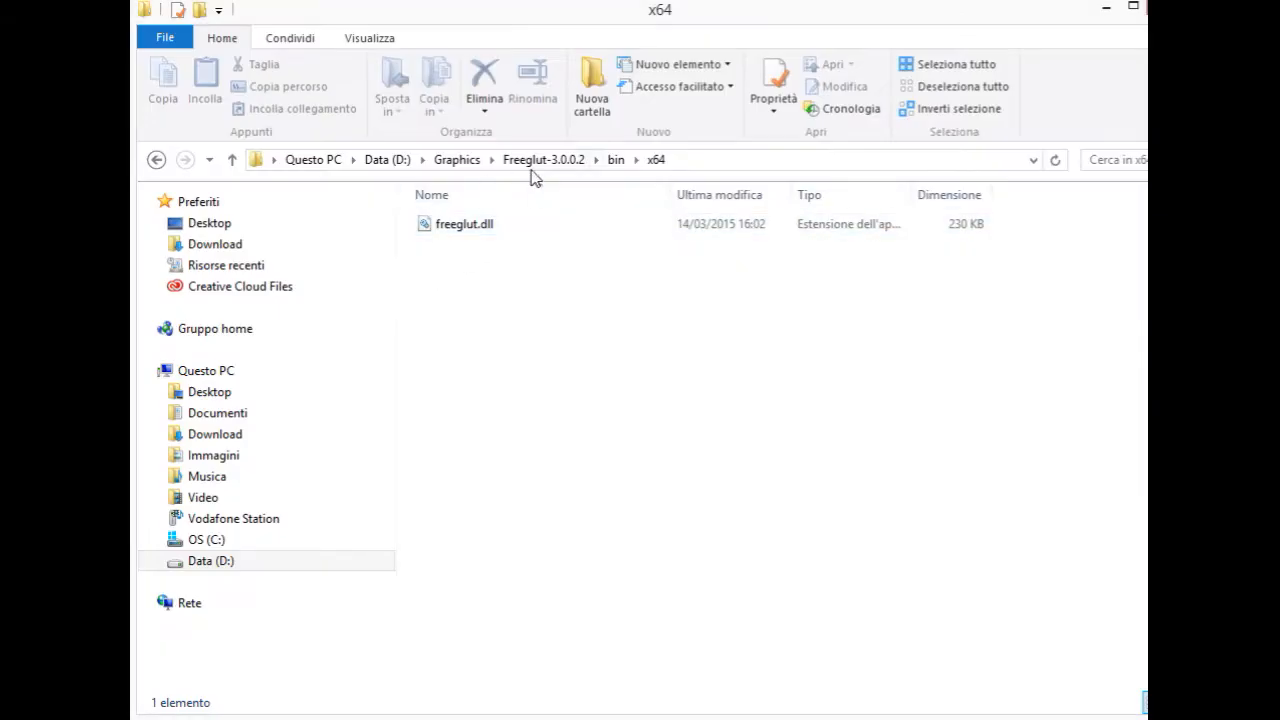
pyautogui.moveTo(690, 168)
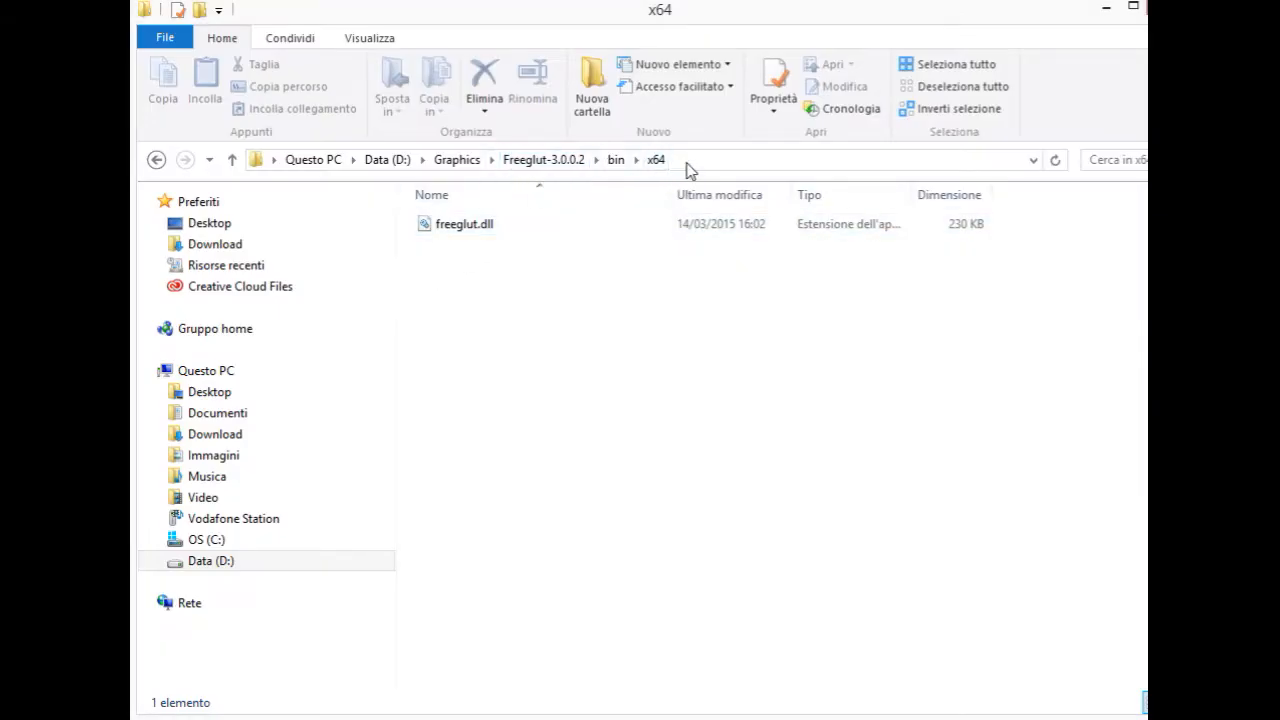
pyautogui.click(688, 160)
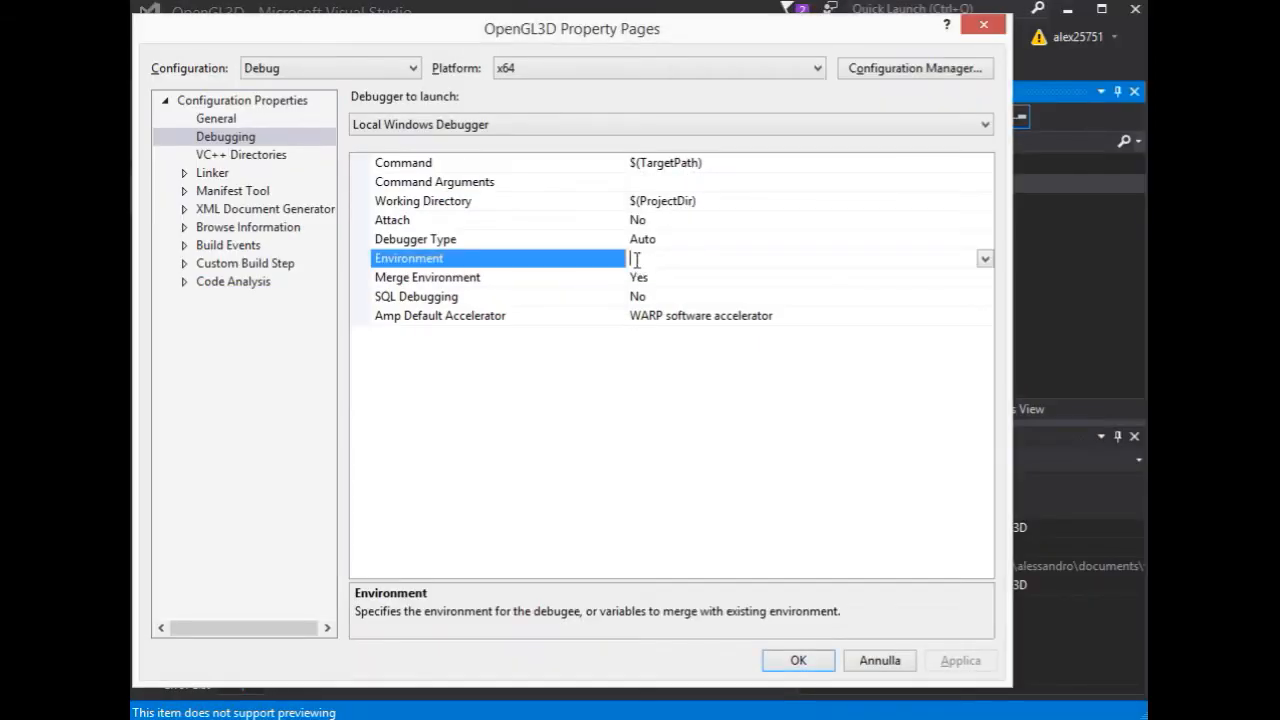
pyautogui.write('D:\\Graphics\\Freeglut-3.0.0.2\\bin\\x64')
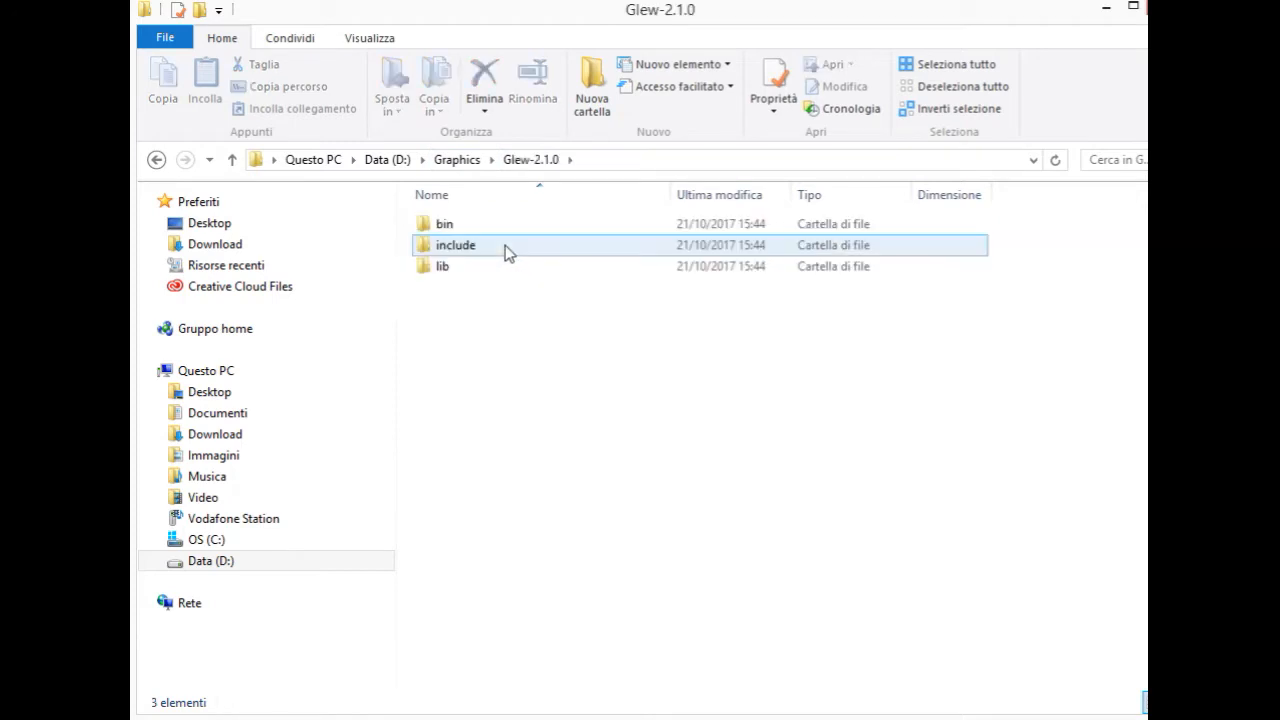
# - Append ;D:\Graphics\Glew-2.1.0\bin\Release\x64 to the Environment PATH and apply it
pyautogui.doubleClick(444, 224)
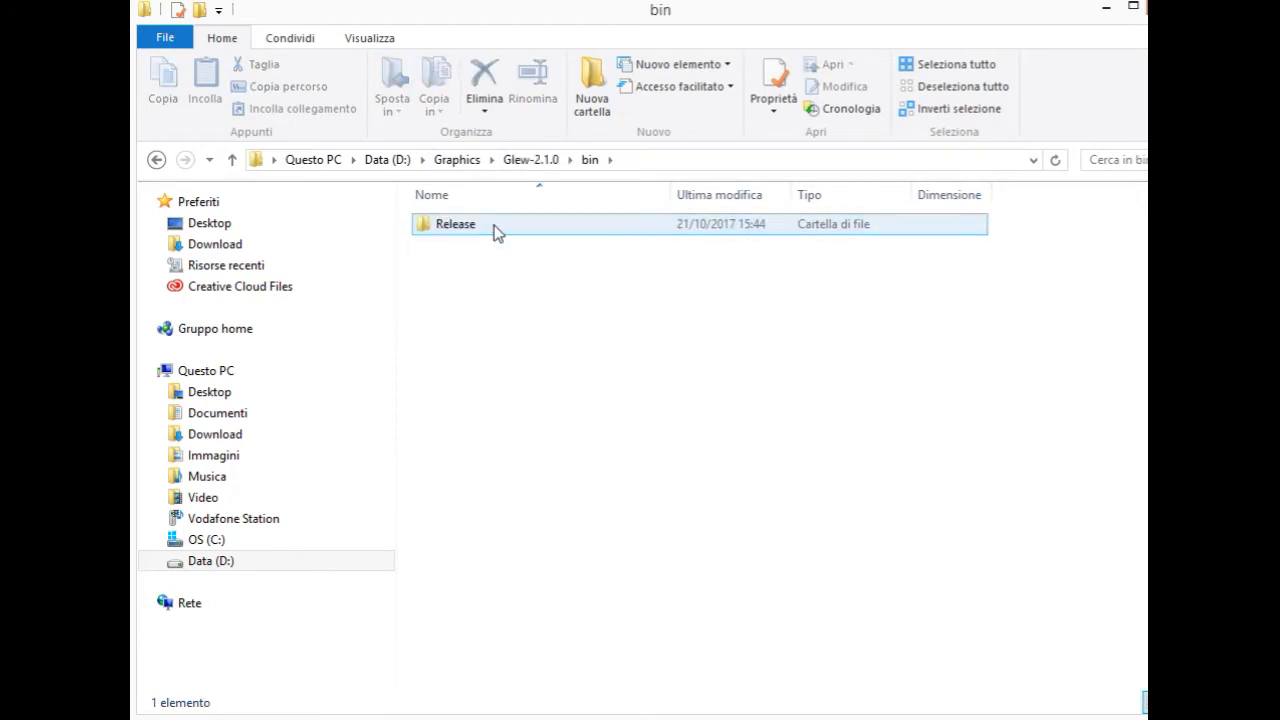
pyautogui.doubleClick(456, 224)
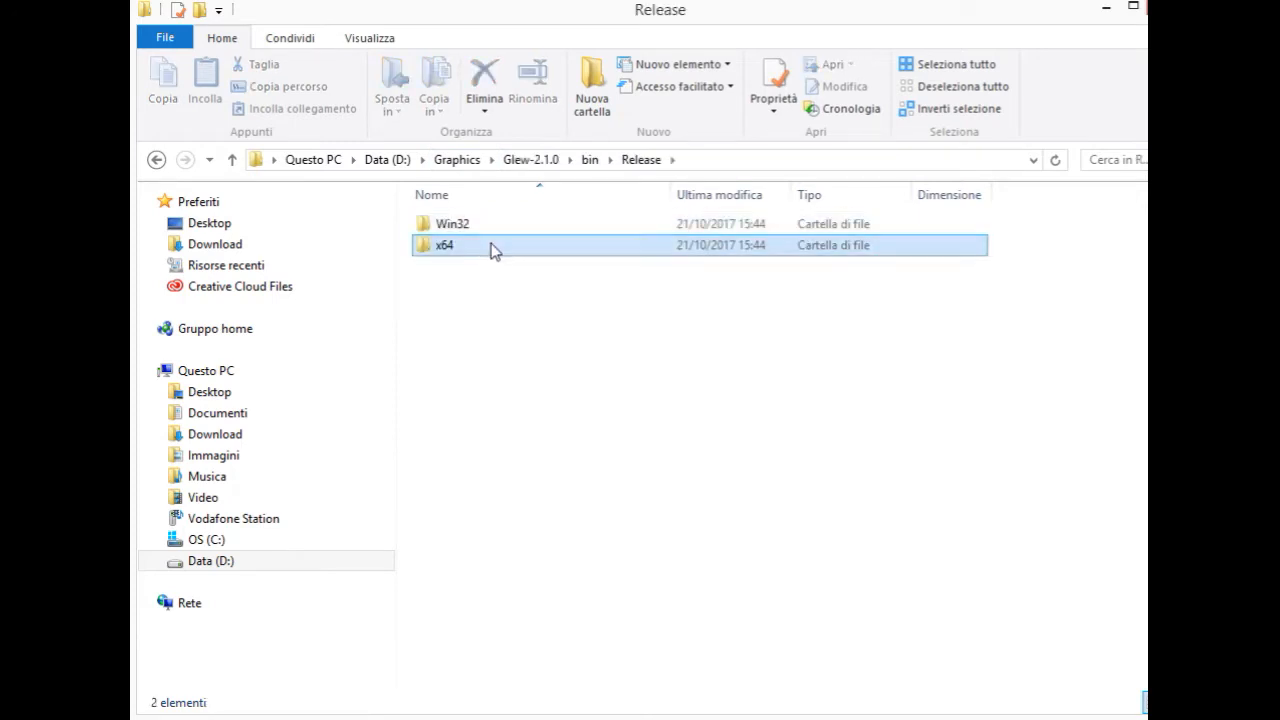
pyautogui.doubleClick(444, 244)
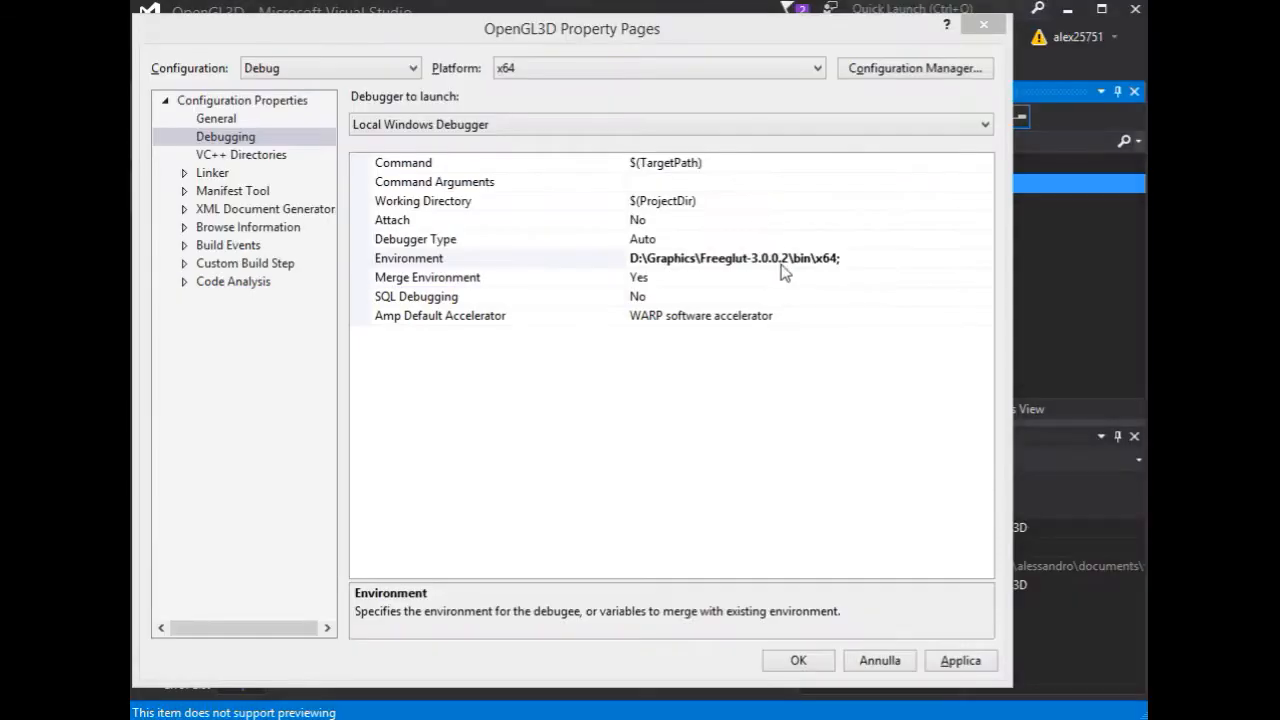
pyautogui.click(700, 258)
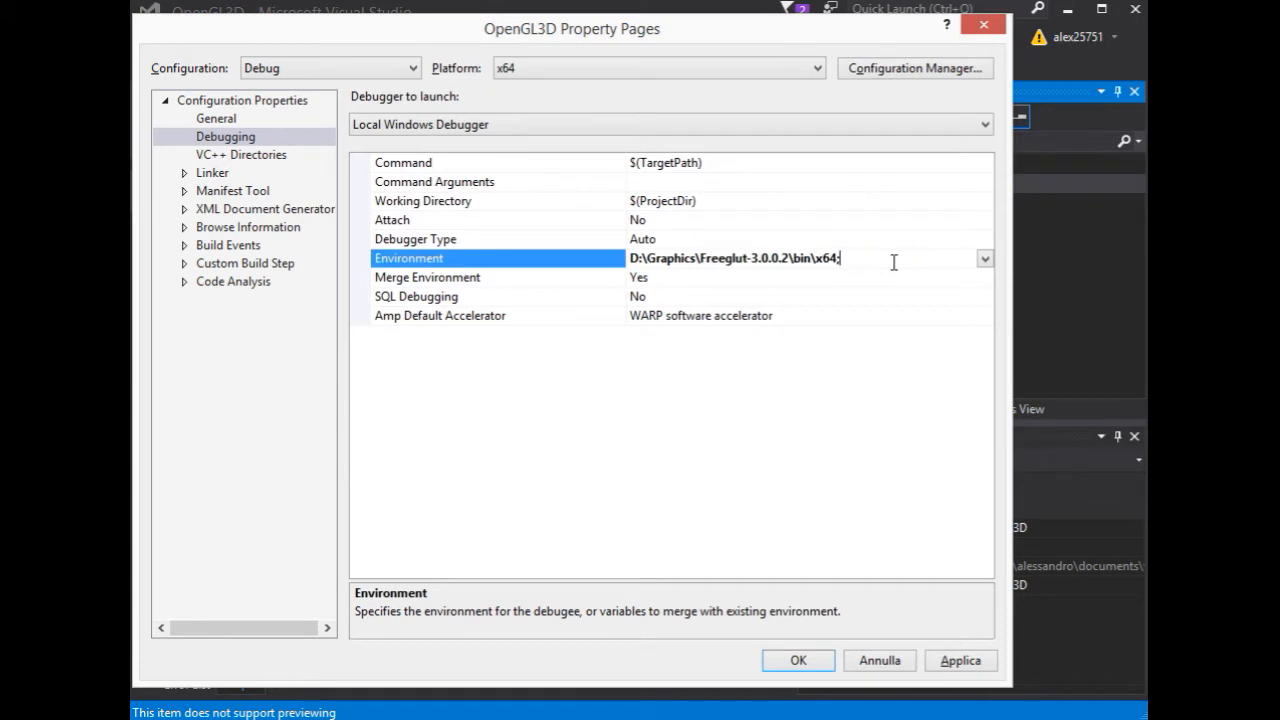
pyautogui.write(';D:\\Graphics\\Glew-2.1.0\\bin\\Release\\x64')
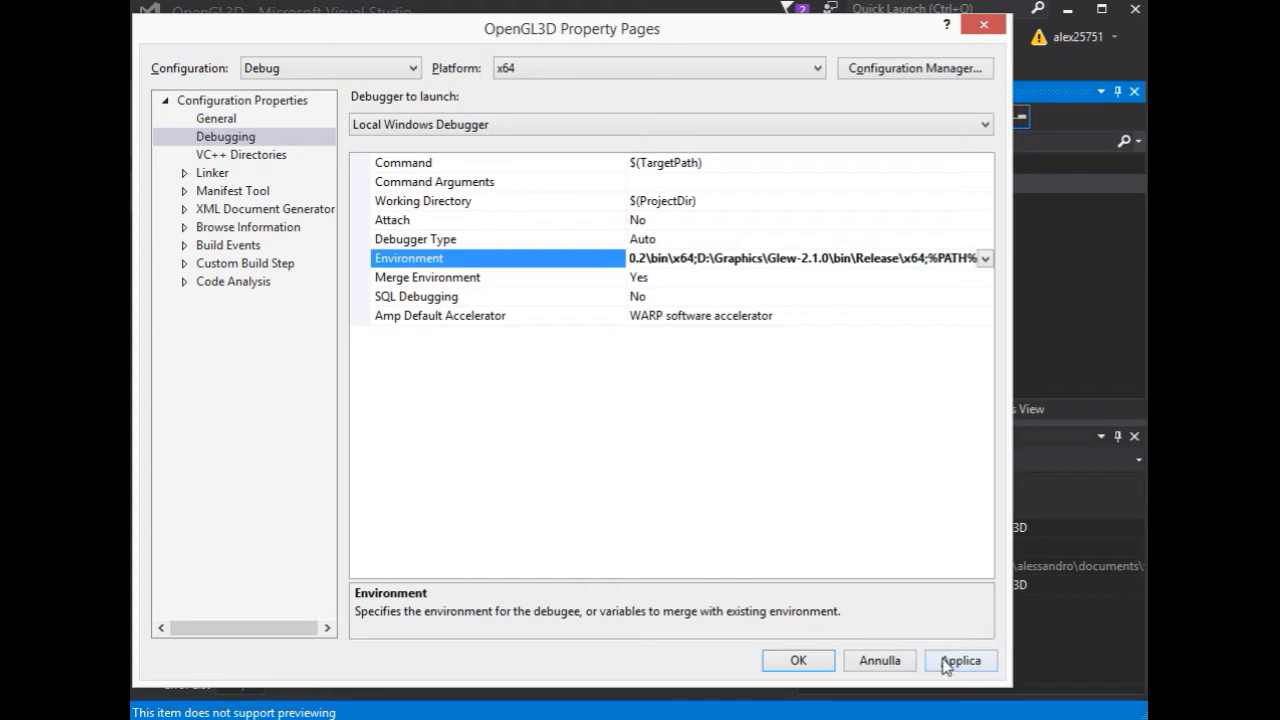
pyautogui.click(960, 660)
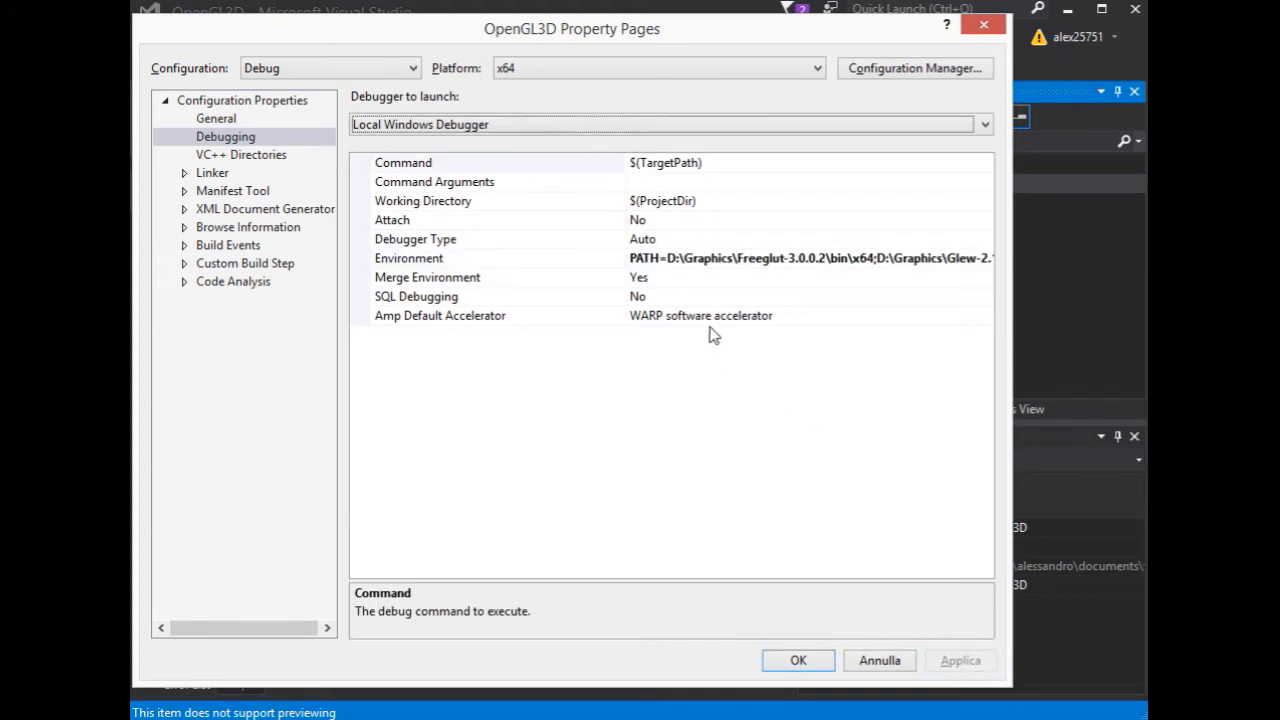
pyautogui.moveTo(292, 180)
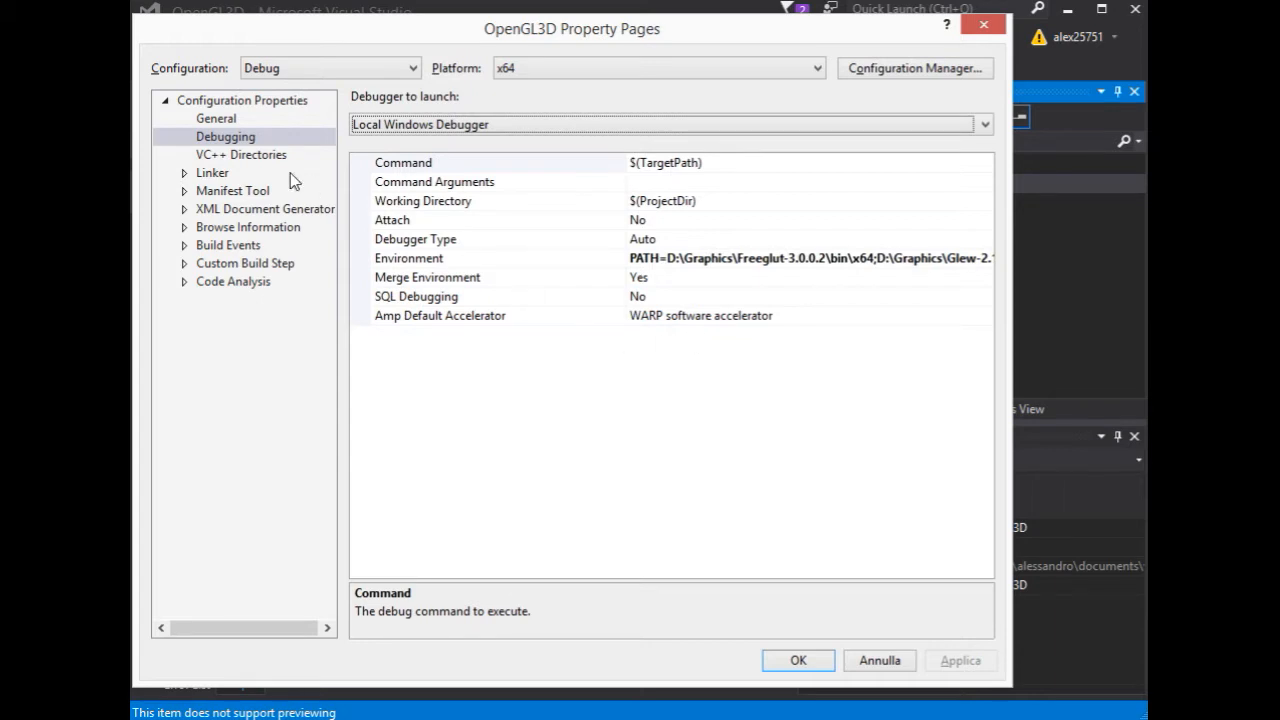
# - Under VC++ Directories, add the Freeglut-3.0.0.2 include folder to Include Directories
pyautogui.click(240, 154)
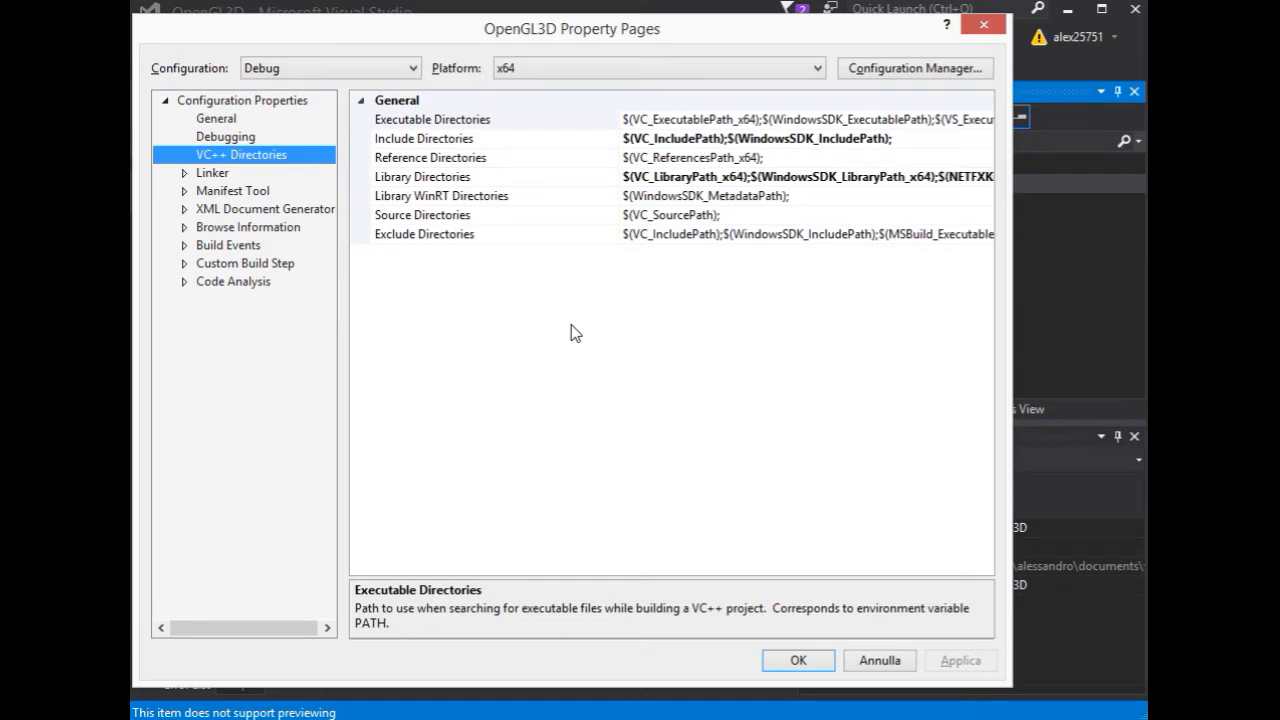
pyautogui.click(424, 138)
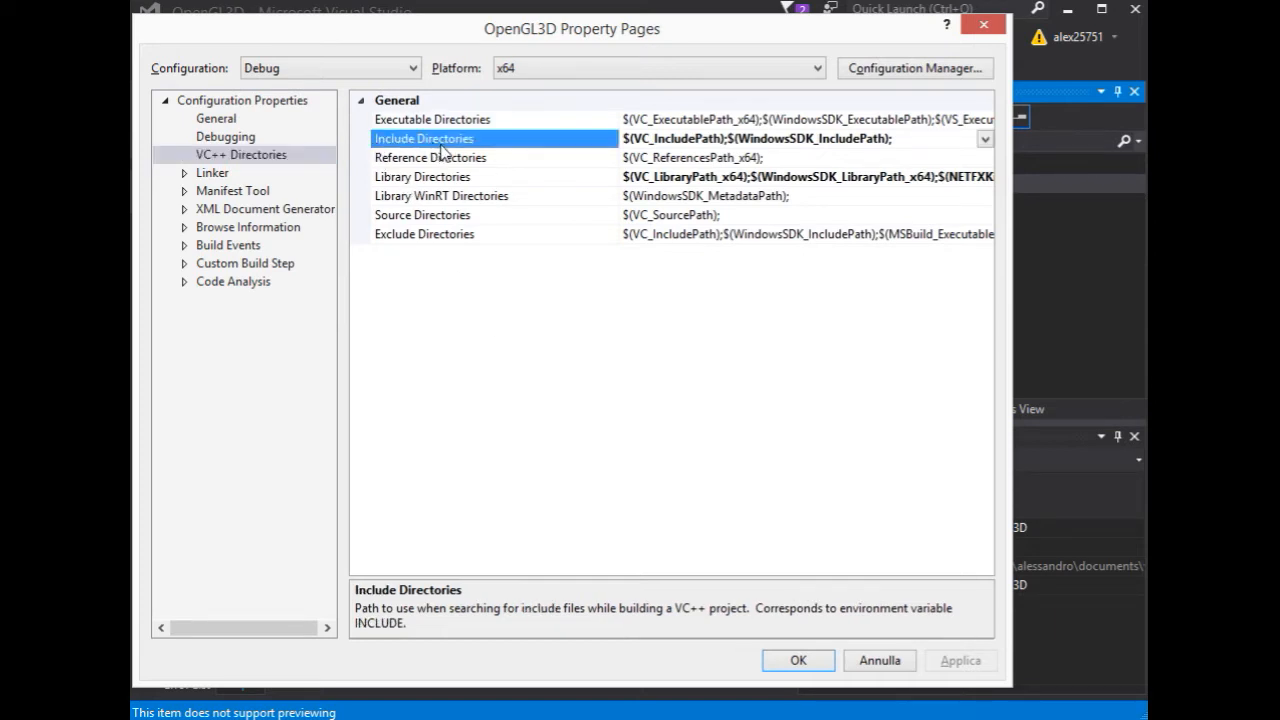
pyautogui.moveTo(388, 230)
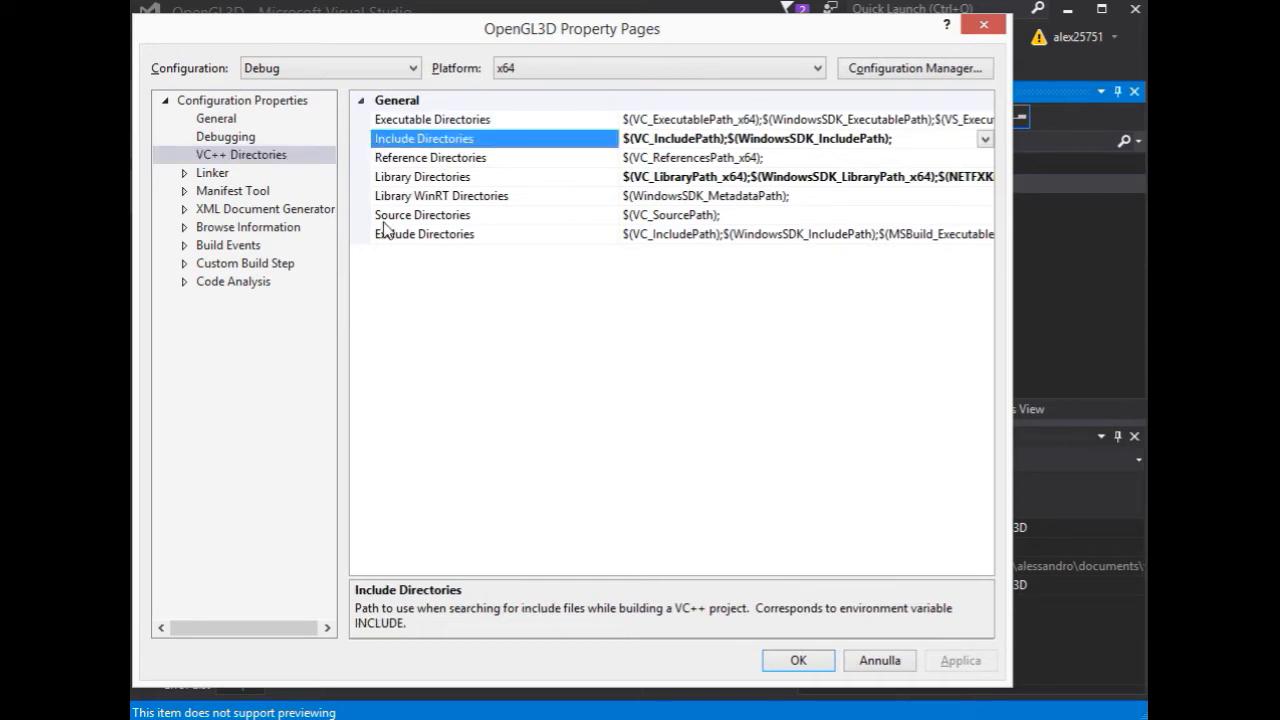
pyautogui.click(422, 176)
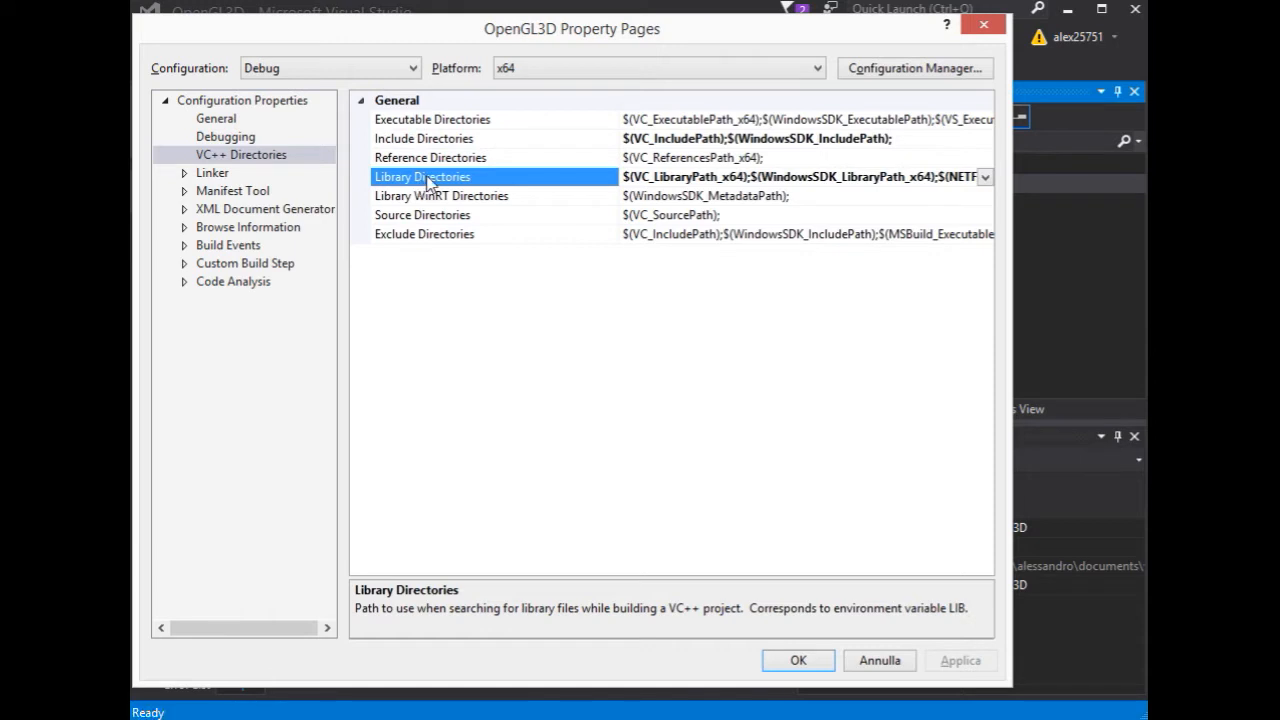
pyautogui.moveTo(452, 152)
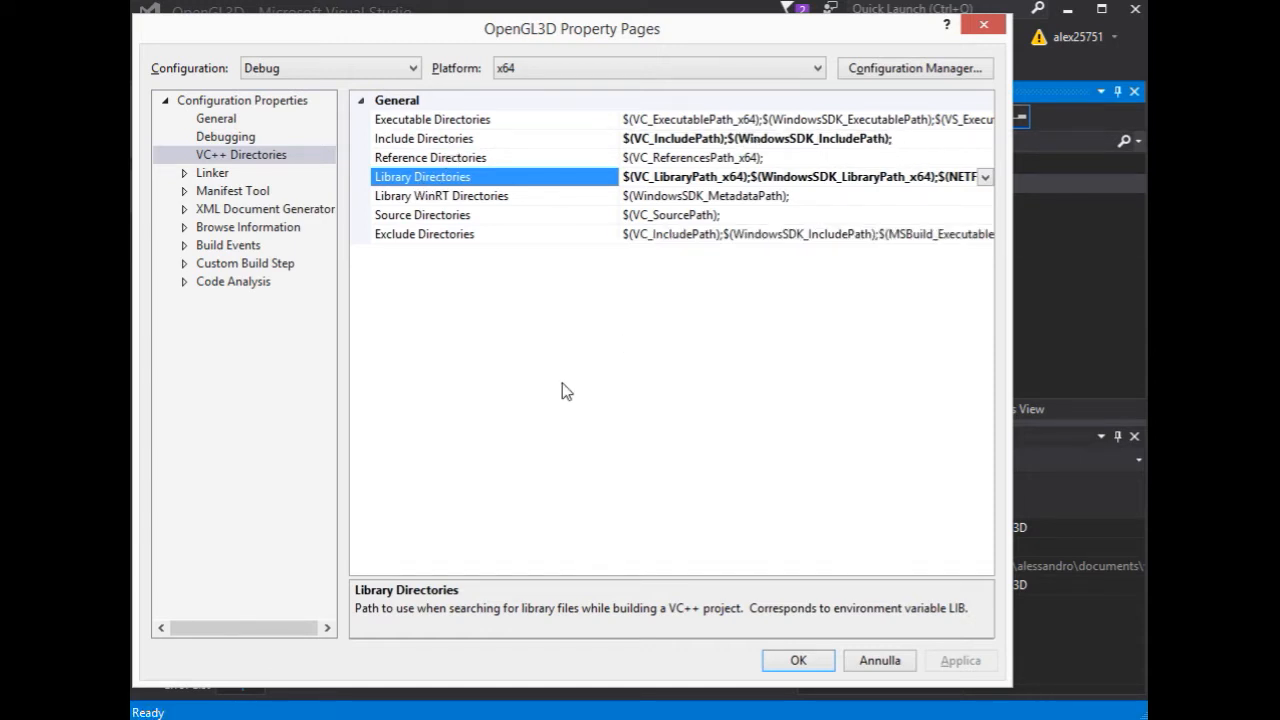
pyautogui.press('alt+tab')
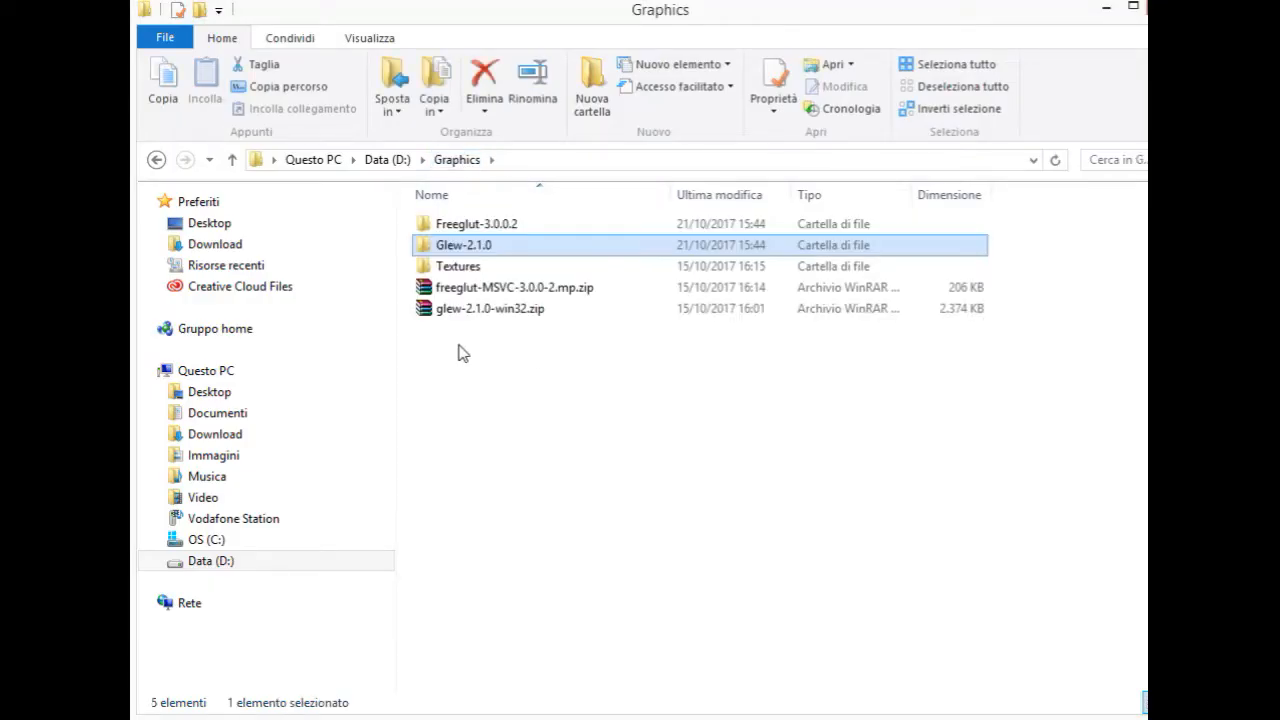
pyautogui.doubleClick(476, 224)
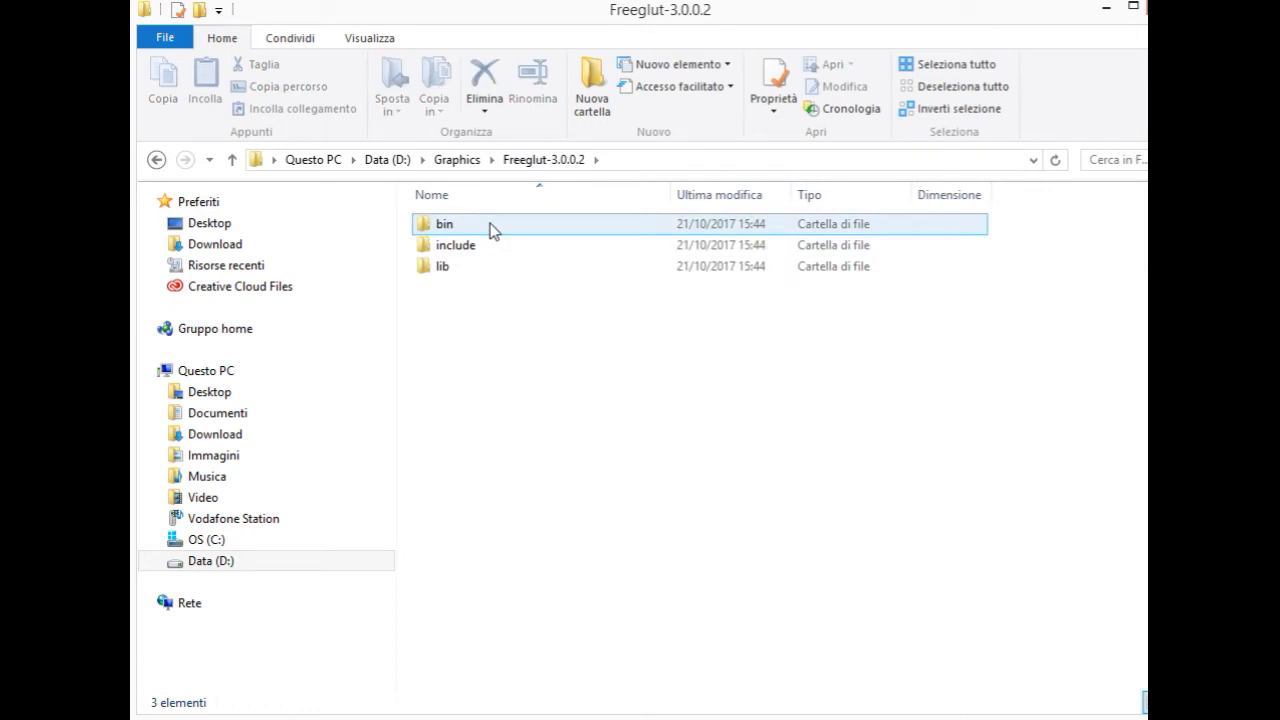
pyautogui.doubleClick(456, 244)
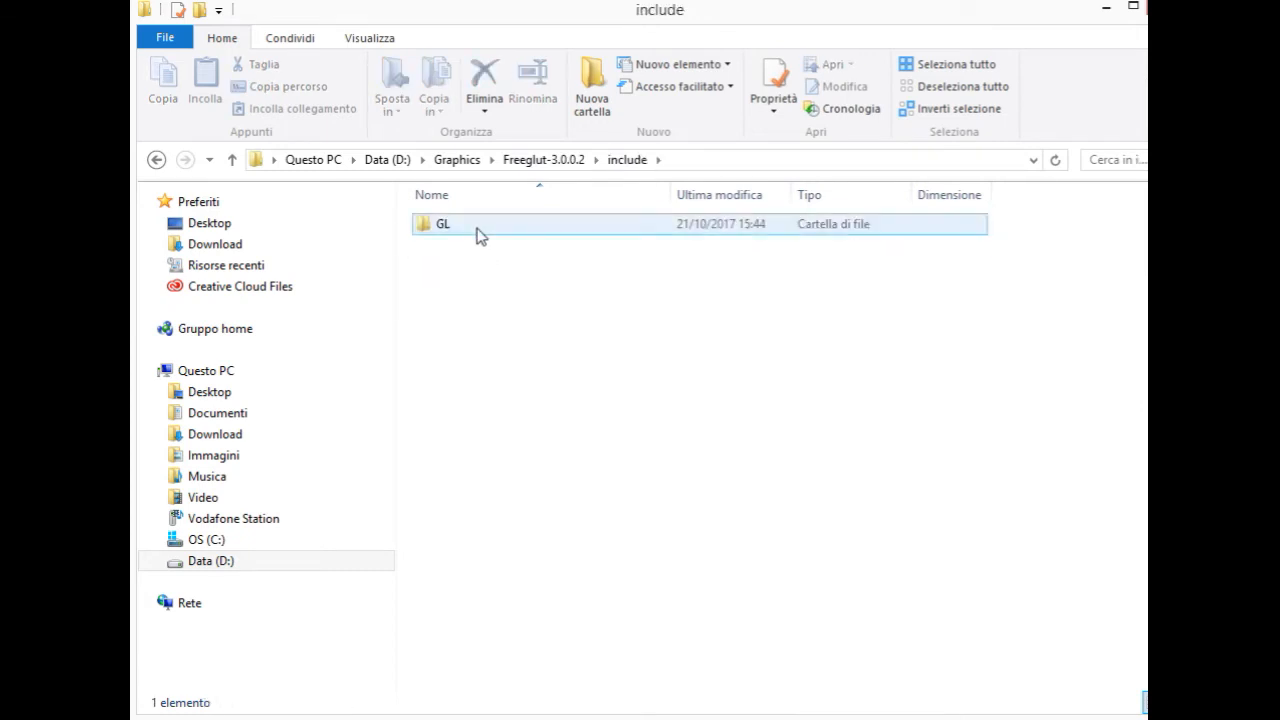
pyautogui.doubleClick(444, 224)
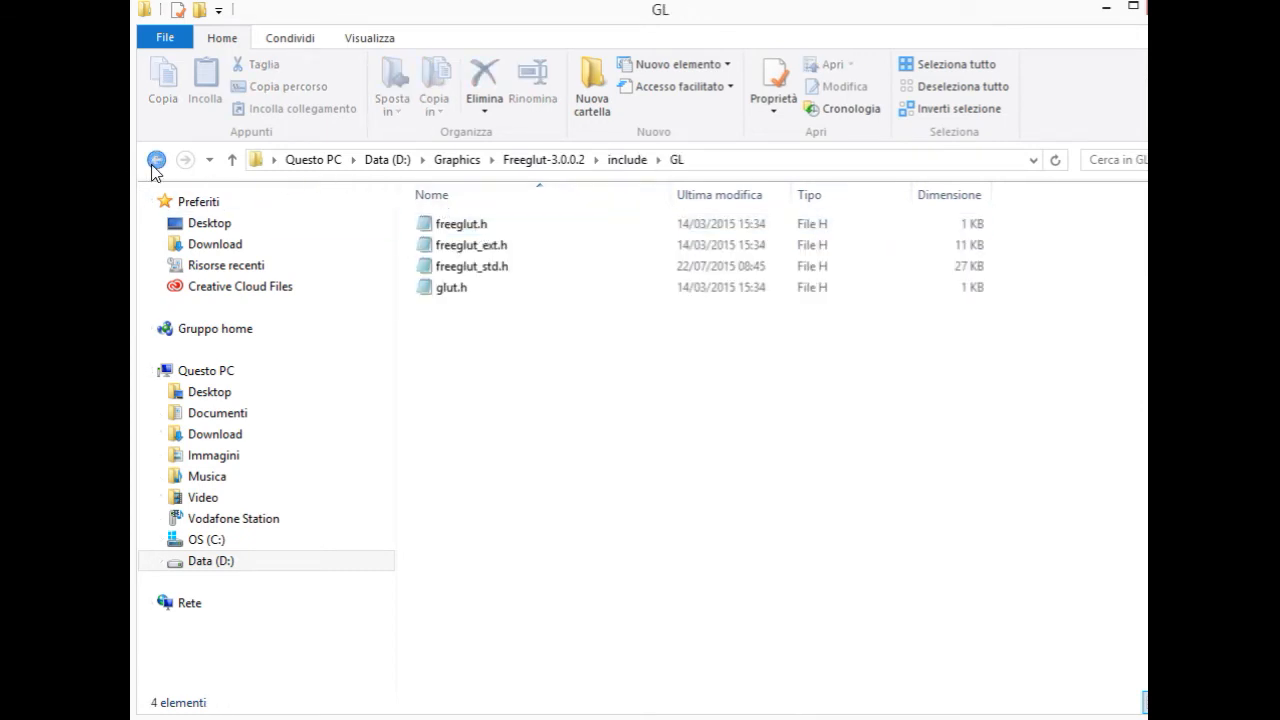
pyautogui.click(156, 160)
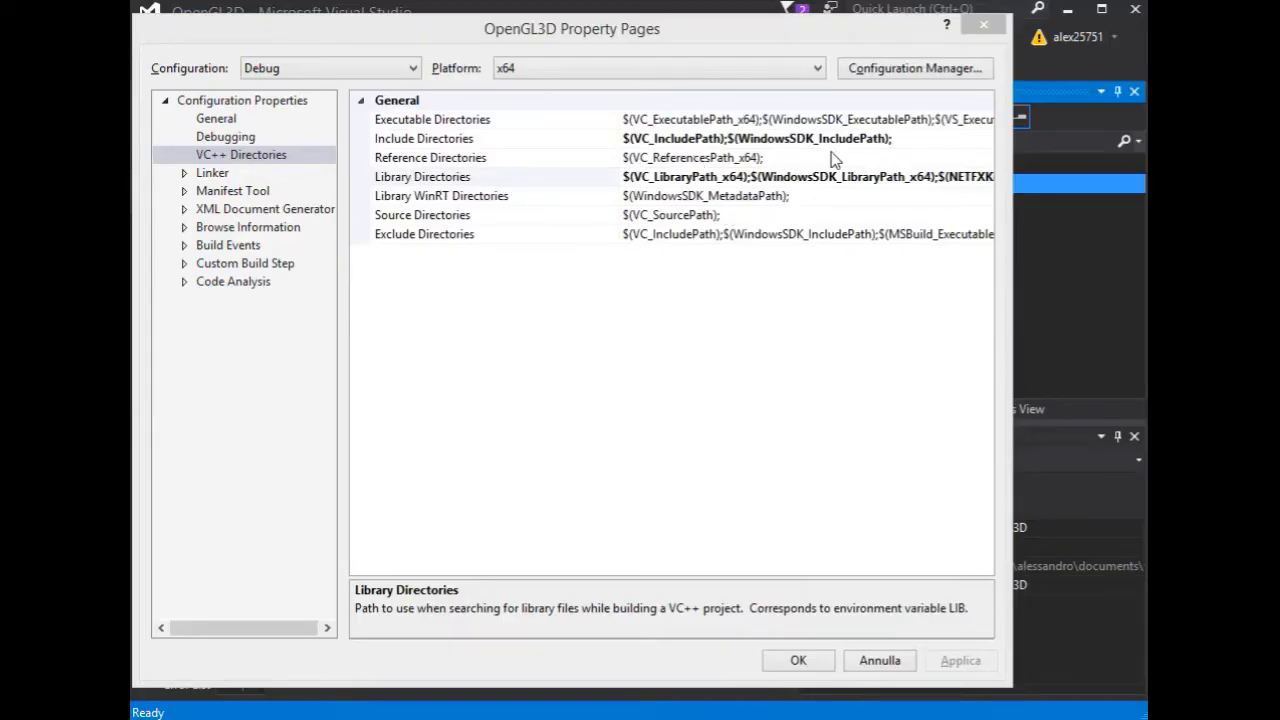
pyautogui.click(430, 138)
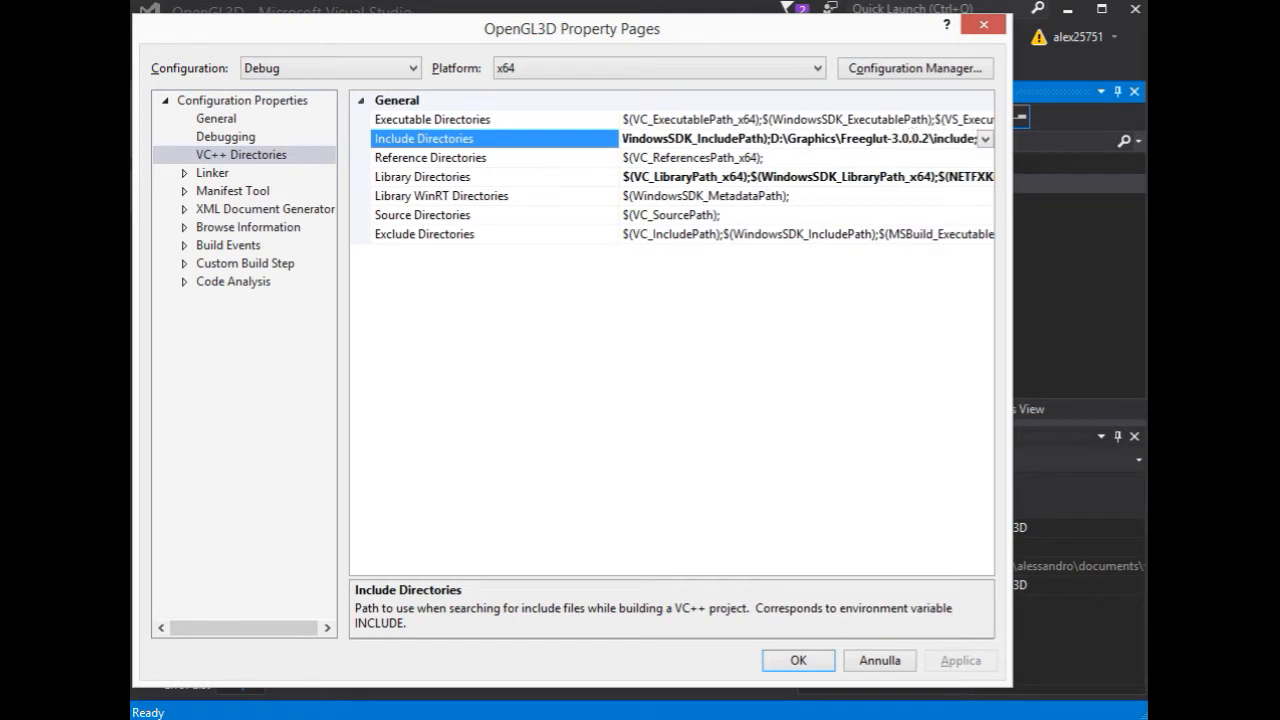
pyautogui.press('alt+tab')
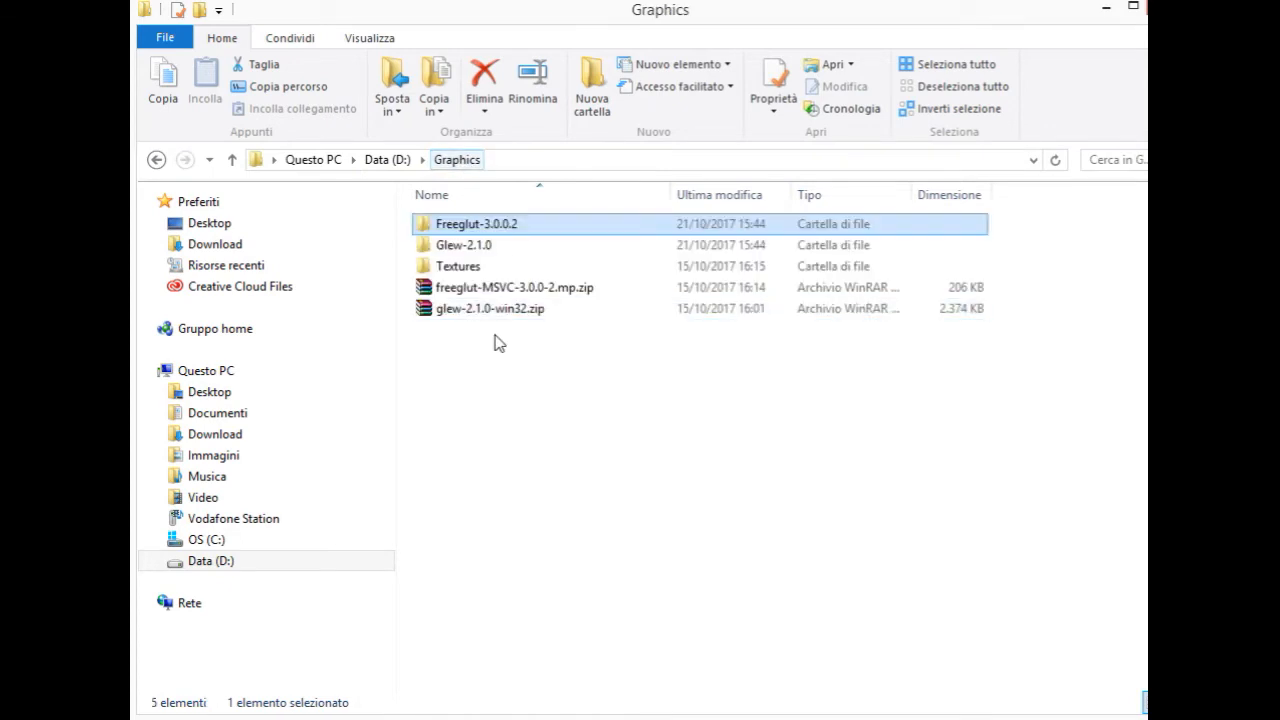
# - Add the Glew-2.1.0 include folder to Include Directories as well
pyautogui.doubleClick(464, 244)
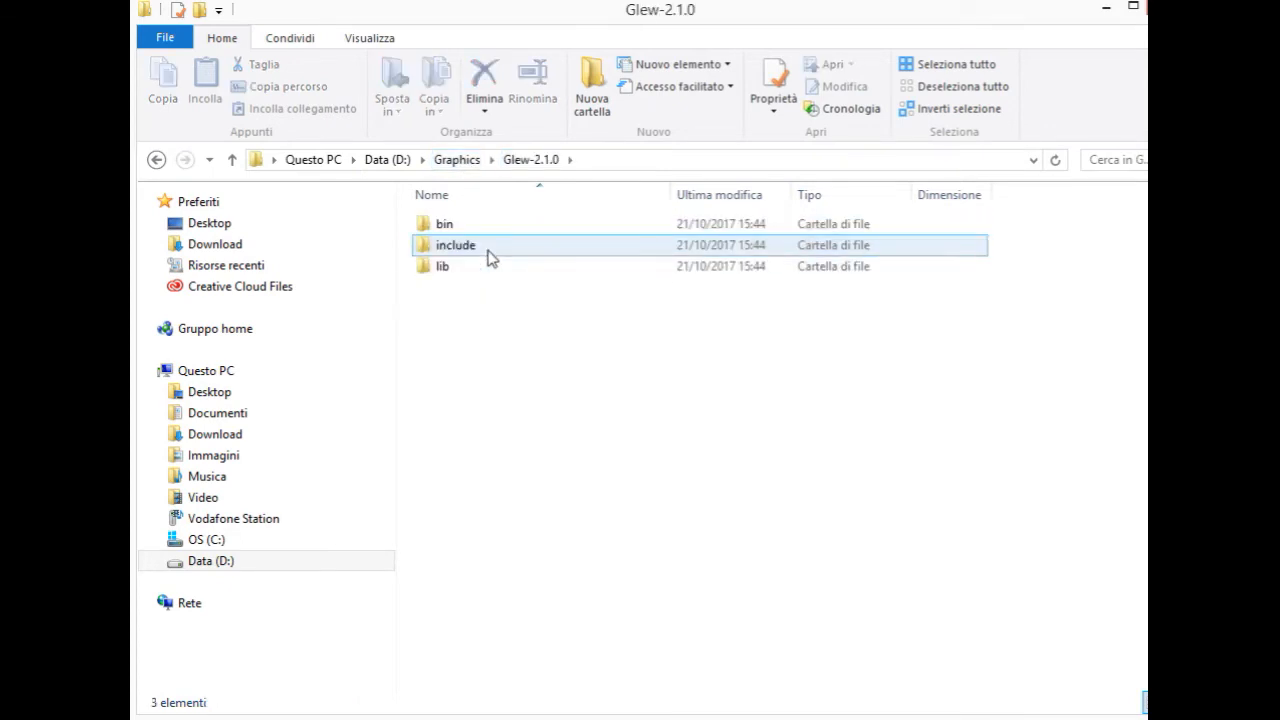
pyautogui.doubleClick(456, 244)
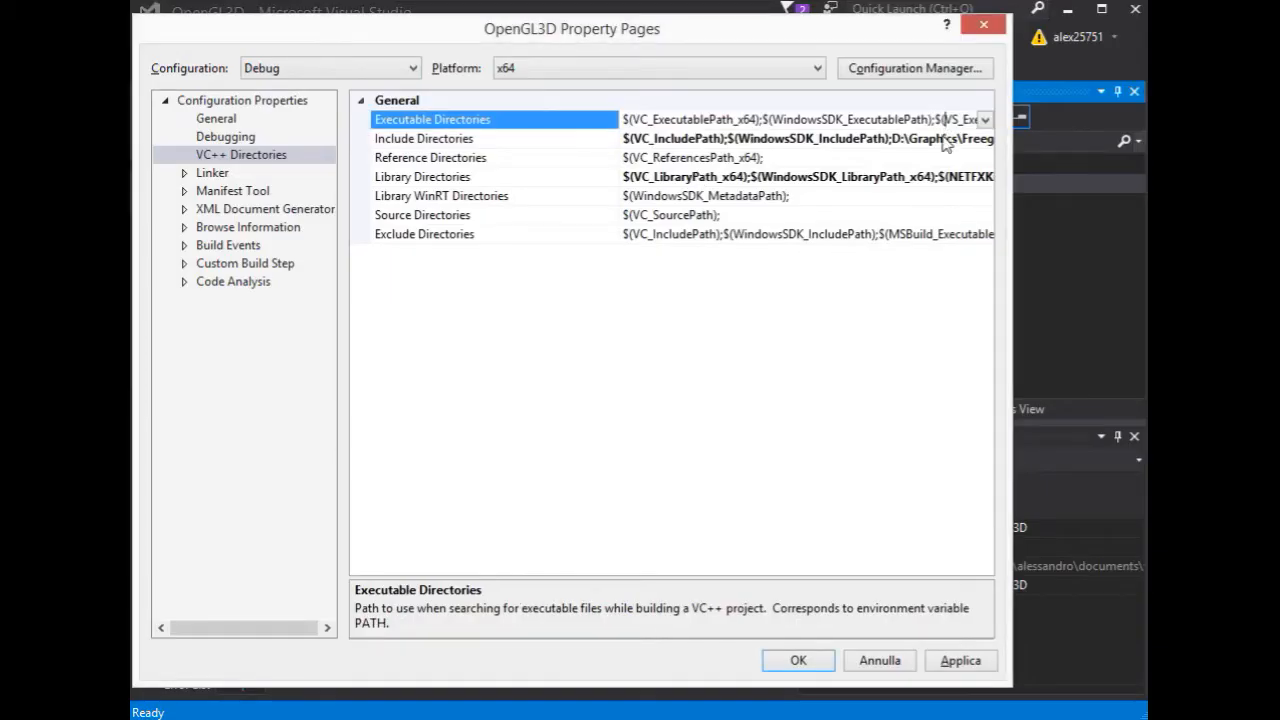
pyautogui.click(424, 138)
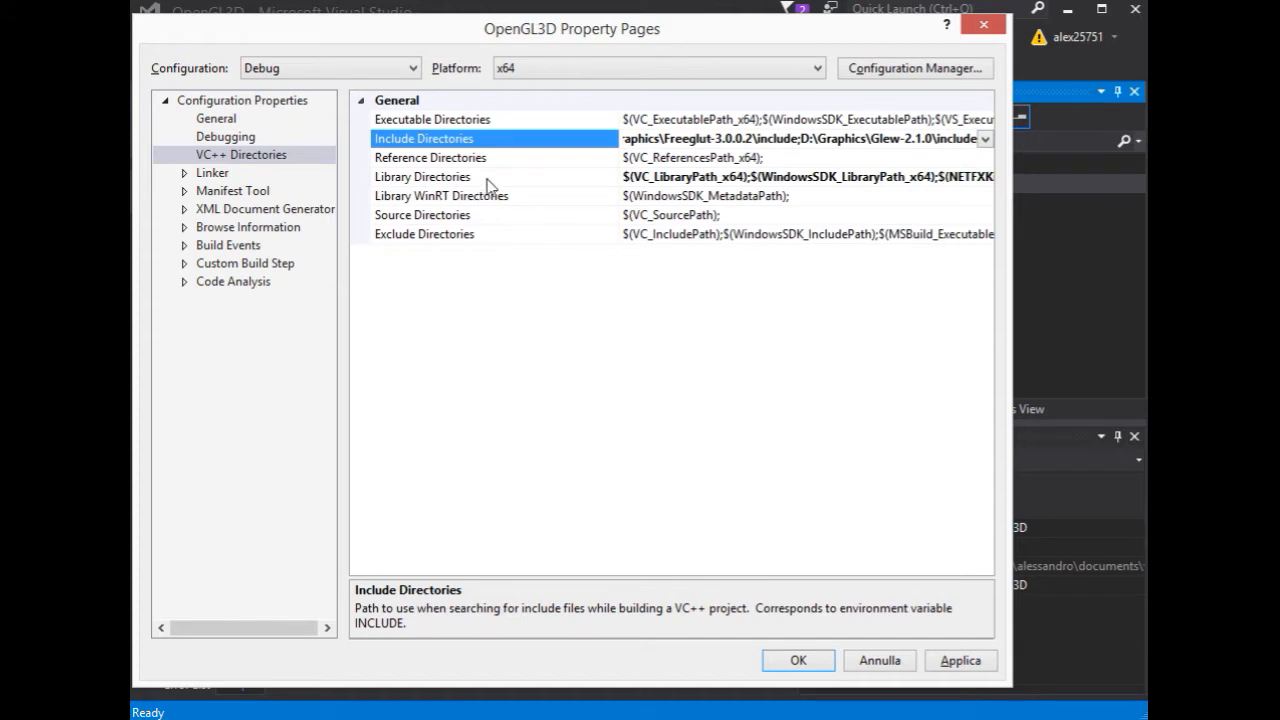
# - Add D:\Graphics\Freeglut-3.0.0.2\lib\x64 to Library Directories
pyautogui.click(420, 176)
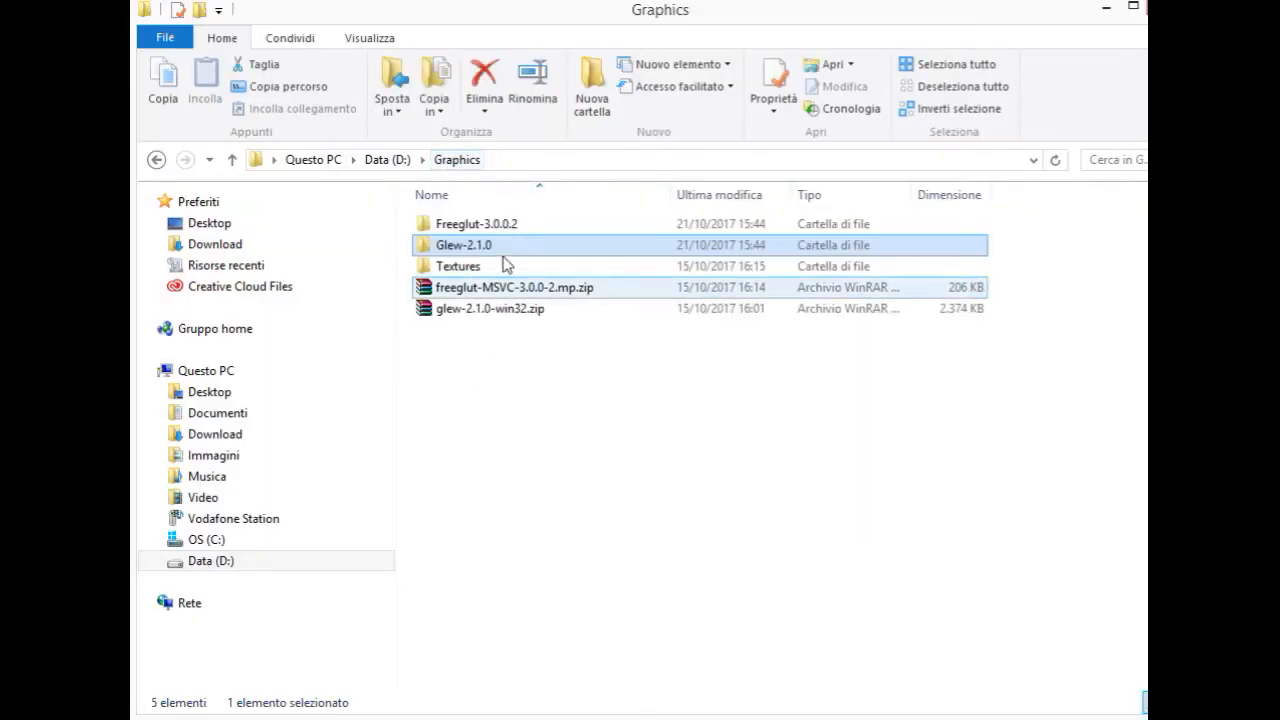
pyautogui.doubleClick(476, 224)
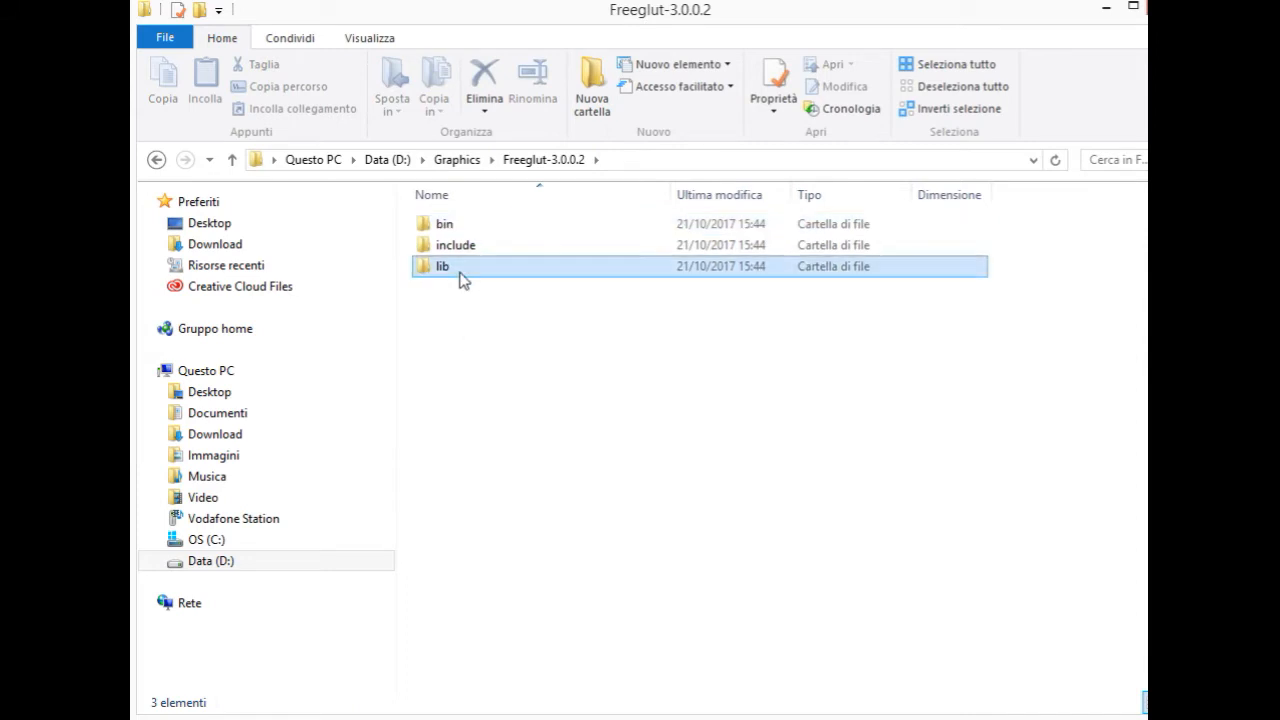
pyautogui.doubleClick(442, 266)
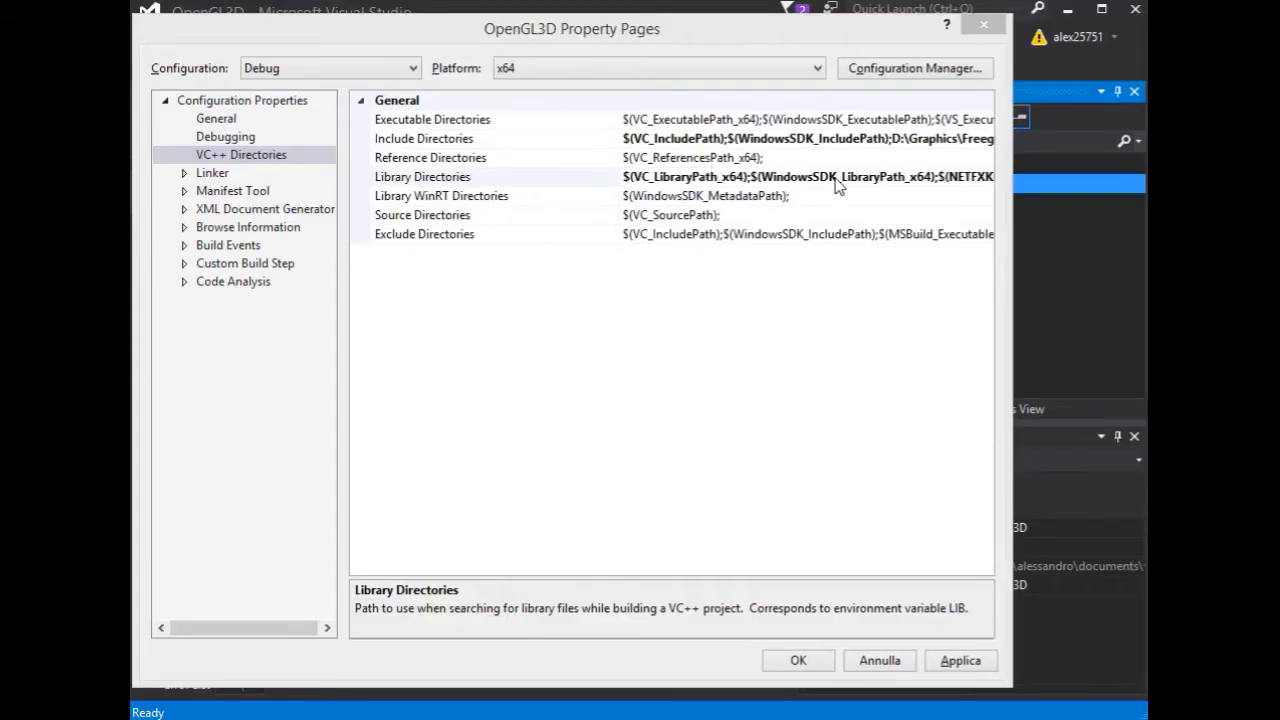
pyautogui.click(420, 176)
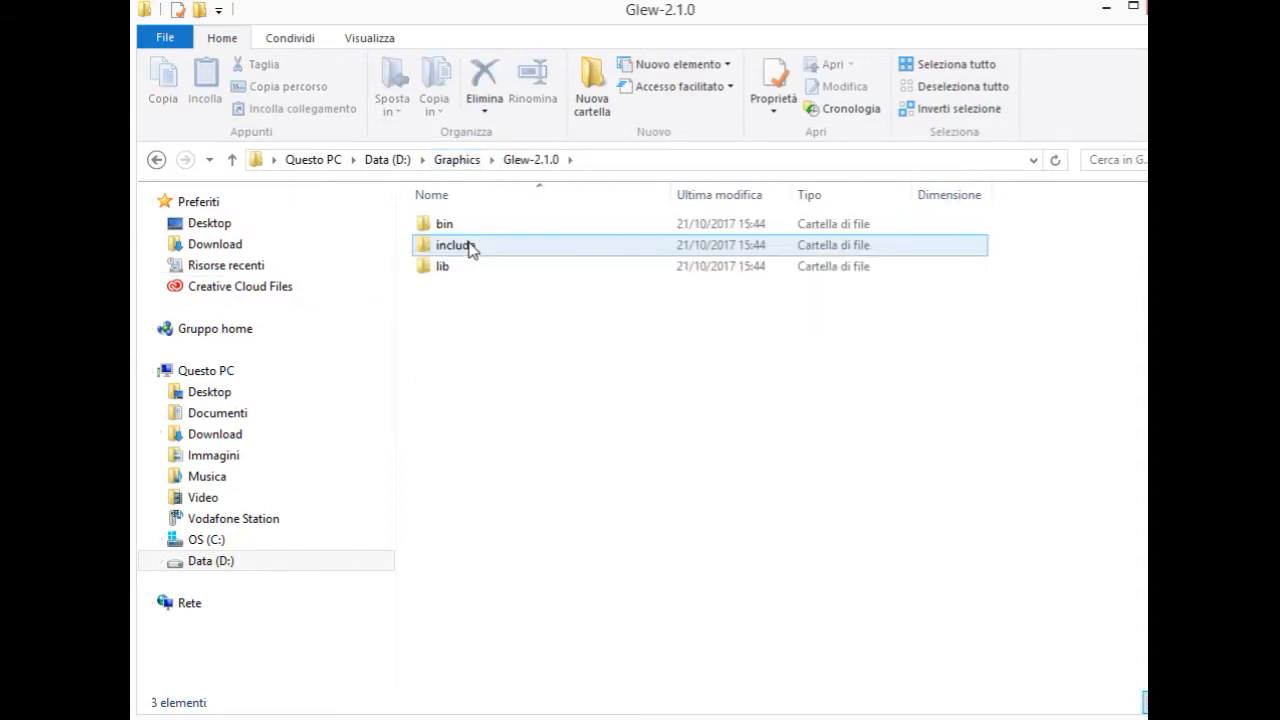
# - Add D:\Graphics\Glew-2.1.0\lib\Release\x64 to Library Directories
pyautogui.doubleClick(442, 266)
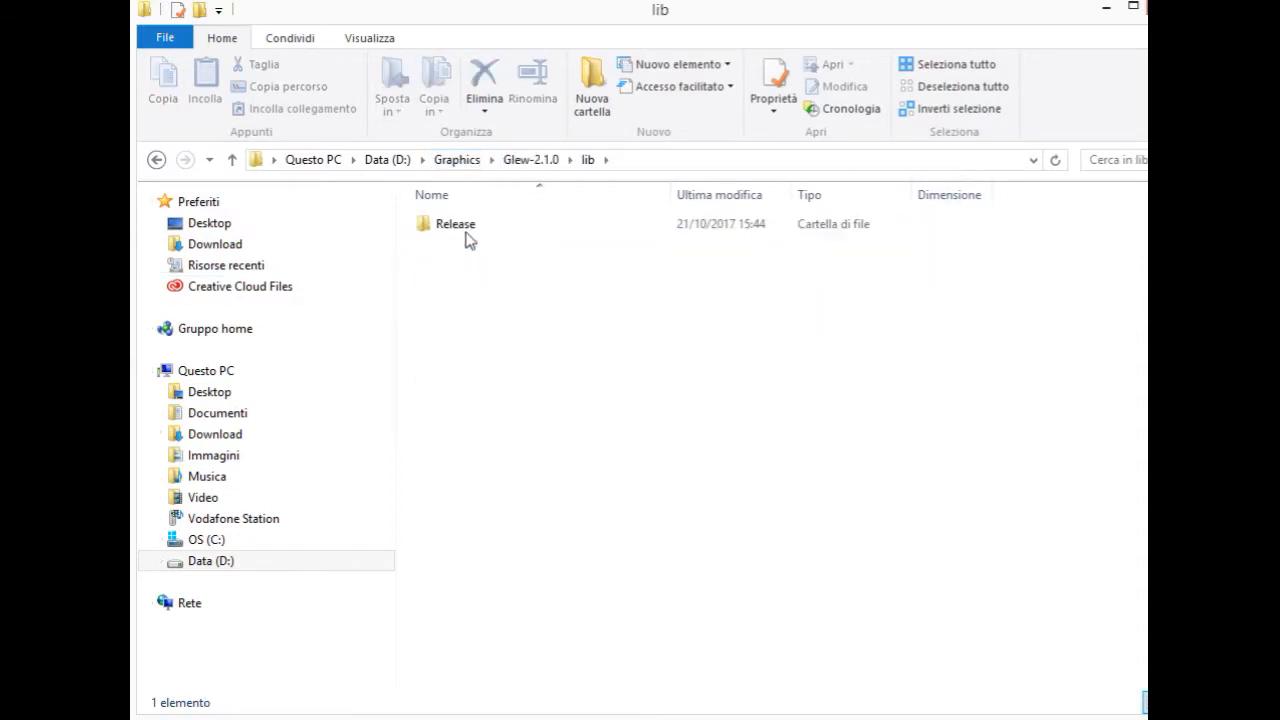
pyautogui.doubleClick(456, 224)
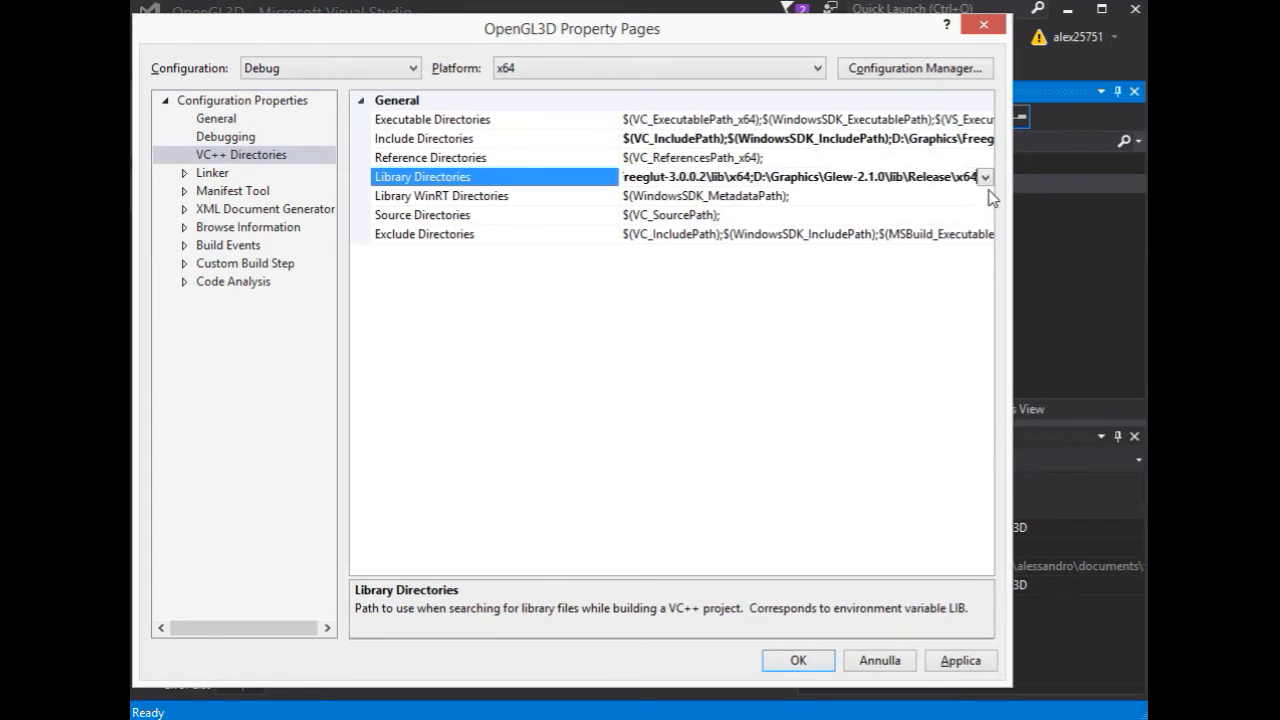
pyautogui.click(422, 214)
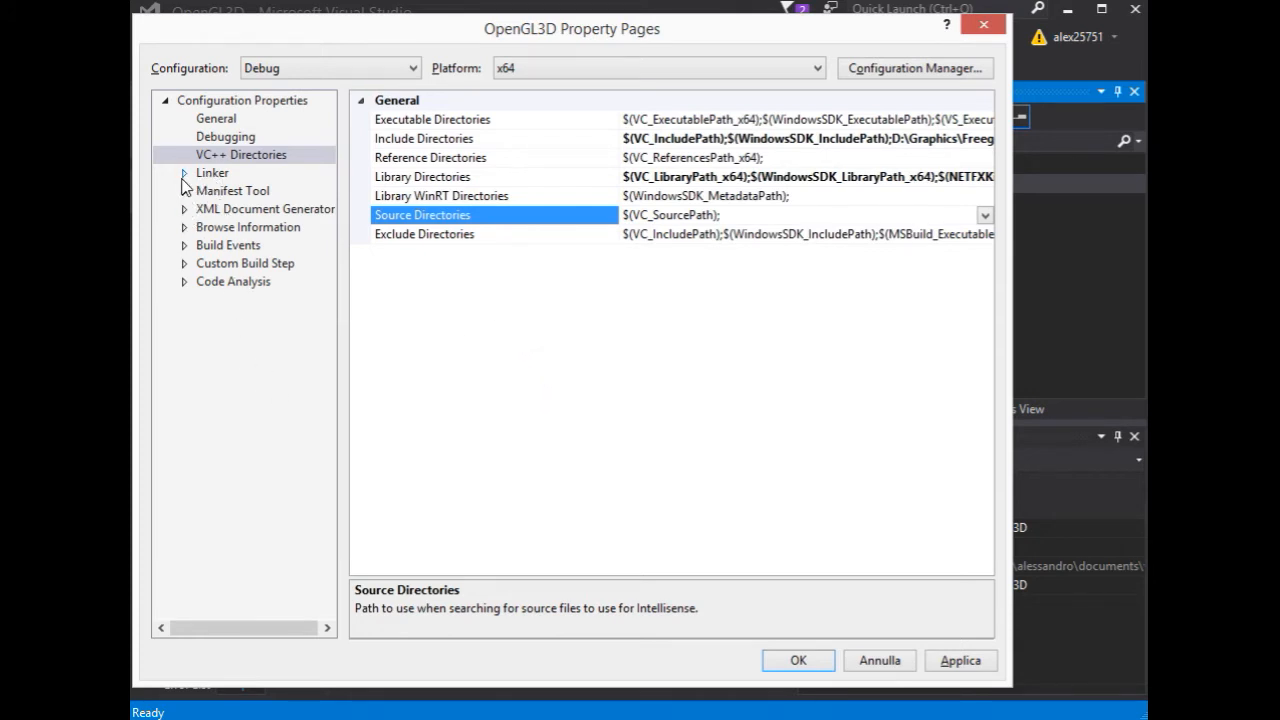
# - Under Linker > General, set Additional Library Directories to D:\Graphics\Freeglut-3.0.0.2\lib\x64
pyautogui.click(184, 172)
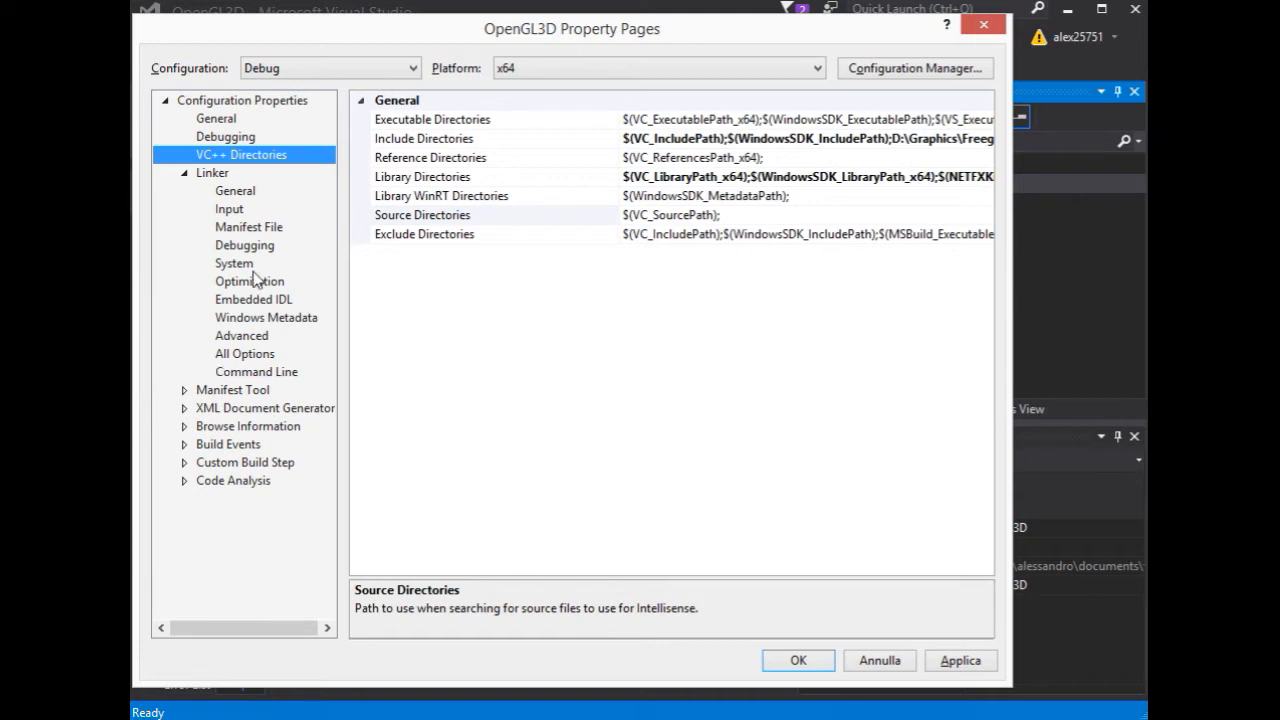
pyautogui.click(212, 172)
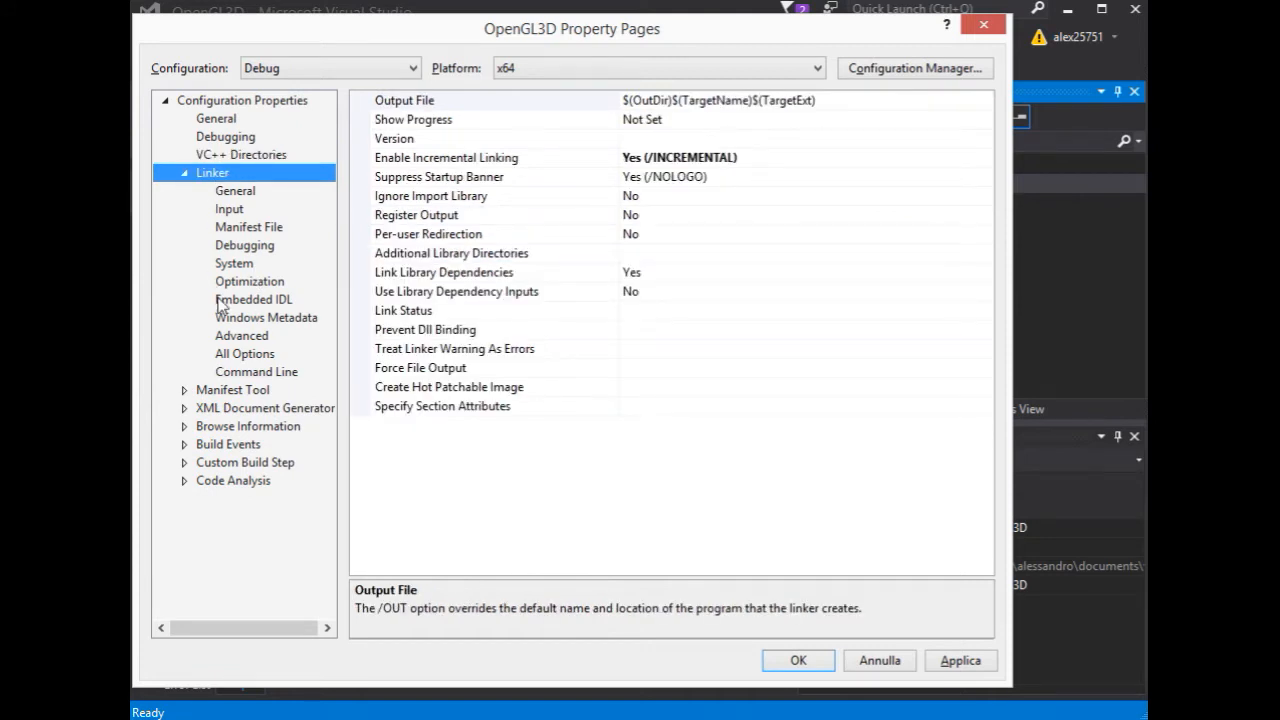
pyautogui.moveTo(248, 212)
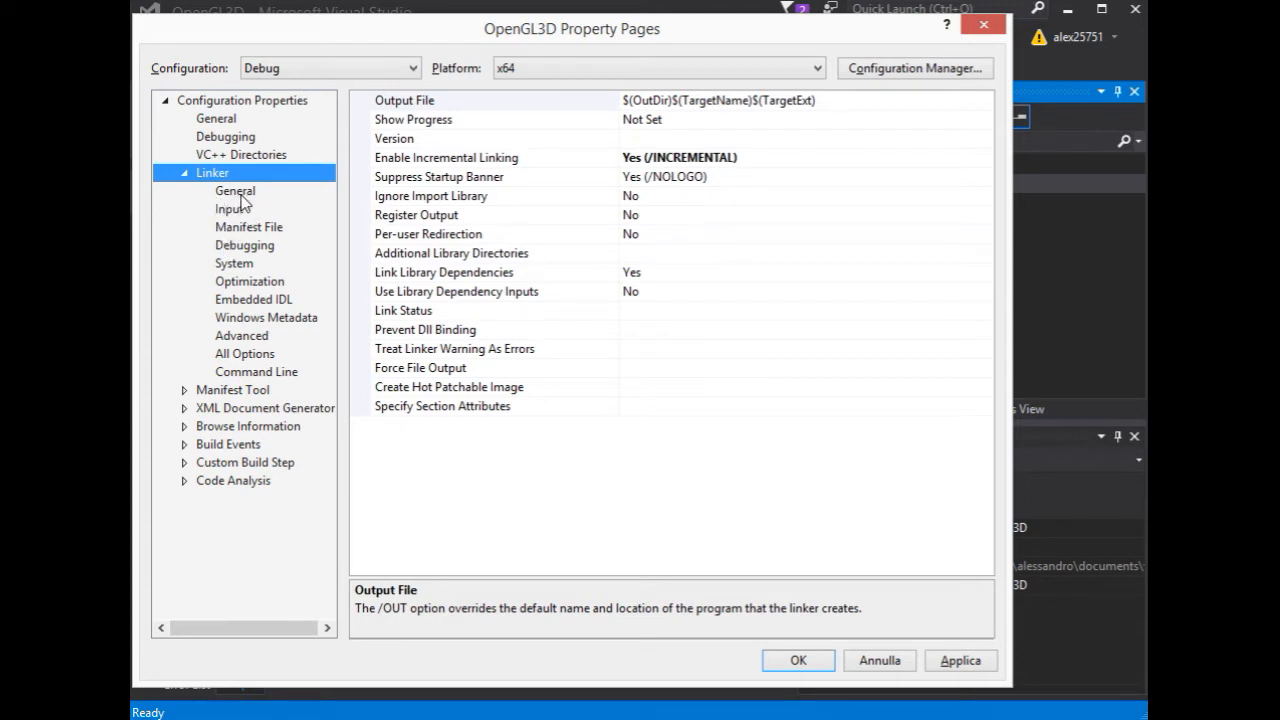
pyautogui.click(234, 190)
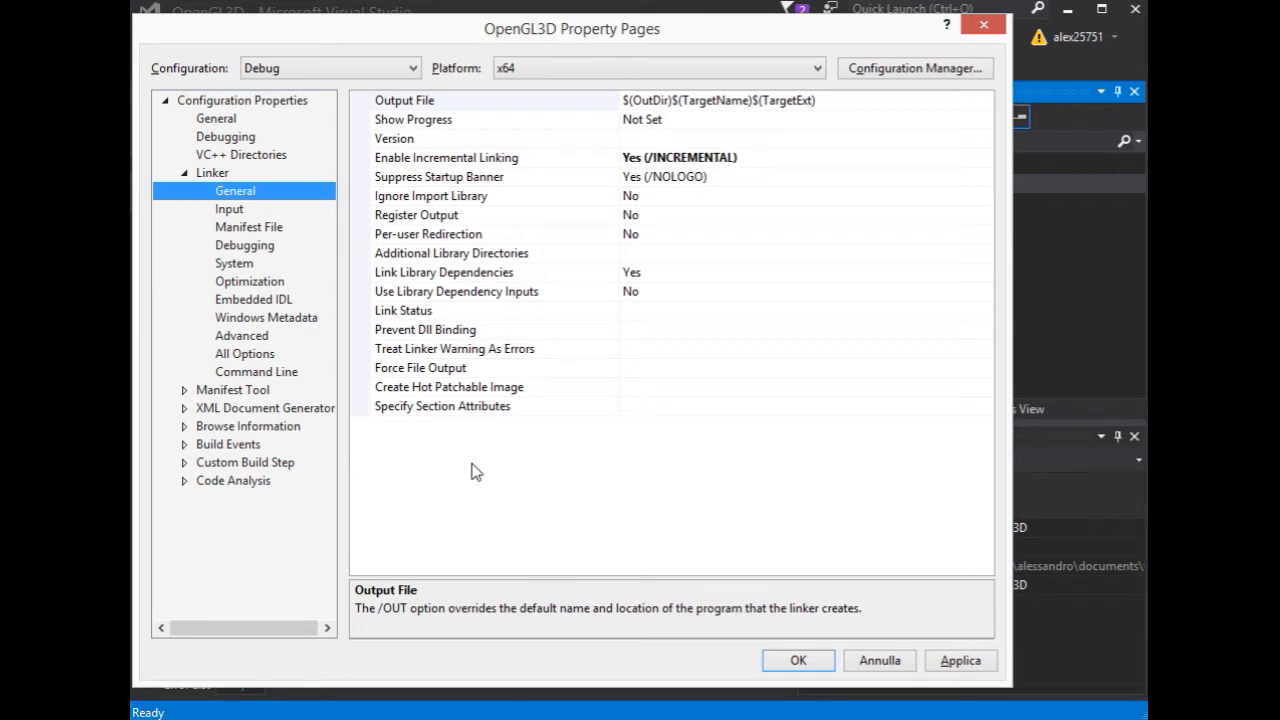
pyautogui.moveTo(388, 316)
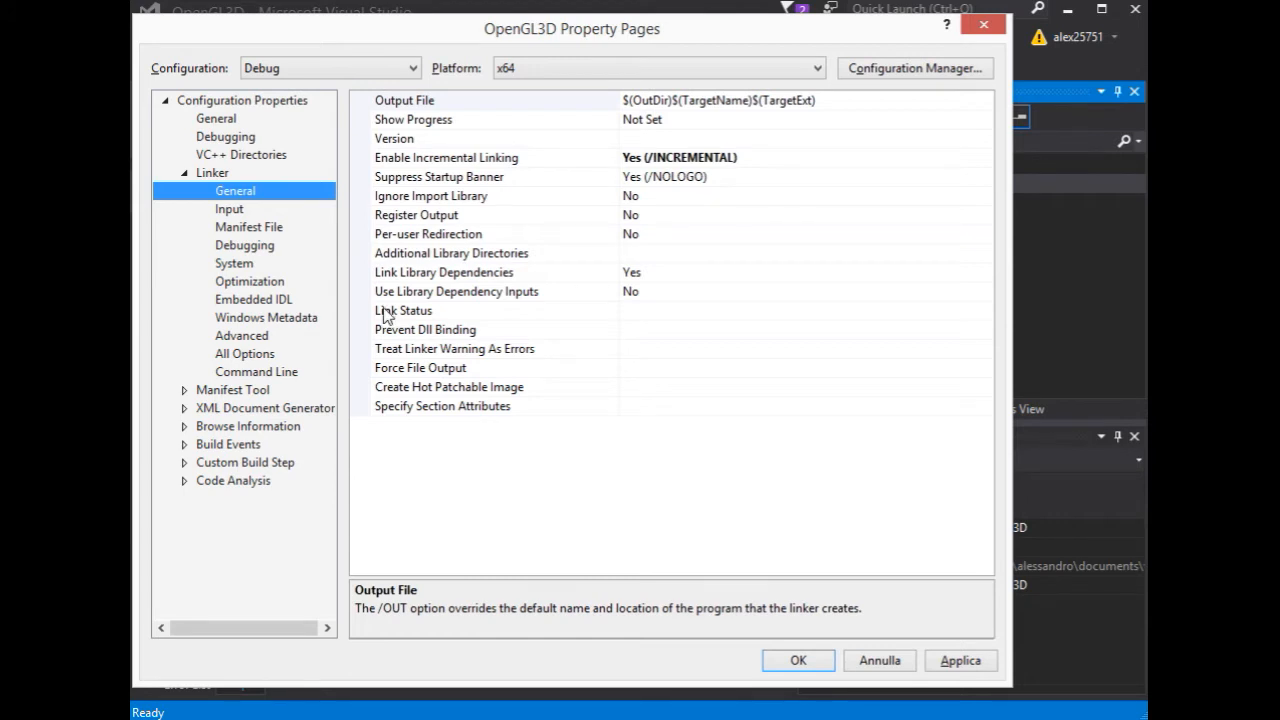
pyautogui.moveTo(376, 352)
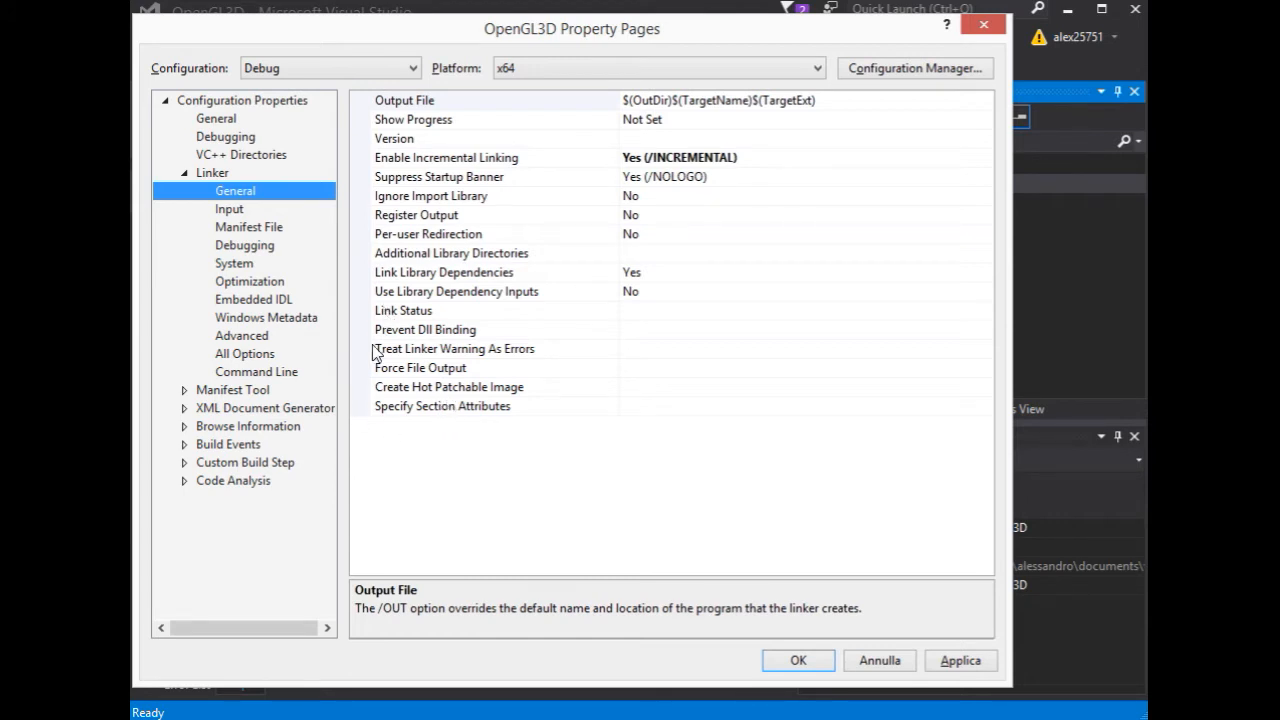
pyautogui.click(452, 252)
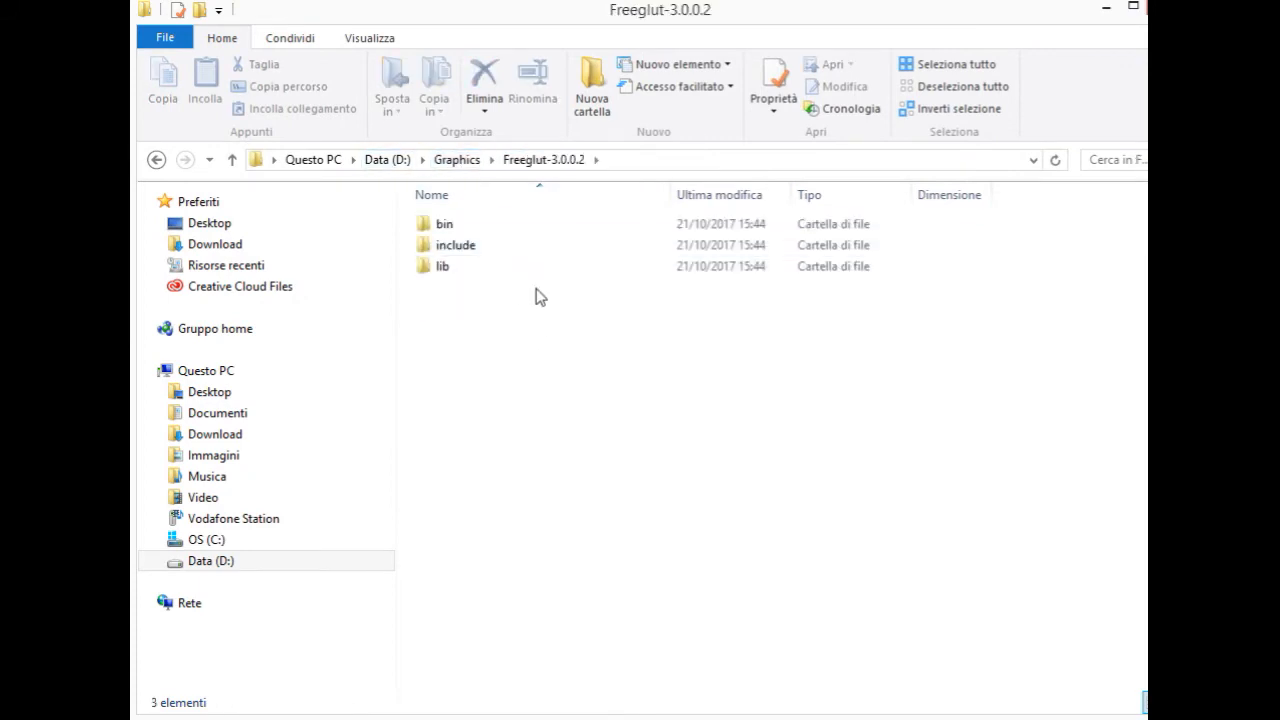
pyautogui.doubleClick(442, 266)
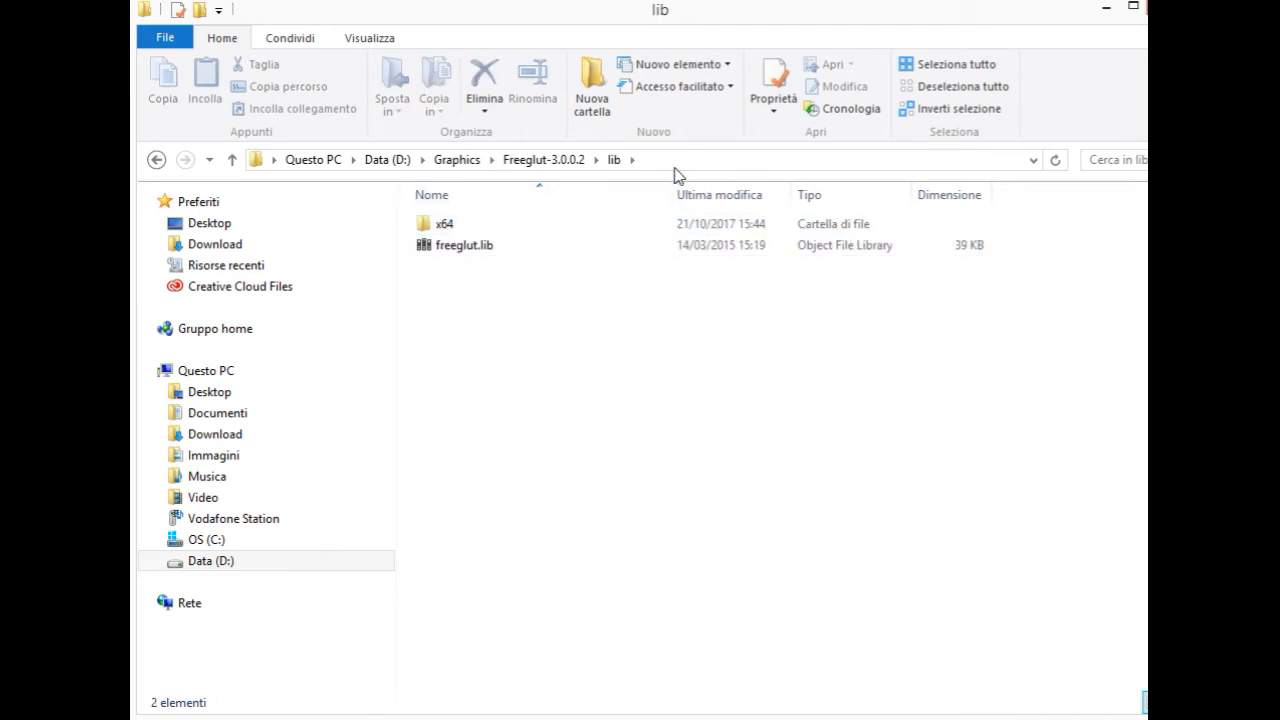
pyautogui.doubleClick(444, 224)
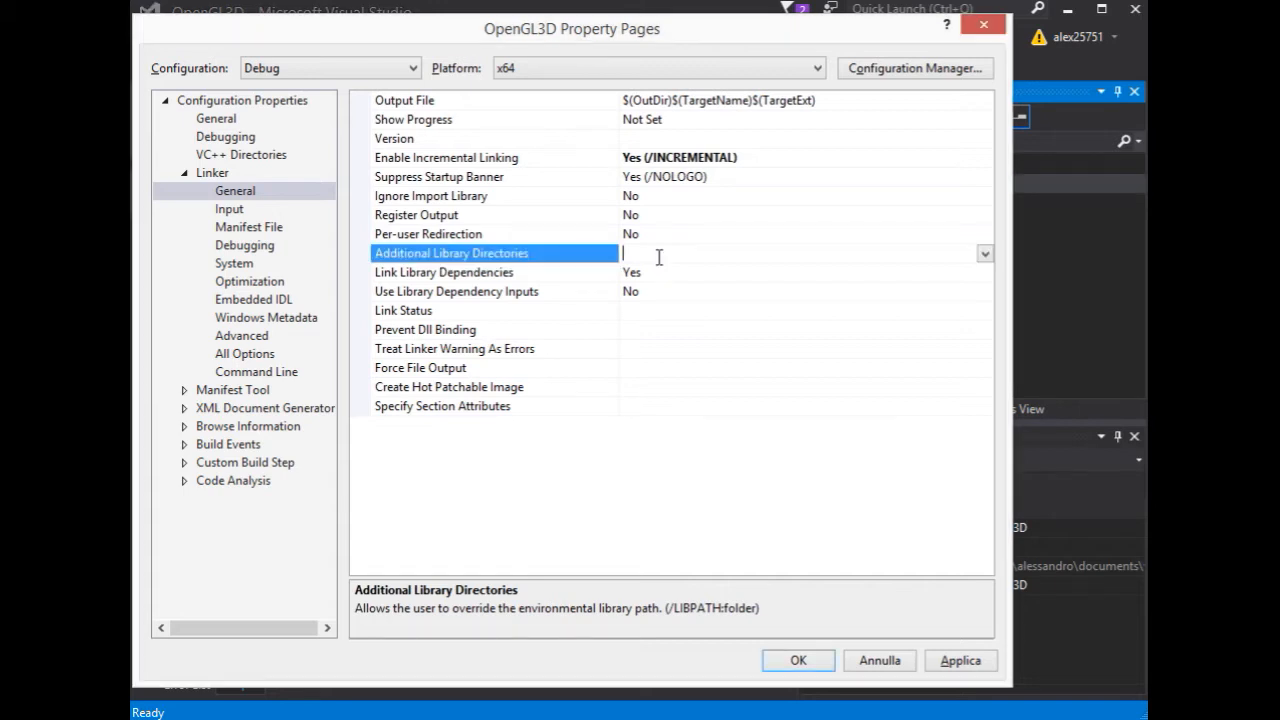
pyautogui.write('D:\\Graphics\\Freeglut-3.0.0.2\\lib\\x64')
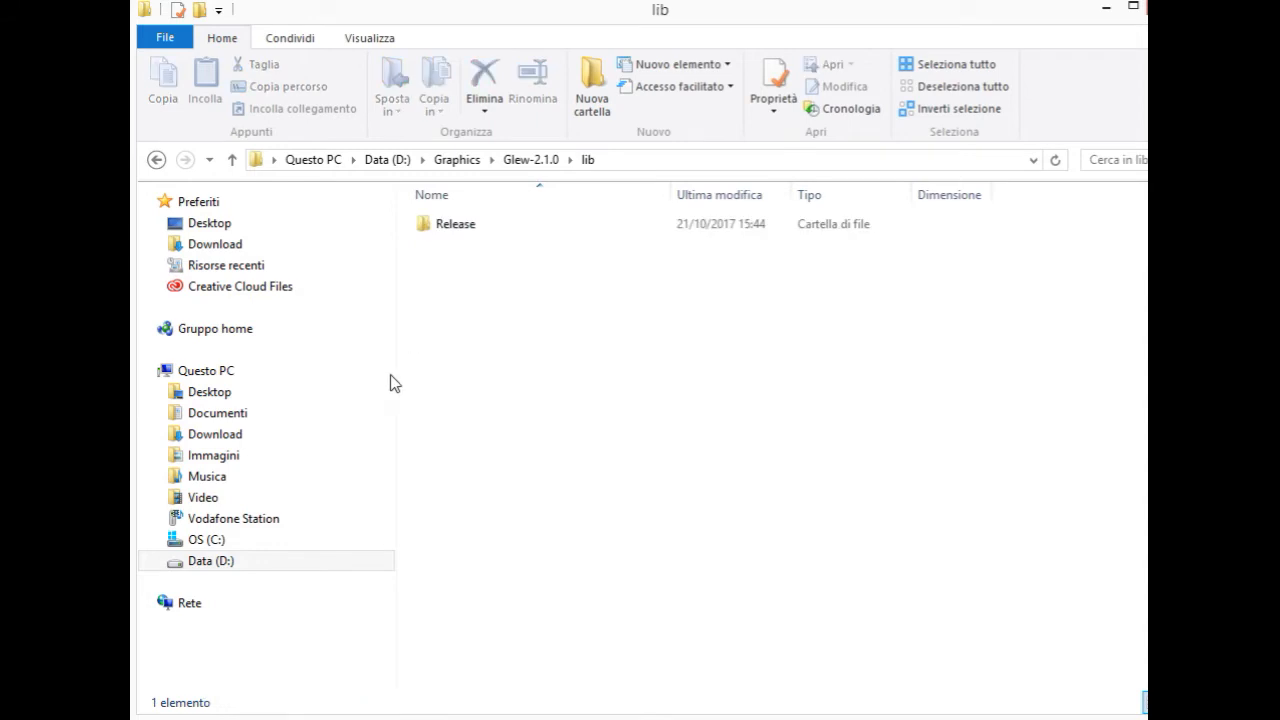
# - Append the Glew-2.1.0 lib\Release\x64 folder to Additional Library Directories
pyautogui.doubleClick(456, 224)
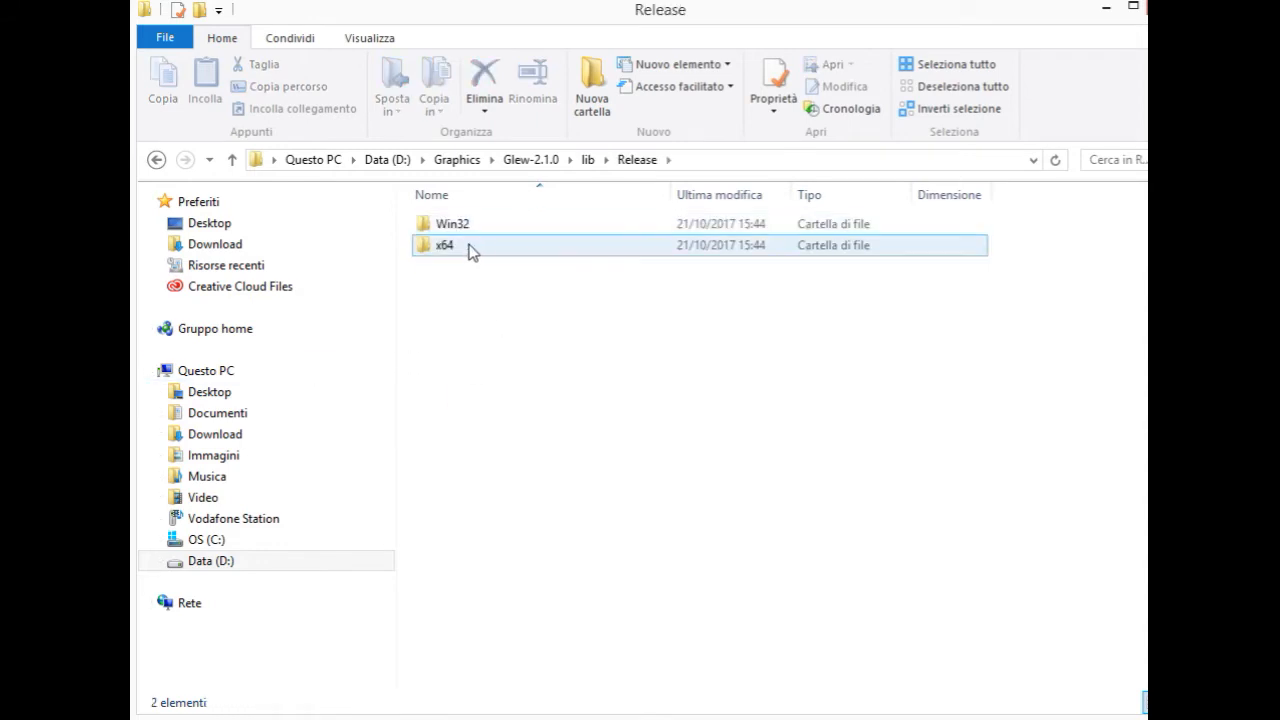
pyautogui.doubleClick(444, 244)
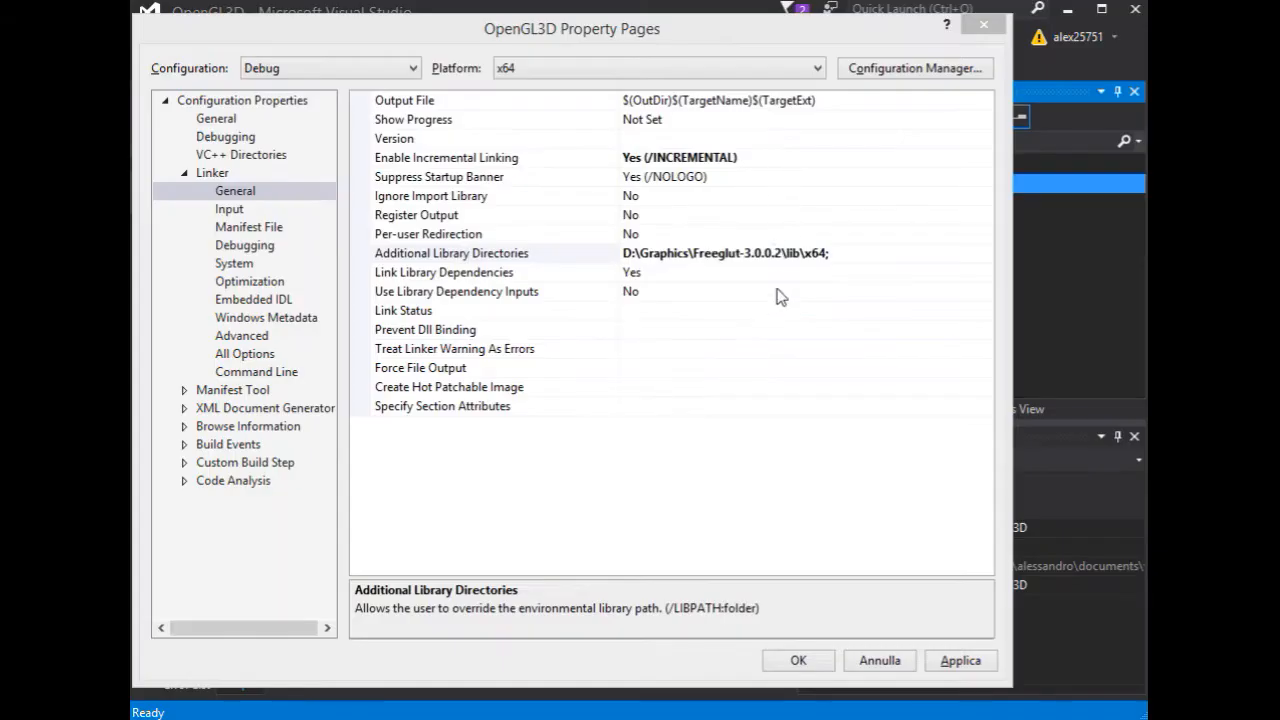
pyautogui.click(720, 252)
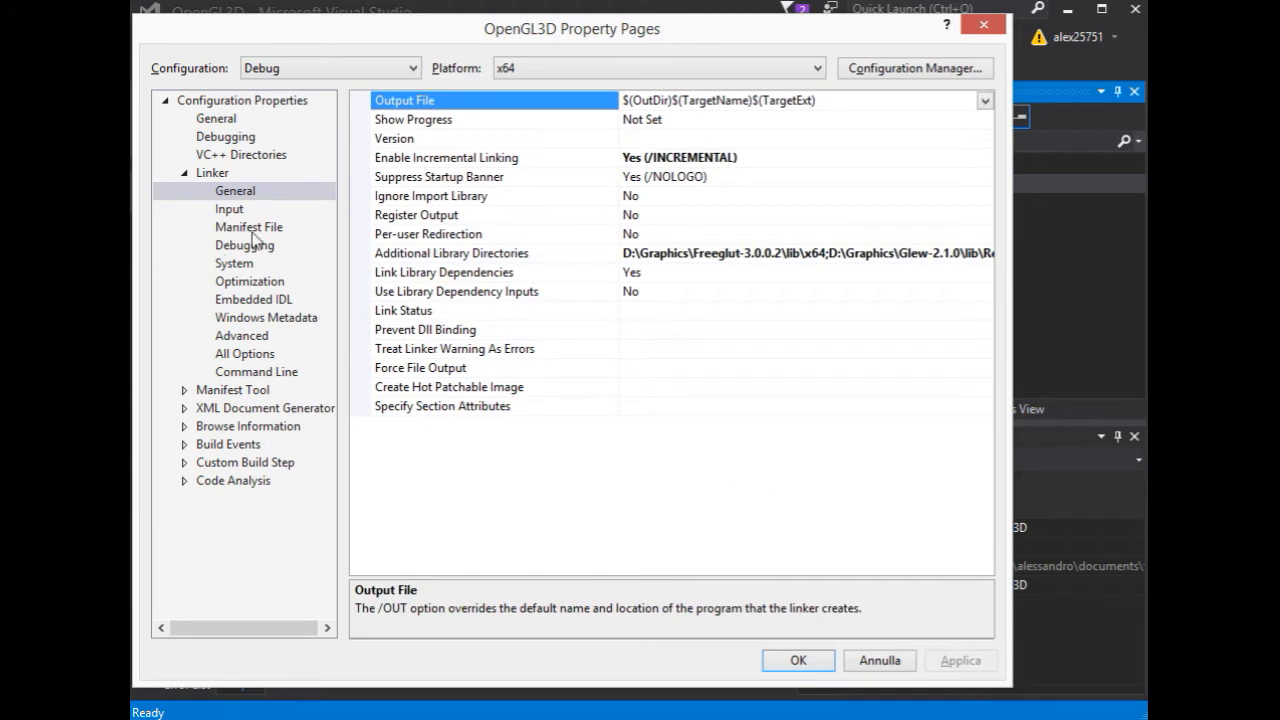
# - Prepend freeglut.lib;glew32.lib to Linker Additional Dependencies and confirm the property pages
pyautogui.click(228, 208)
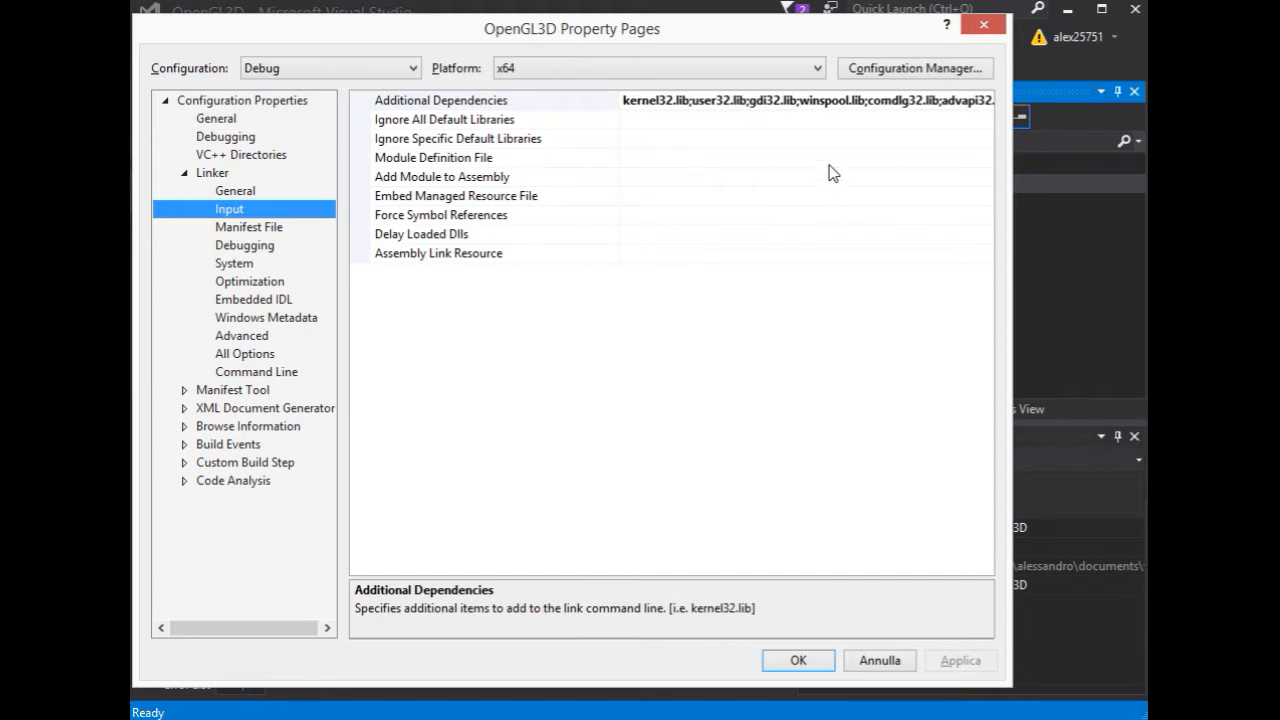
pyautogui.click(440, 100)
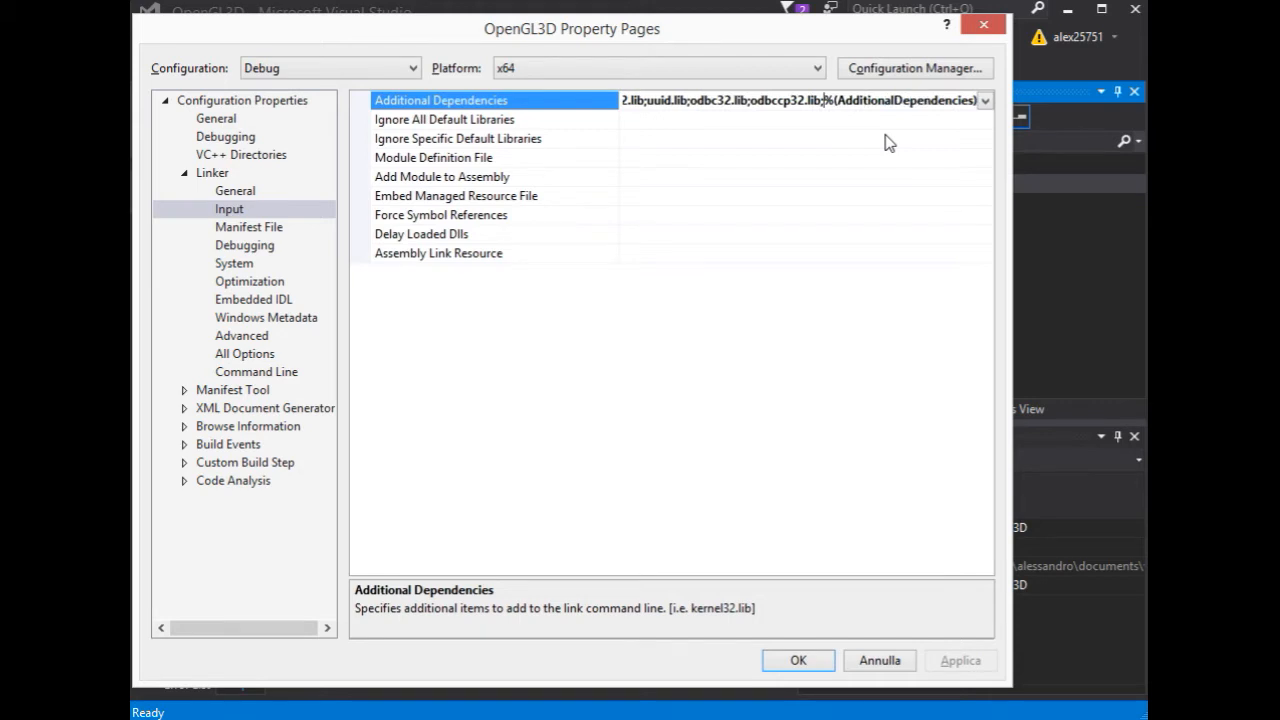
pyautogui.write('FR')
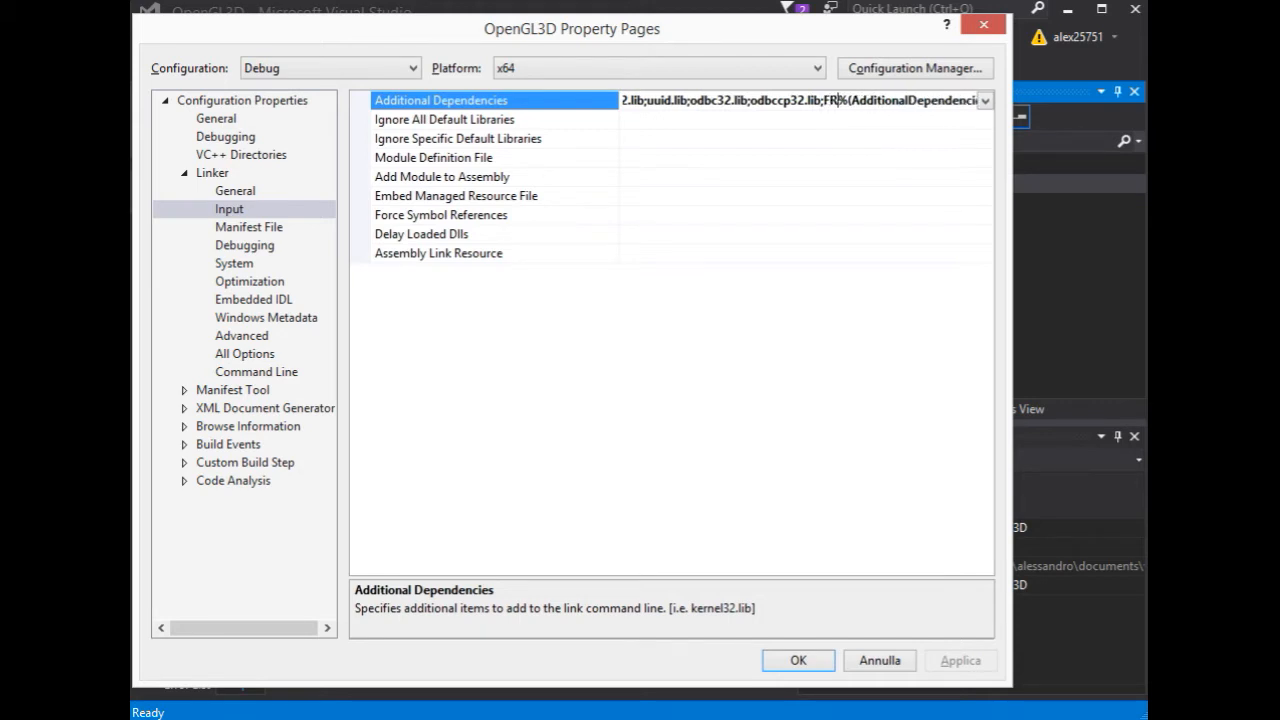
pyautogui.write('freeglut.lib;glew32.lib;')
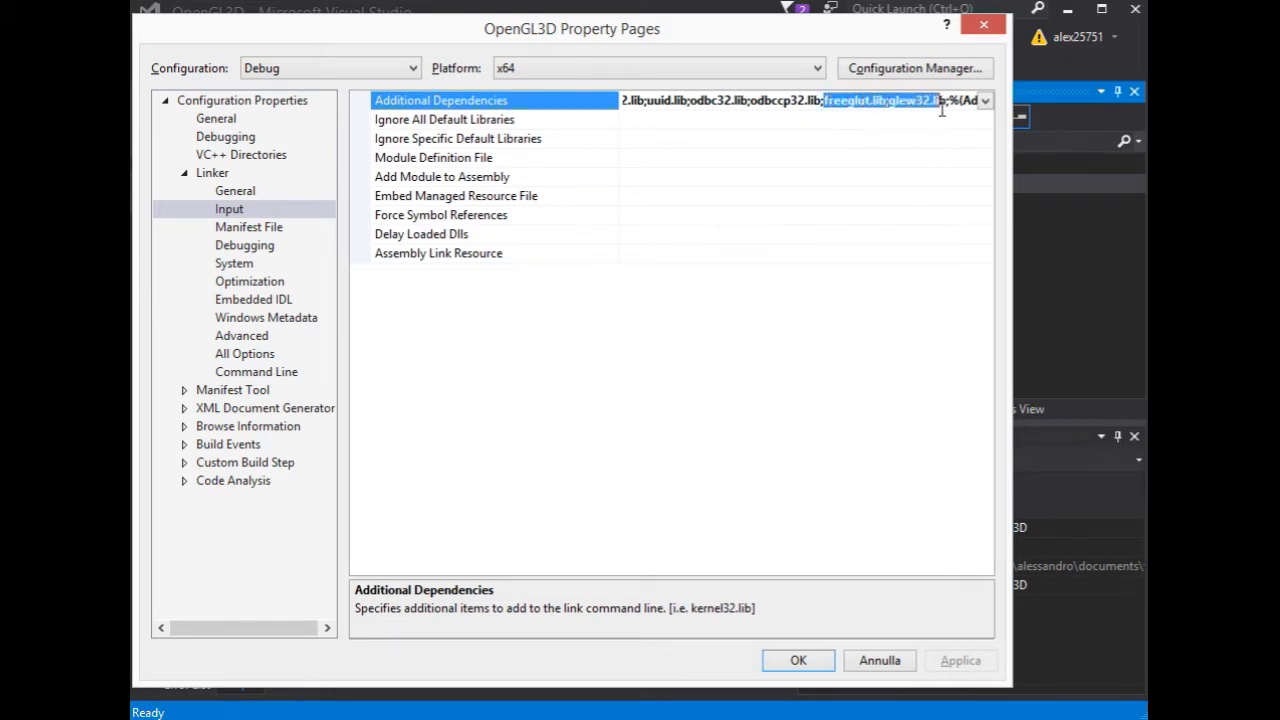
pyautogui.moveTo(944, 250)
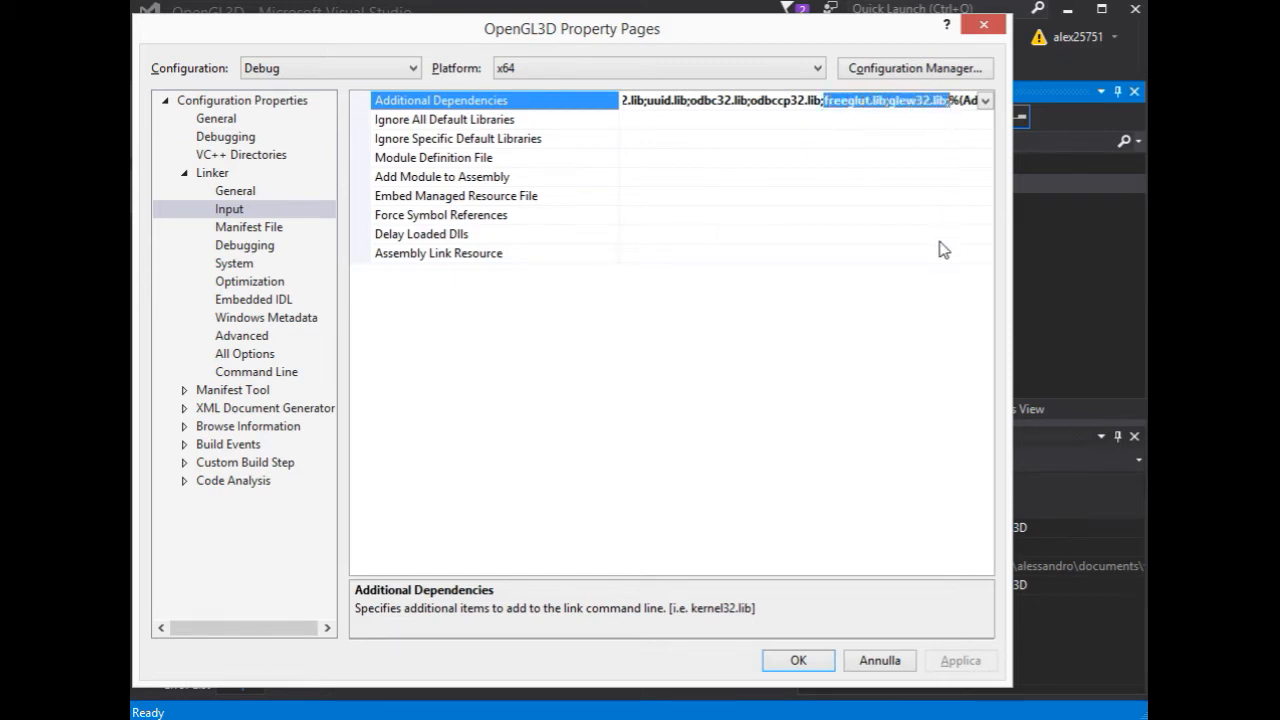
pyautogui.moveTo(932, 298)
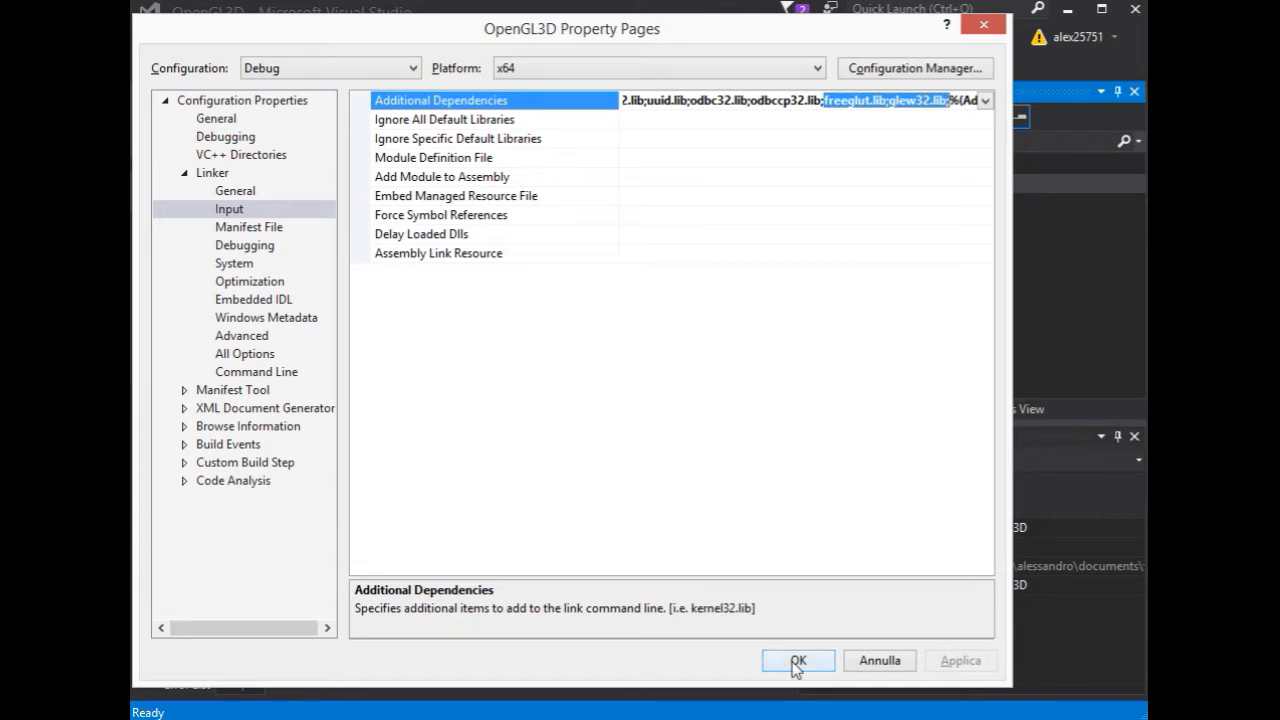
pyautogui.click(798, 660)
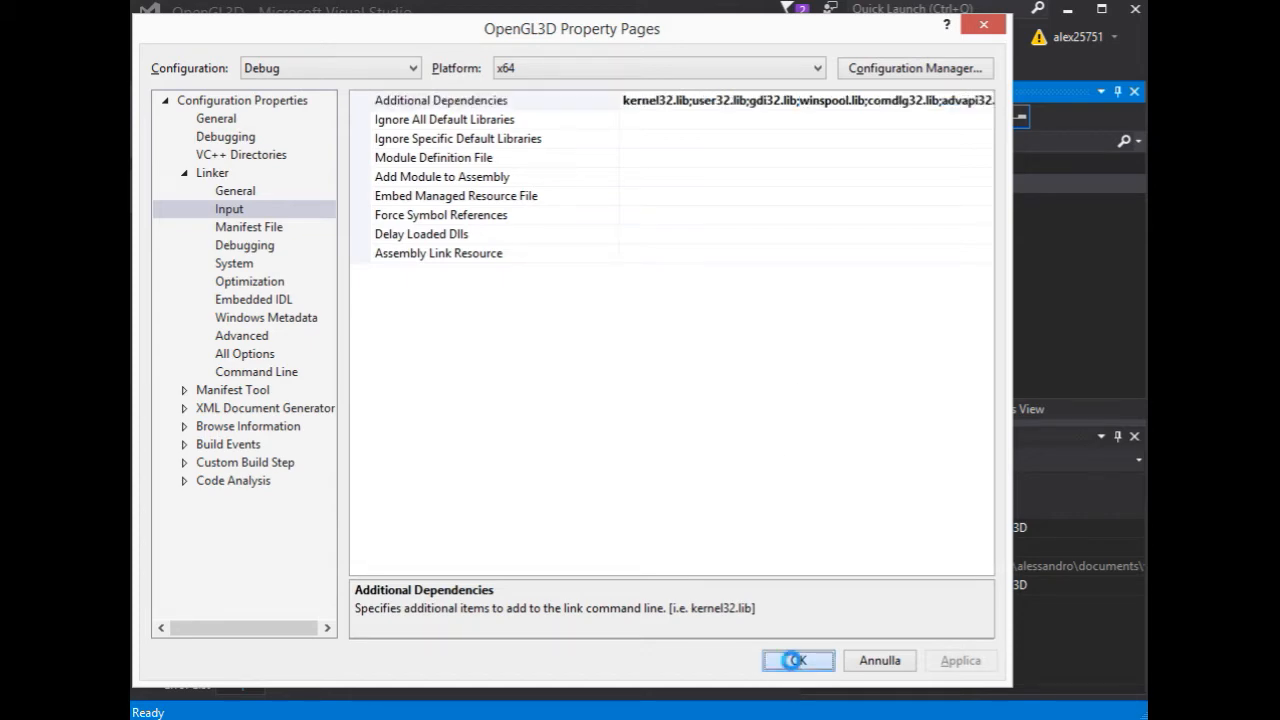
pyautogui.click(798, 660)
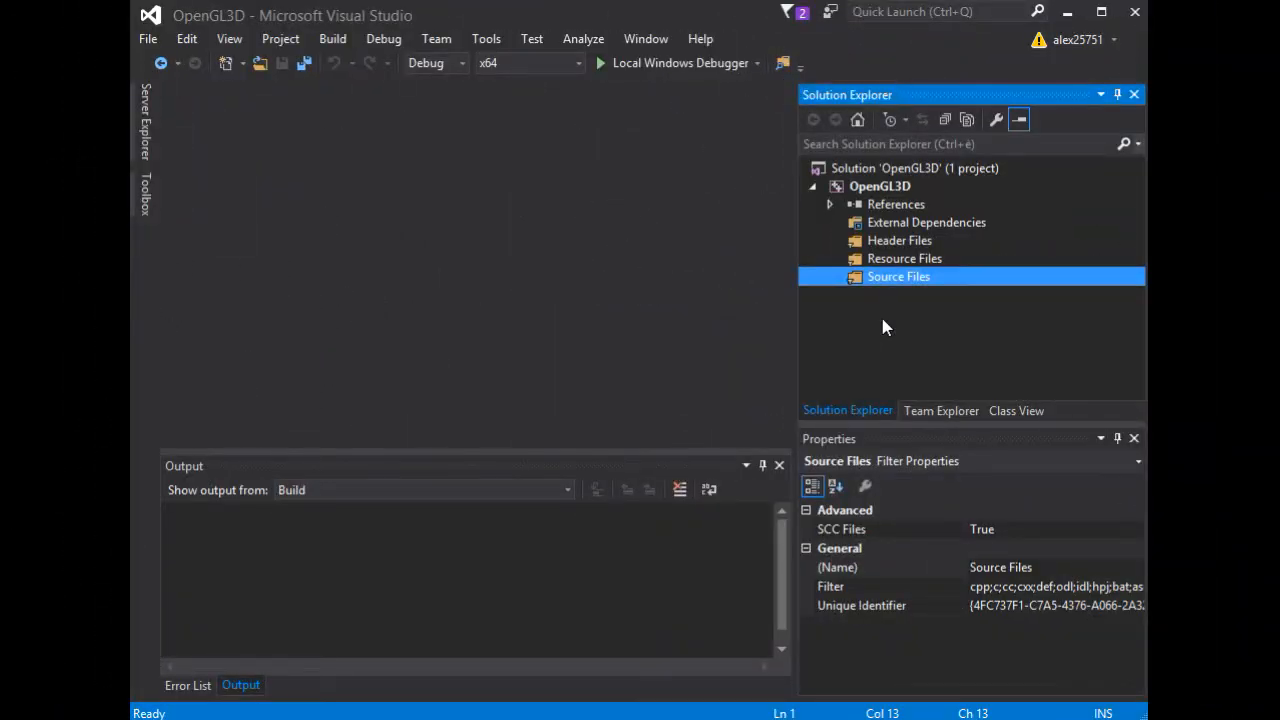
pyautogui.moveTo(912, 332)
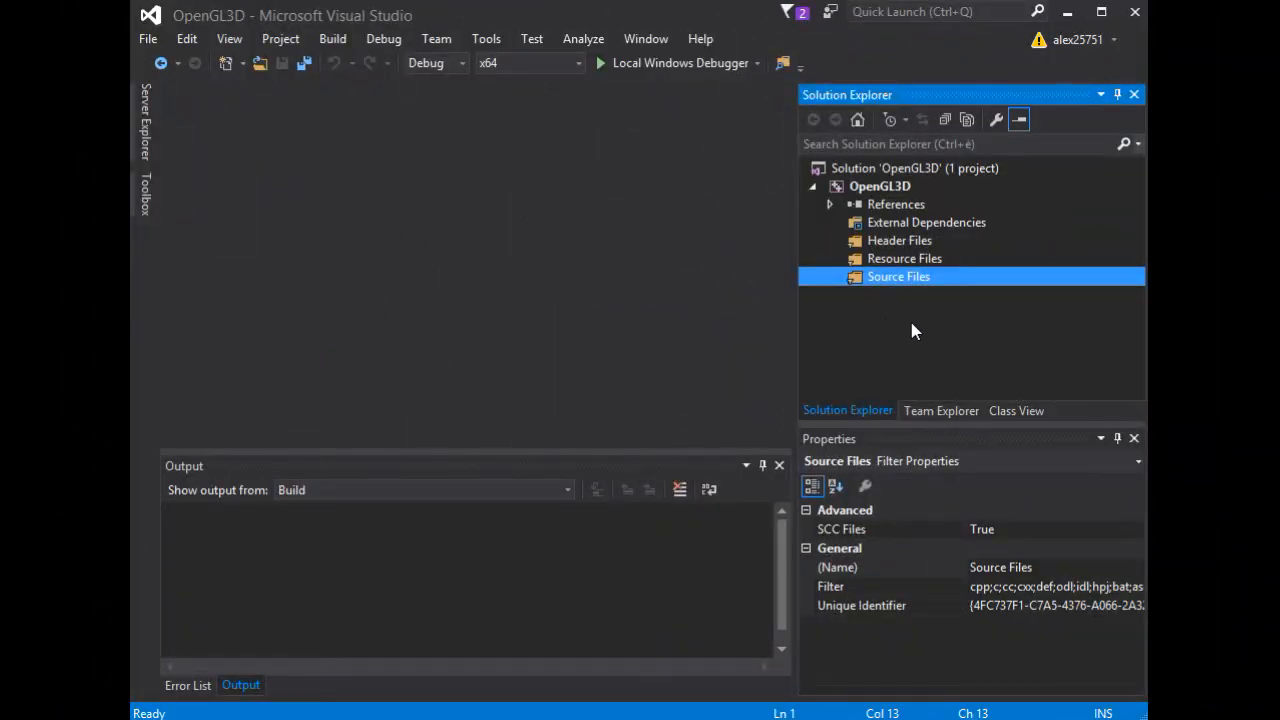
# - Add a new C++ File named Main.cpp under Source Files via Add > New Item
pyautogui.rightClick(898, 276)
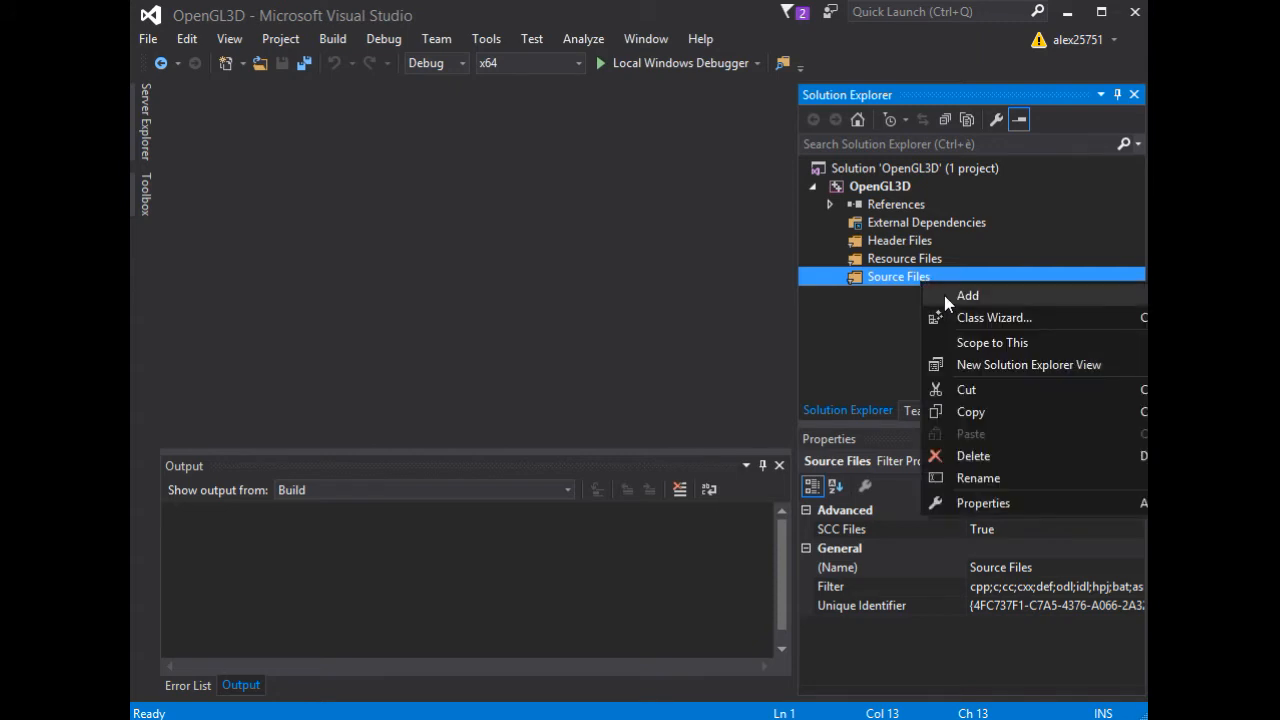
pyautogui.click(968, 296)
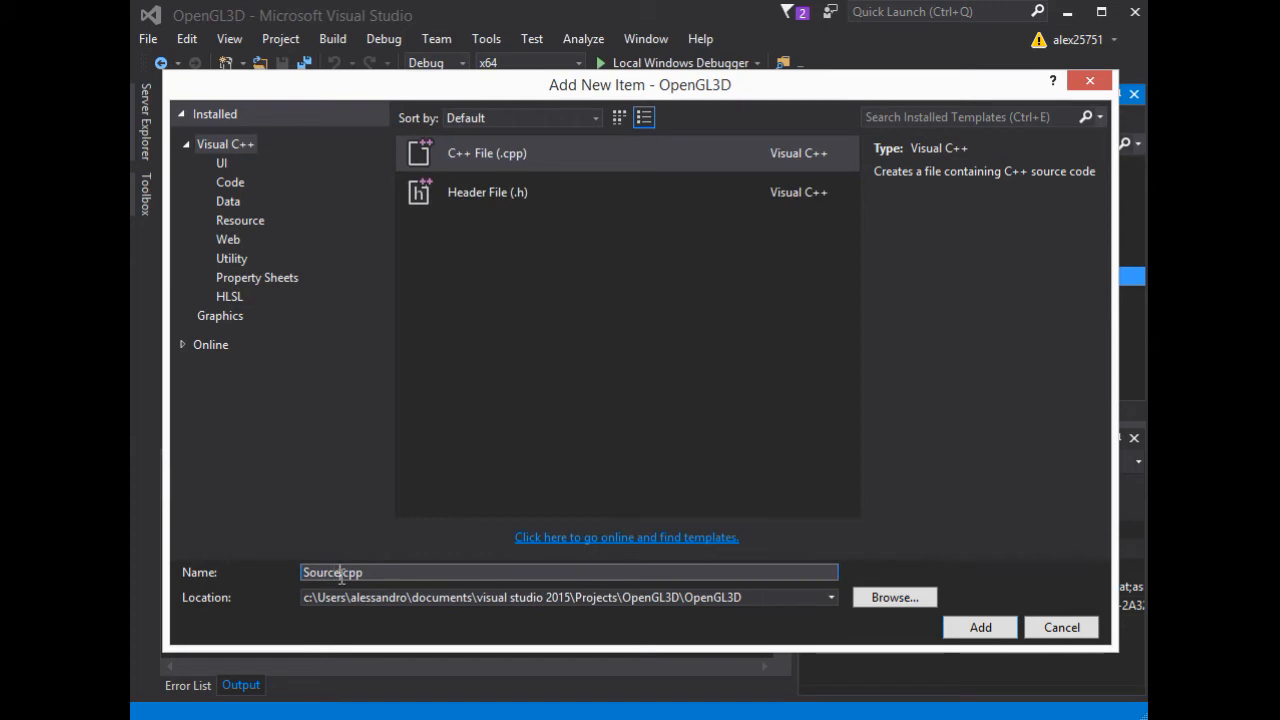
pyautogui.write('m.cpp')
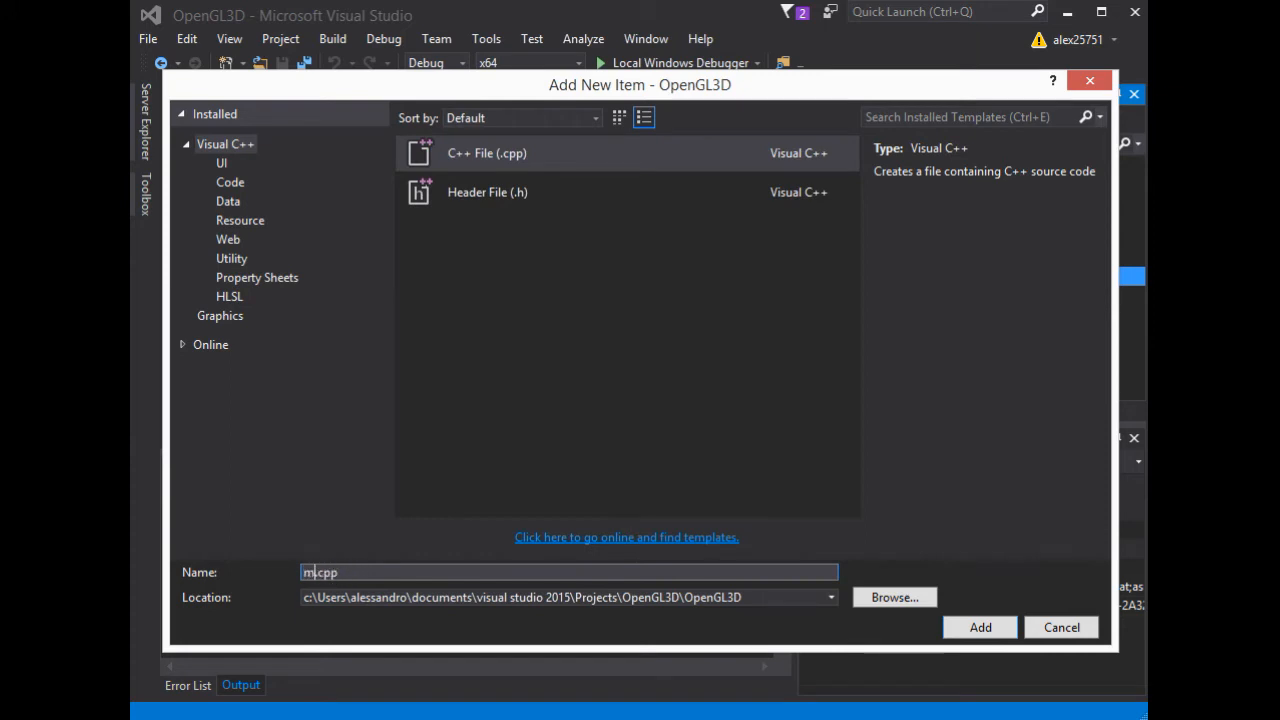
pyautogui.press('Backspace')
pyautogui.write('Main')
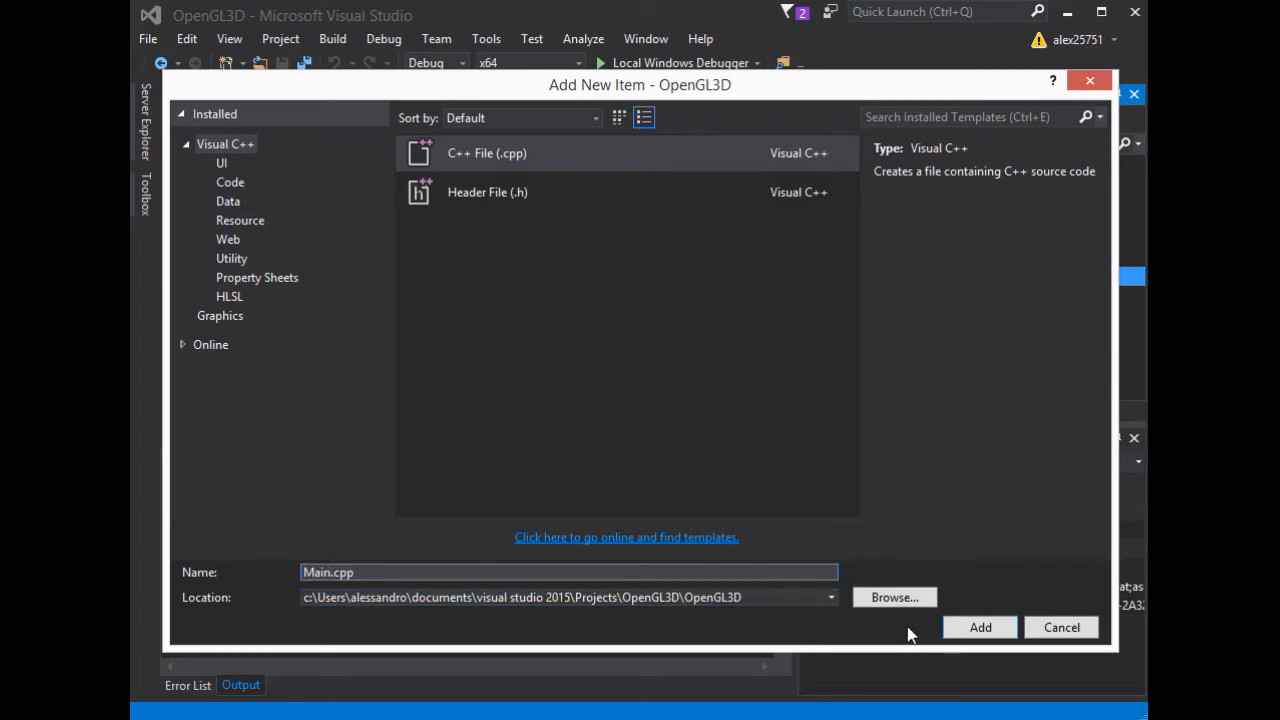
pyautogui.click(980, 628)
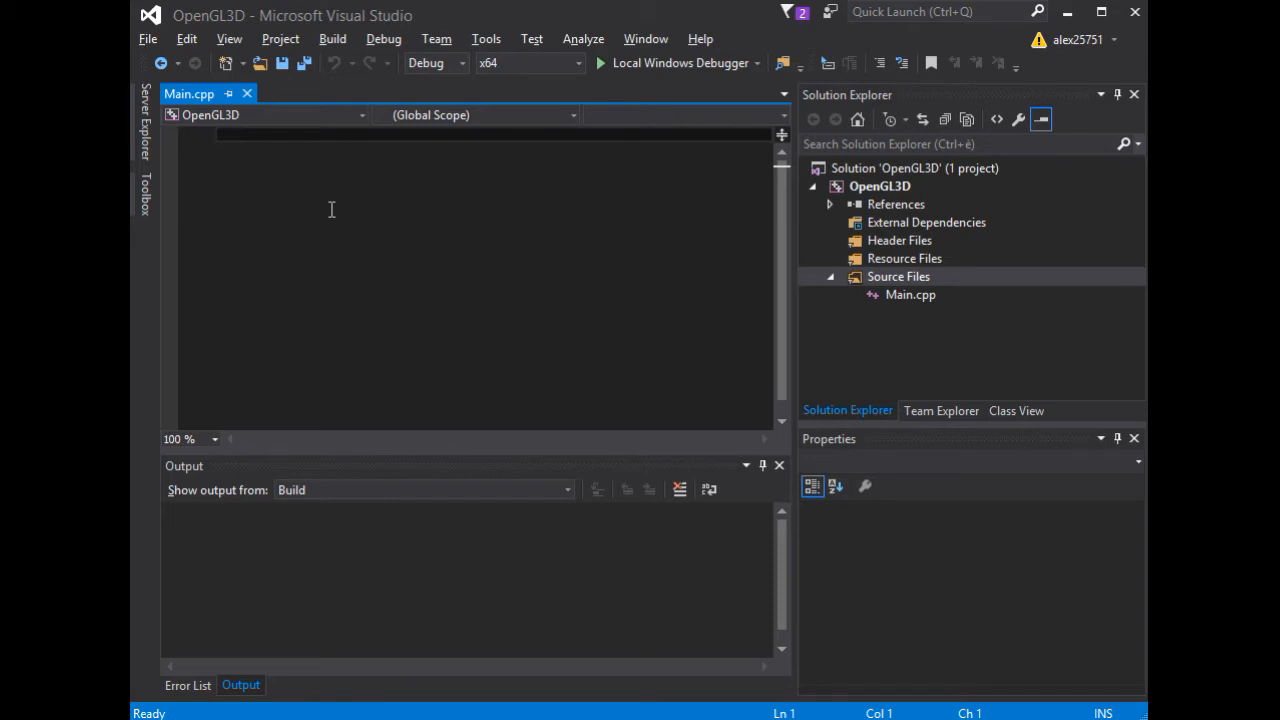
# - Write #include <GL\glew.h> as the first line of Main.cpp
pyautogui.write('#include <>')
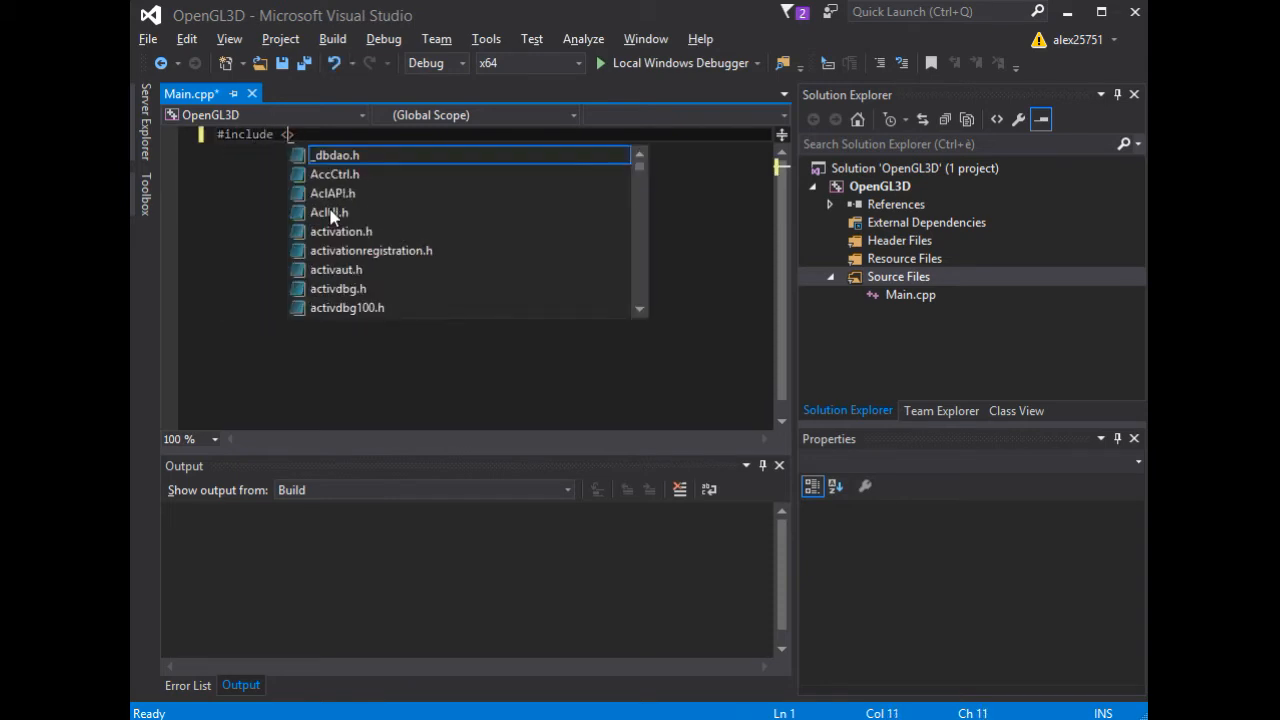
pyautogui.write('GL')
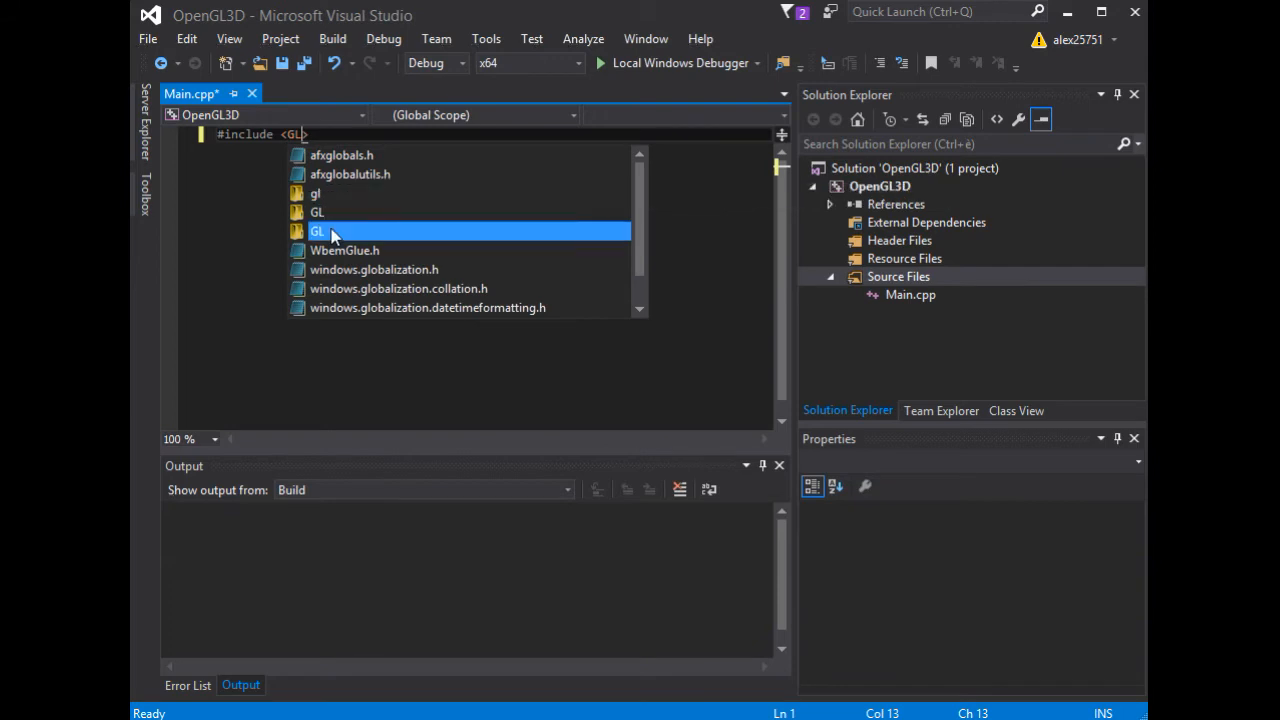
pyautogui.write('\\')
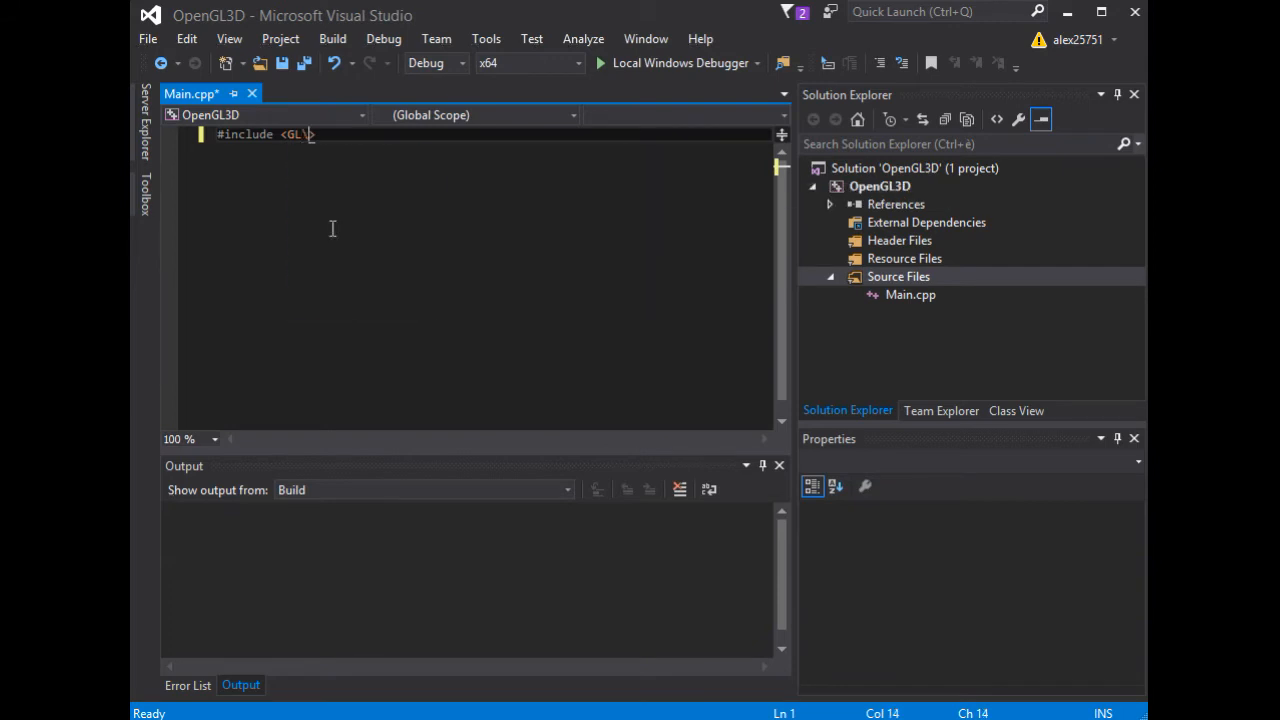
pyautogui.write('glew.h>')
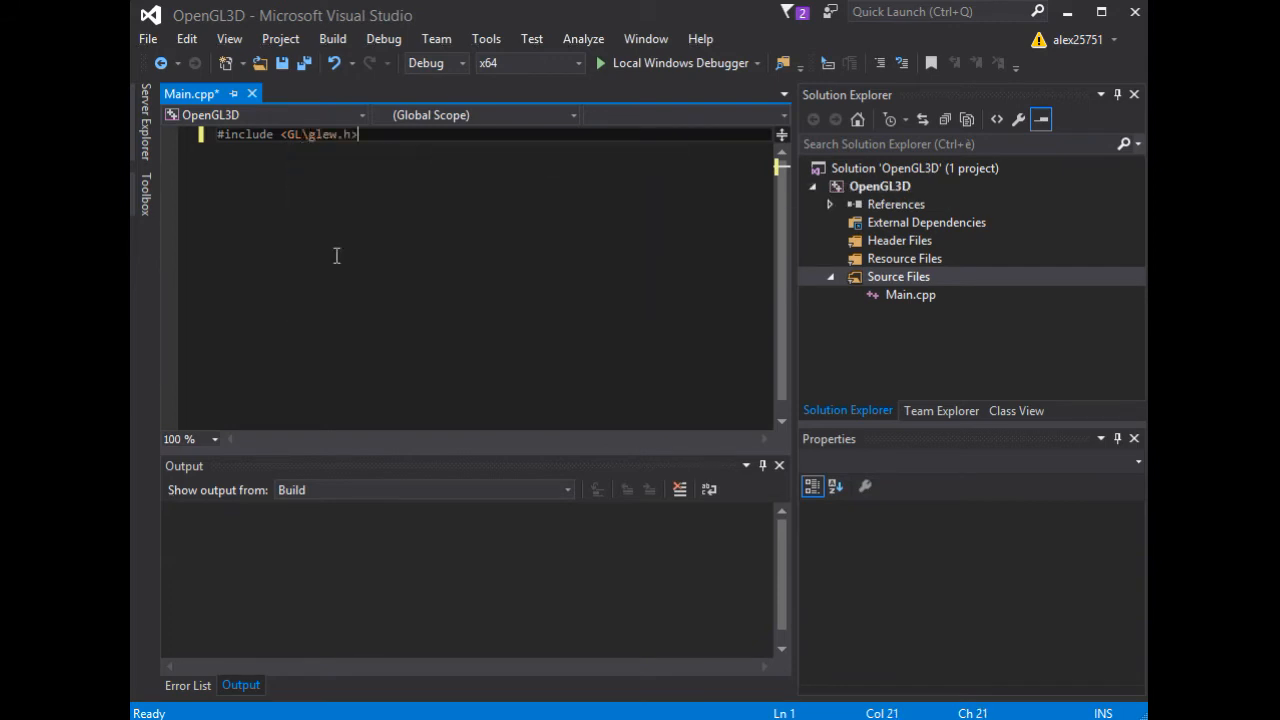
pyautogui.press('enter')
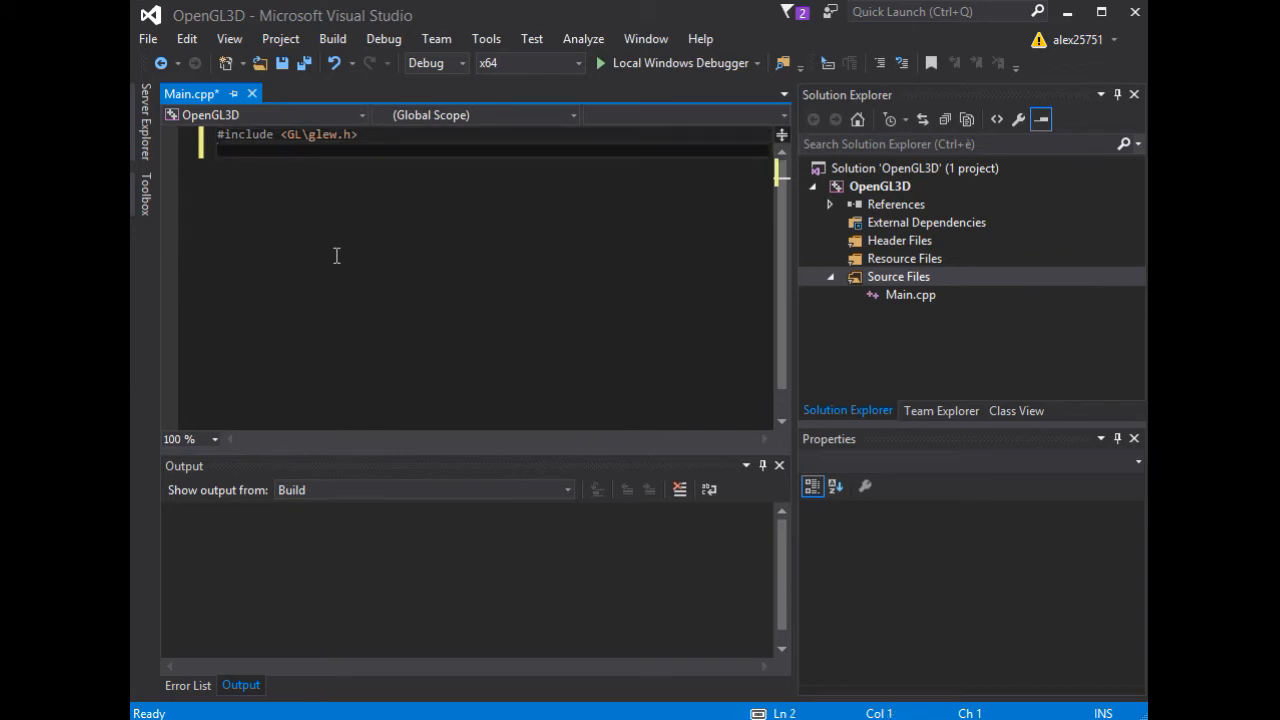
# - Write #include <GL\glut.h> on the second line, fixing the uppercase mistype
pyautogui.write('#INCL')
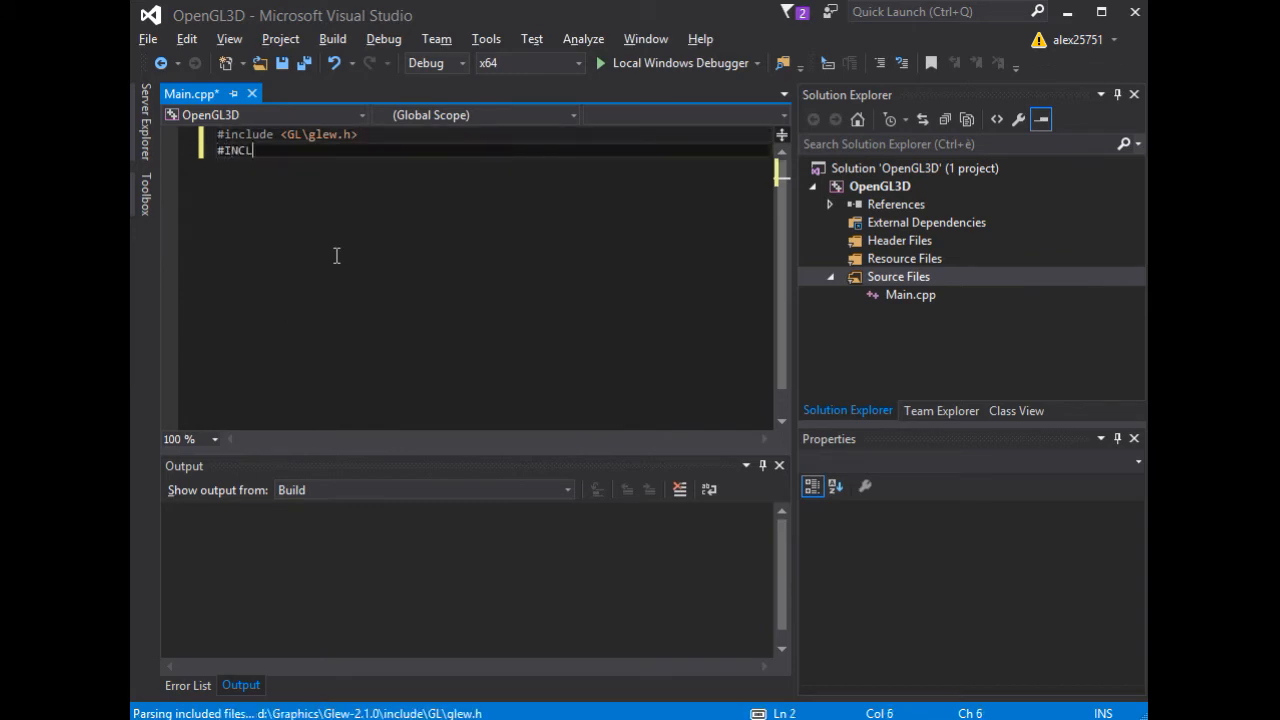
pyautogui.press('BackSpace')
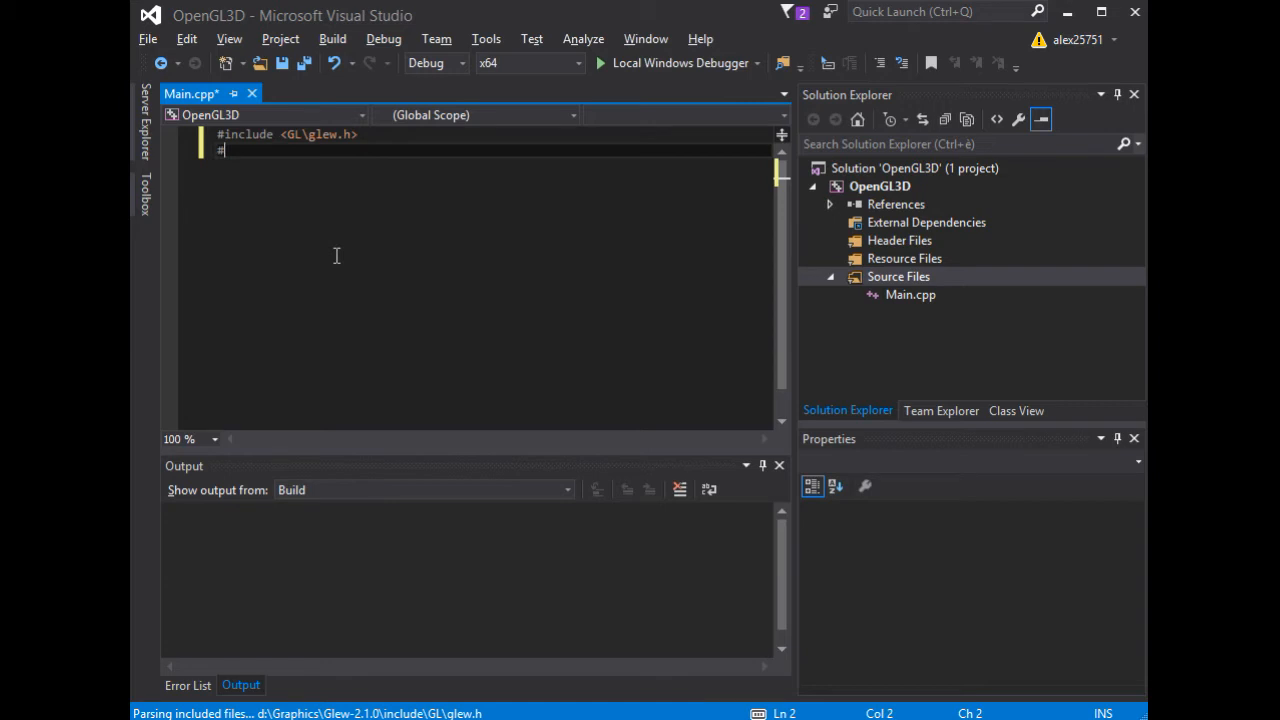
pyautogui.write('include')
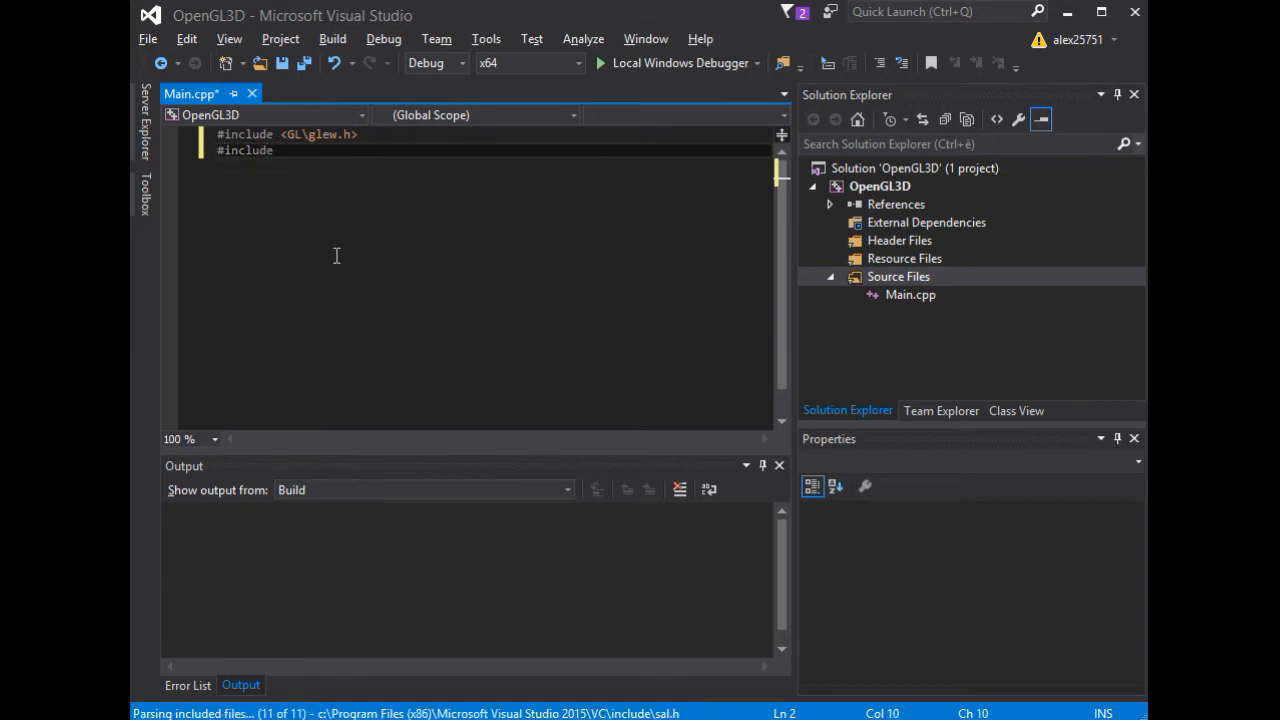
pyautogui.write('GL>')
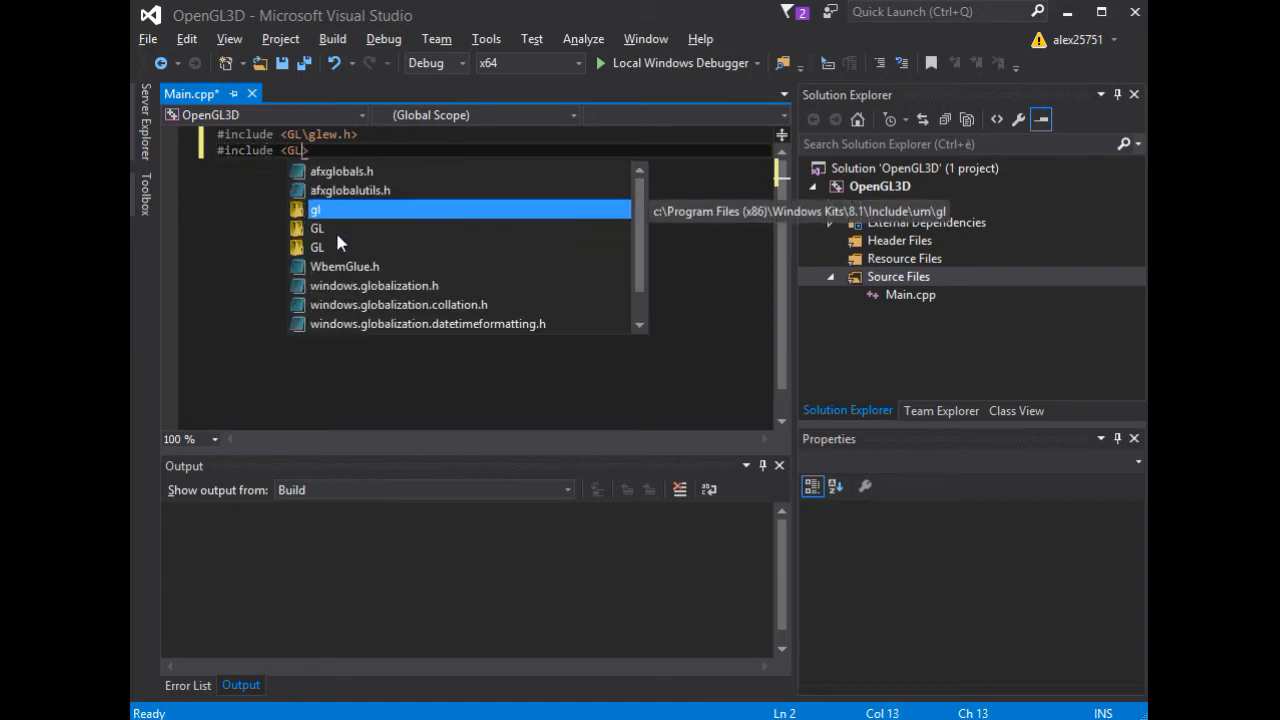
pyautogui.write('\\glut.h')
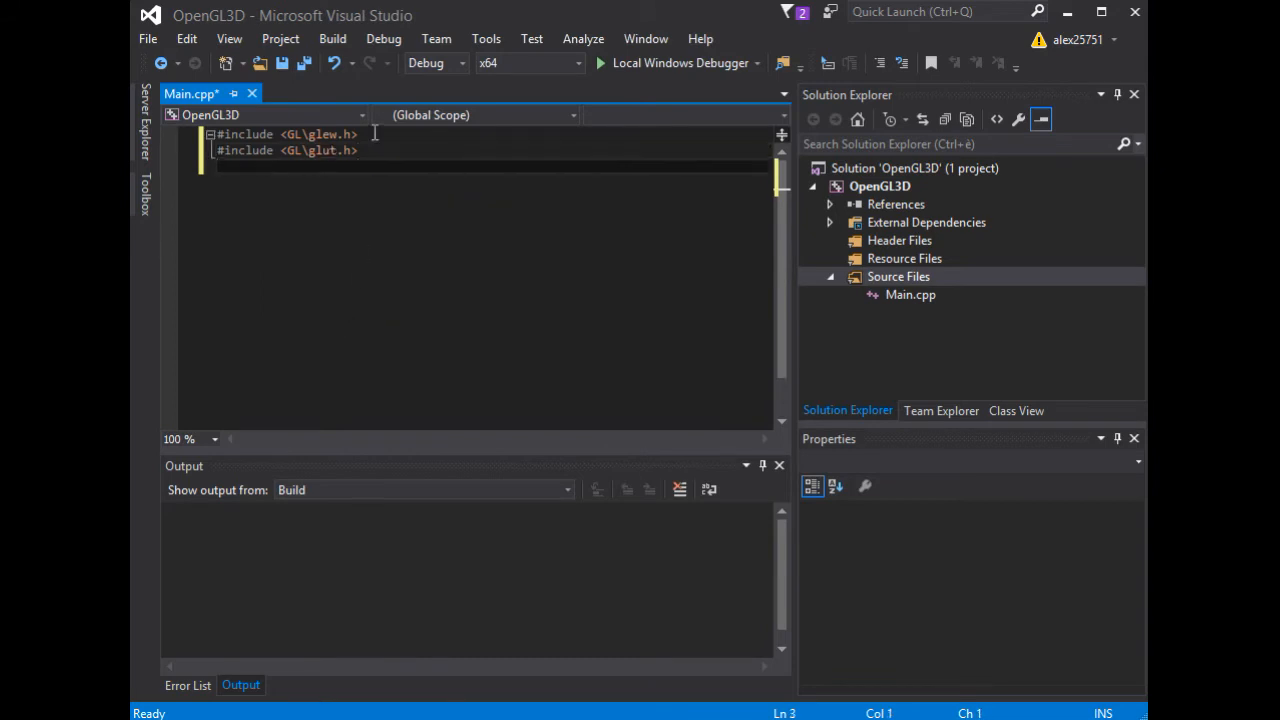
# - Write #include <iostream> on the third line
pyautogui.write('#')
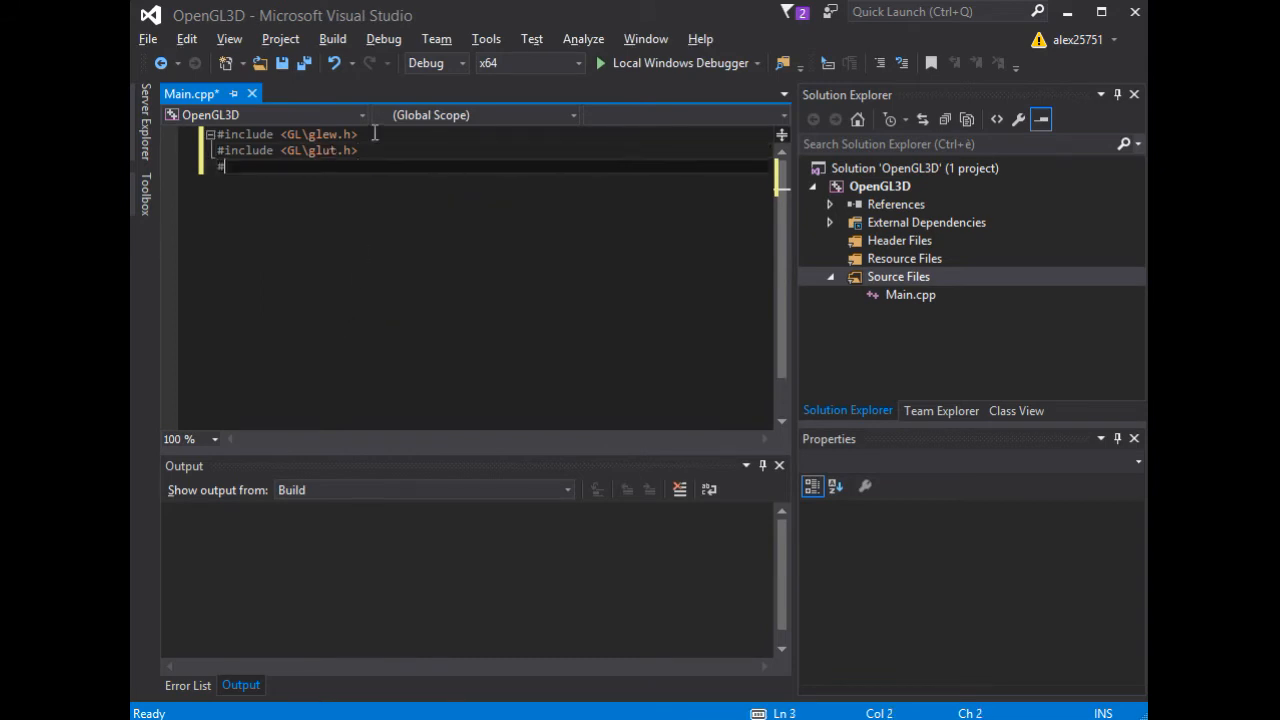
pyautogui.write('INC')
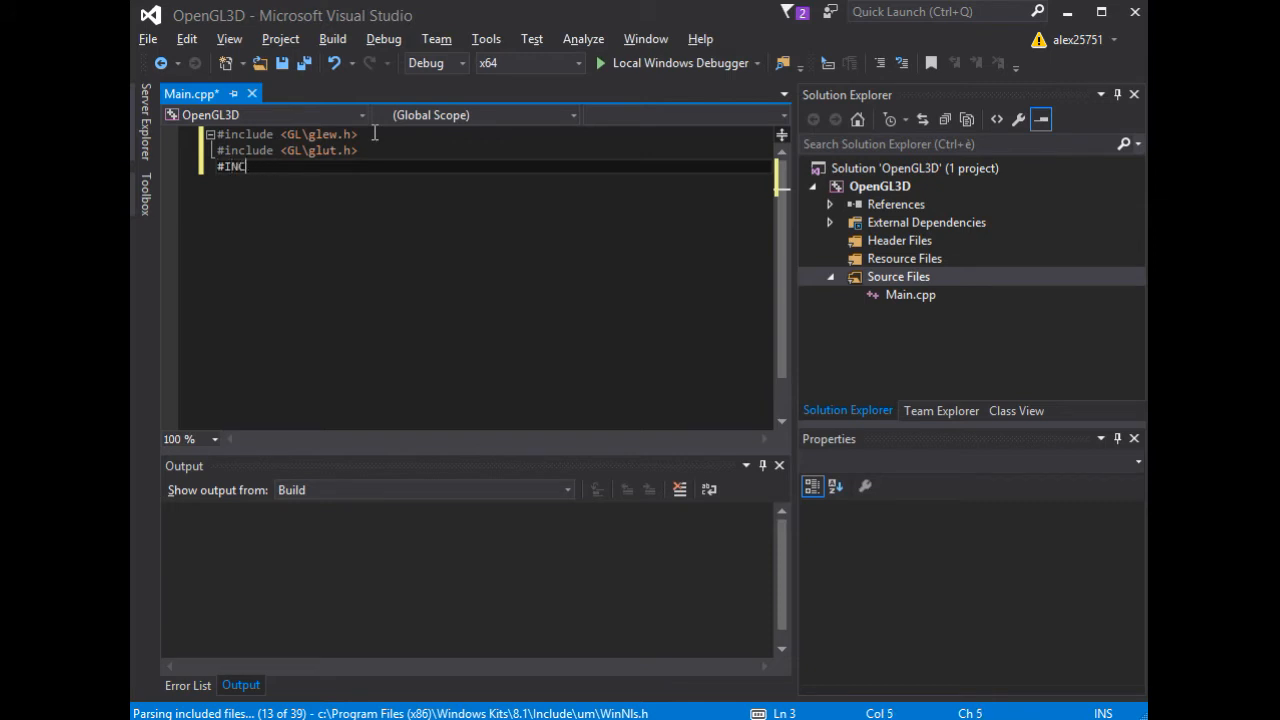
pyautogui.write('inc')
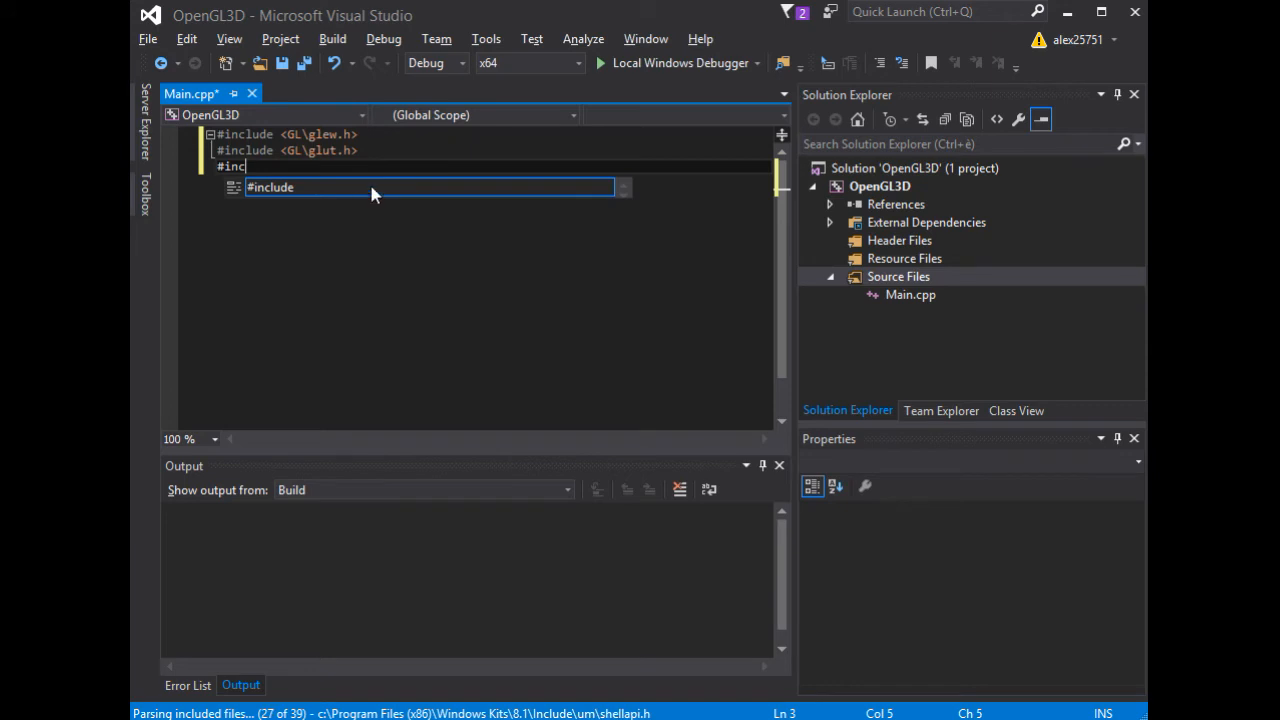
pyautogui.write('lude <iostream>')
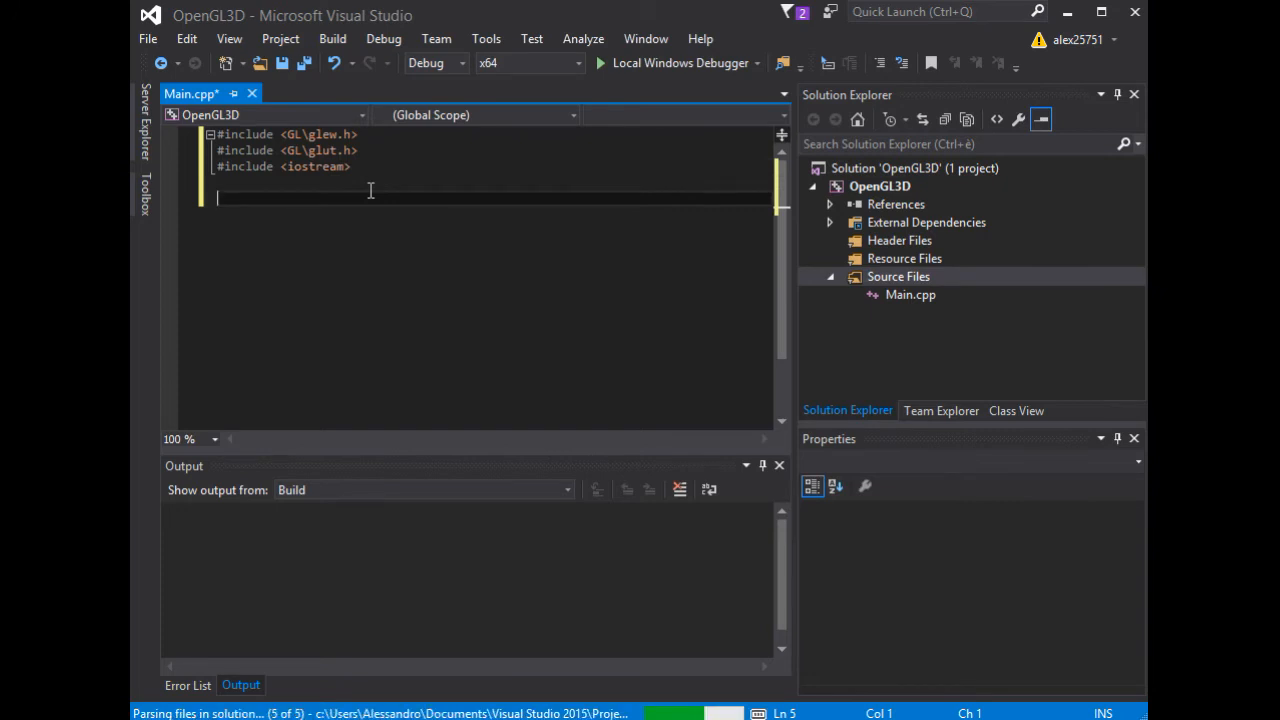
# - Define int main(int argc, char ** argv) with an opening brace
pyautogui.write('int')
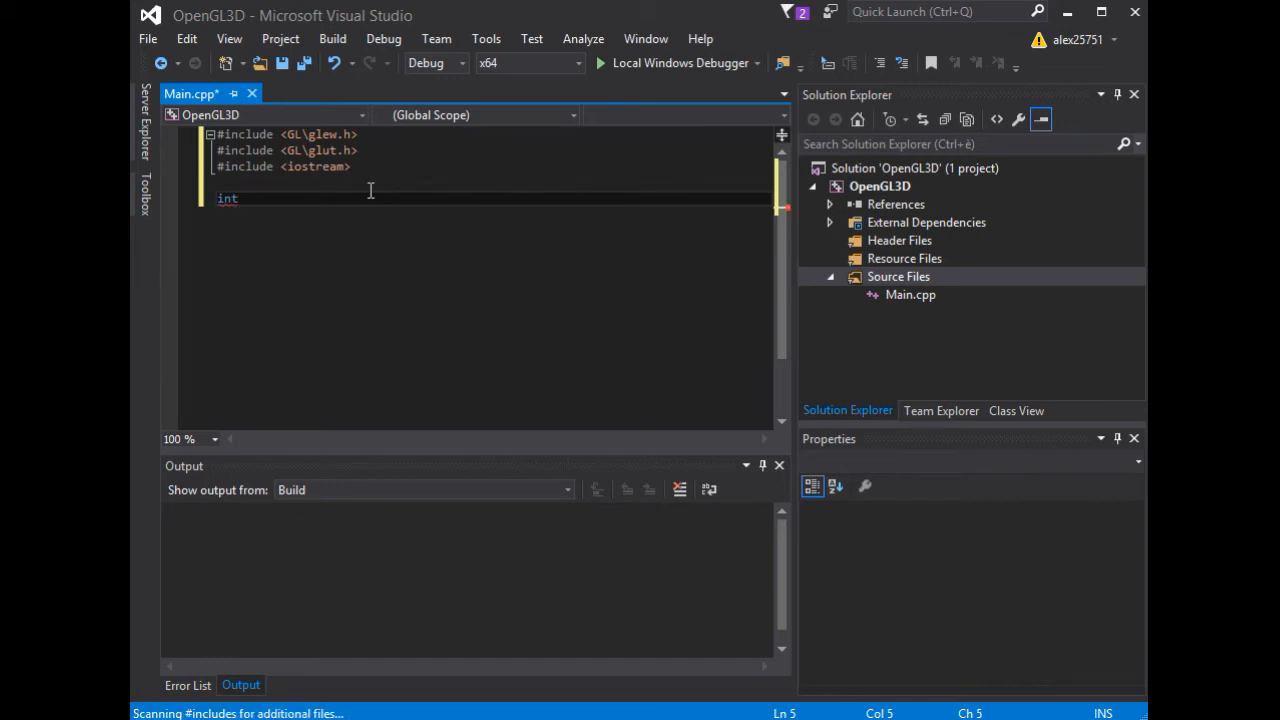
pyautogui.write('main(i)')
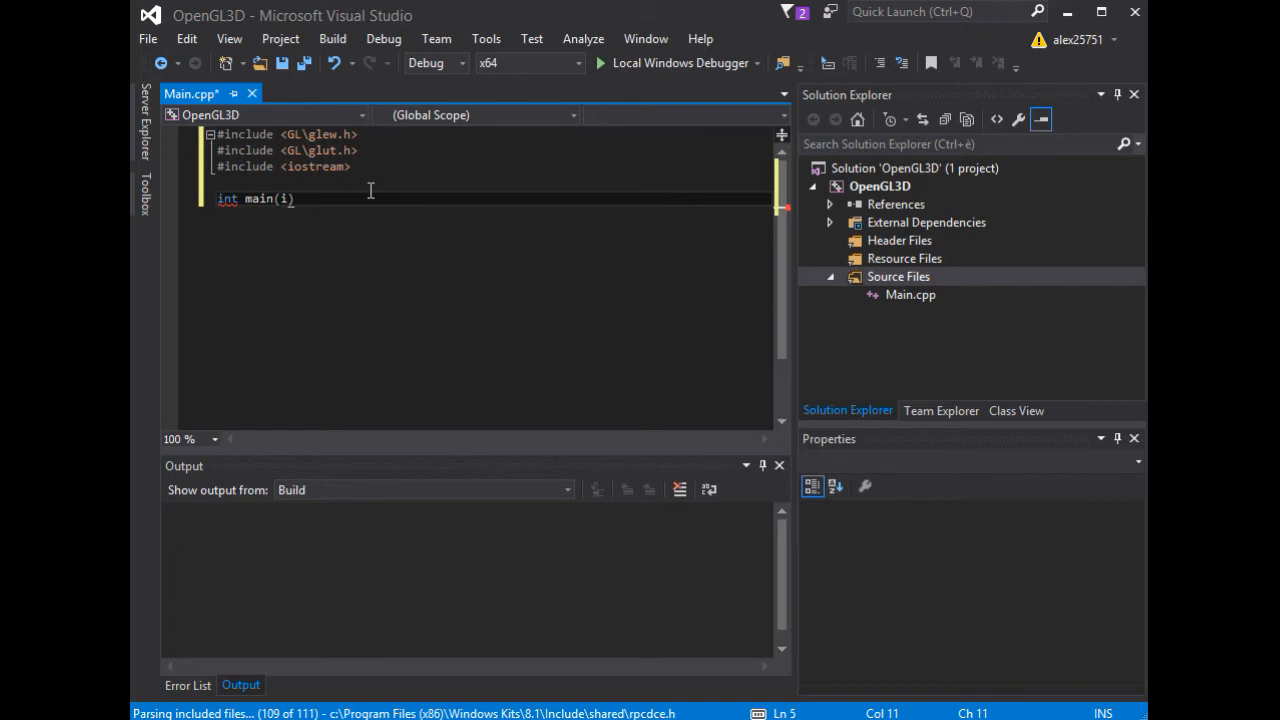
pyautogui.write('nt')
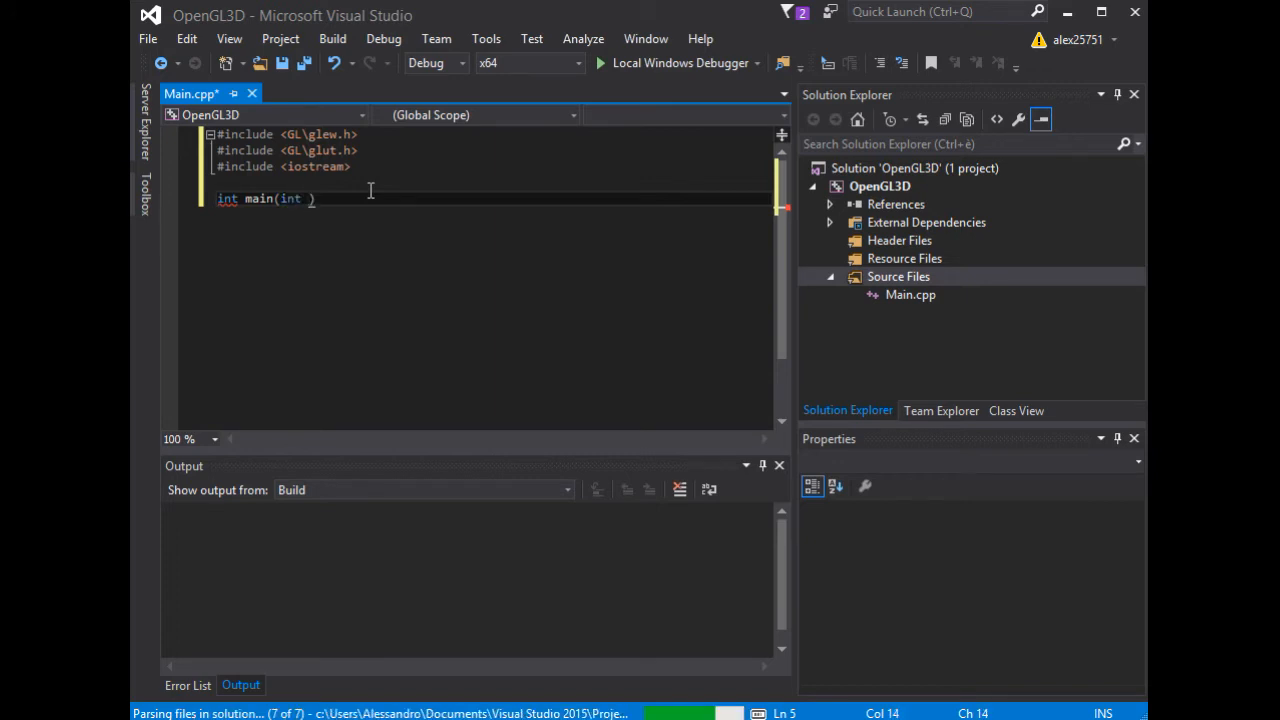
pyautogui.write('argc,')
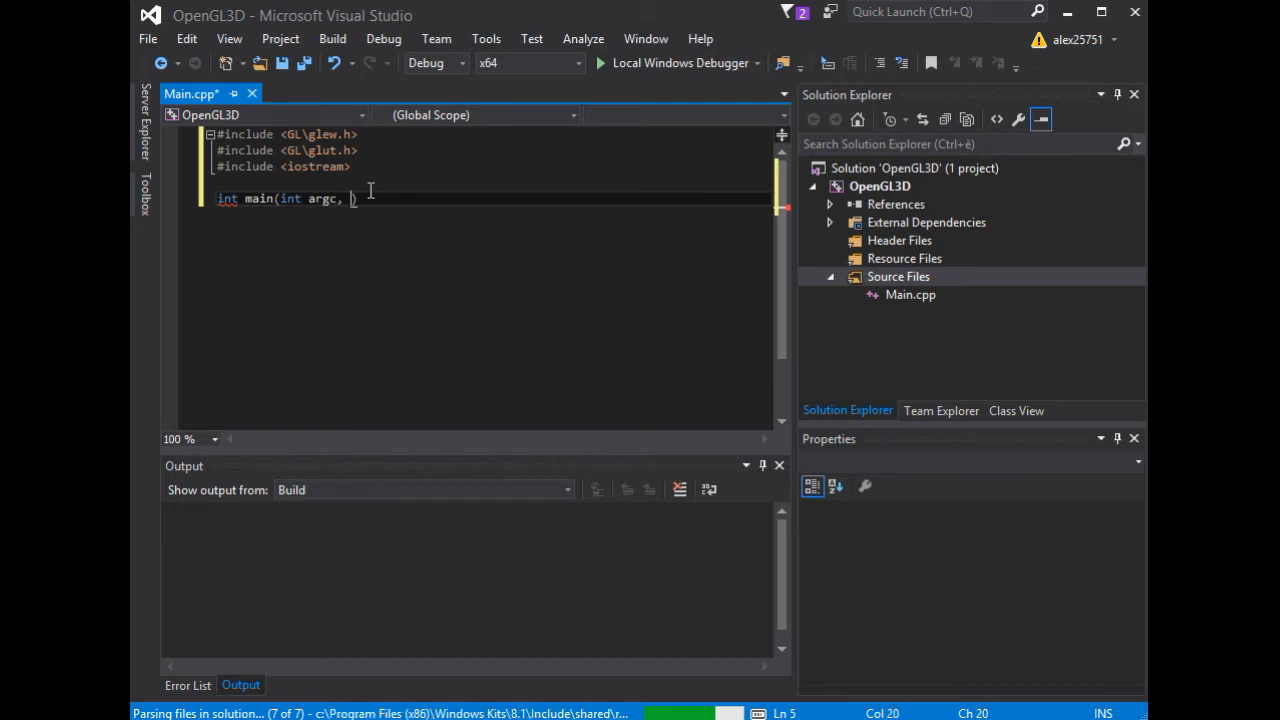
pyautogui.write('char **')
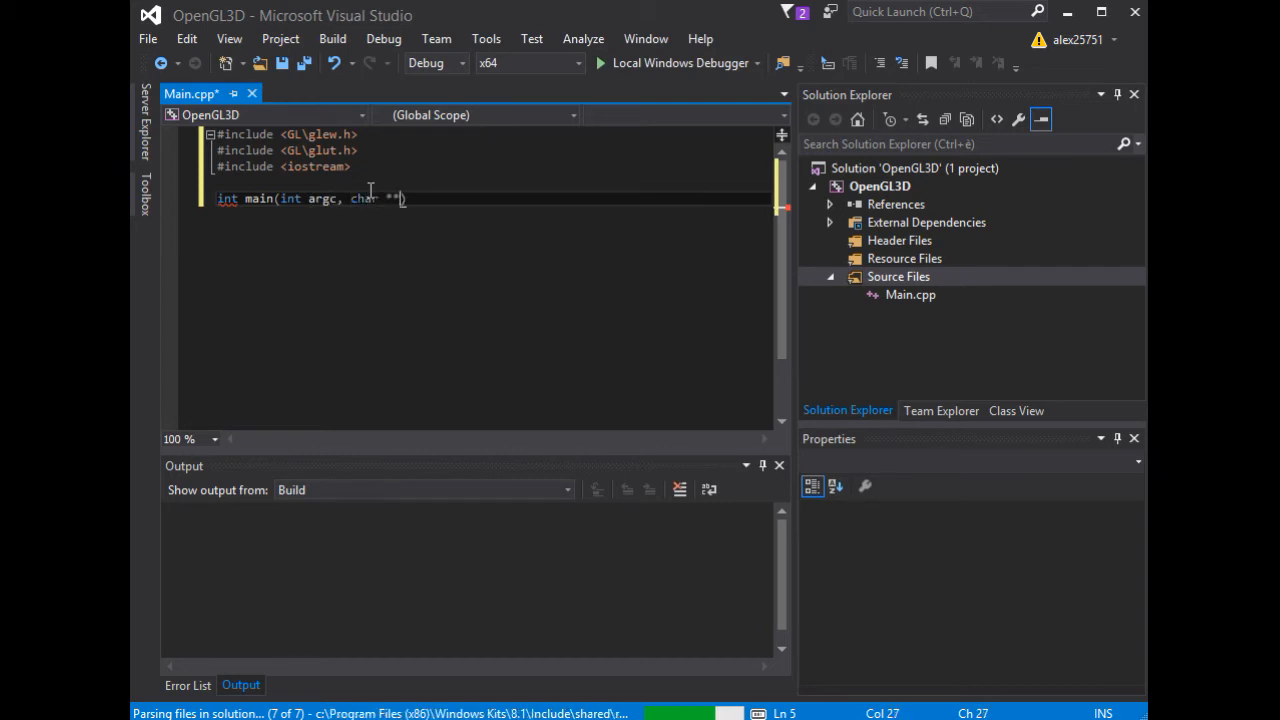
pyautogui.write('argv)')
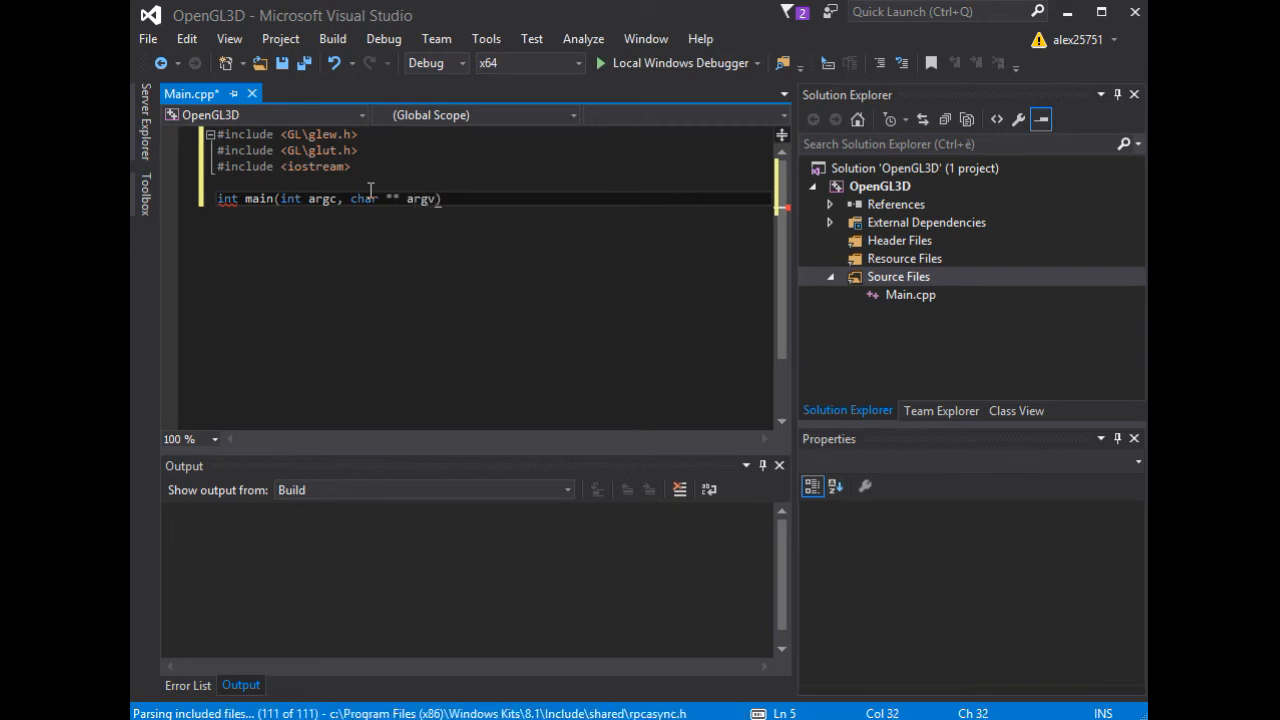
pyautogui.write('{')
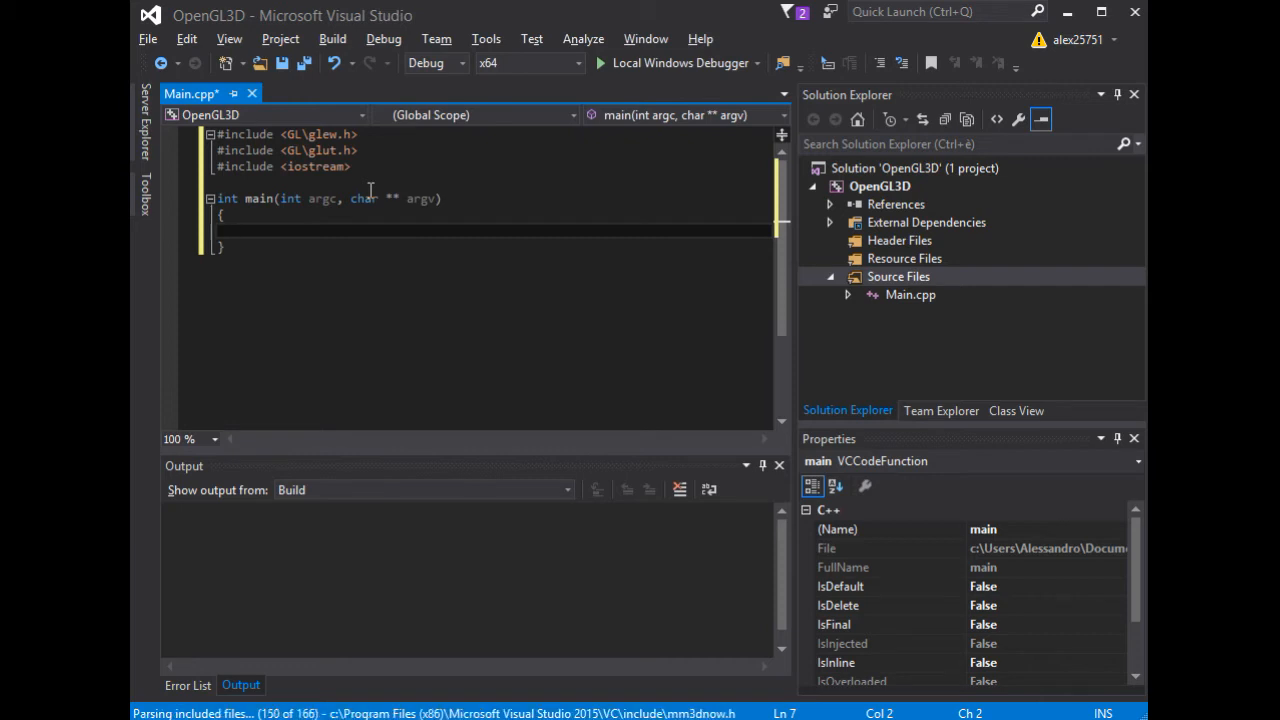
# - Call glutInit(&argc, argv); inside main, keeping glutInit as typed
pyautogui.write('glut')
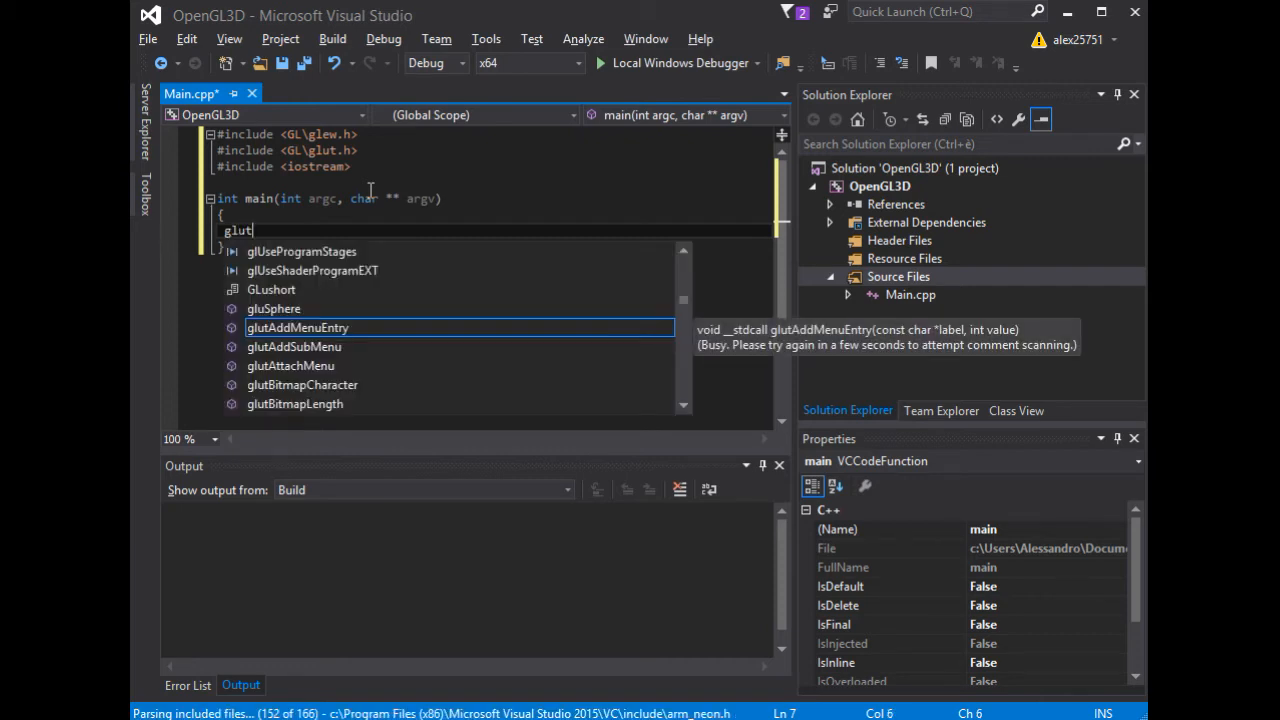
pyautogui.write('Init')
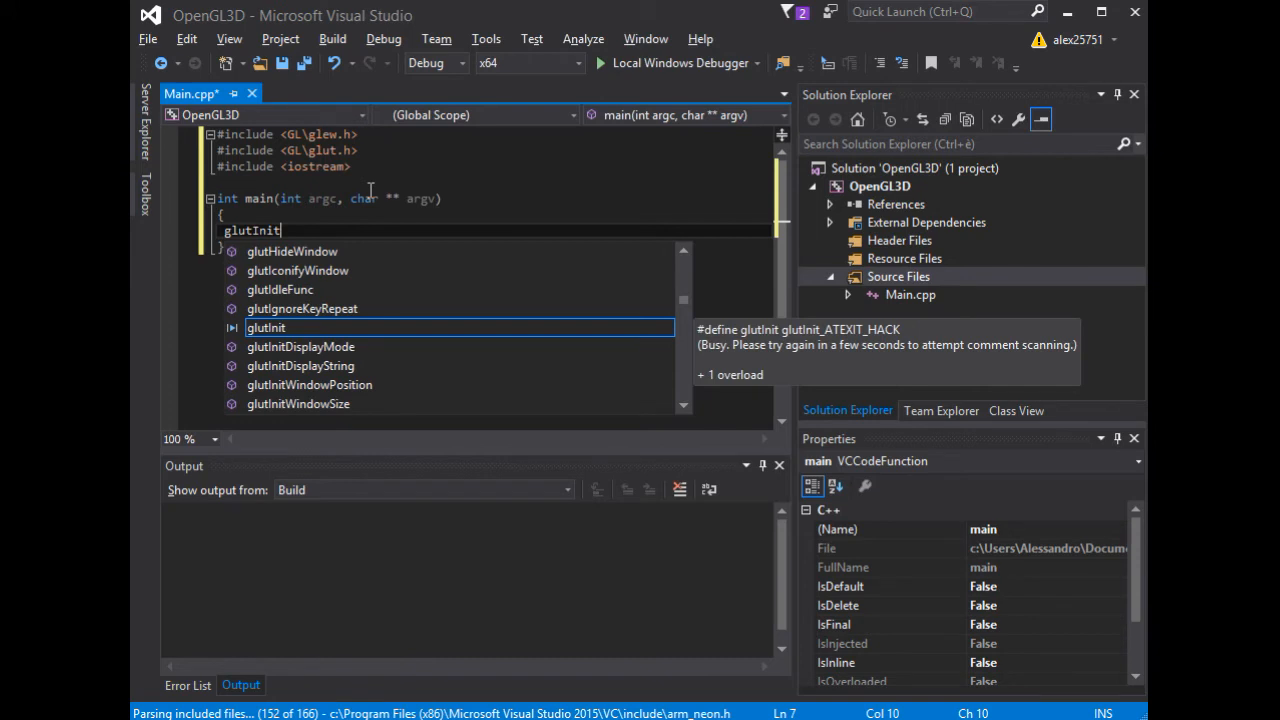
pyautogui.press('Escape')
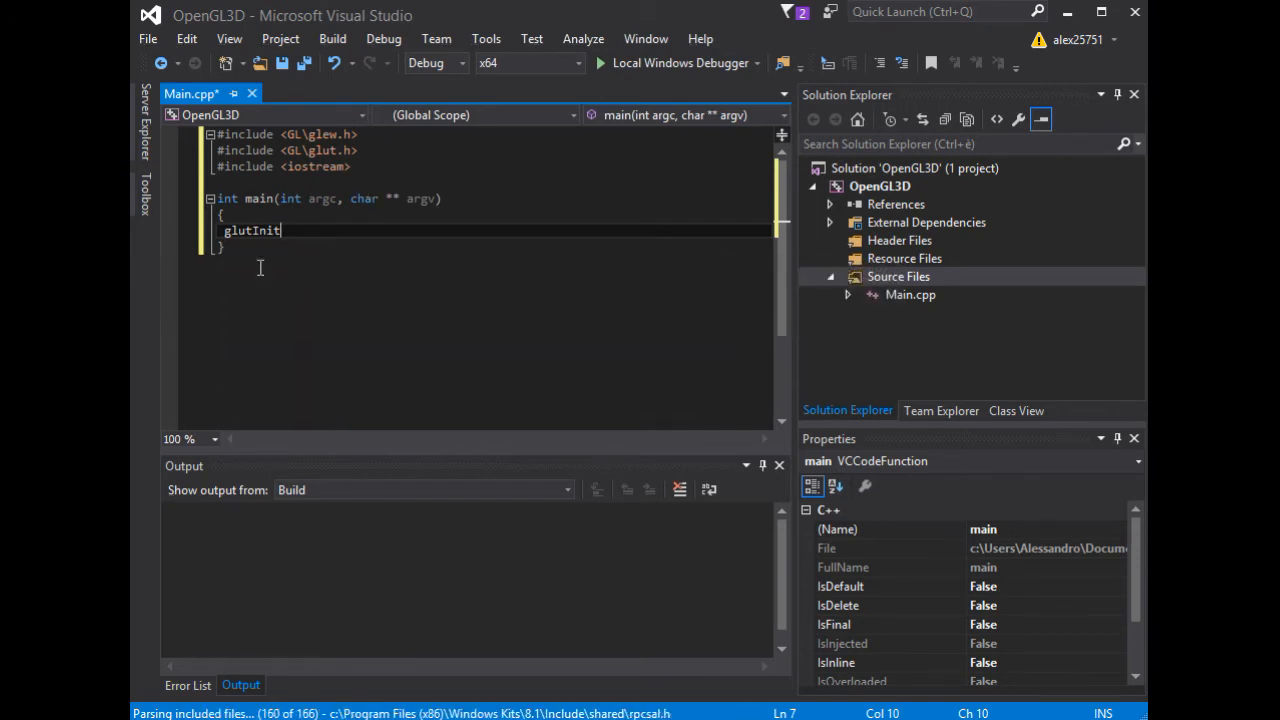
pyautogui.write('(')
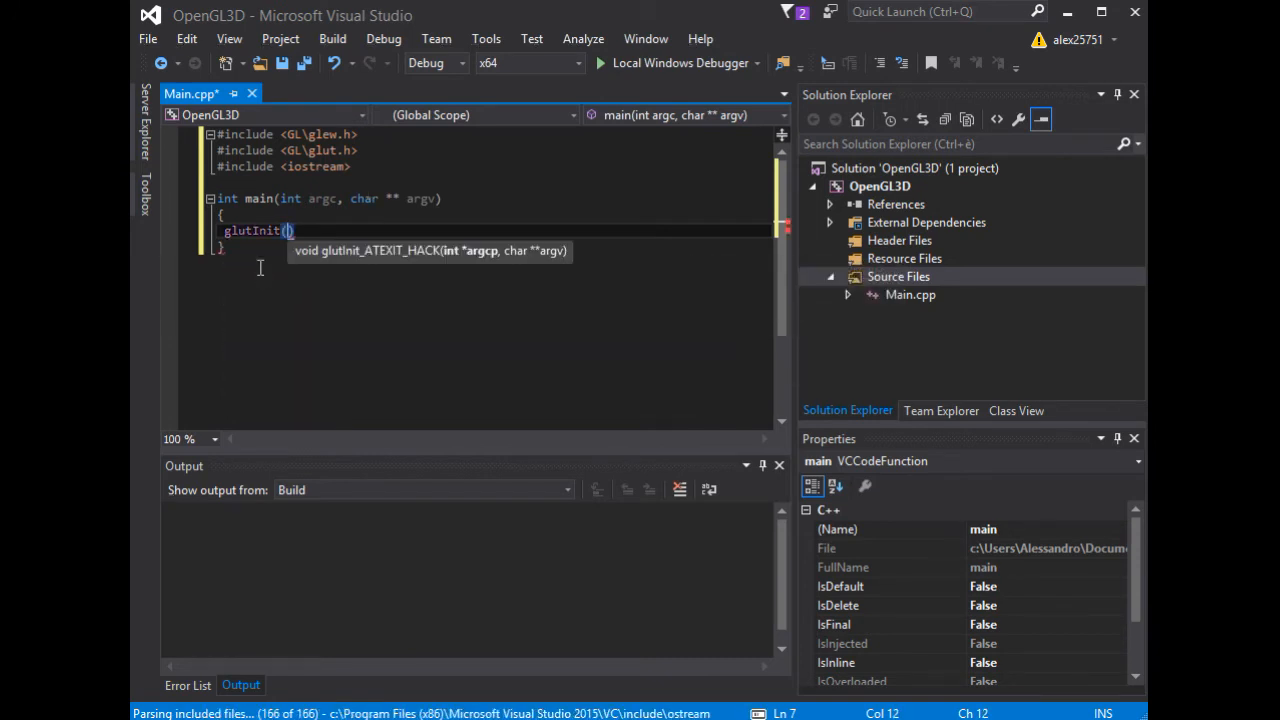
pyautogui.write('&a')
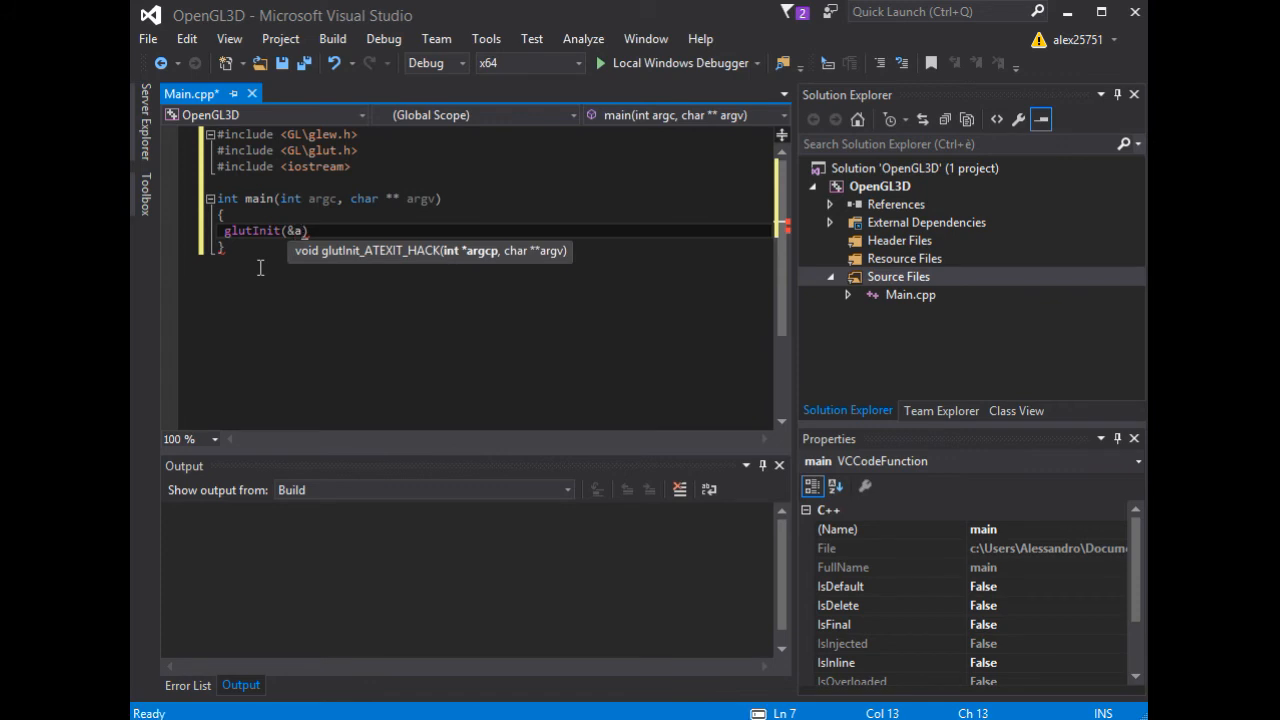
pyautogui.write('rgc,')
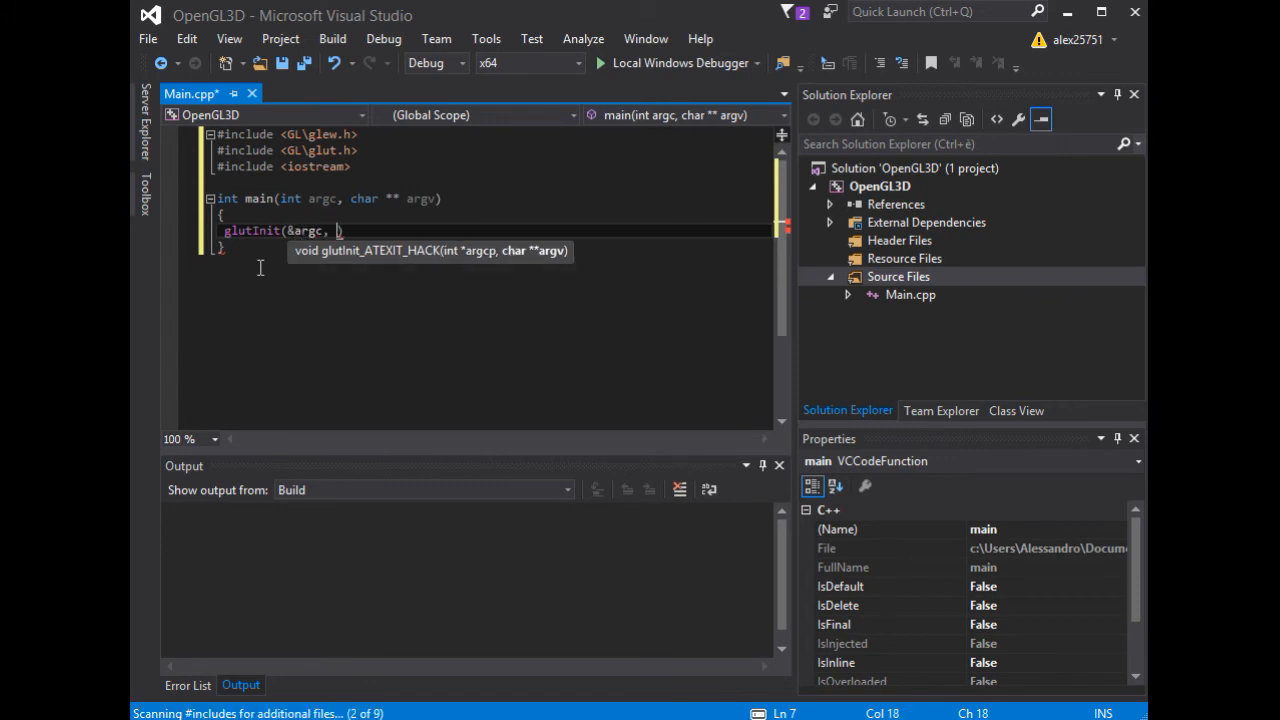
pyautogui.write('argv')
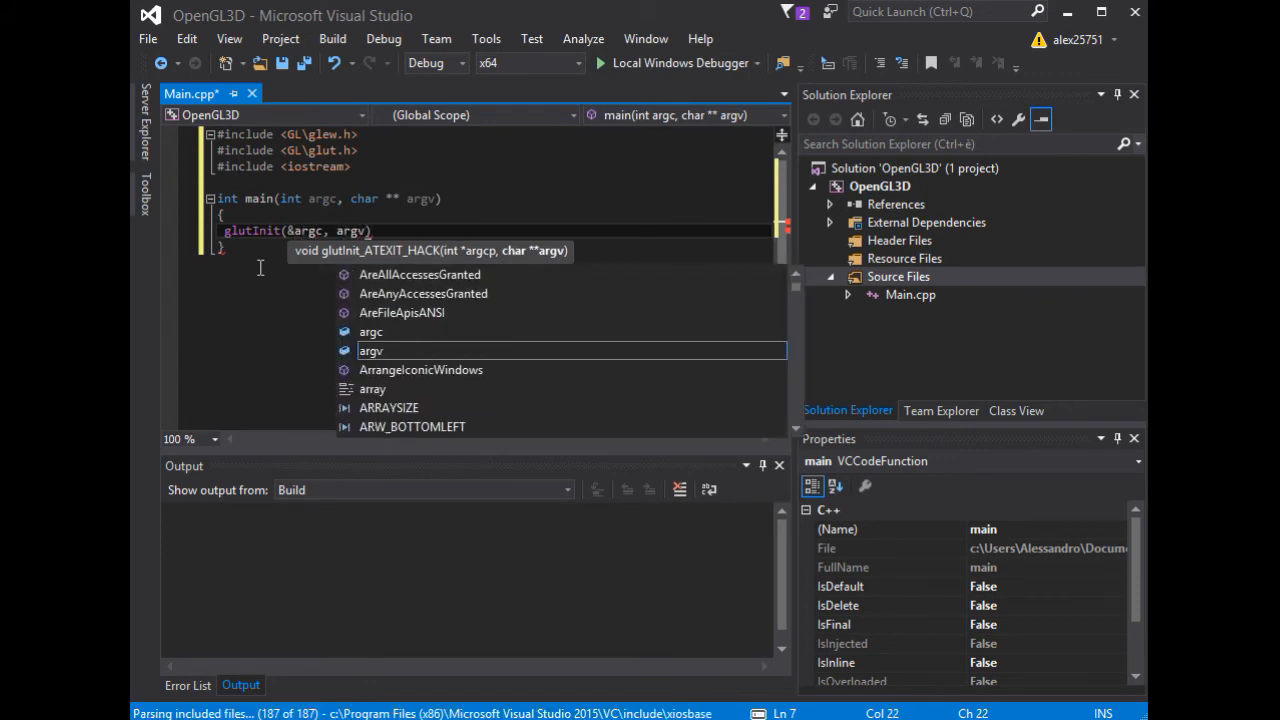
pyautogui.write(';')
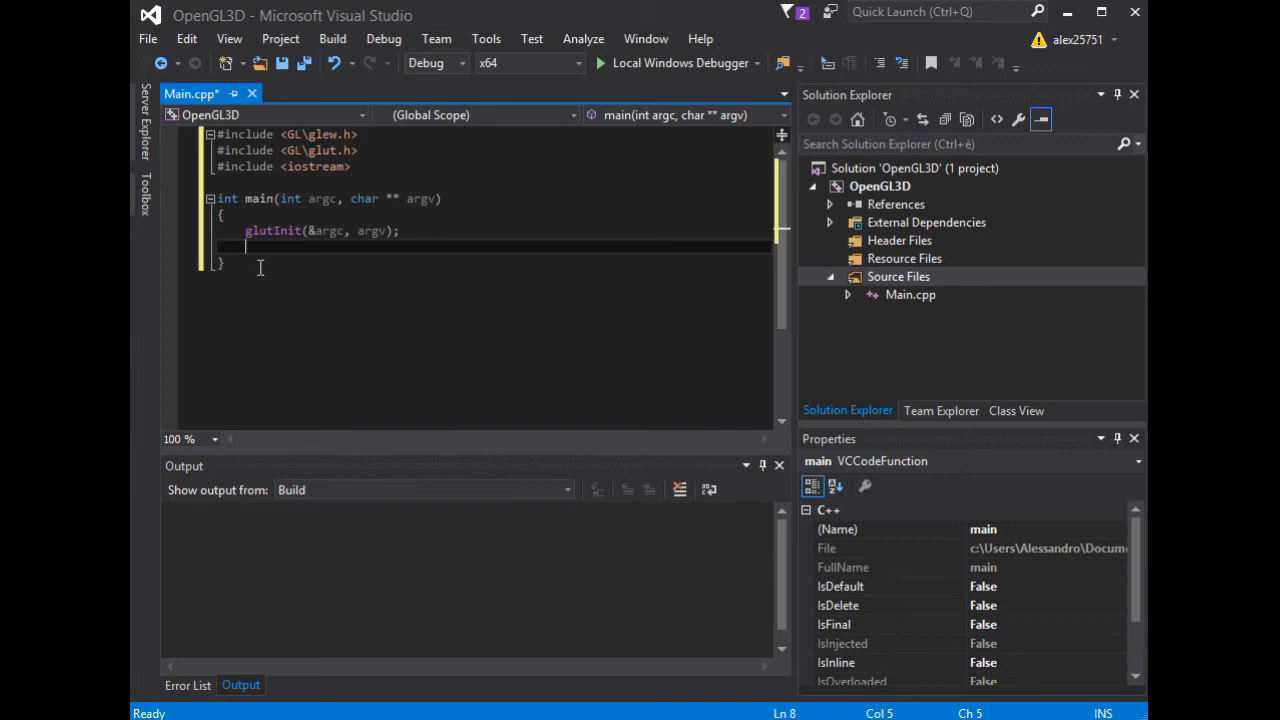
# - Write the glutInitDisplayMode(); call after glutInit
pyautogui.write('glut')
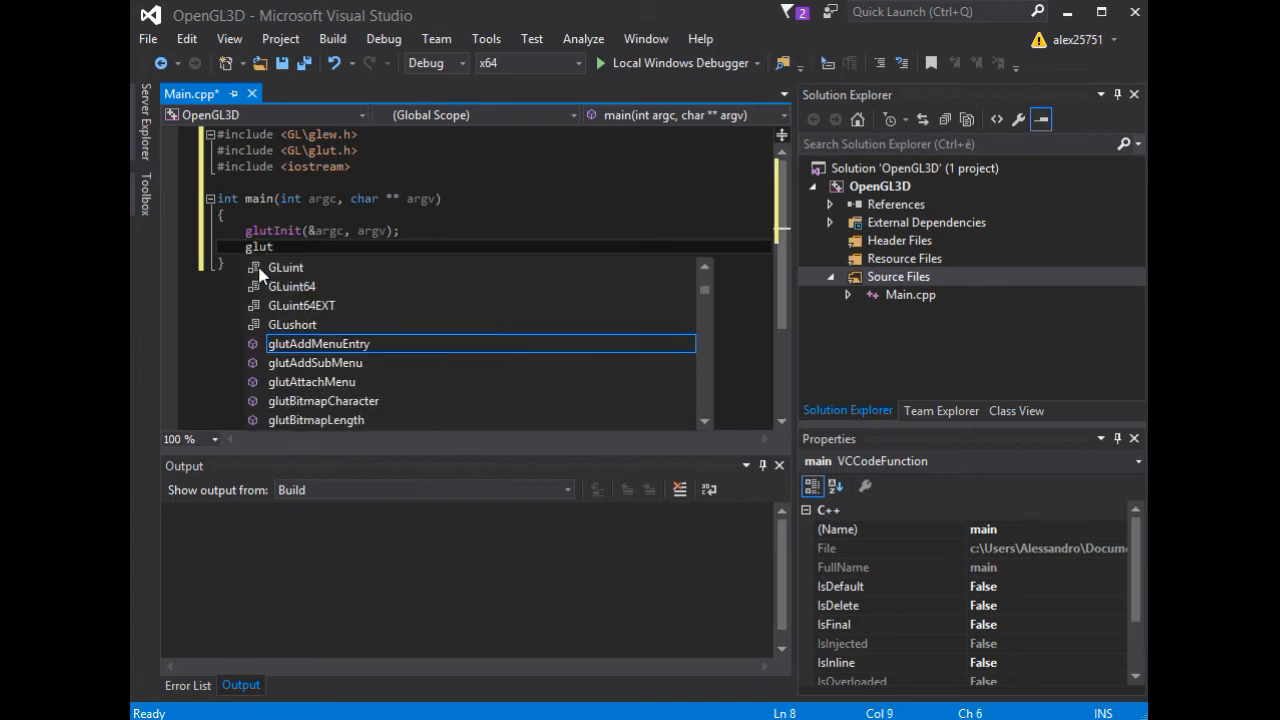
pyautogui.write('IN')
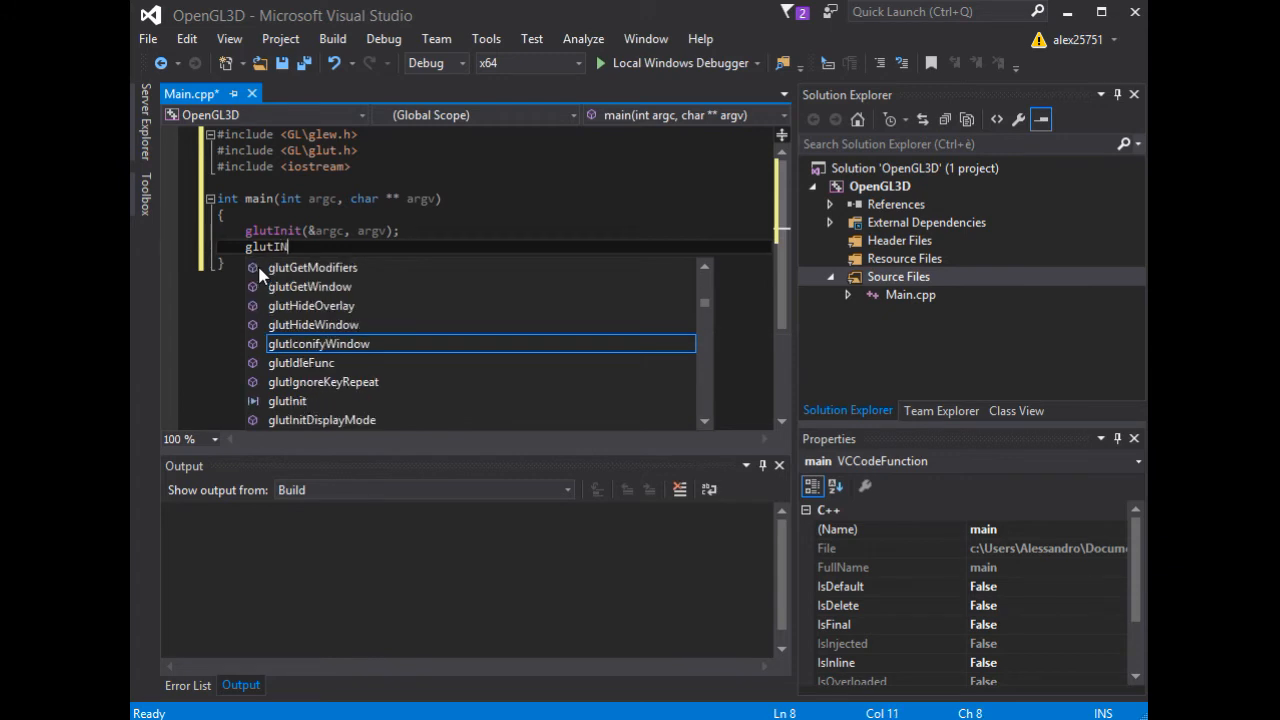
pyautogui.write('InitDisplayMode(')
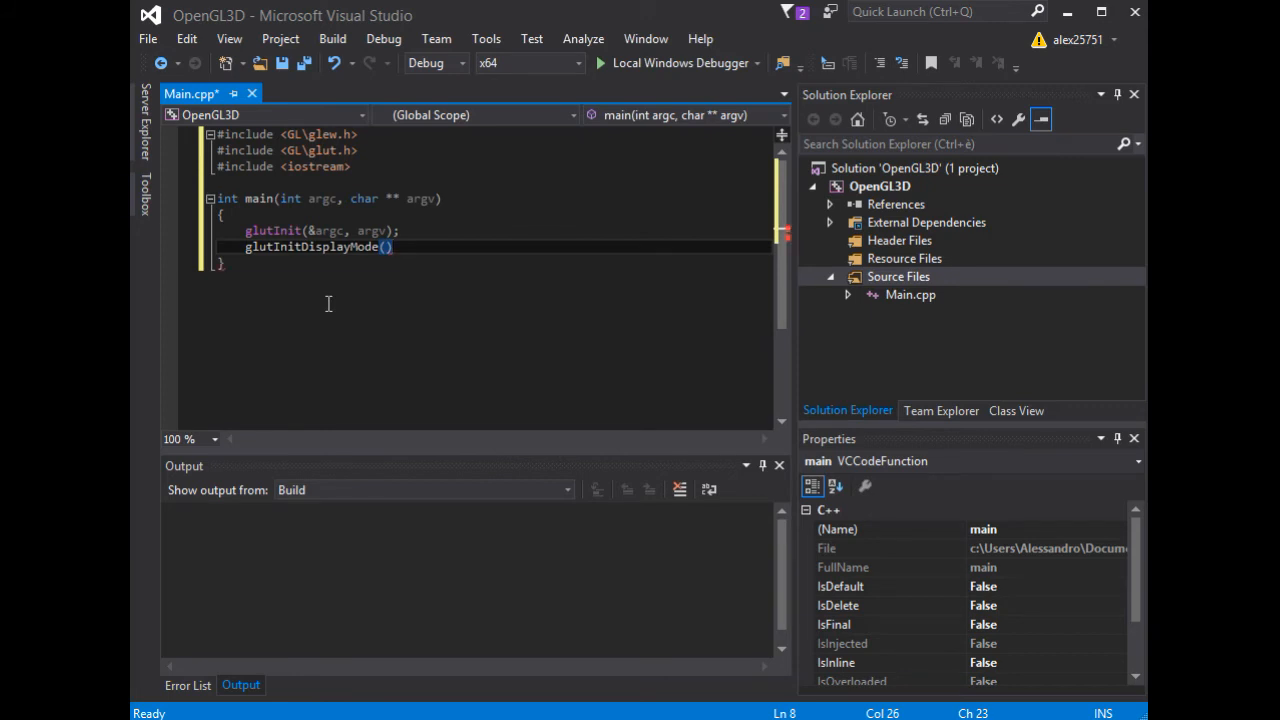
pyautogui.write(';')
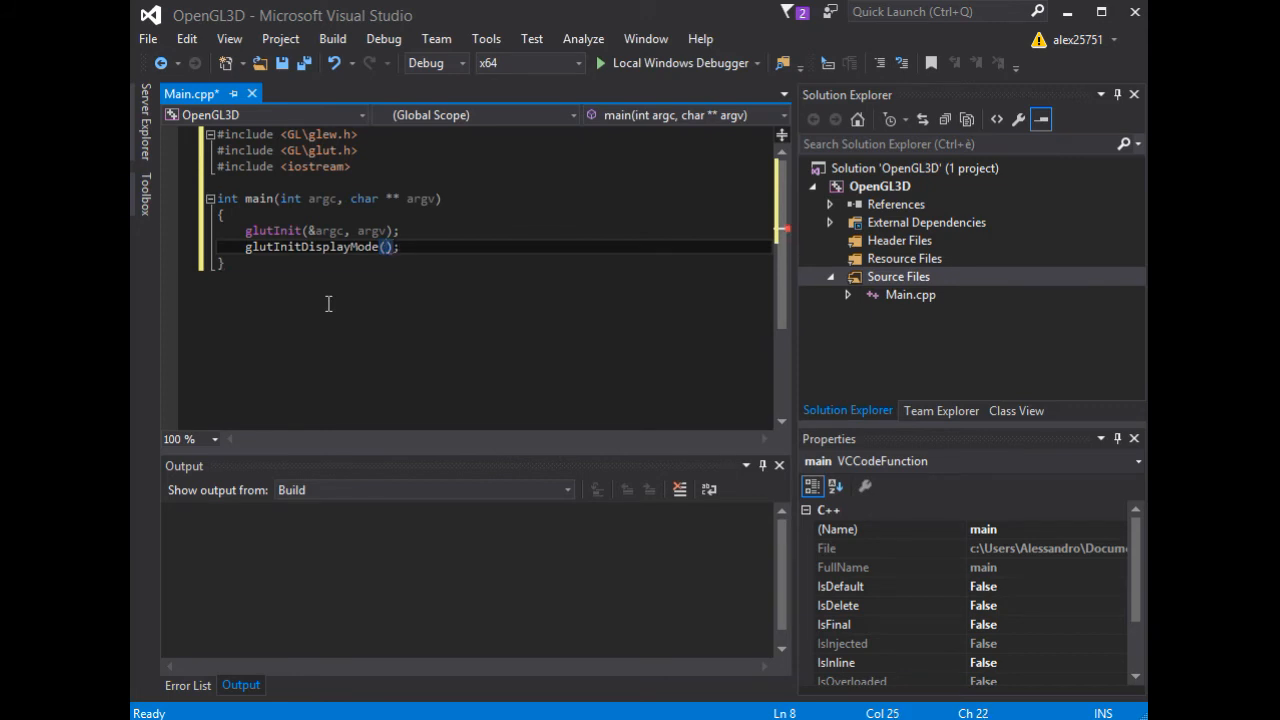
# - Pass GLUT_DOUBLE | GLUT_RGB | GLUT_DEPTH to glutInitDisplayMode and start a new line below
pyautogui.write('G')
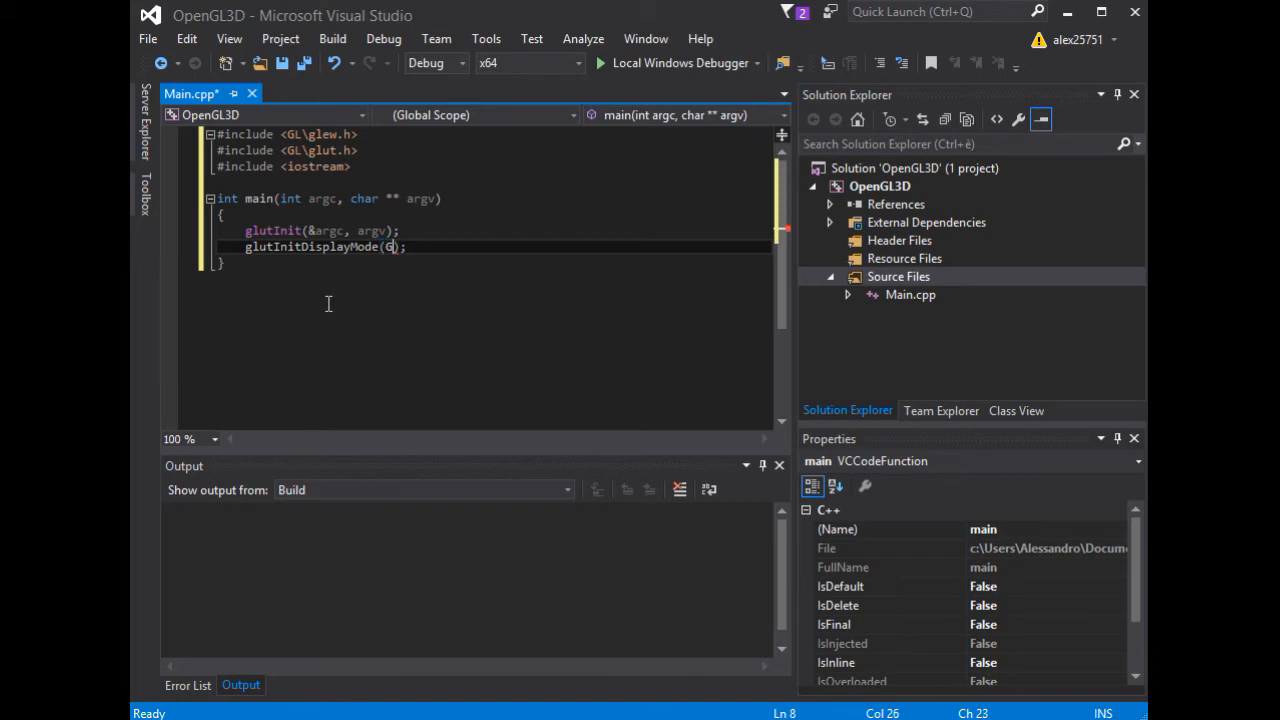
pyautogui.write('LUT_DOUBLE')
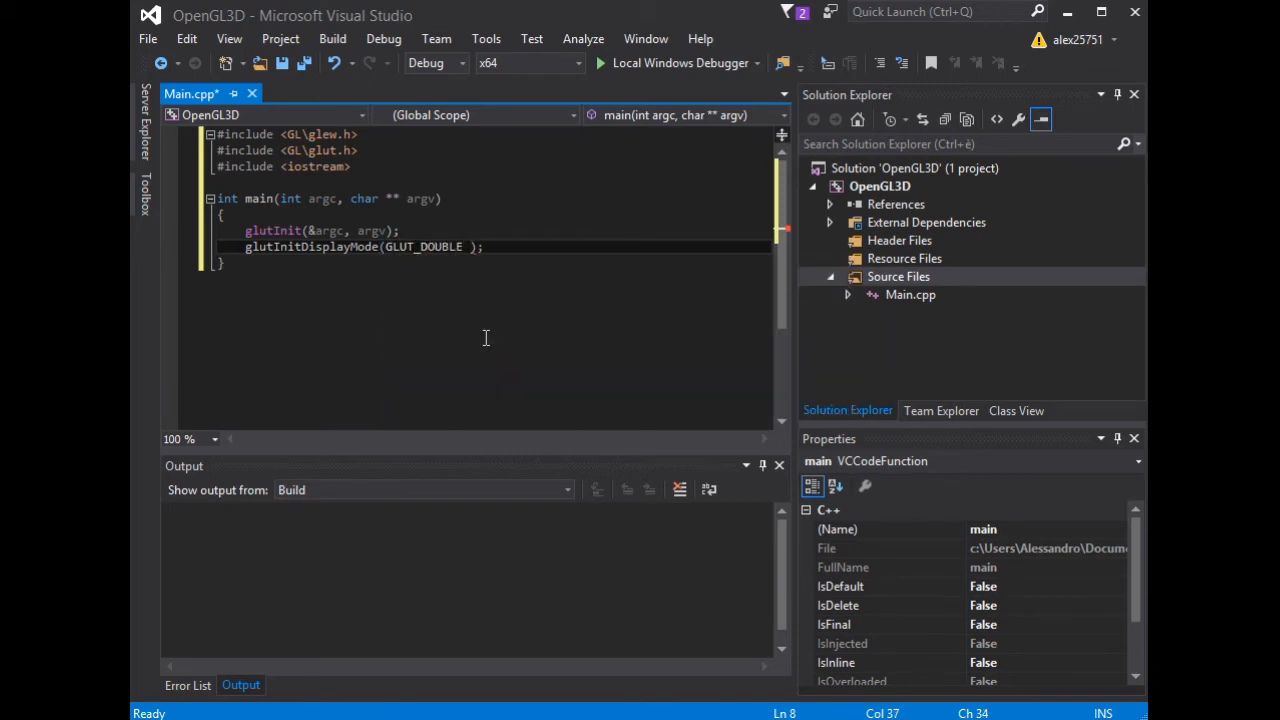
pyautogui.write('|')
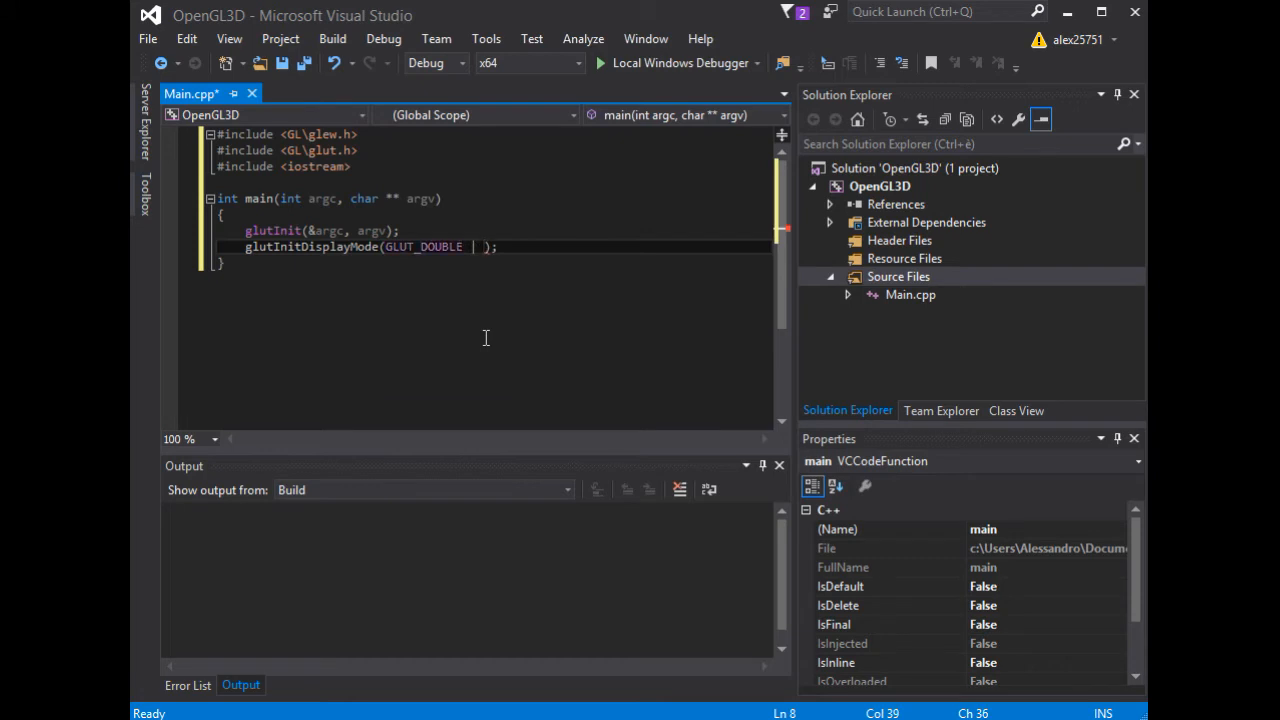
pyautogui.write('GLUT_RGB |')
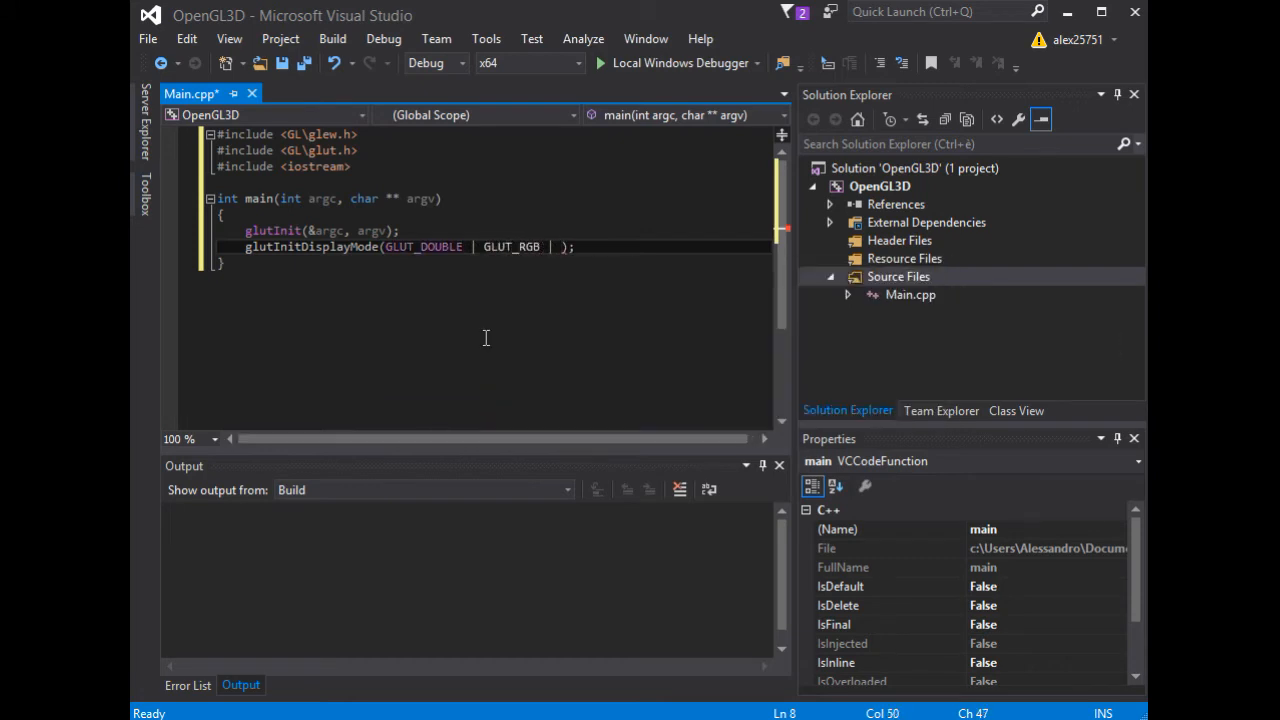
pyautogui.write('GLUT_')
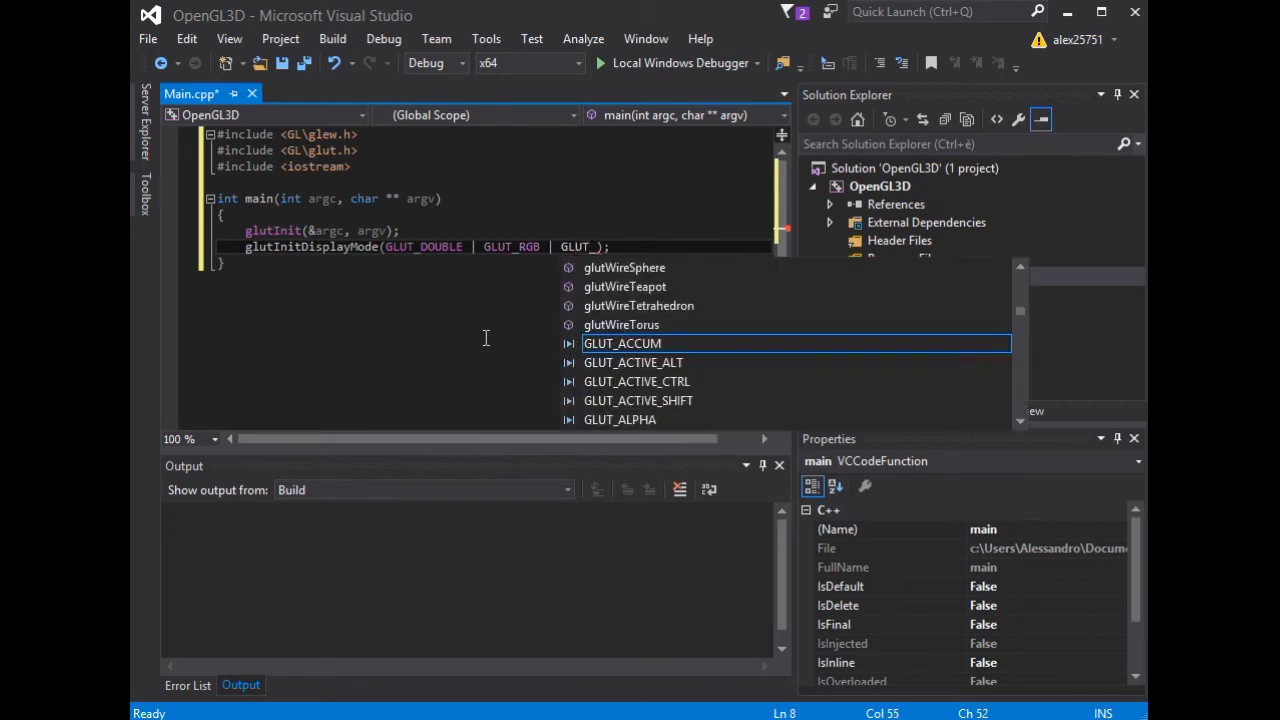
pyautogui.write('DEPTH')
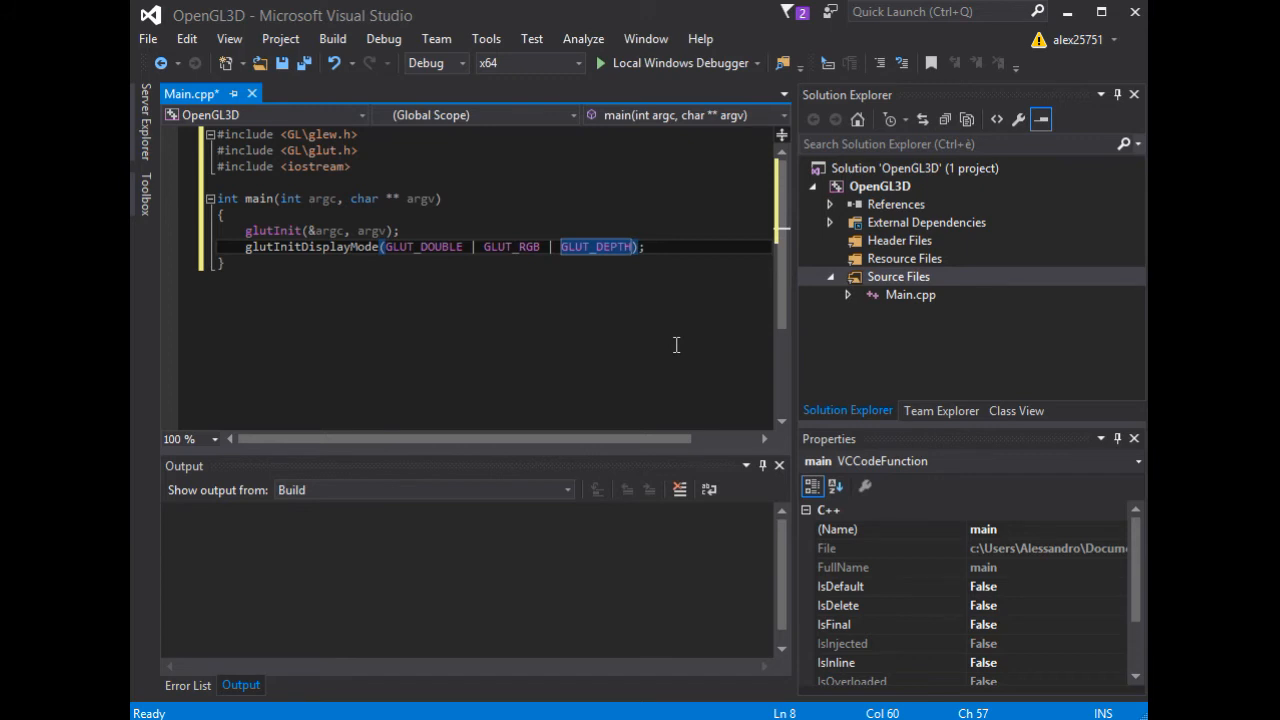
pyautogui.click(654, 248)
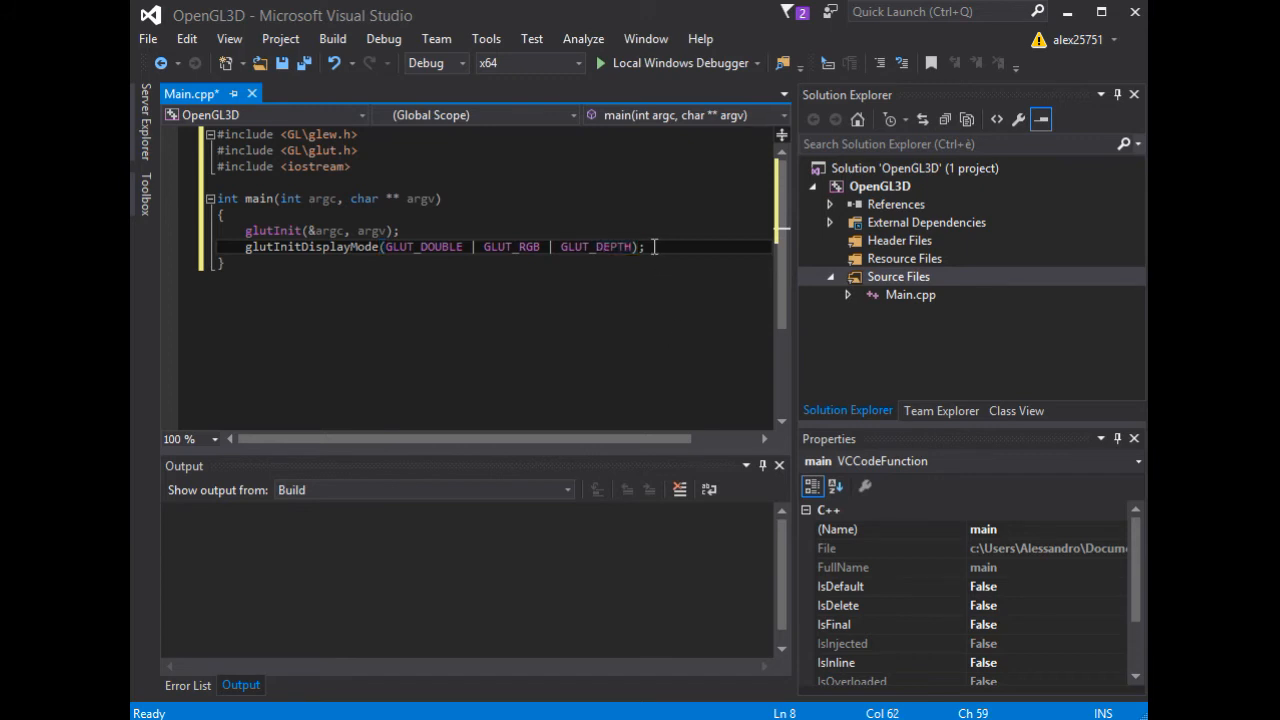
pyautogui.press('enter')
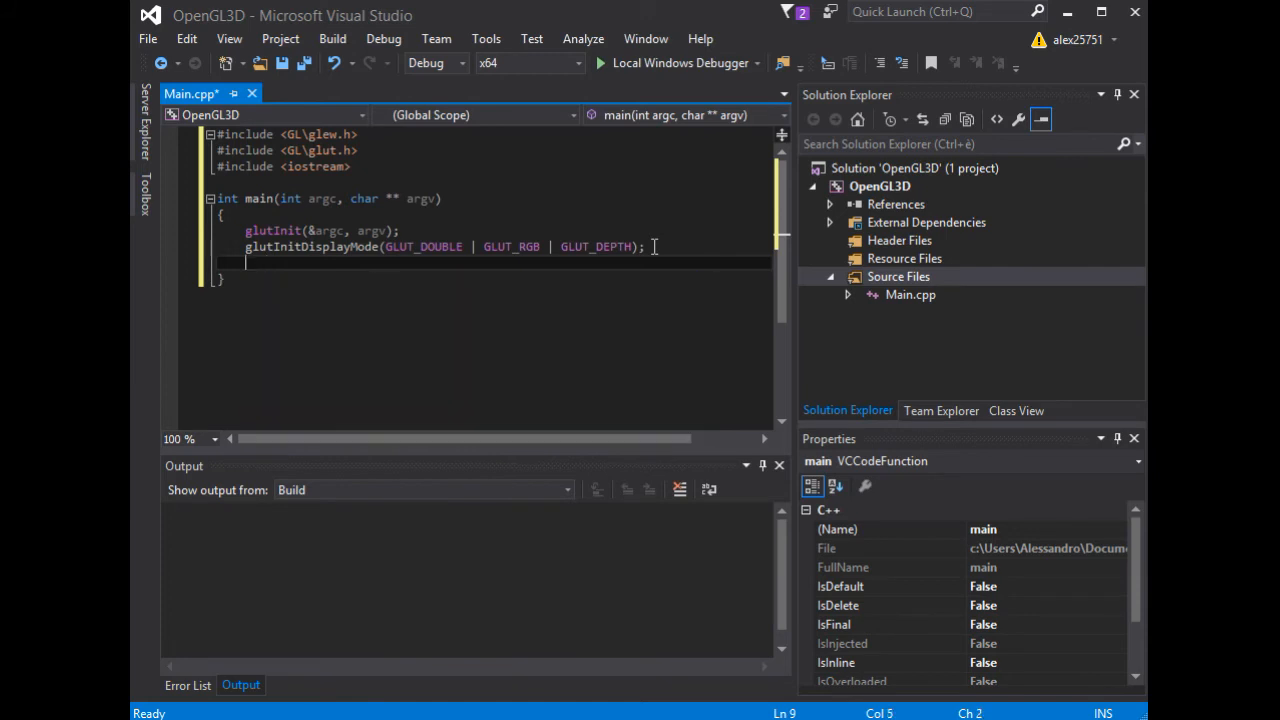
# - Call glutCreateWindow("OPENGL 3D"); after the display mode setup
pyautogui.write('glutC')
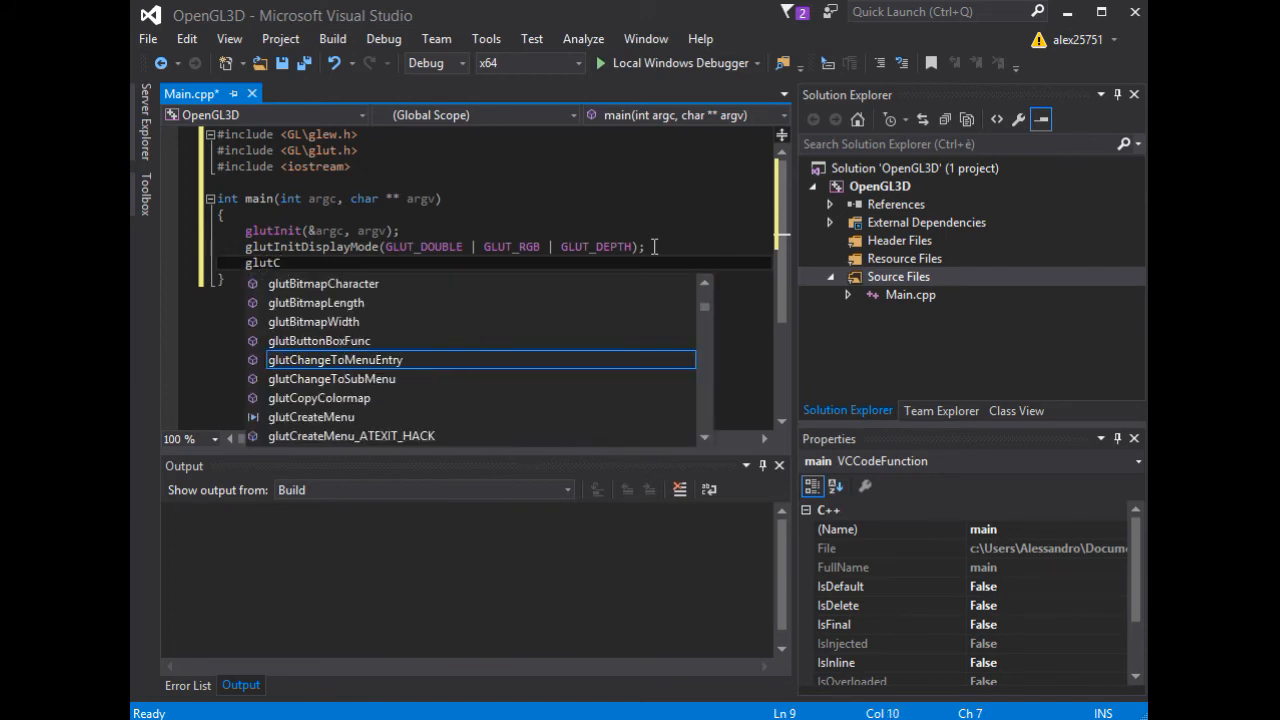
pyautogui.write('rea')
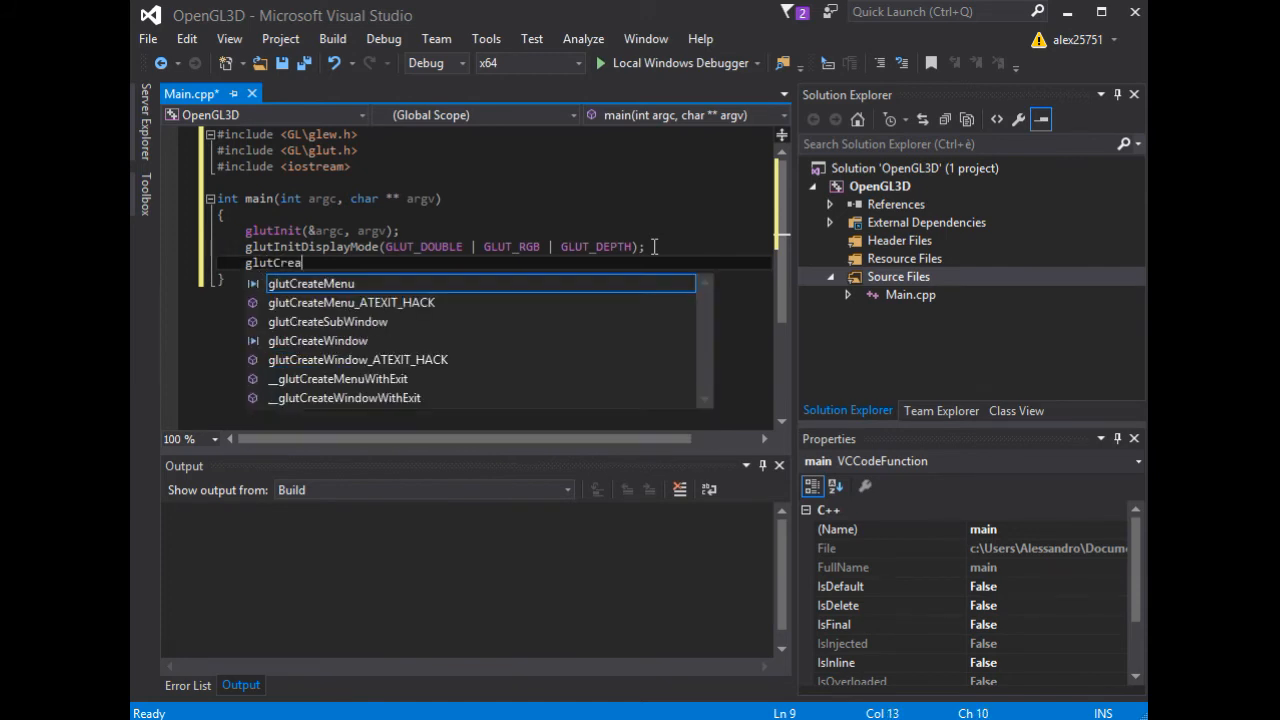
pyautogui.write('te')
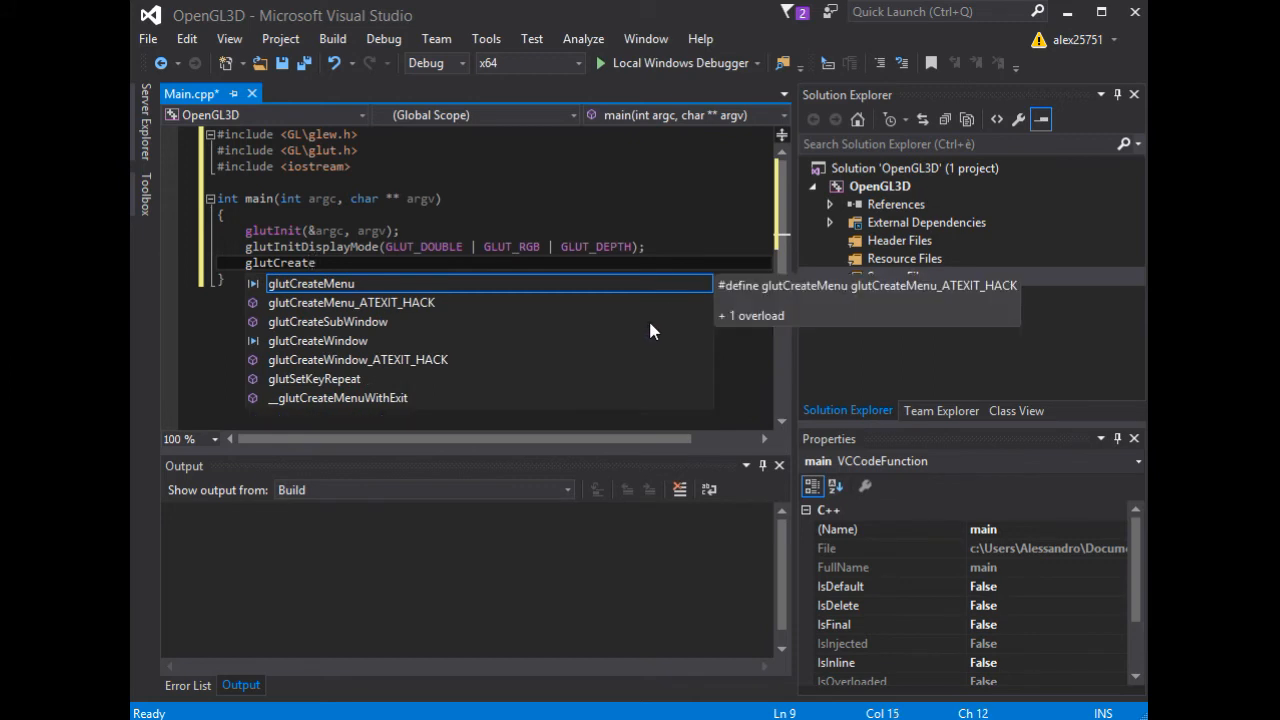
pyautogui.write('Window')
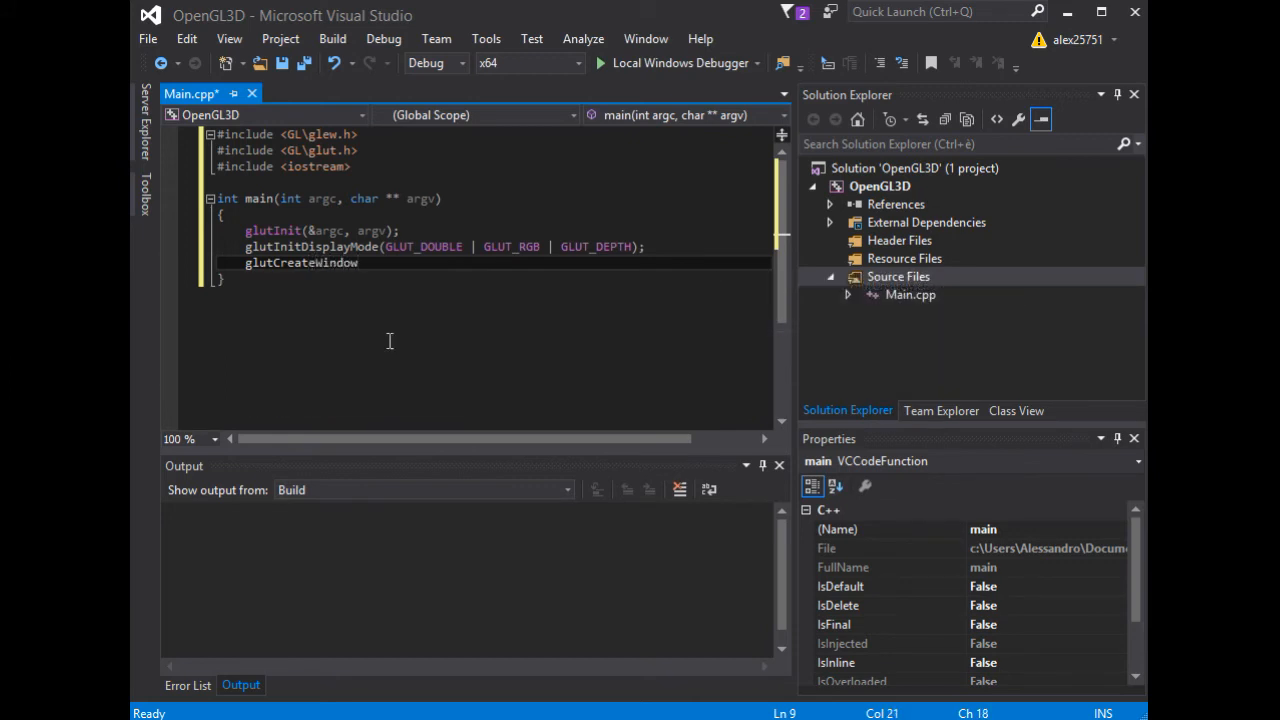
pyautogui.write('();')
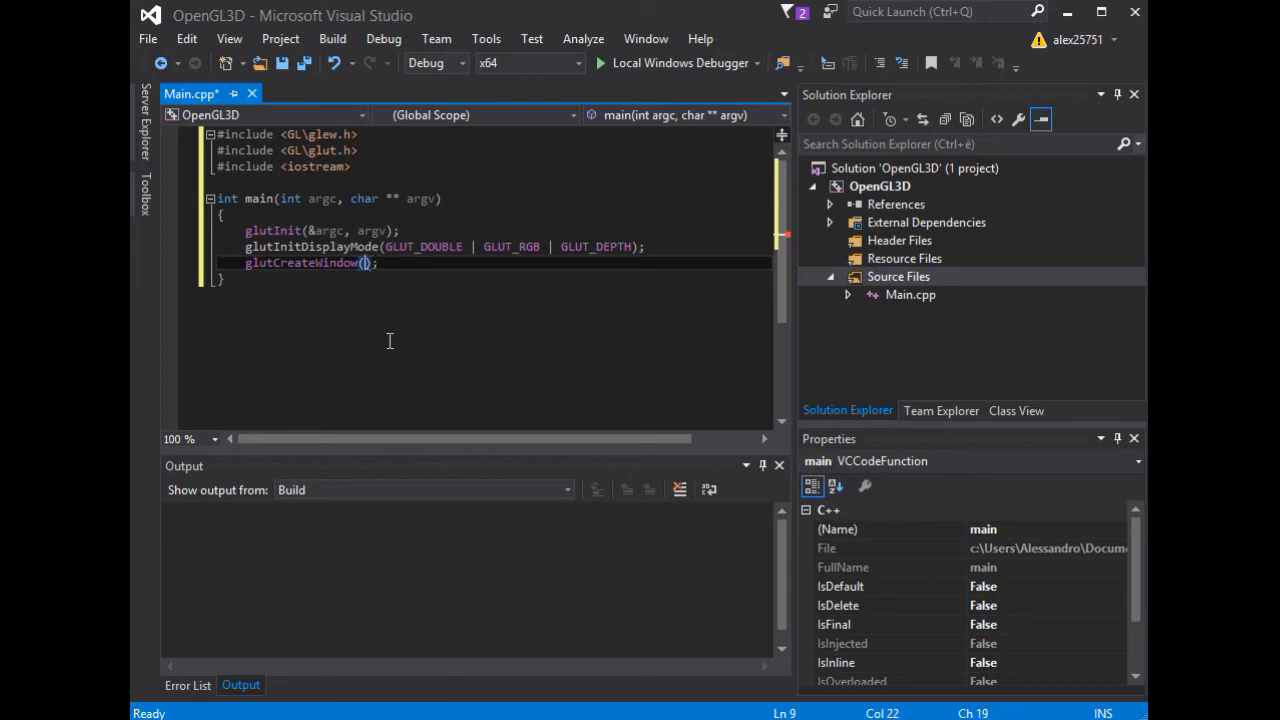
pyautogui.write('"OEP"')
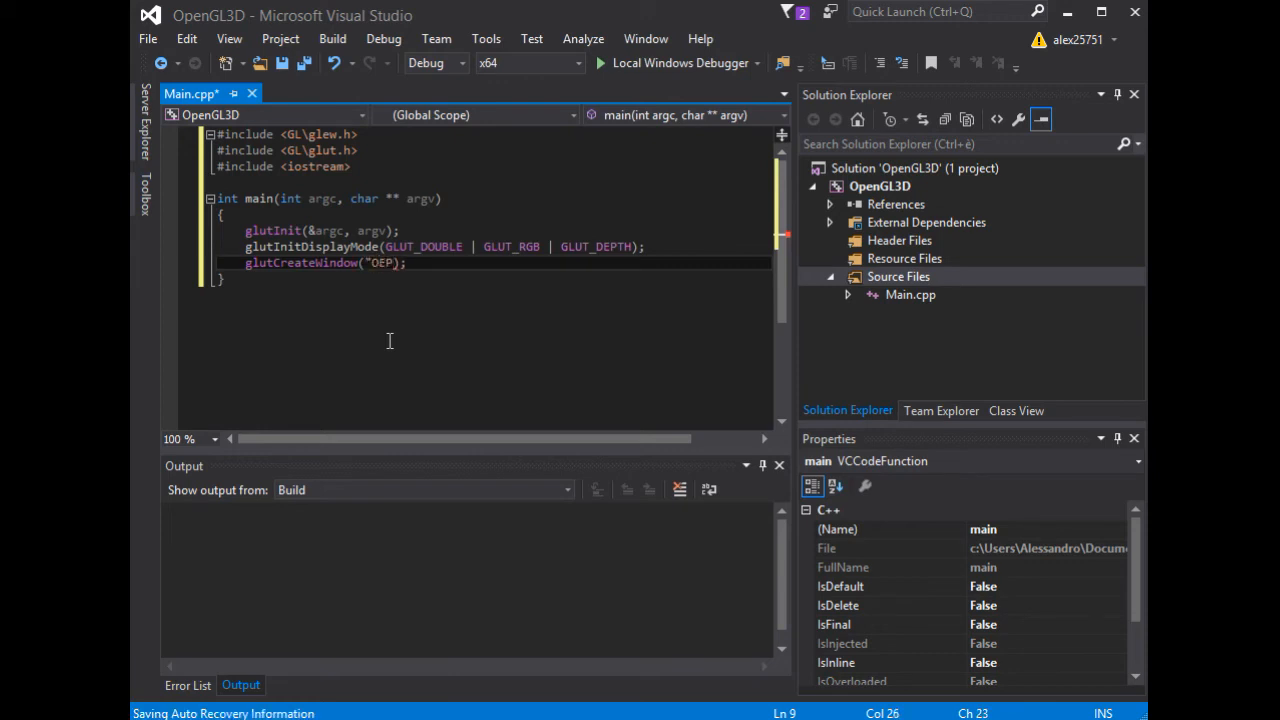
pyautogui.write('PENGL')
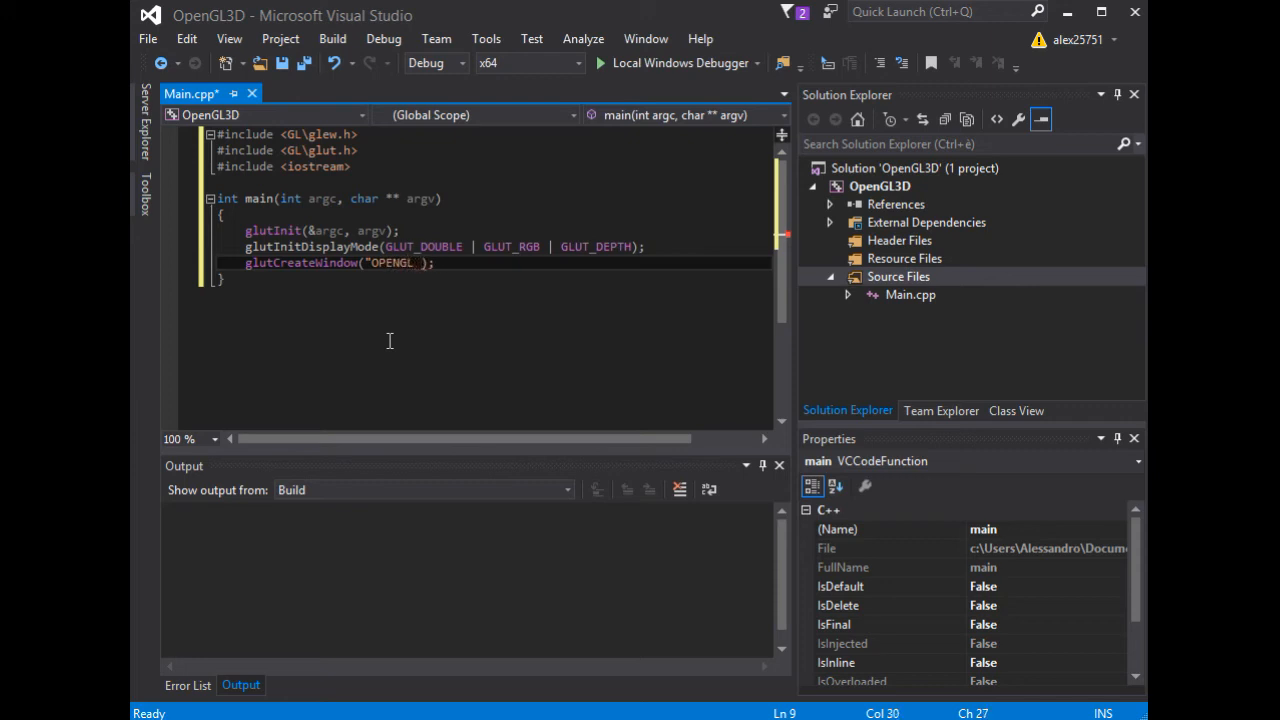
pyautogui.write('3D"')
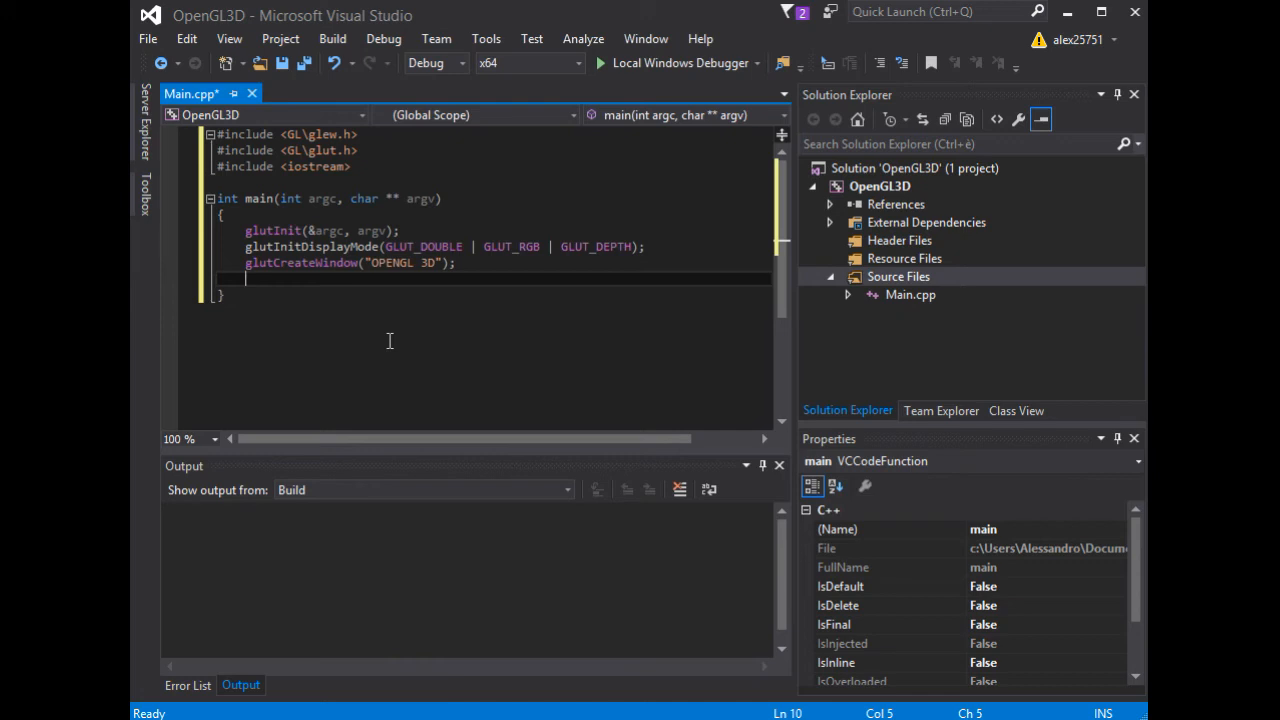
# - Add a glutDisplayFunc call after creating the window, completed via IntelliSense
pyautogui.write('gl')
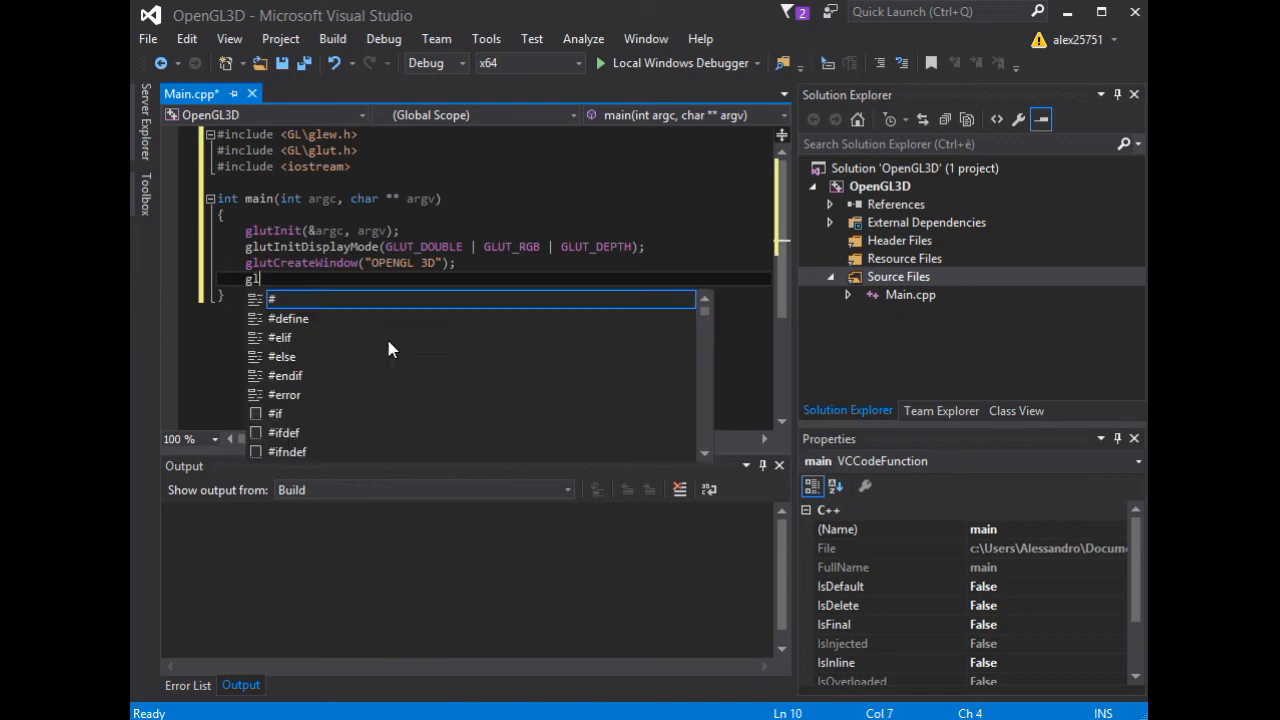
pyautogui.write('ut')
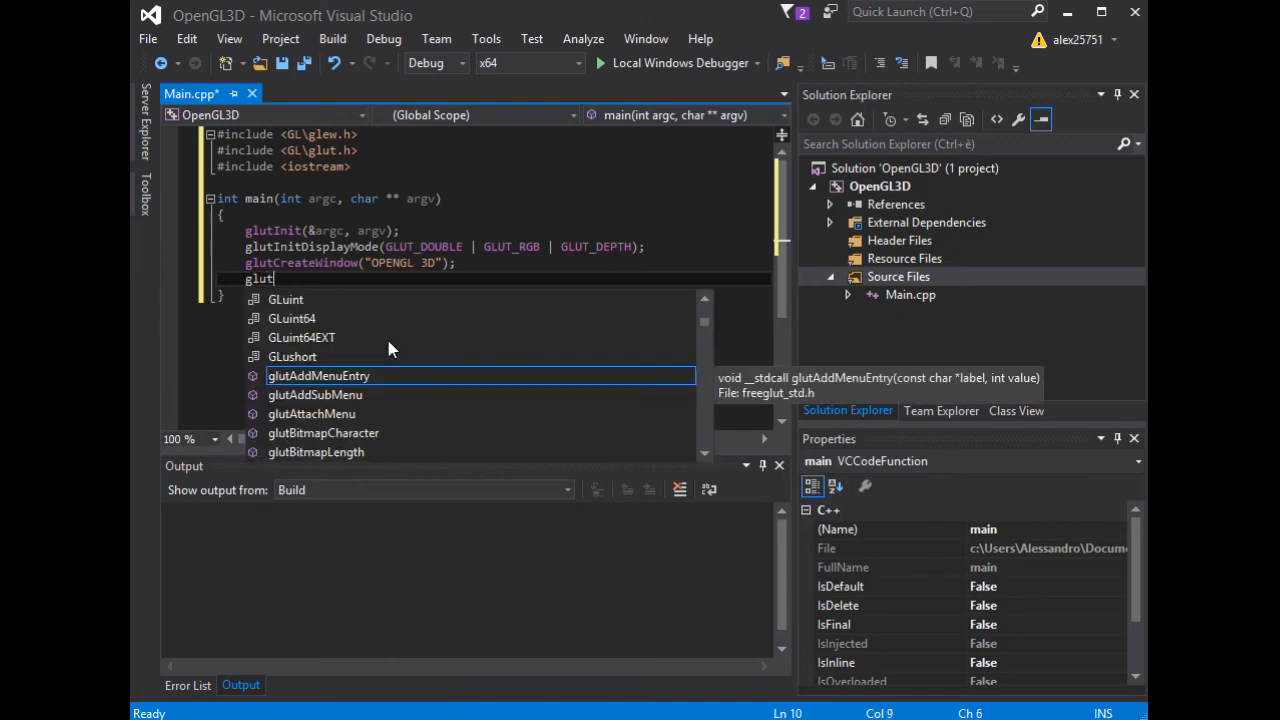
pyautogui.write('Displa')
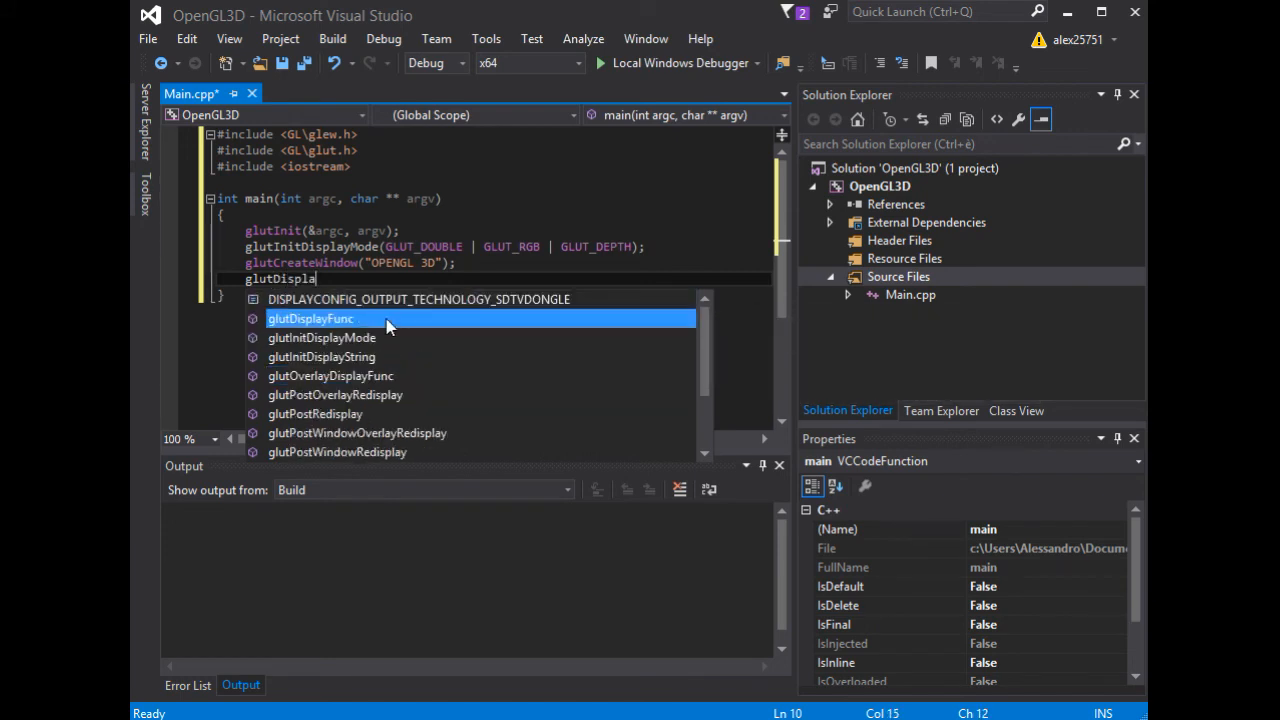
pyautogui.press('Tab')
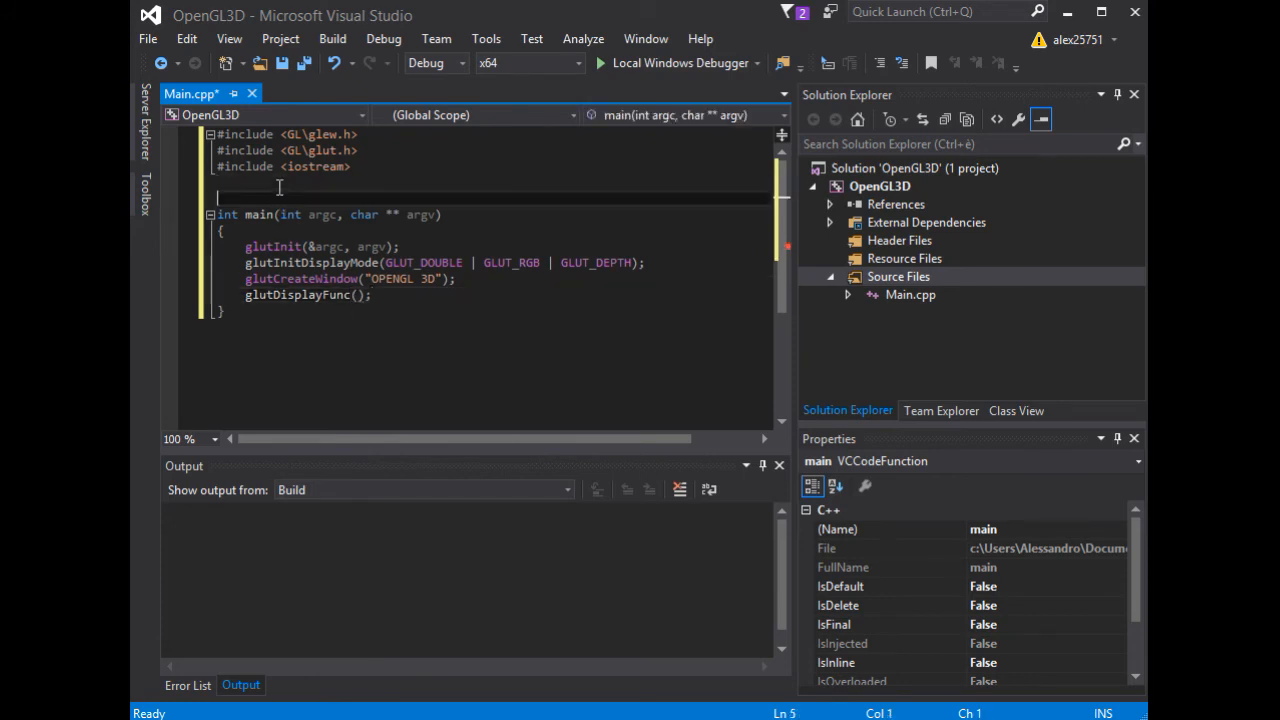
# - Define an empty void draw() { } above main and pass draw to glutDisplayFunc
pyautogui.write('void')
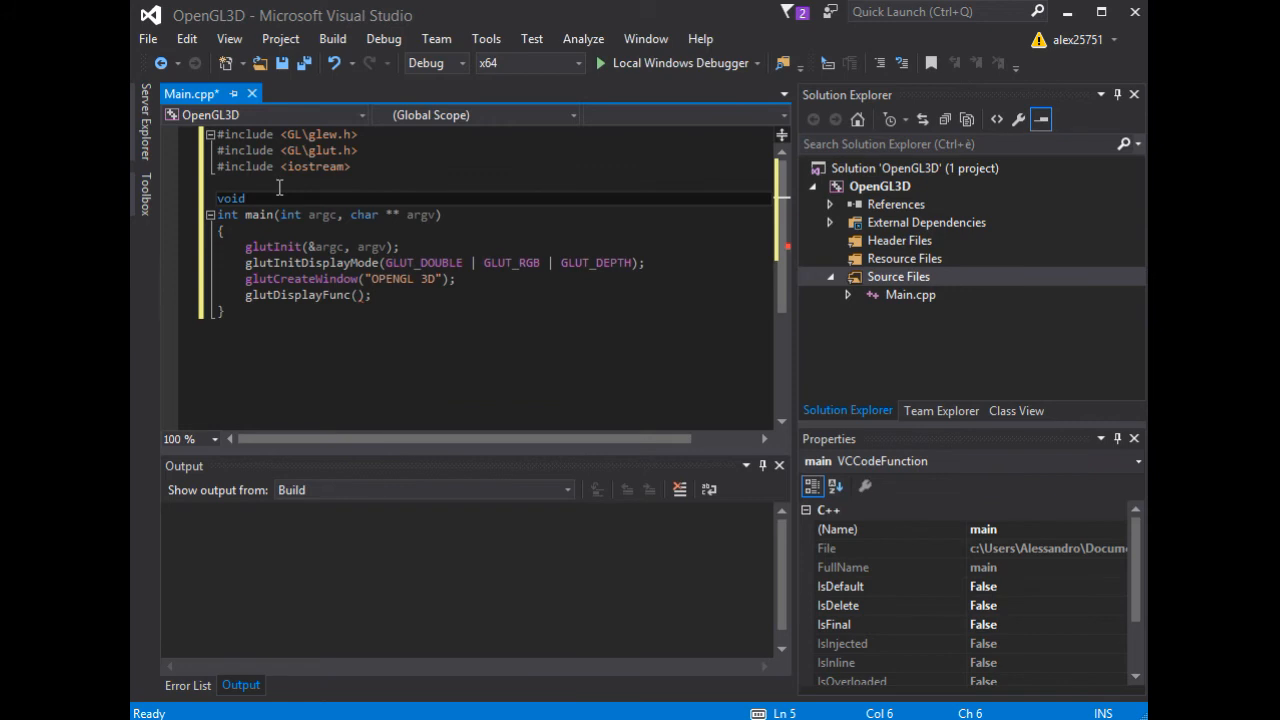
pyautogui.write('draw')
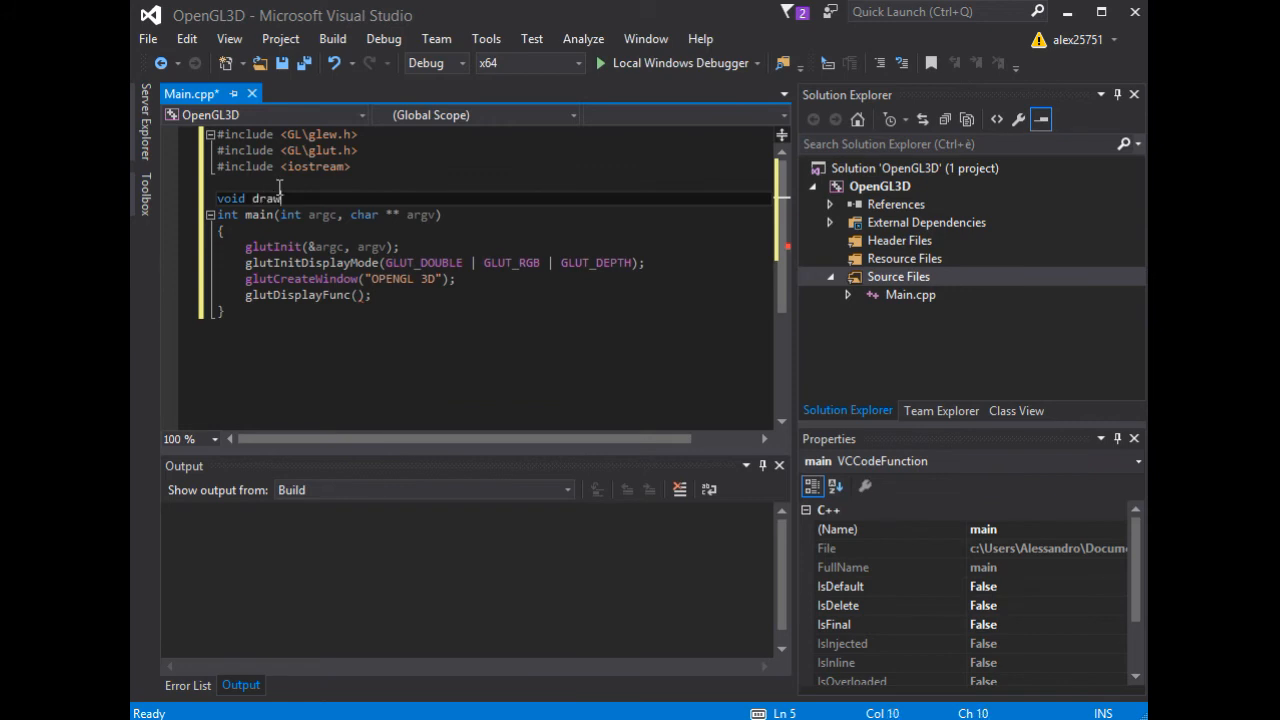
pyautogui.write('{')
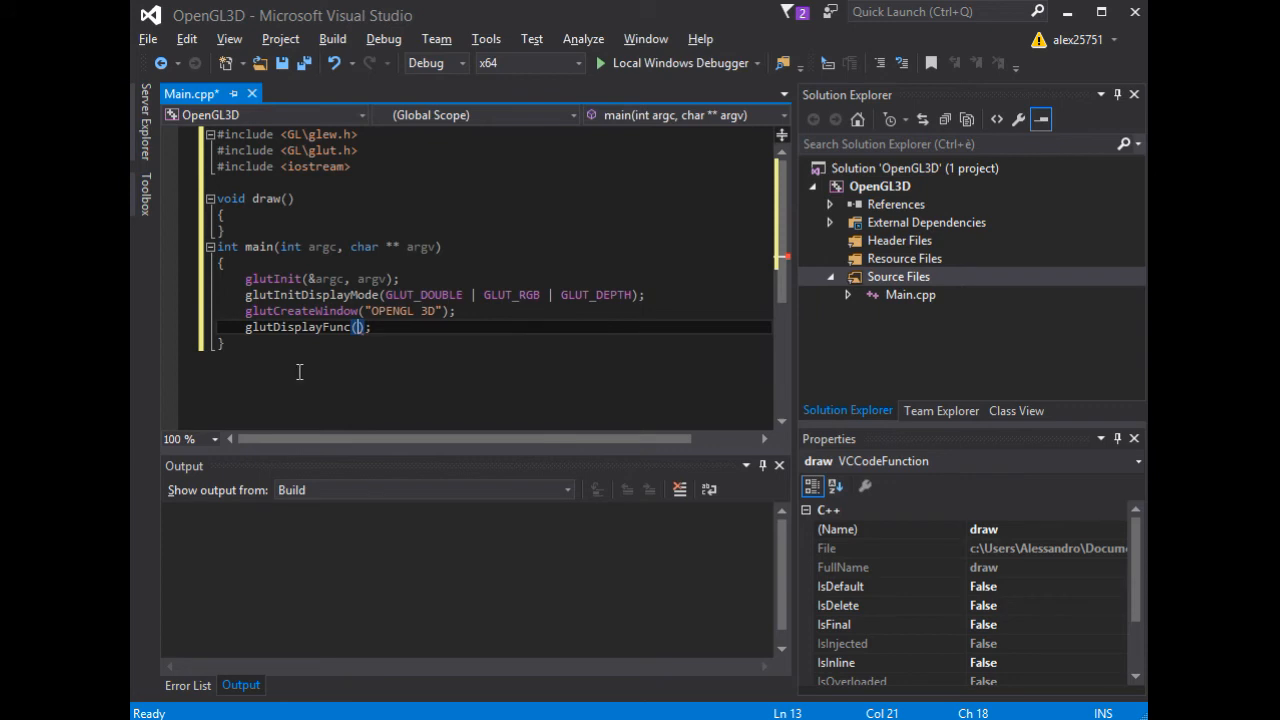
pyautogui.write('draw')
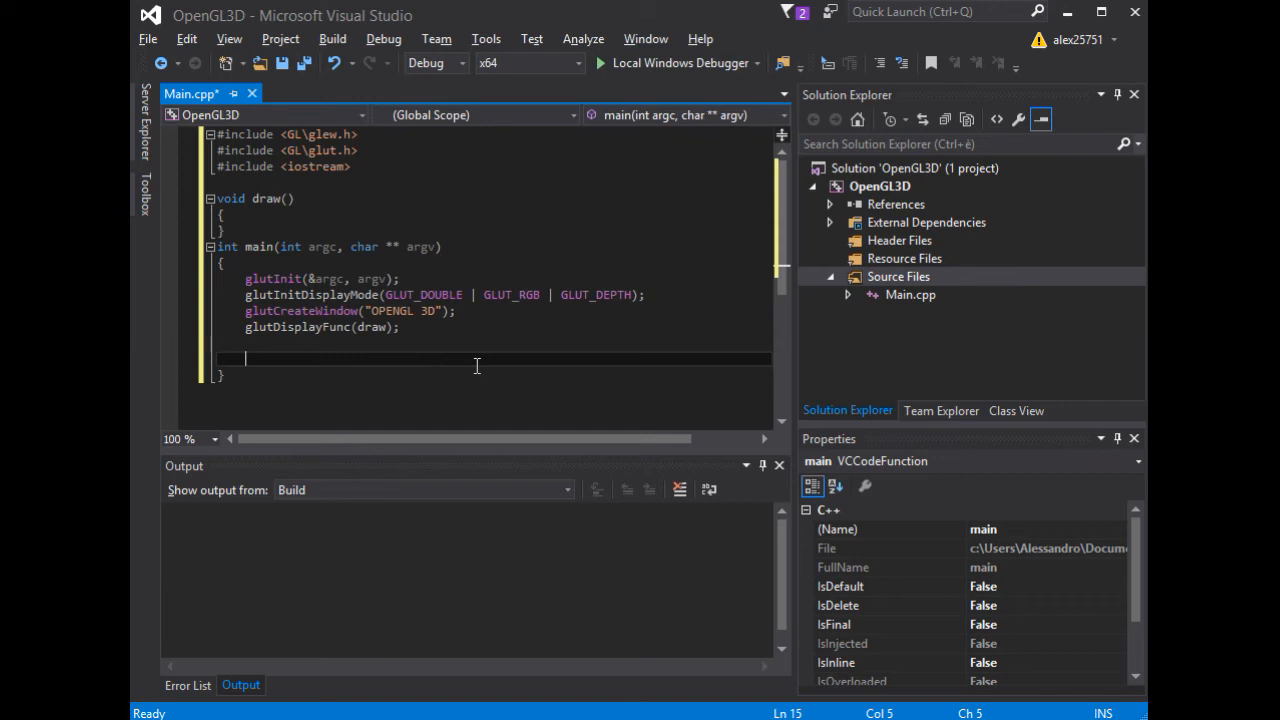
# - Initialize GLEW with a glewInit(); call storing the result in err
pyautogui.write('G')
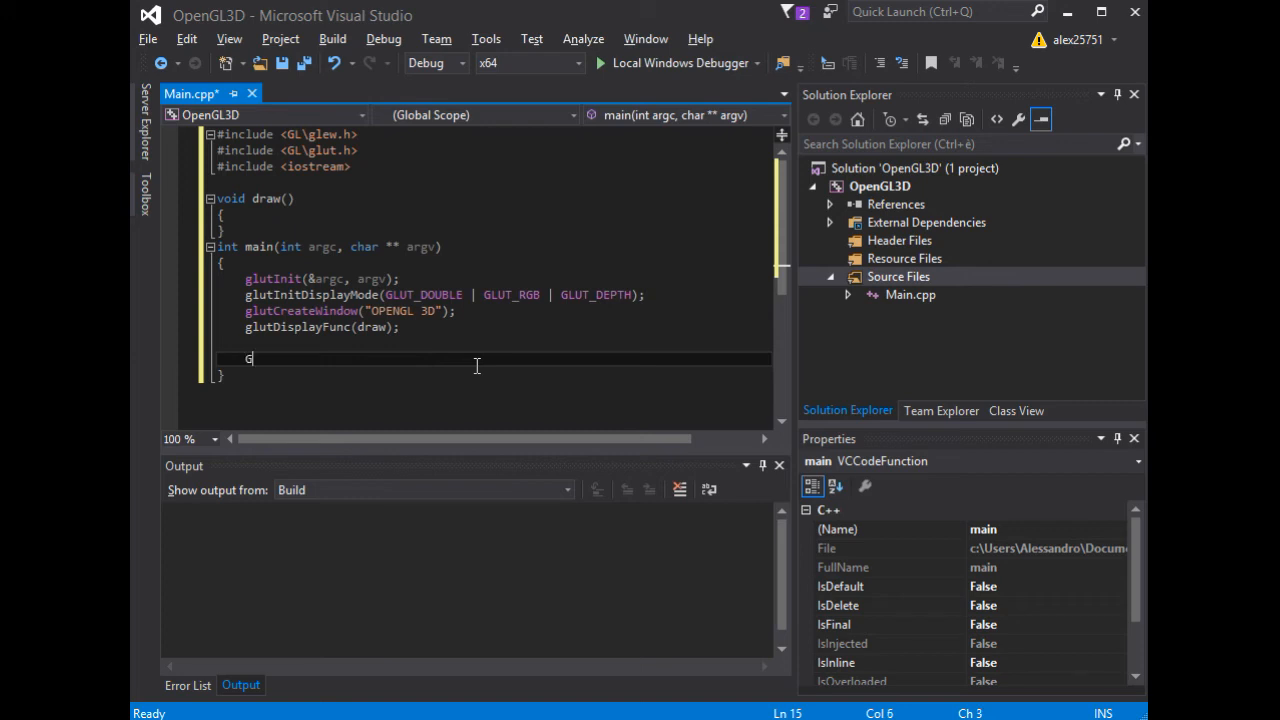
pyautogui.write('GLenum err =')
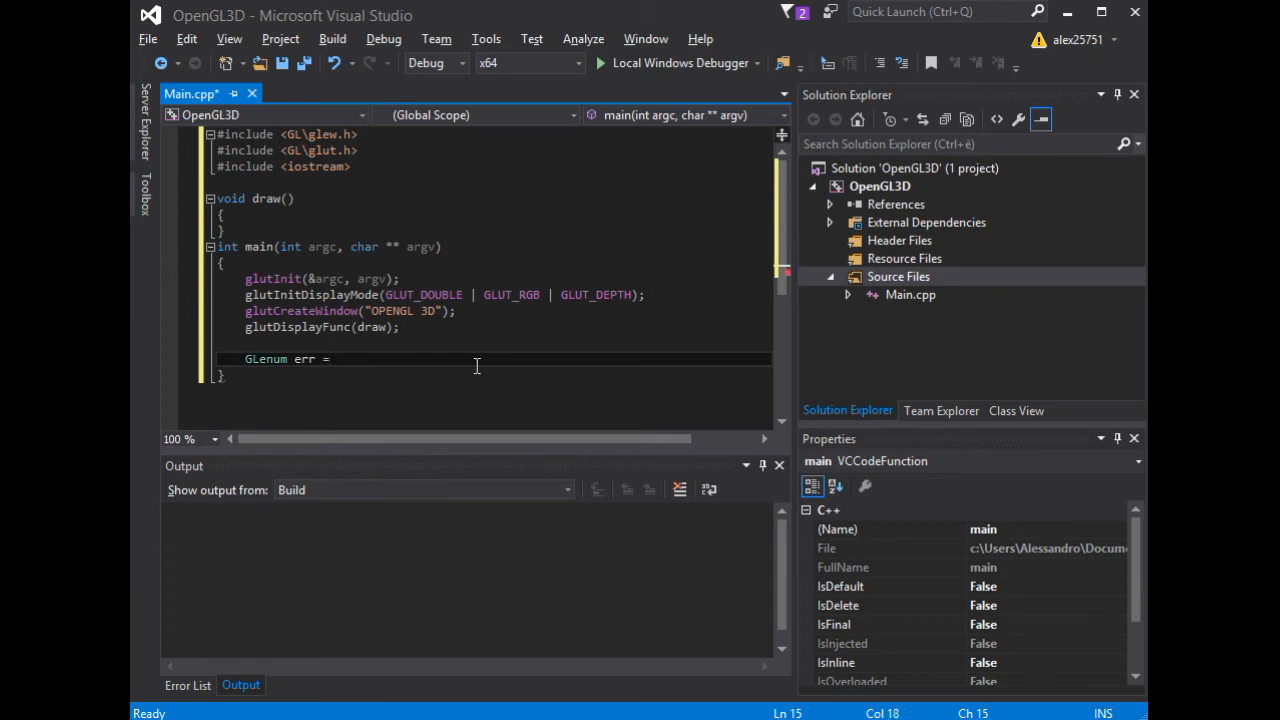
pyautogui.write('glewInit')
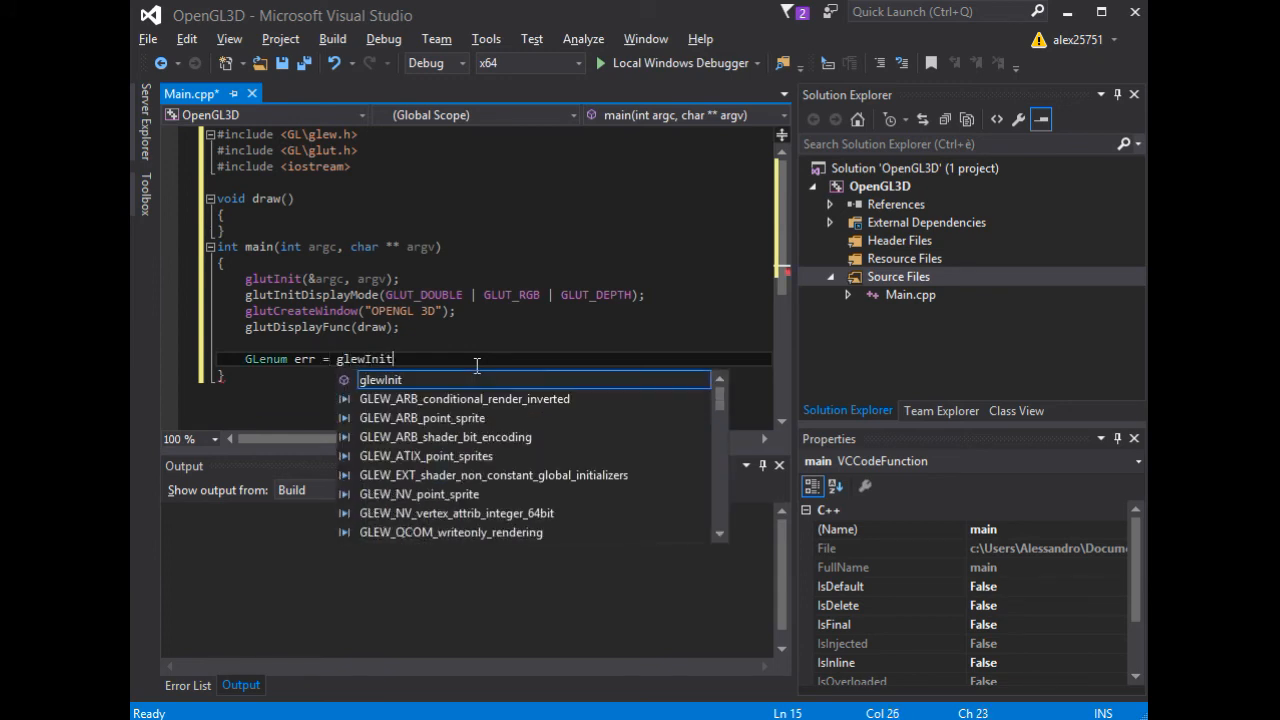
pyautogui.write('(')
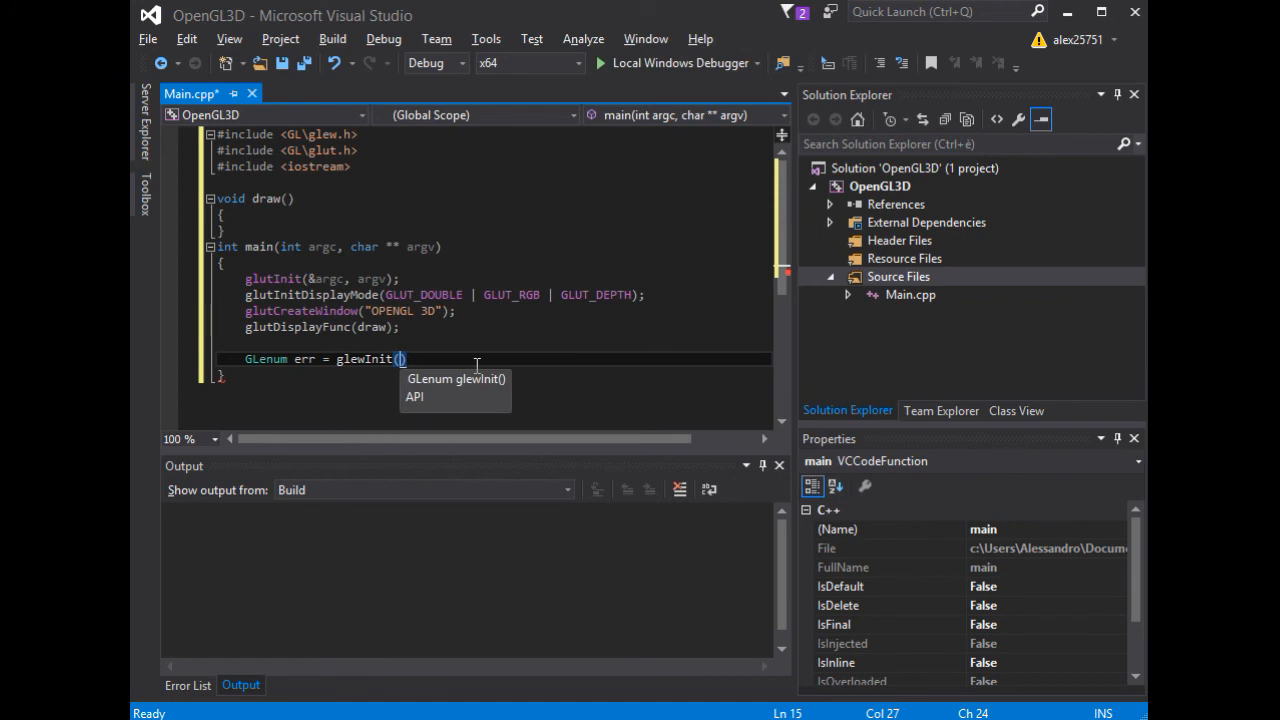
pyautogui.write(');')
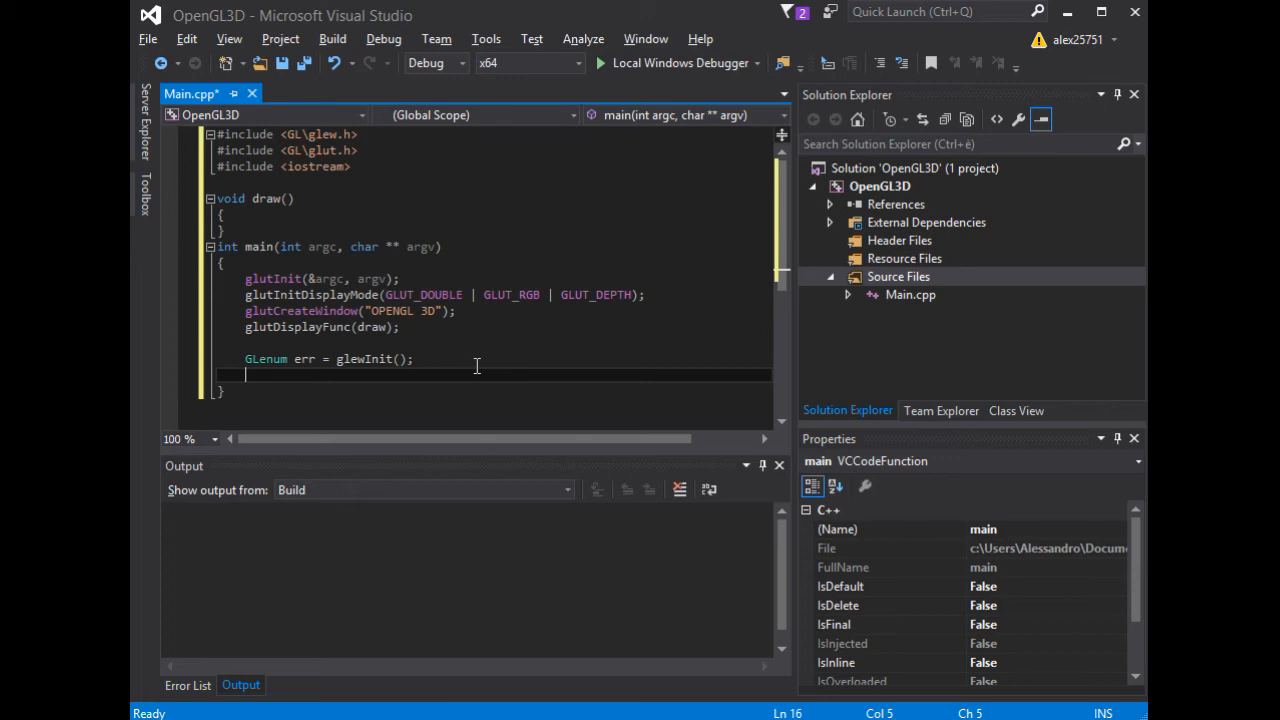
# - Add an if (GLEW_OK != err) { block after glewInit
pyautogui.write('if')
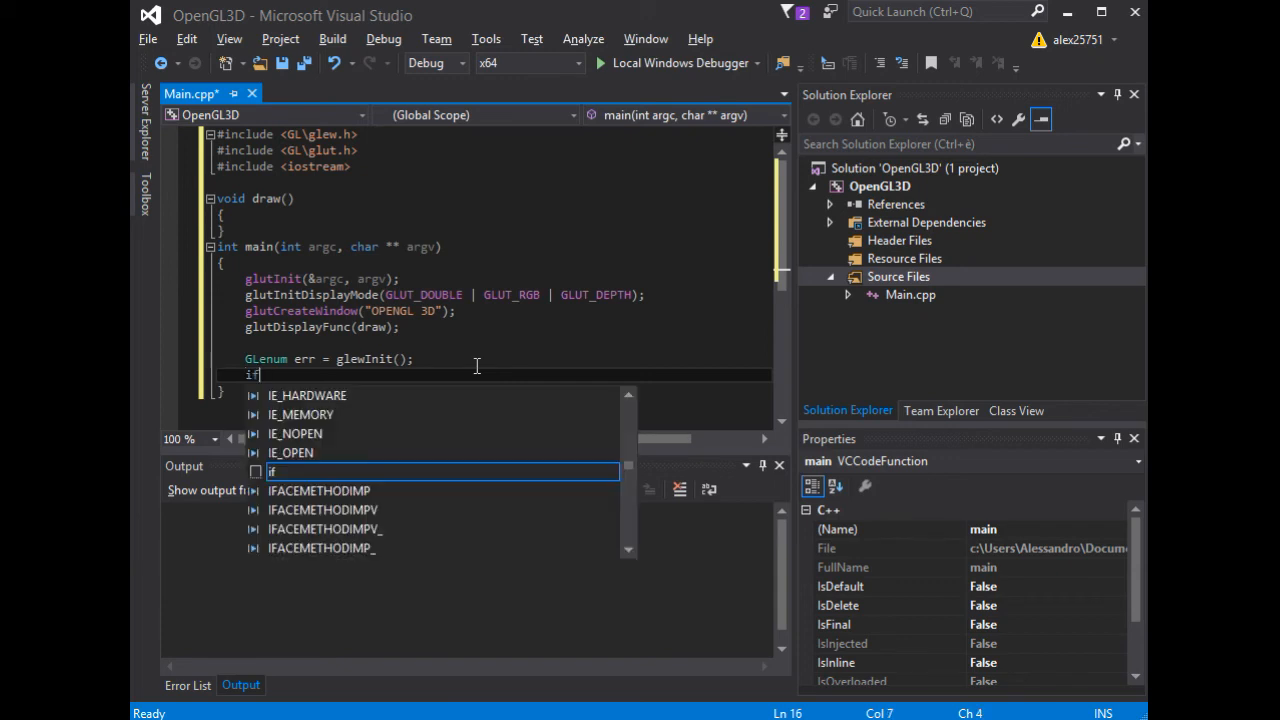
pyautogui.write('(')
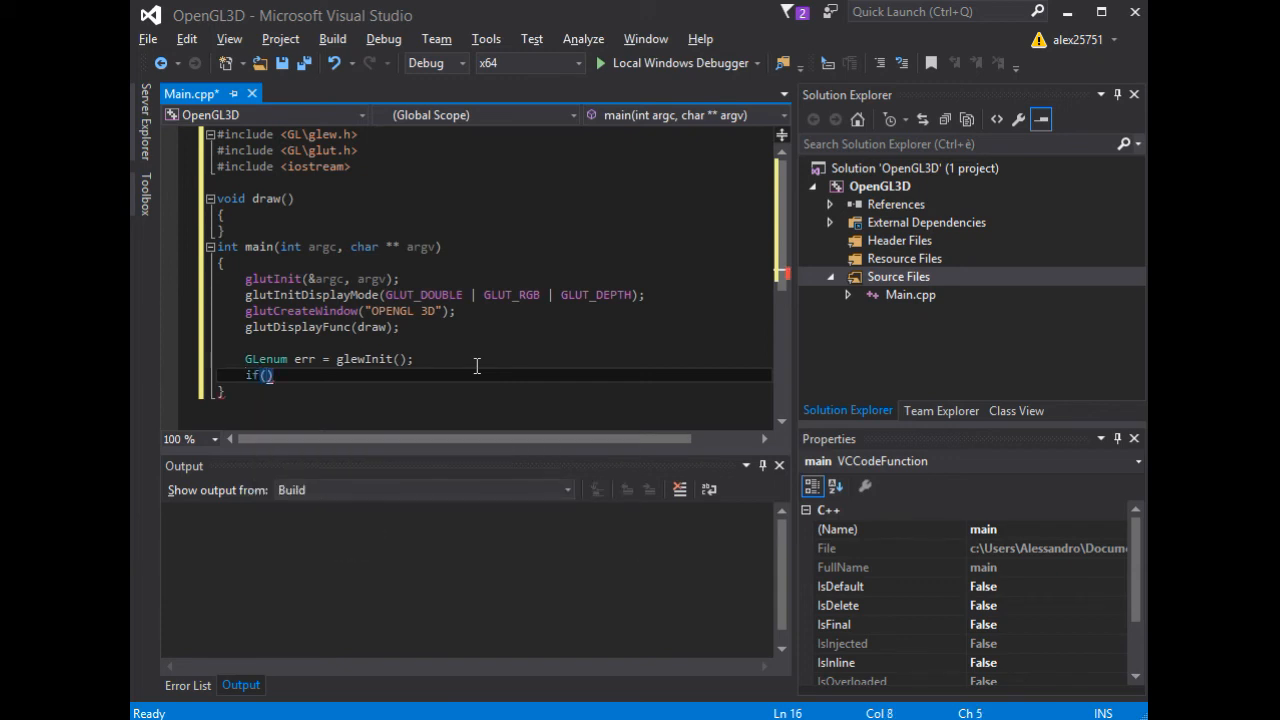
pyautogui.write('GLEW_')
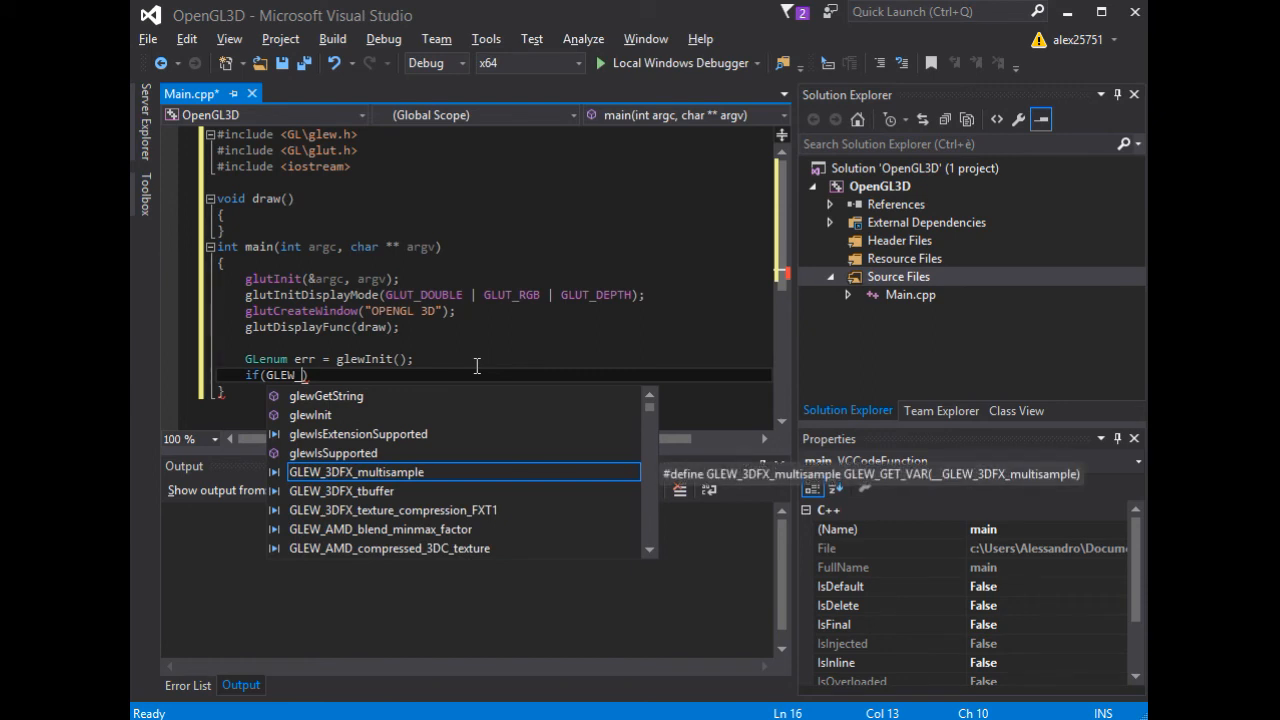
pyautogui.write('OK')
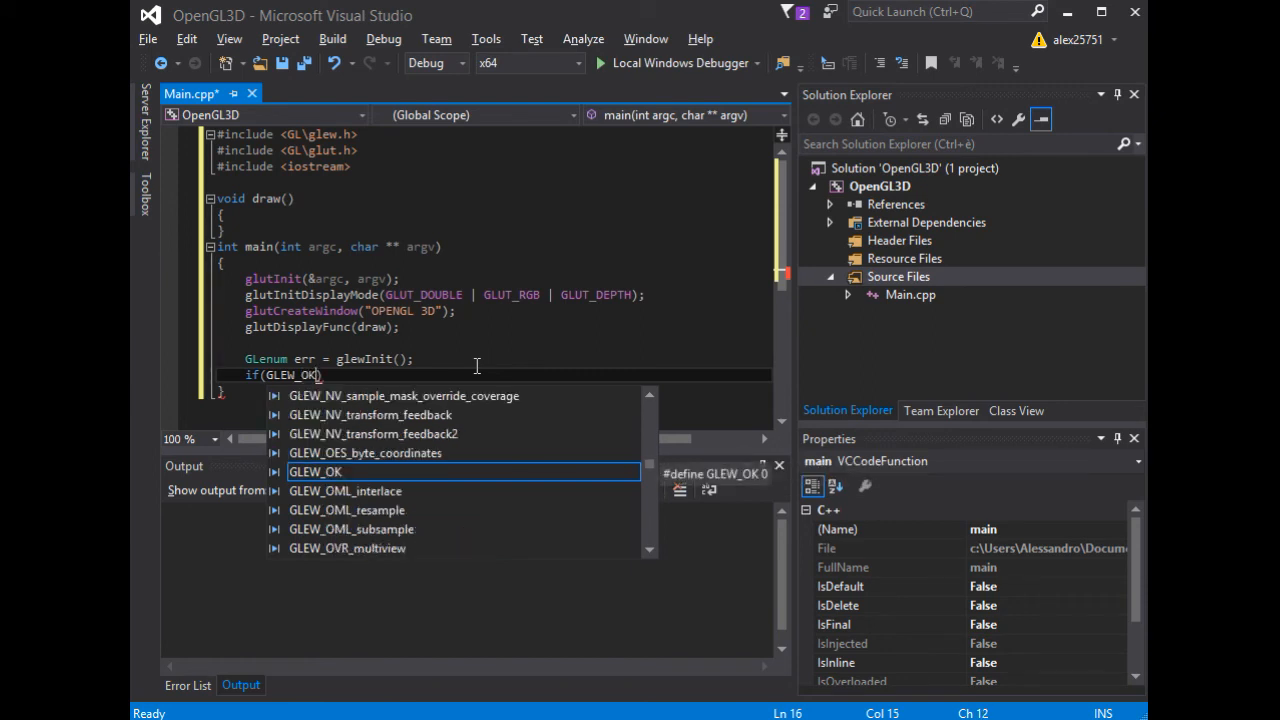
pyautogui.write('!)')
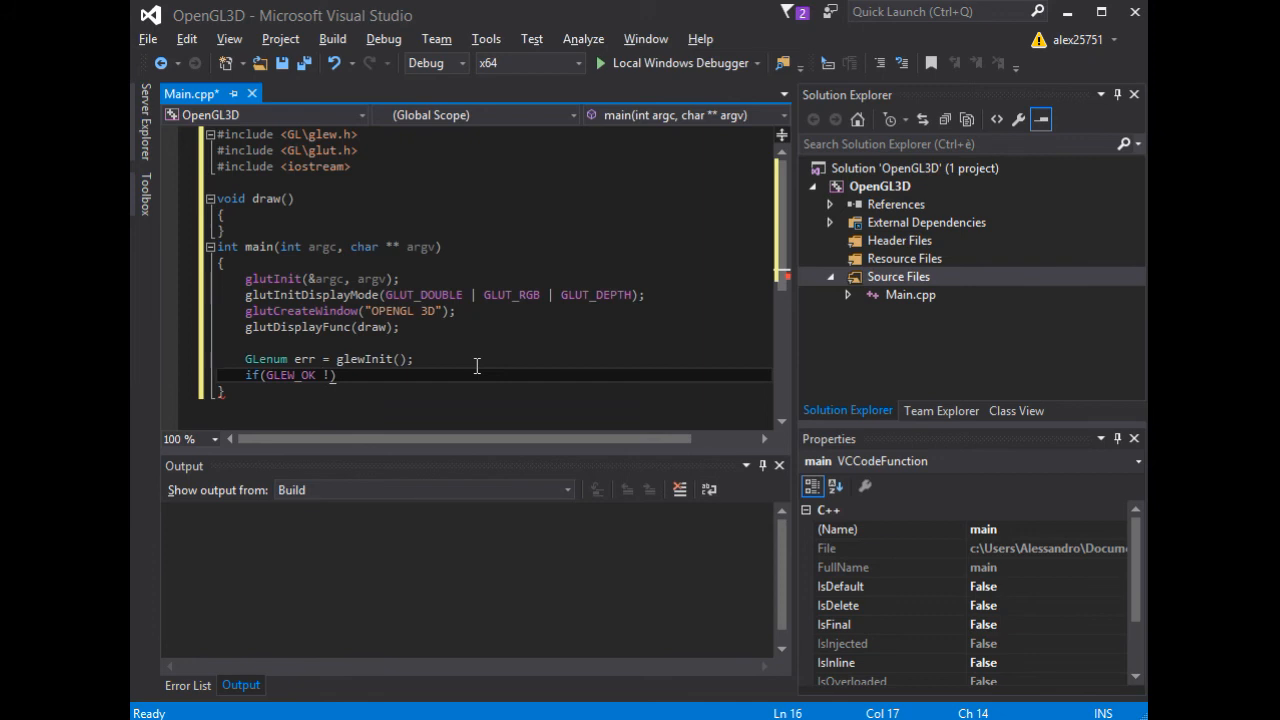
pyautogui.write('=')
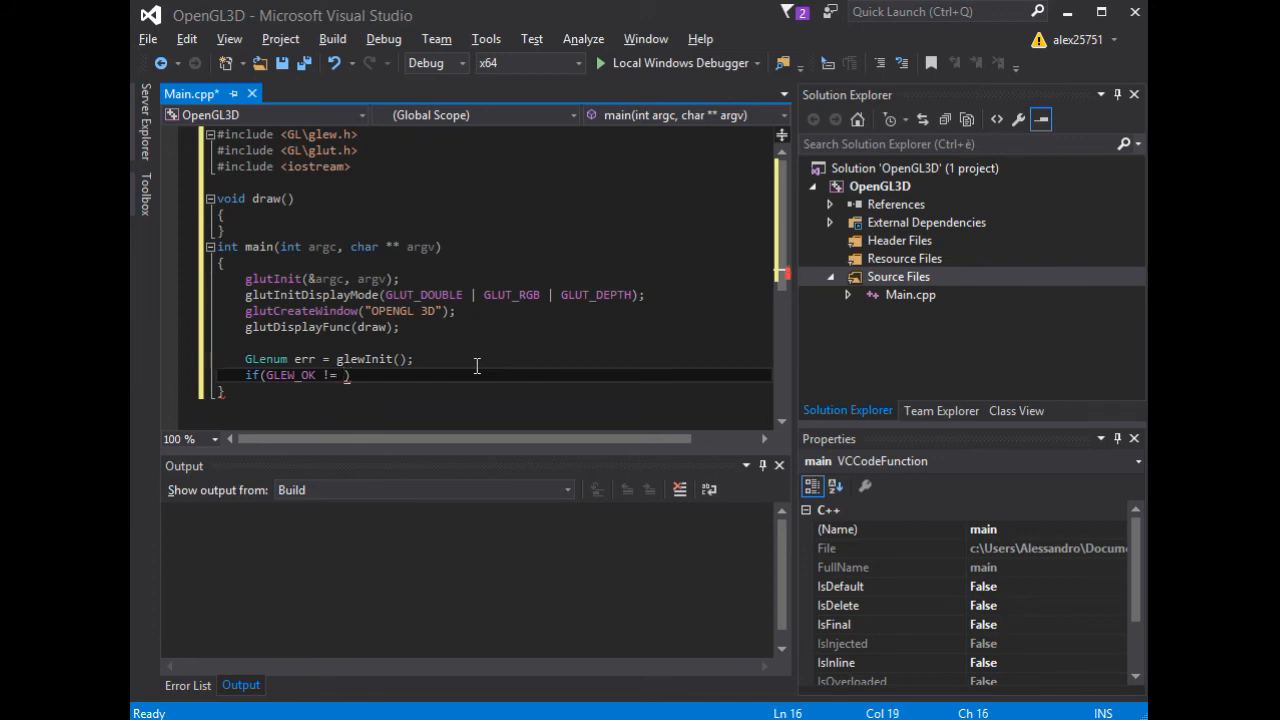
pyautogui.write('err')
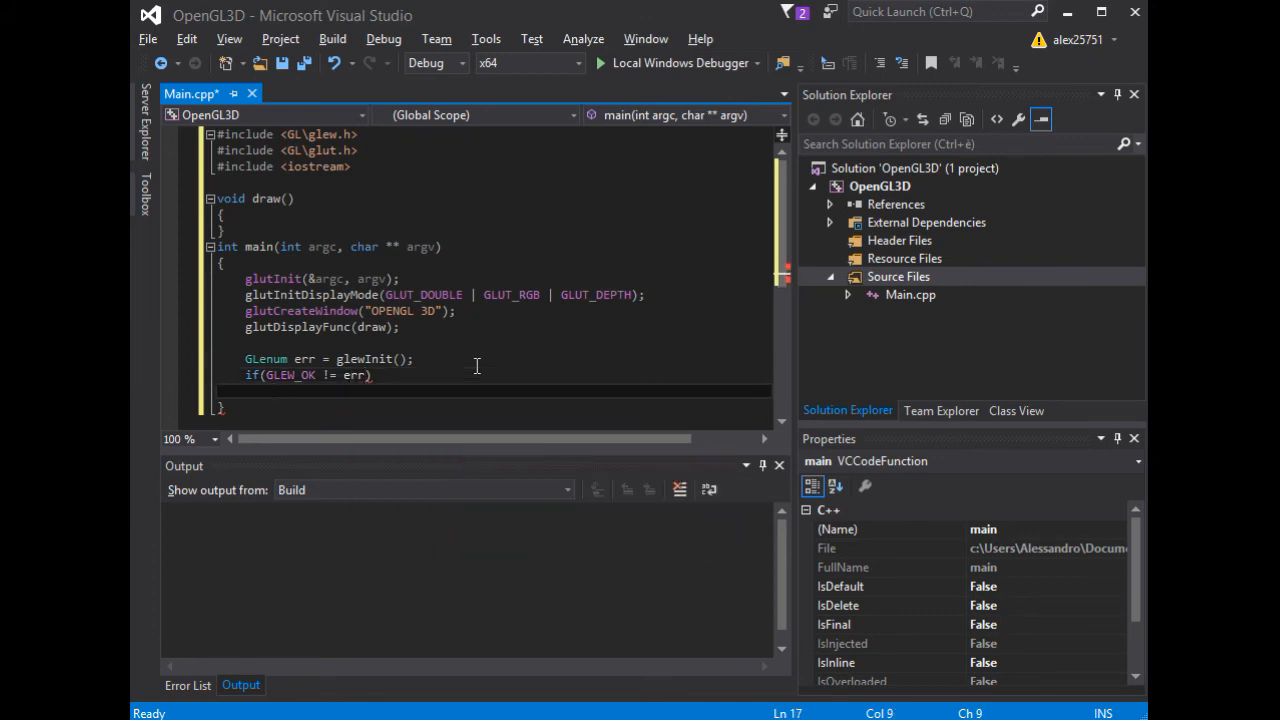
pyautogui.write('{')
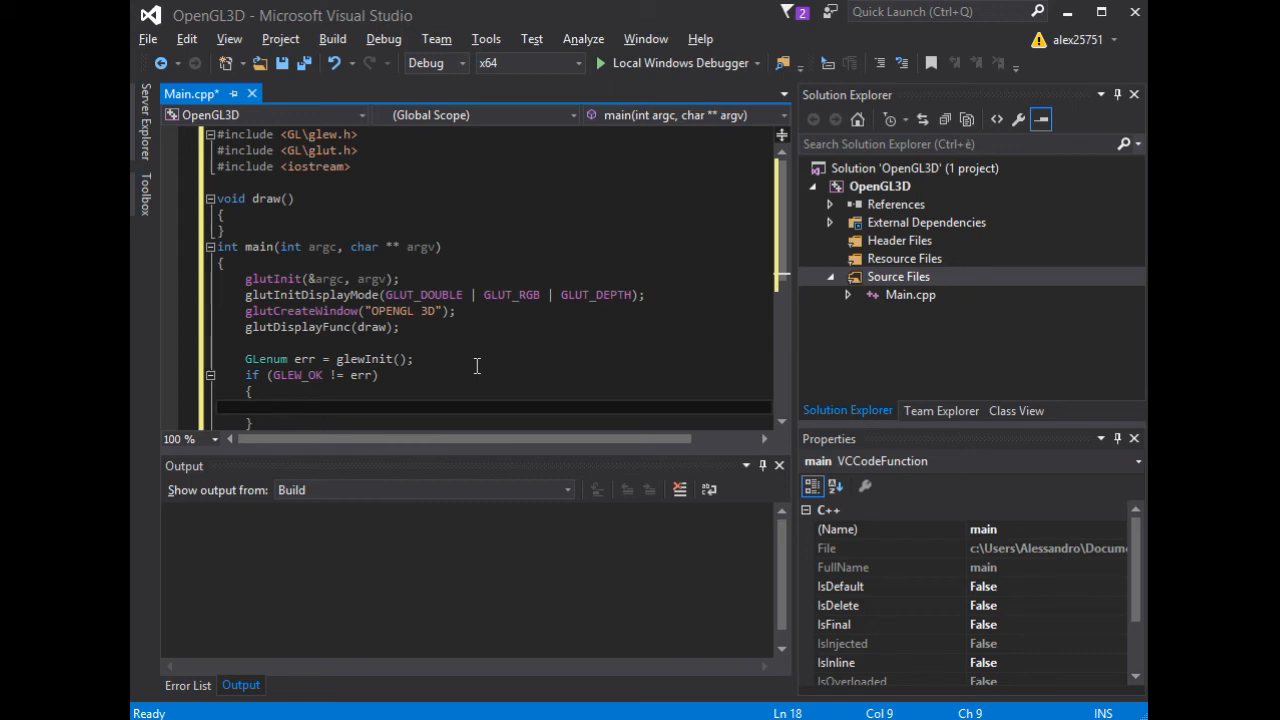
# - Print "Failed to initialize GLEW" via std::cout inside the if block
pyautogui.write('std')
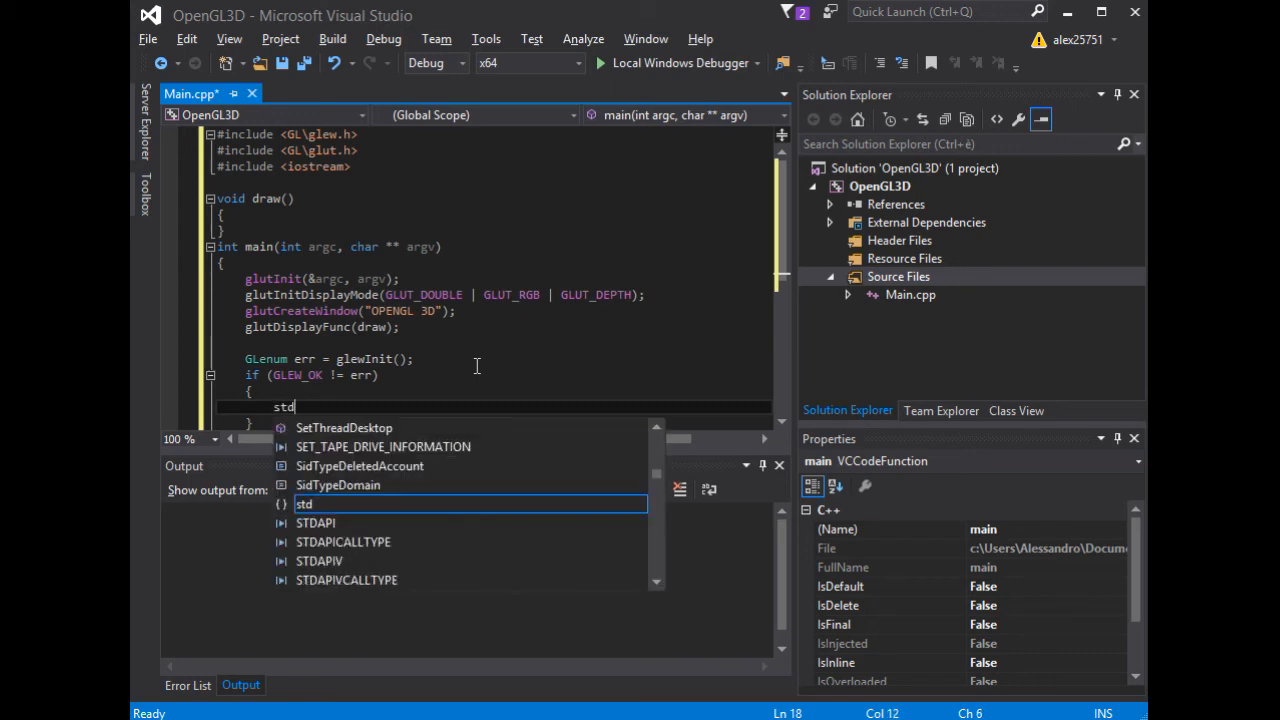
pyautogui.write('::')
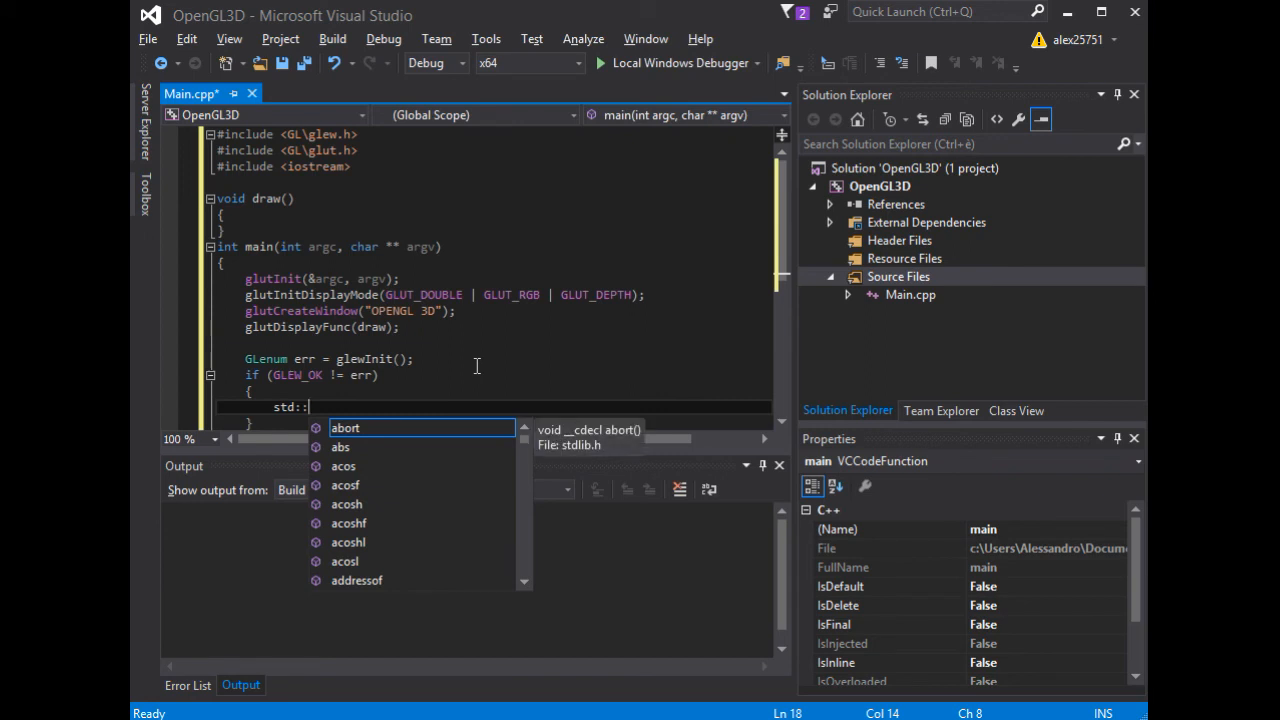
pyautogui.write('cout<<')
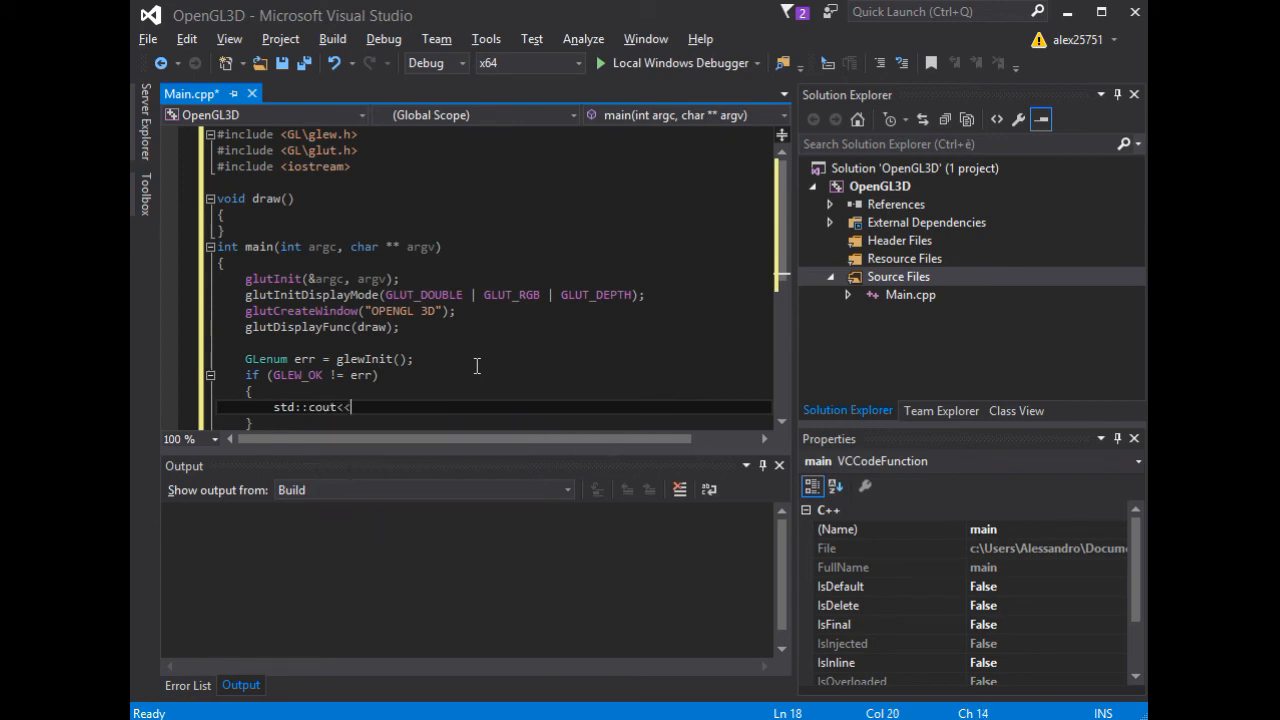
pyautogui.write('""')
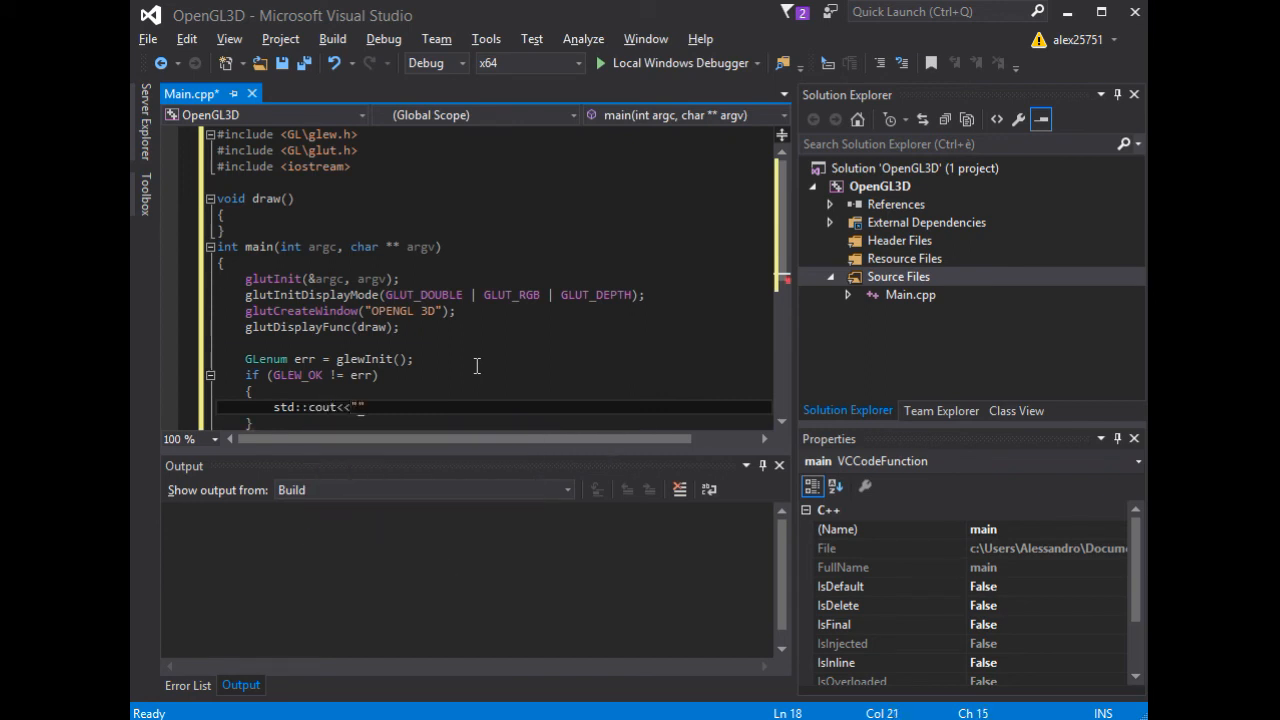
pyautogui.write('Failed to ini')
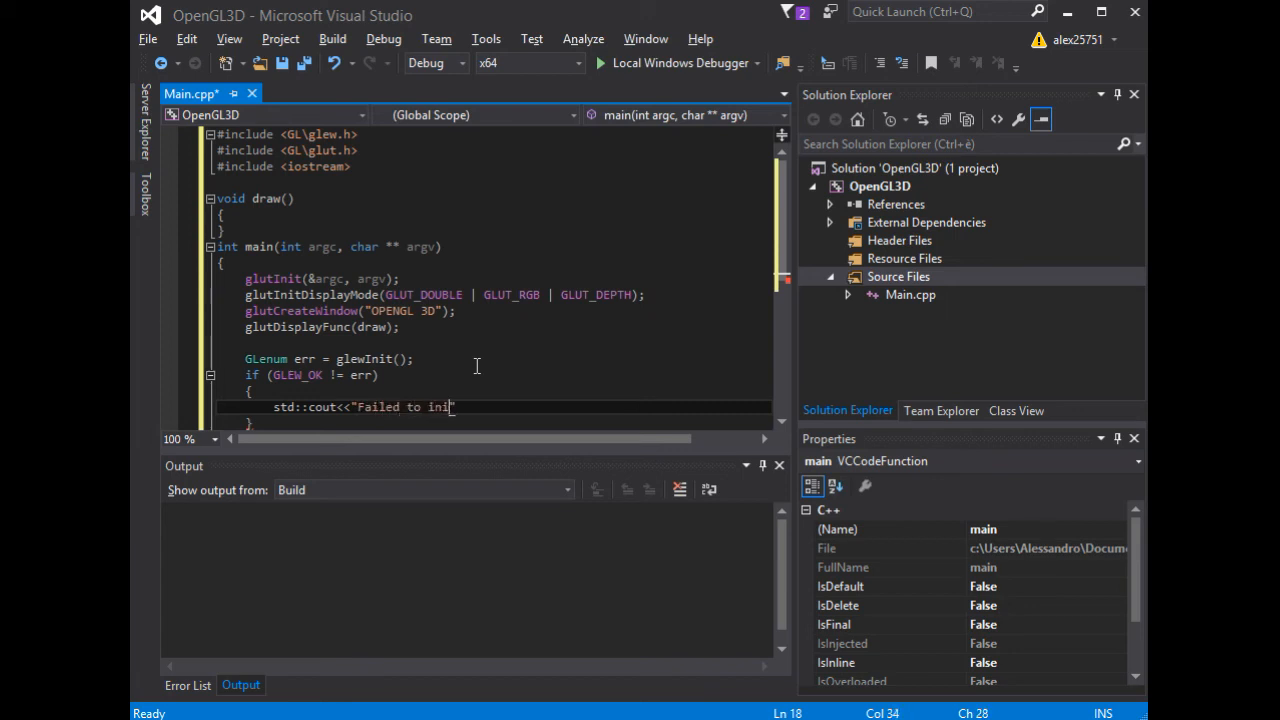
pyautogui.write('tialize')
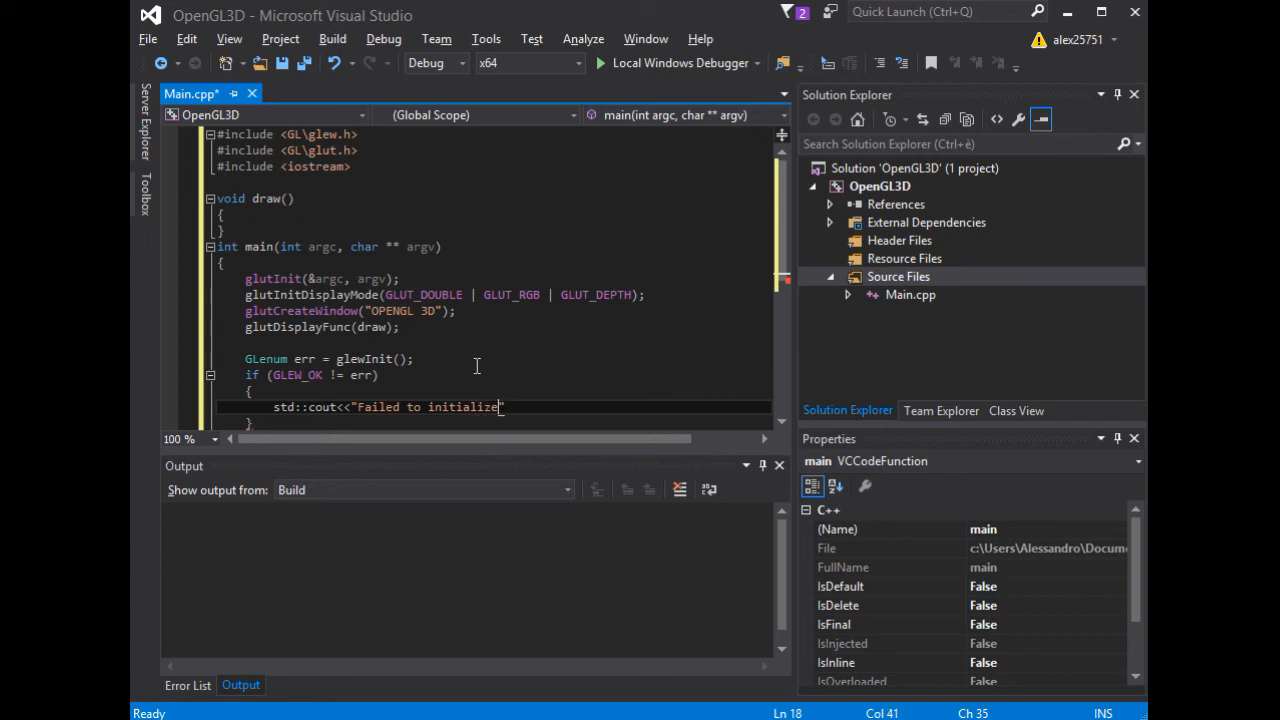
pyautogui.write('" "')
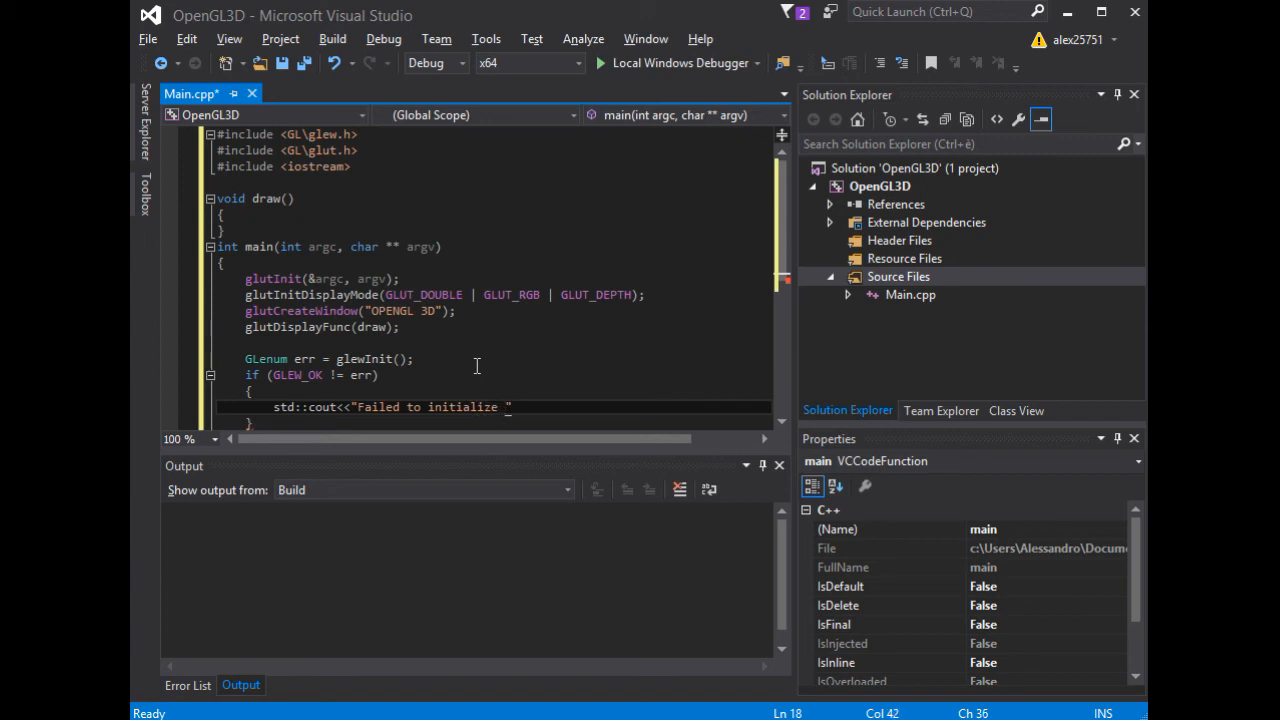
pyautogui.write('GLEW')
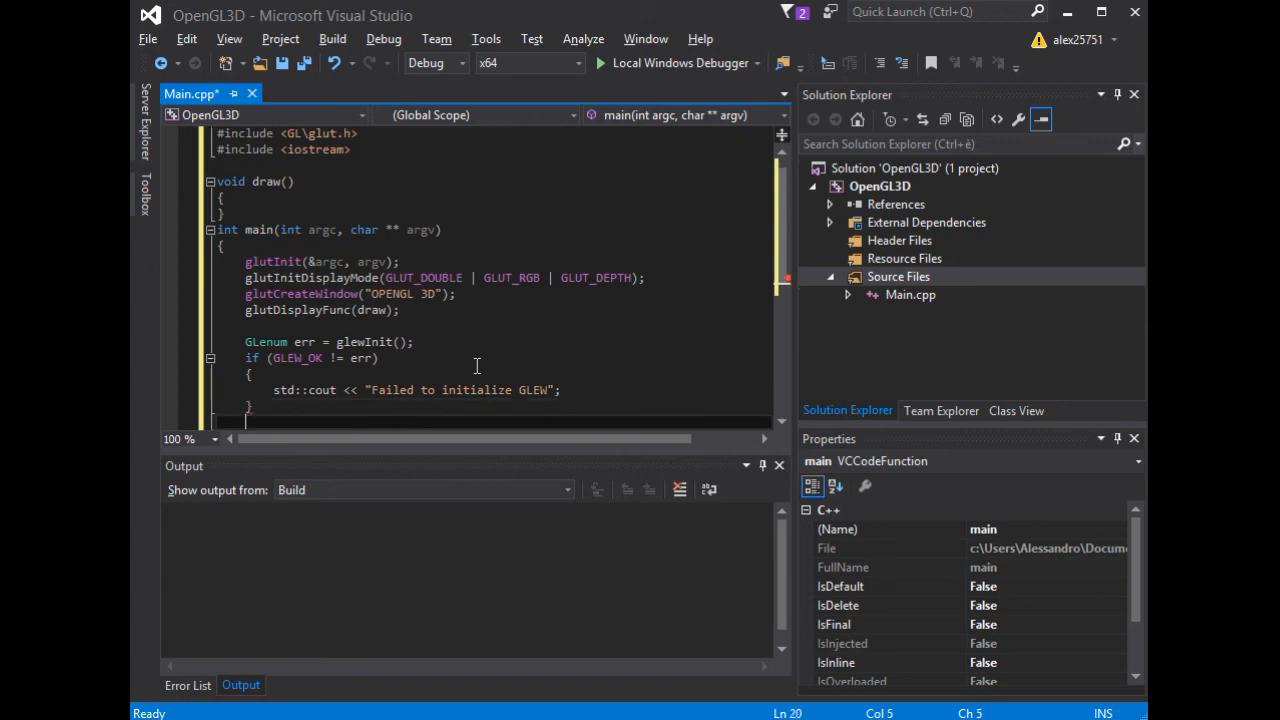
# - Add an else branch that writes std::cout << "Using GLEW Version:"
pyautogui.write('else')
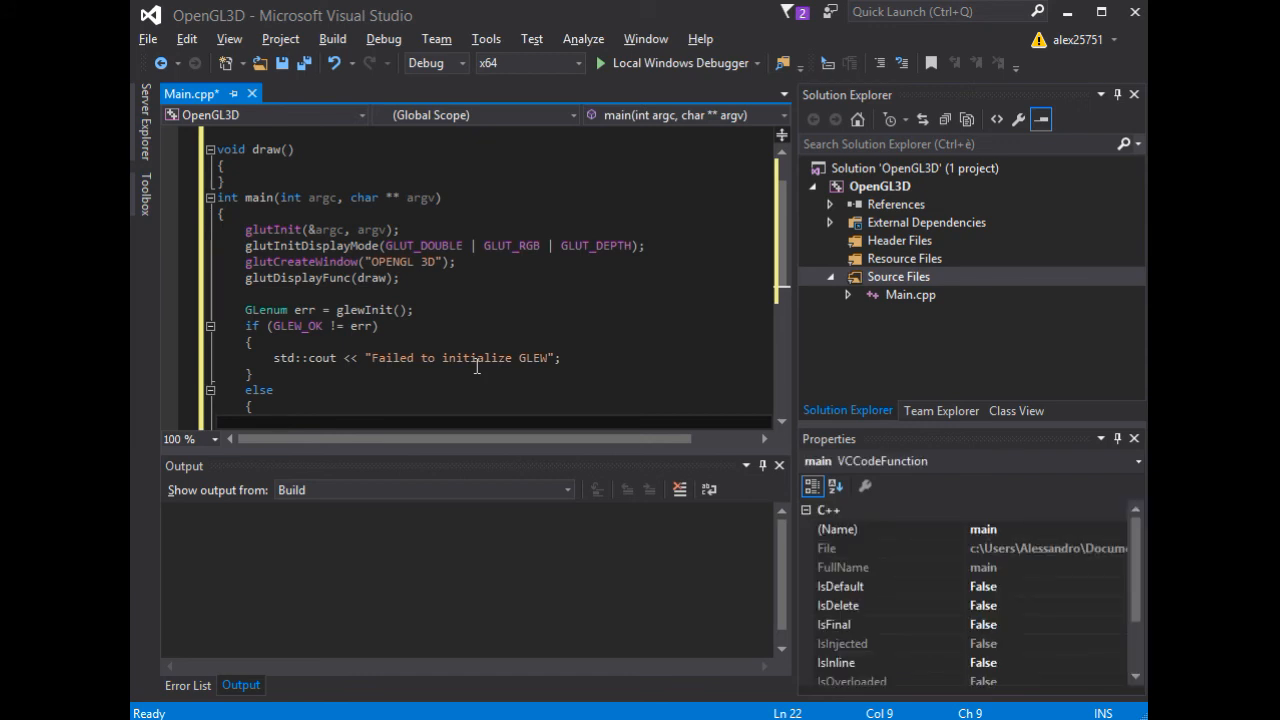
pyautogui.write('std')
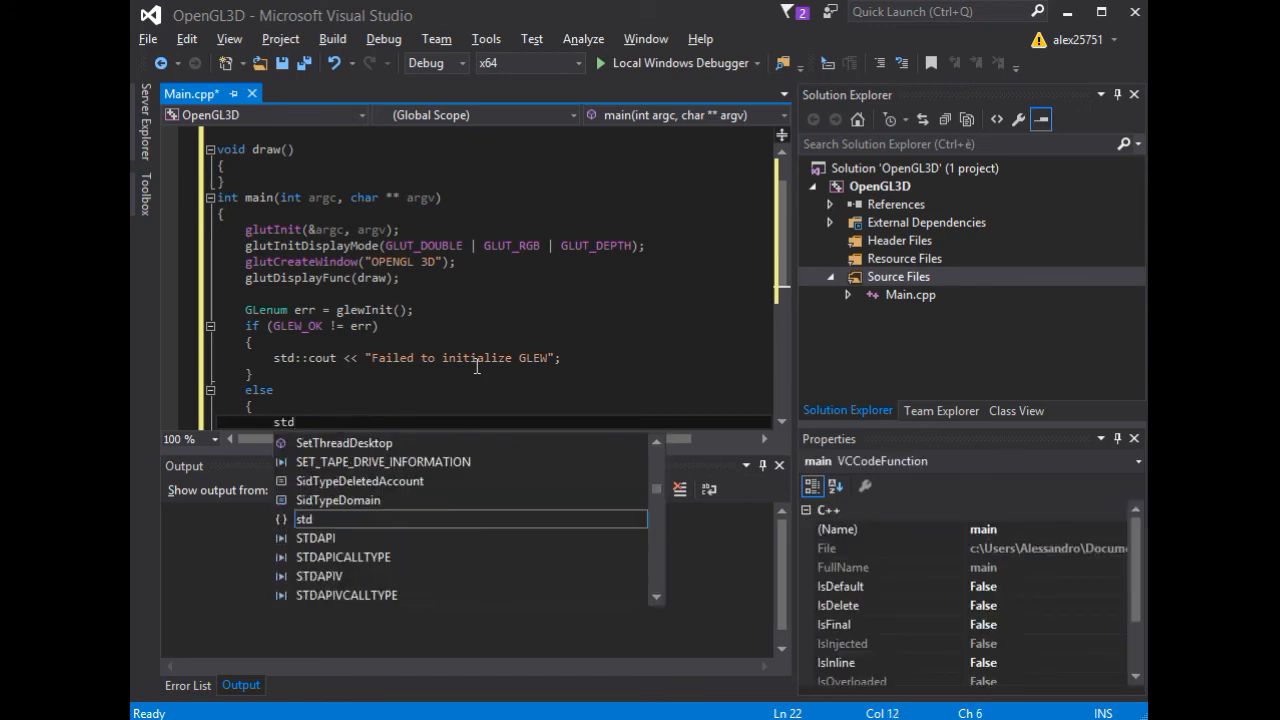
pyautogui.write('::cout<<')
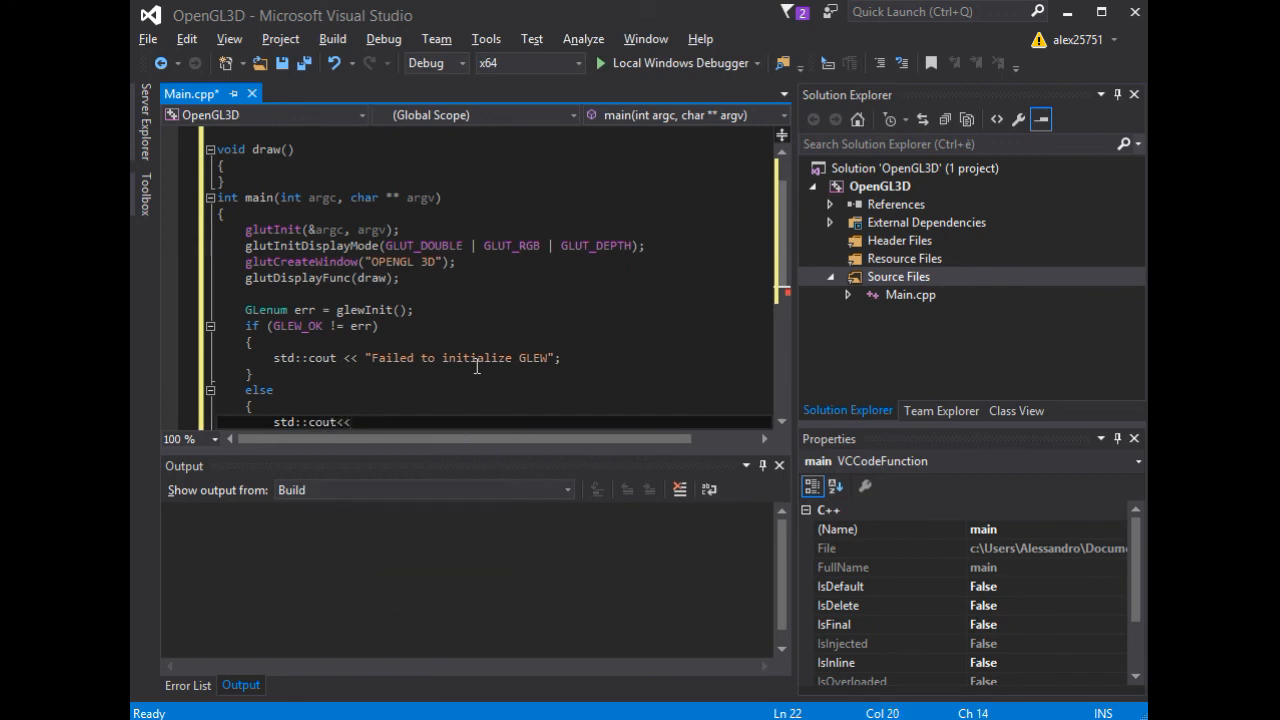
pyautogui.write('"Using')
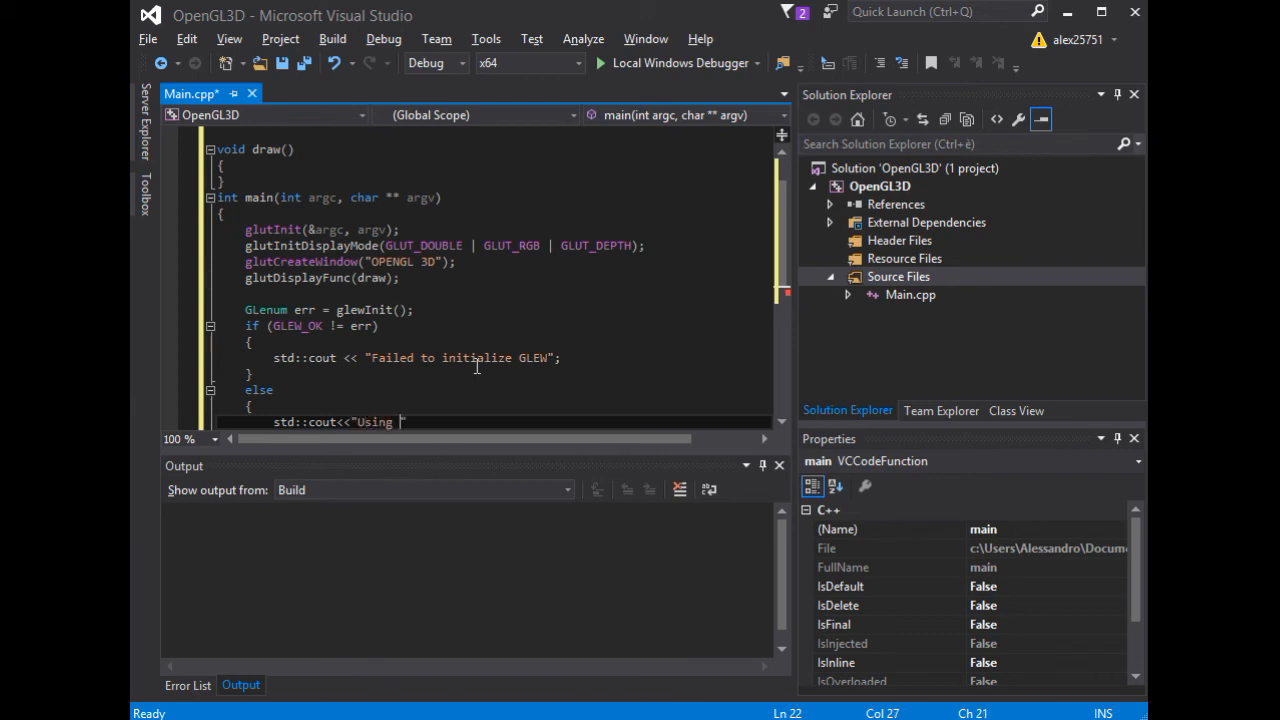
pyautogui.write('GLEW Ver')
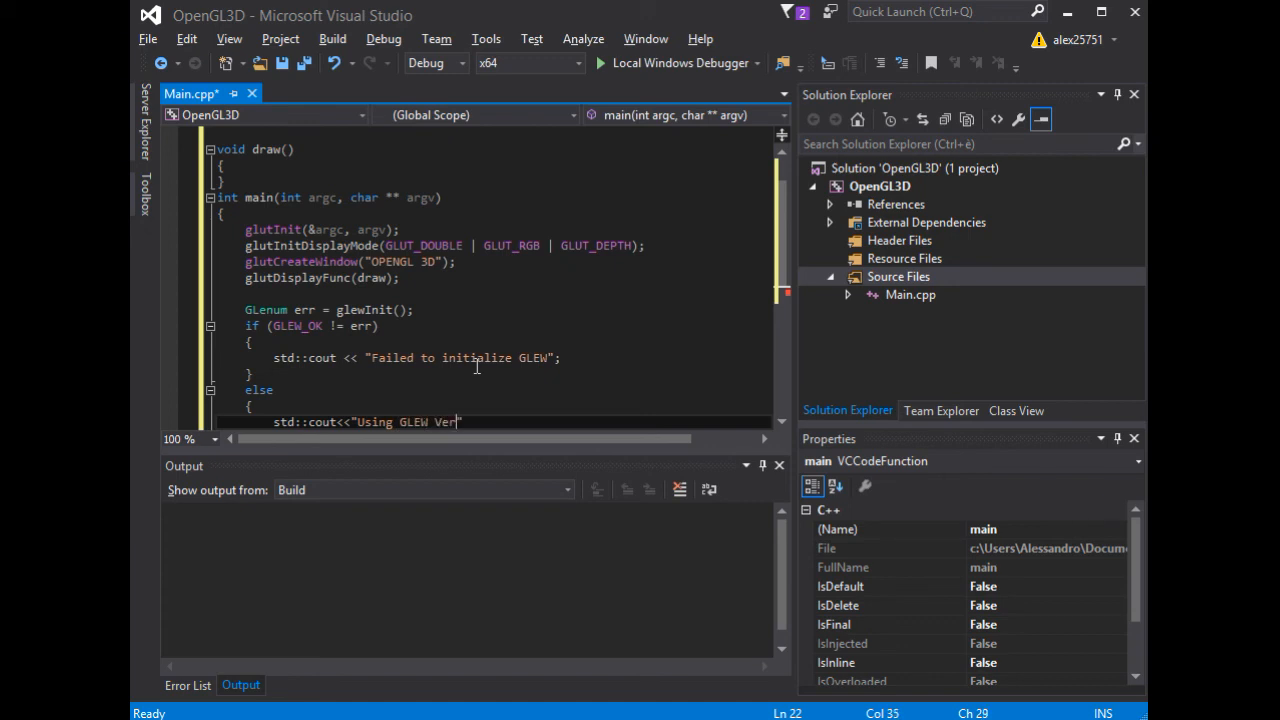
pyautogui.write('sion:')
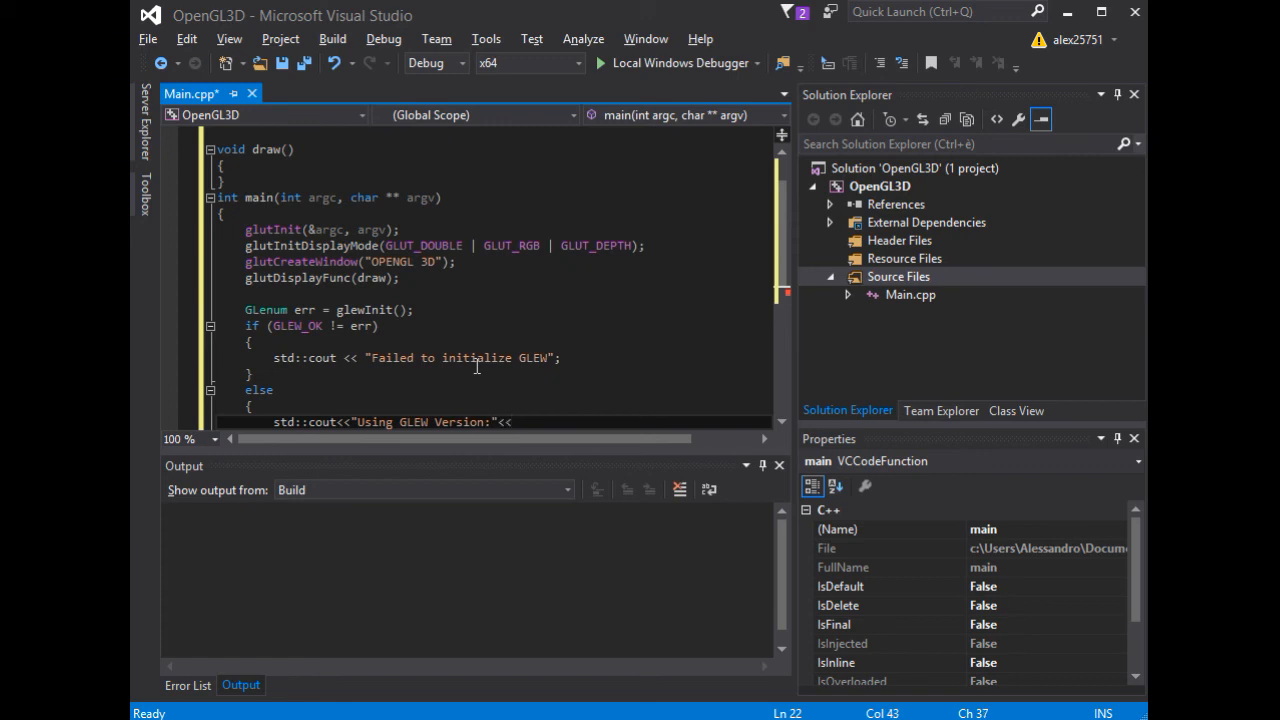
# - Append << glewGetString(GLEW_VERSION); to the version output
pyautogui.write('gl')
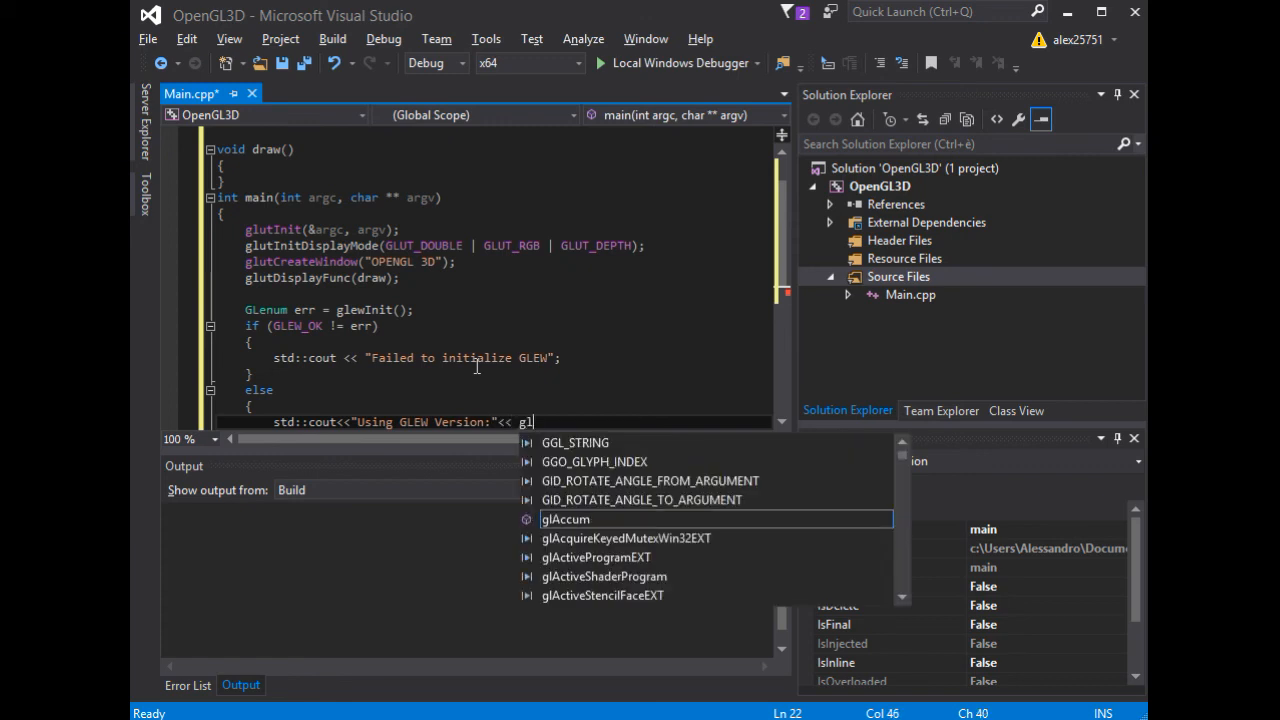
pyautogui.write('ewGetString(')
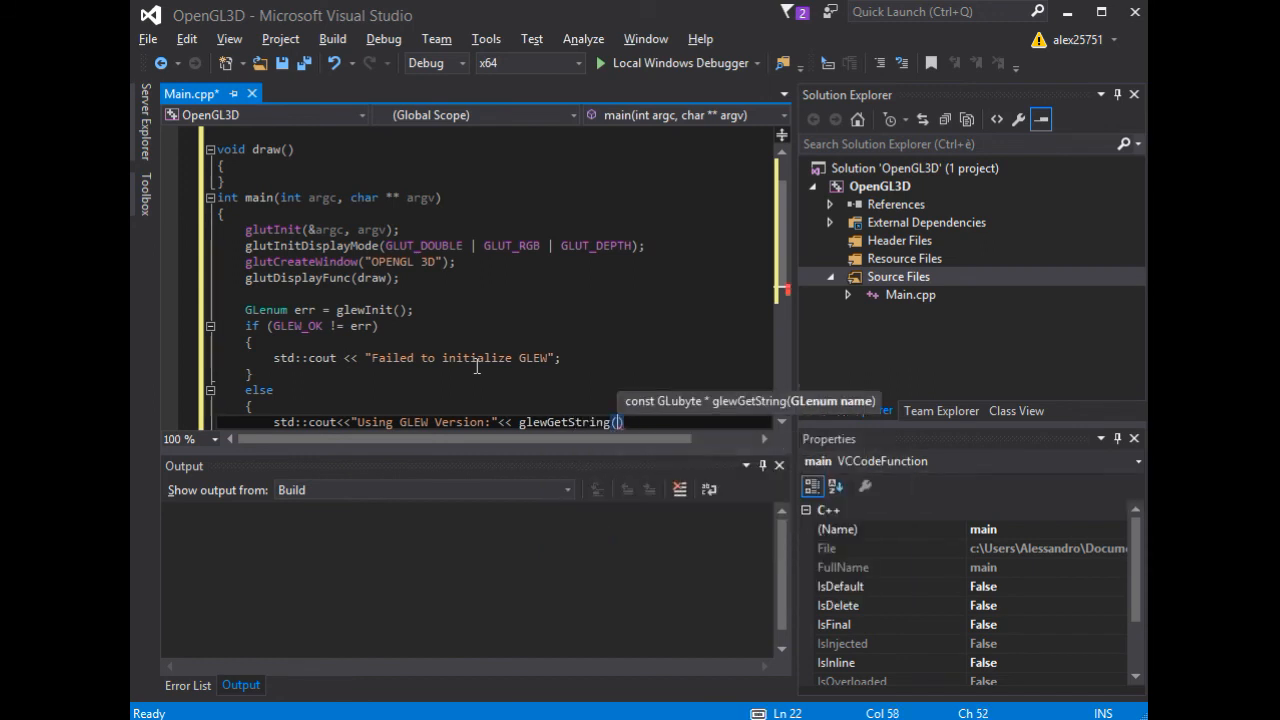
pyautogui.write('GLEW_VERSION')
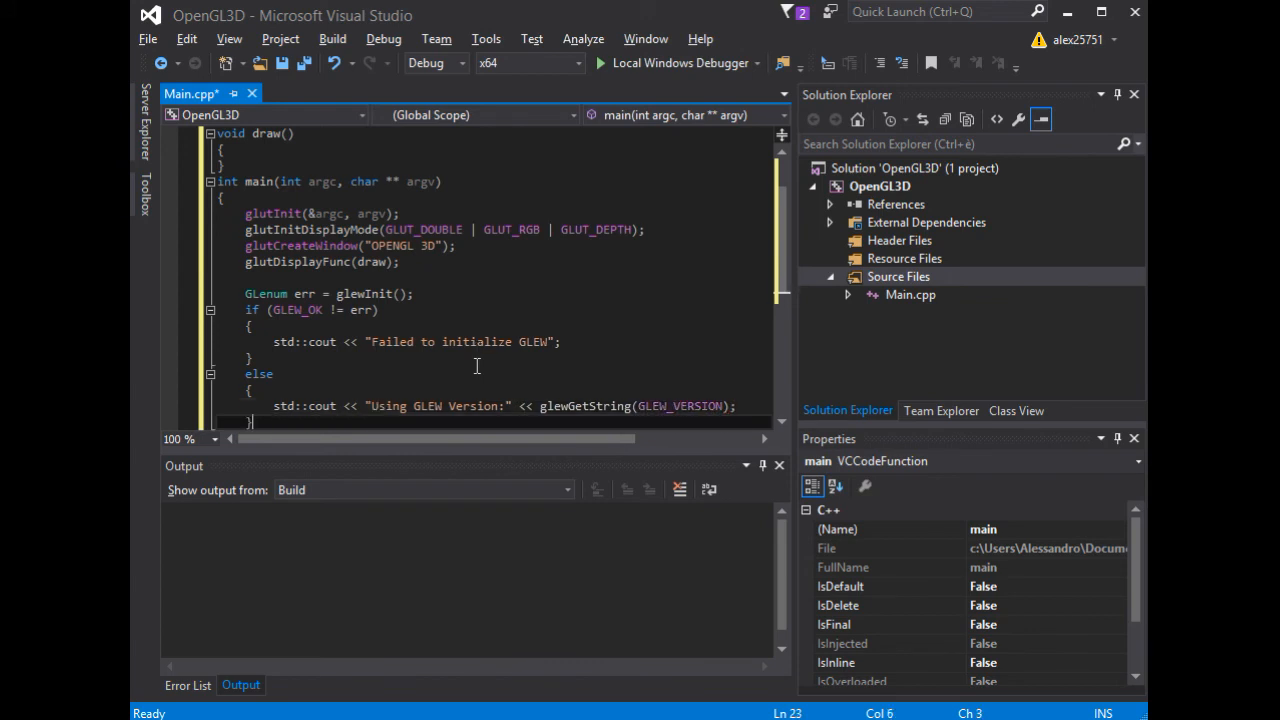
pyautogui.scroll(-3)
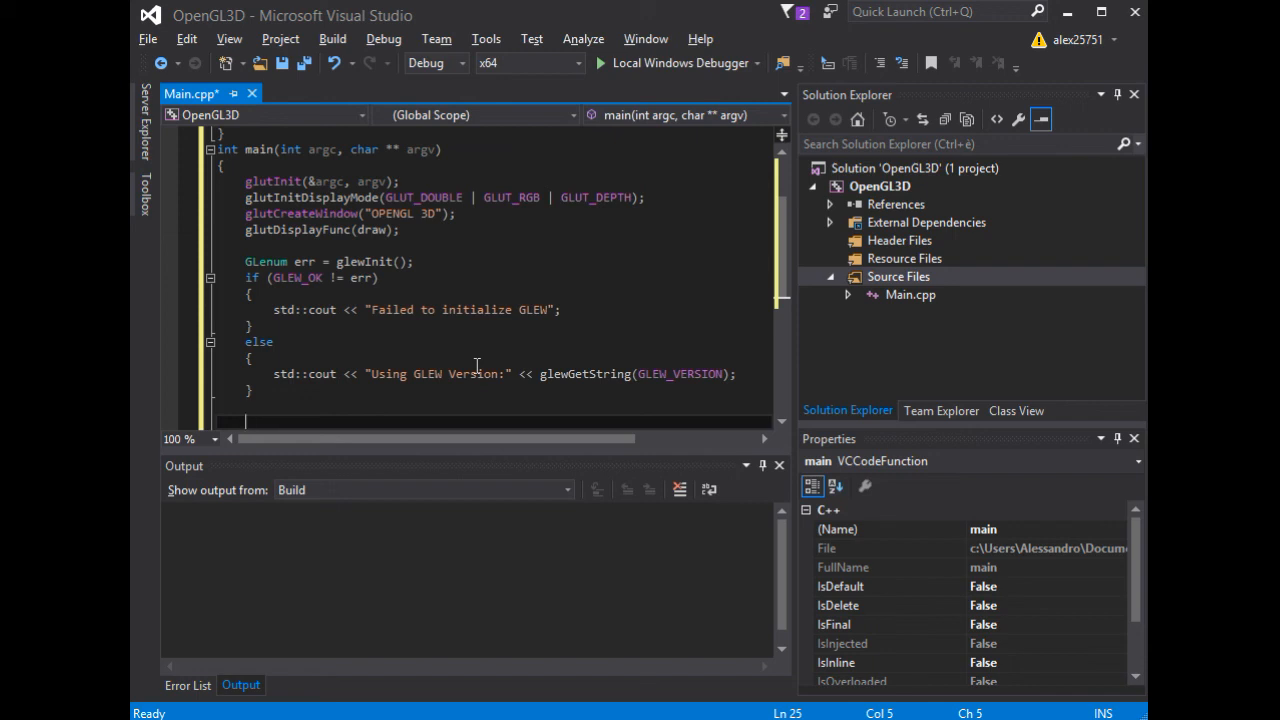
# - End main with glutMainLoop(); followed by return 0
pyautogui.write('GL')
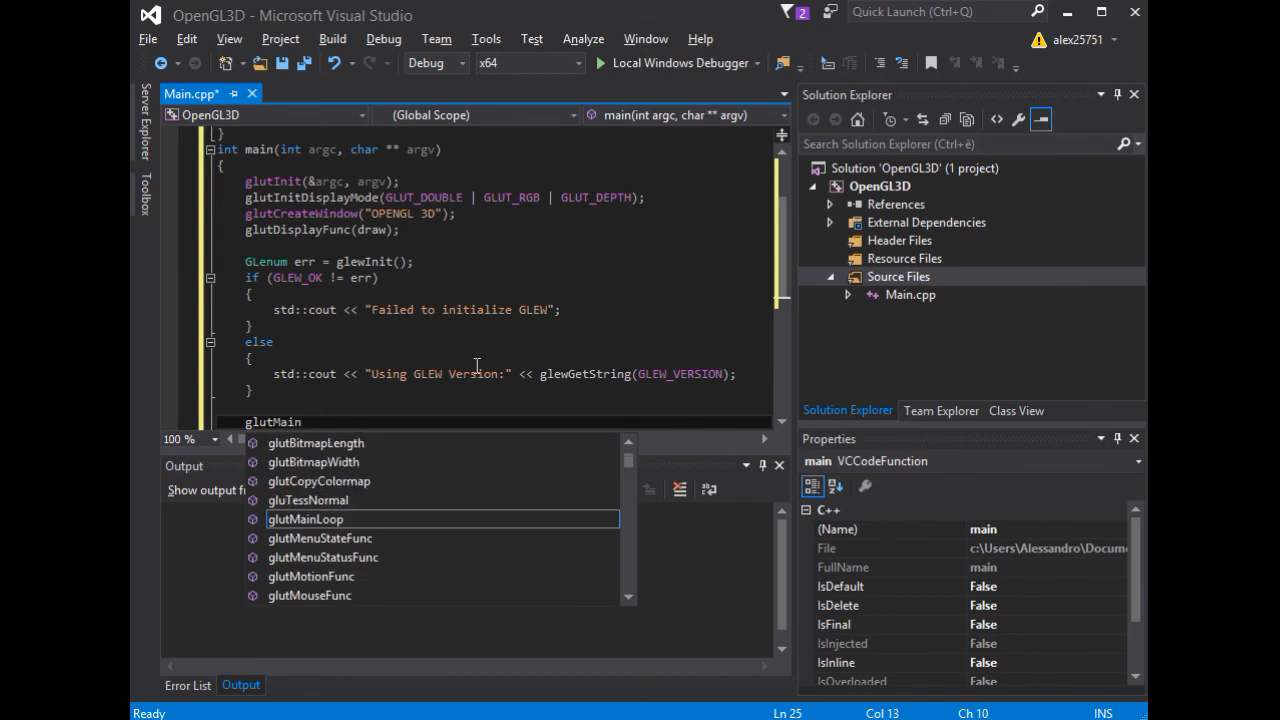
pyautogui.write('Lop')
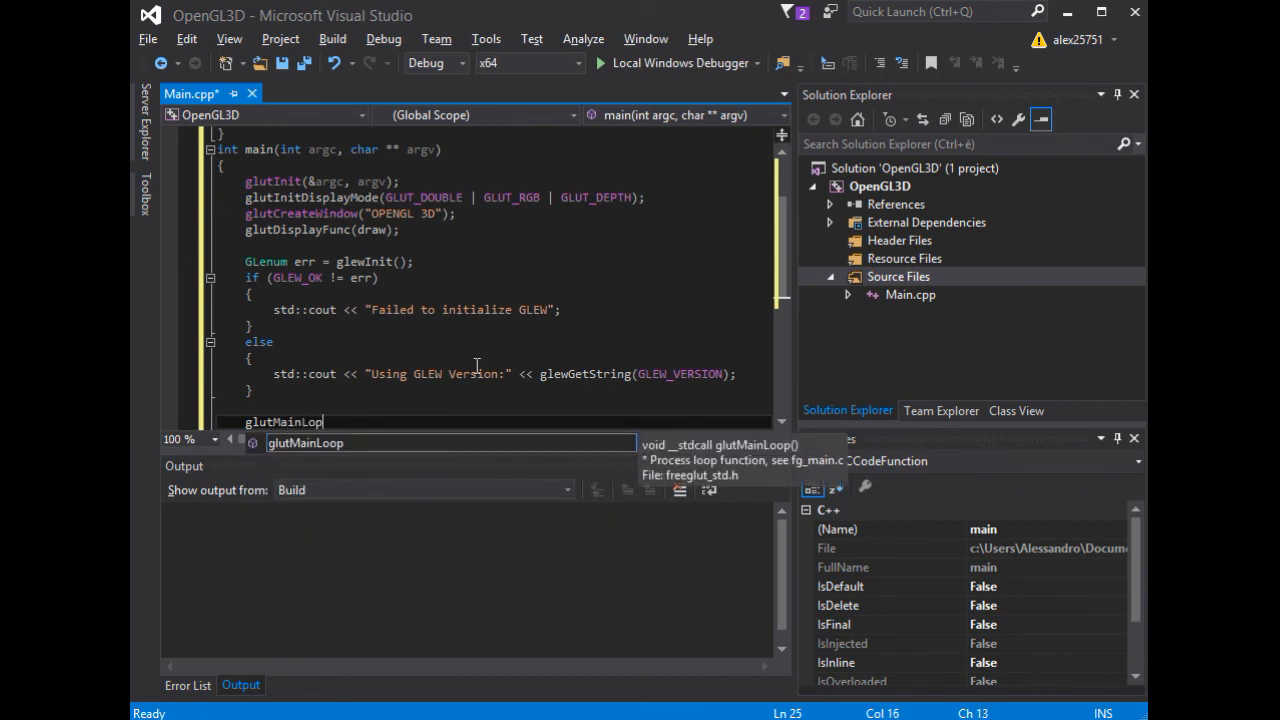
pyautogui.write('();')
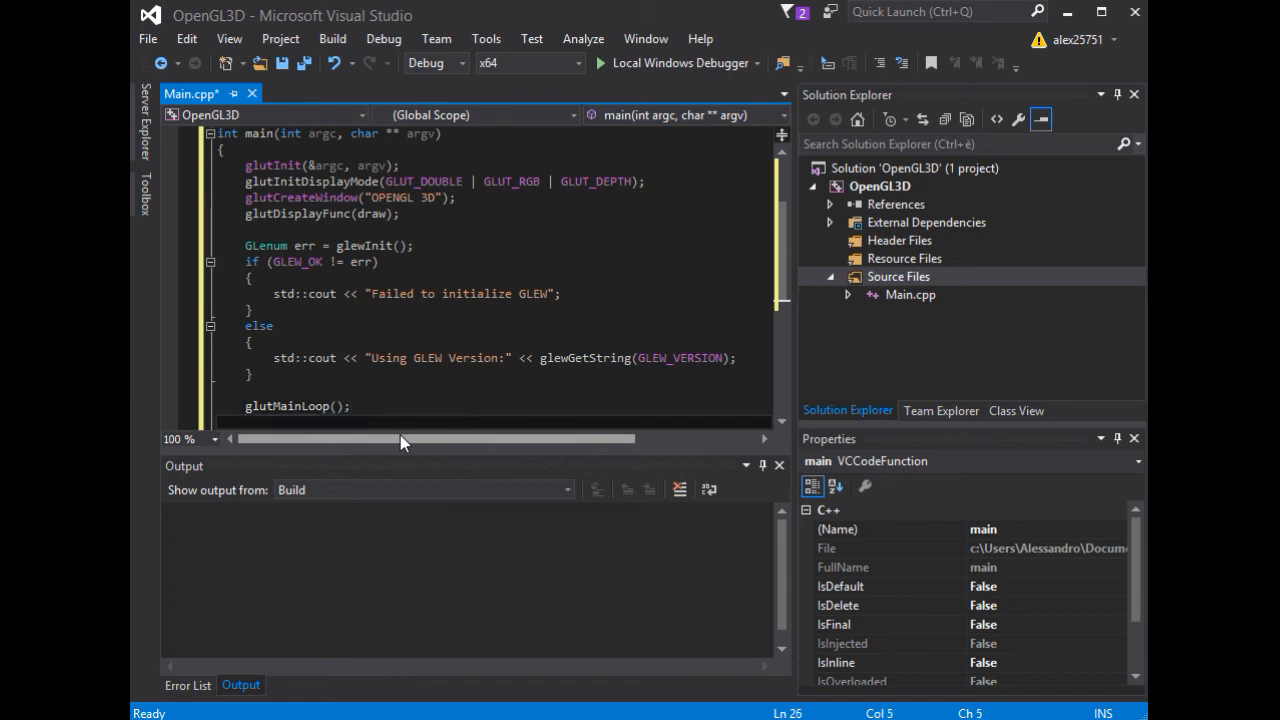
pyautogui.write('return 0')
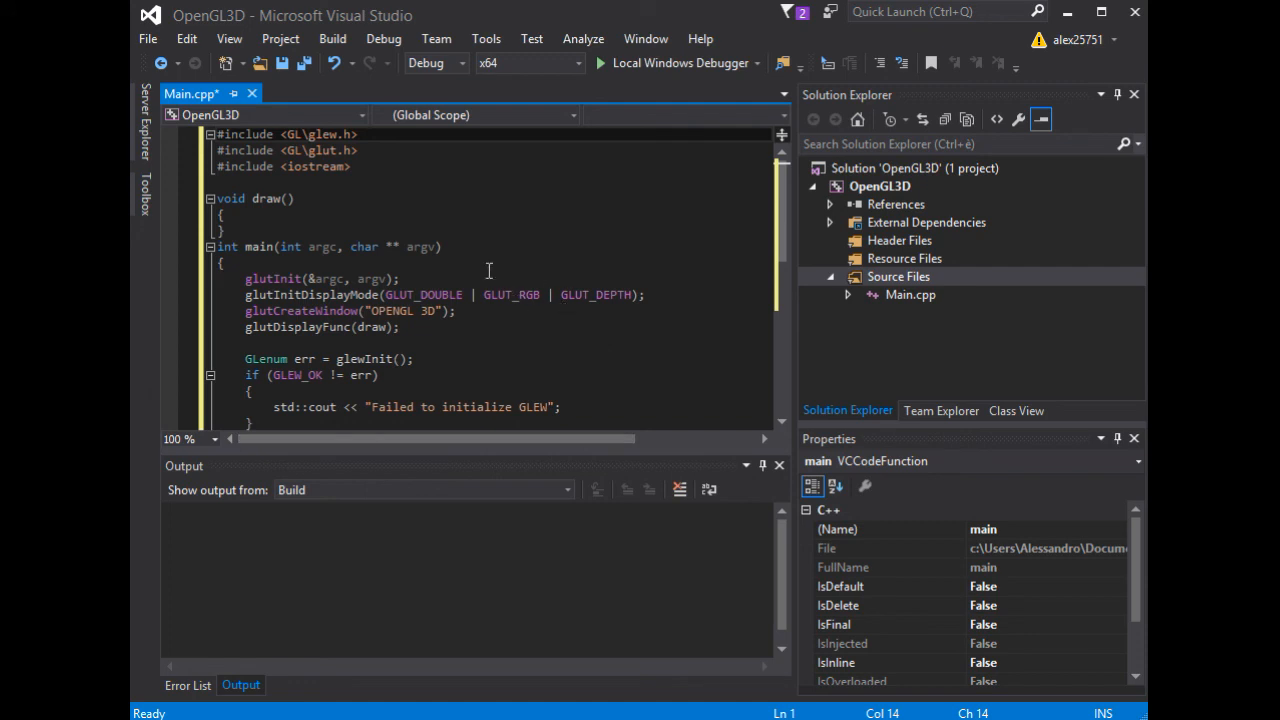
# - Build the OpenGL3D solution so the Output reports 1 succeeded and 0 failed, then start debugging
pyautogui.click(332, 38)
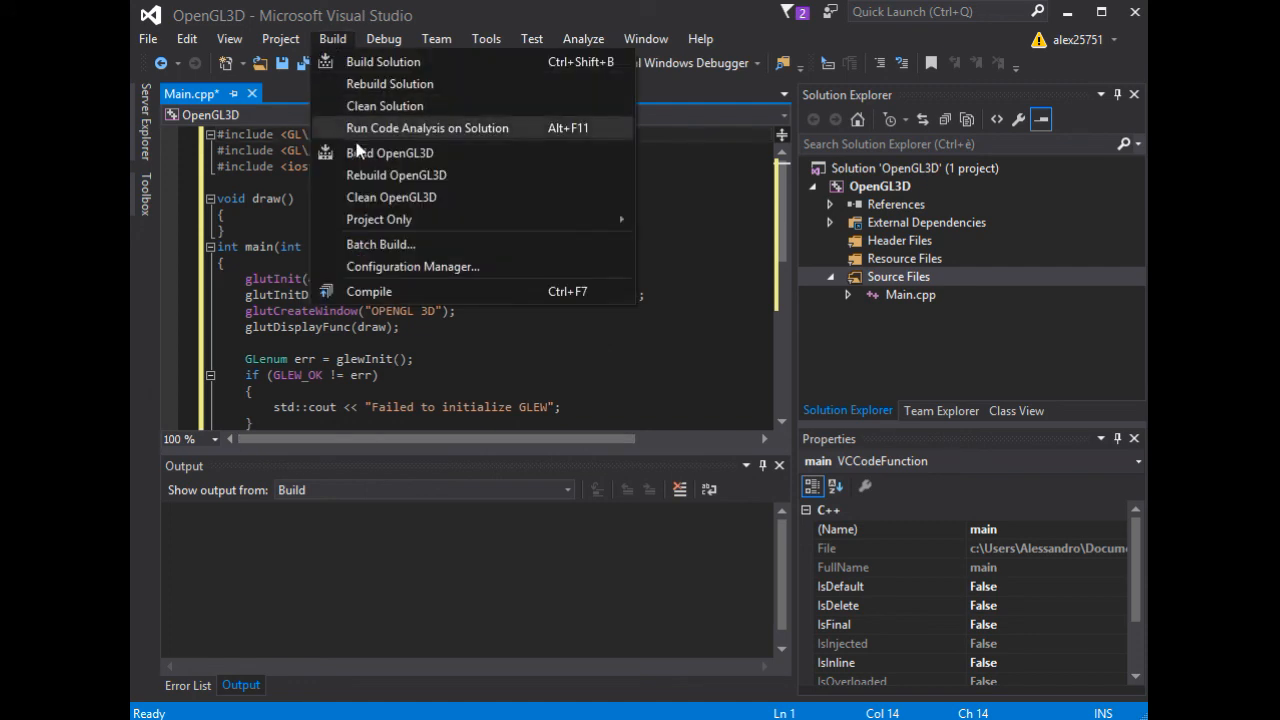
pyautogui.moveTo(370, 76)
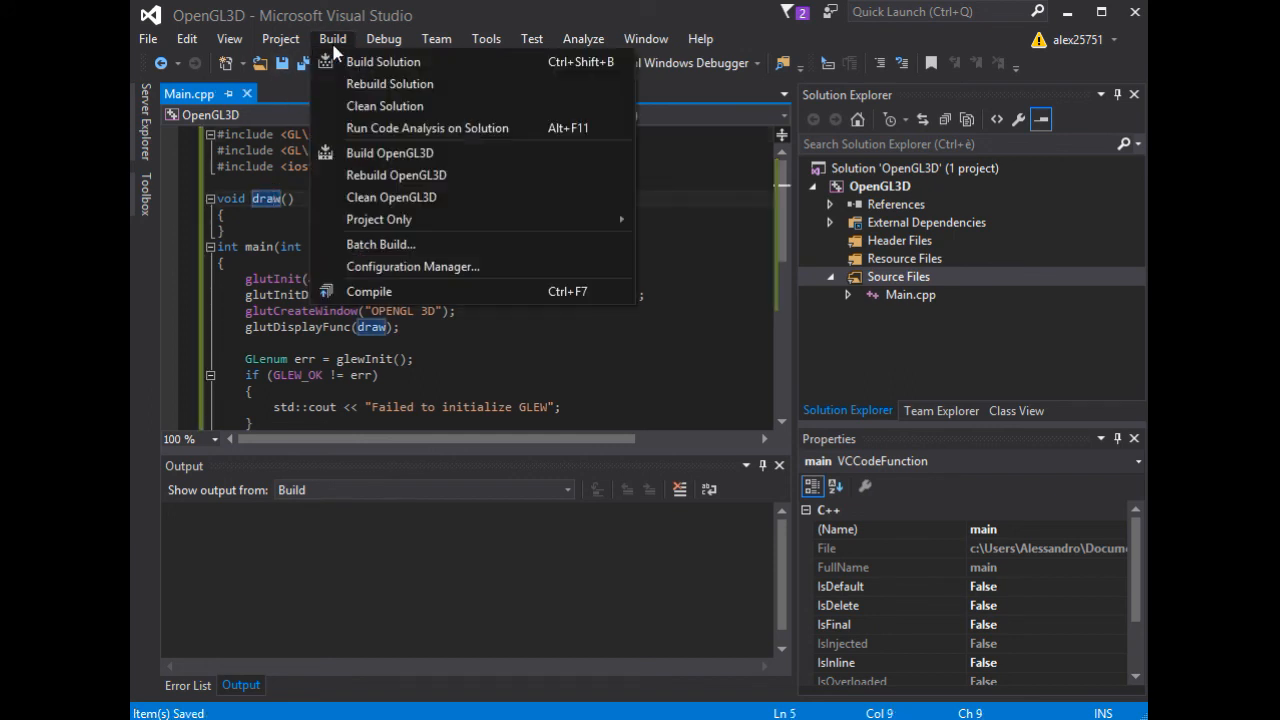
pyautogui.click(384, 60)
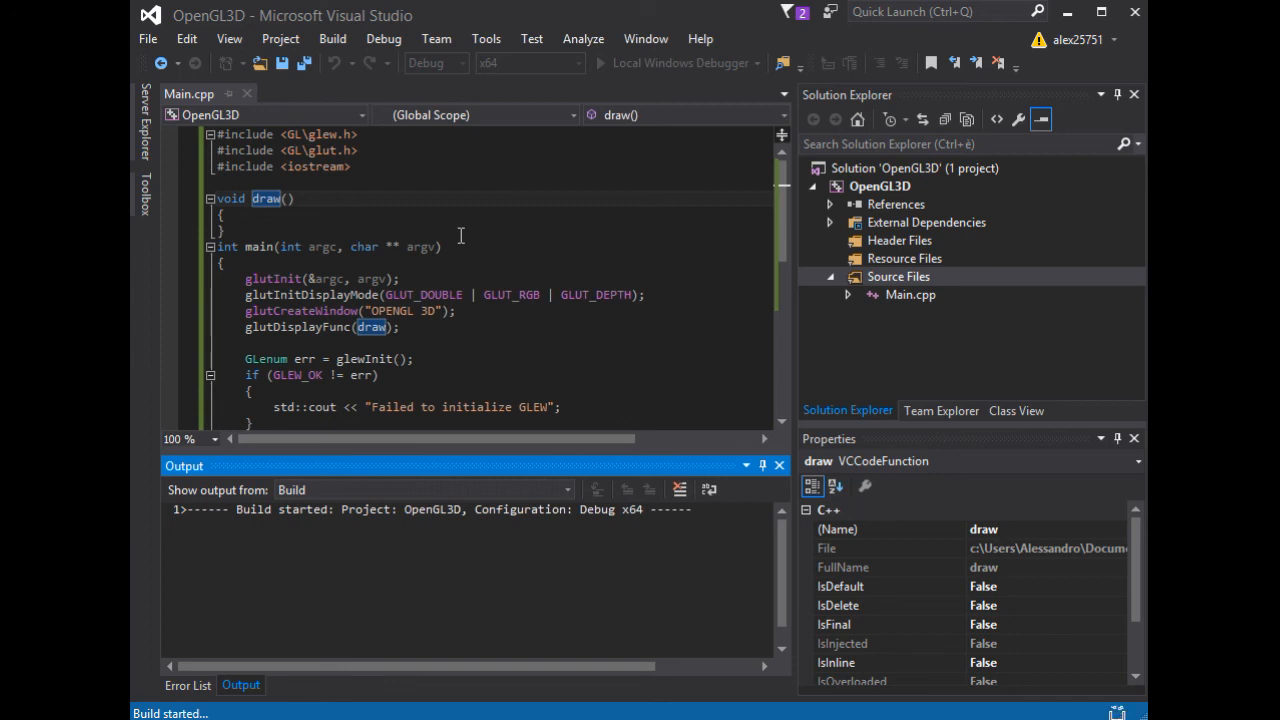
pyautogui.moveTo(442, 364)
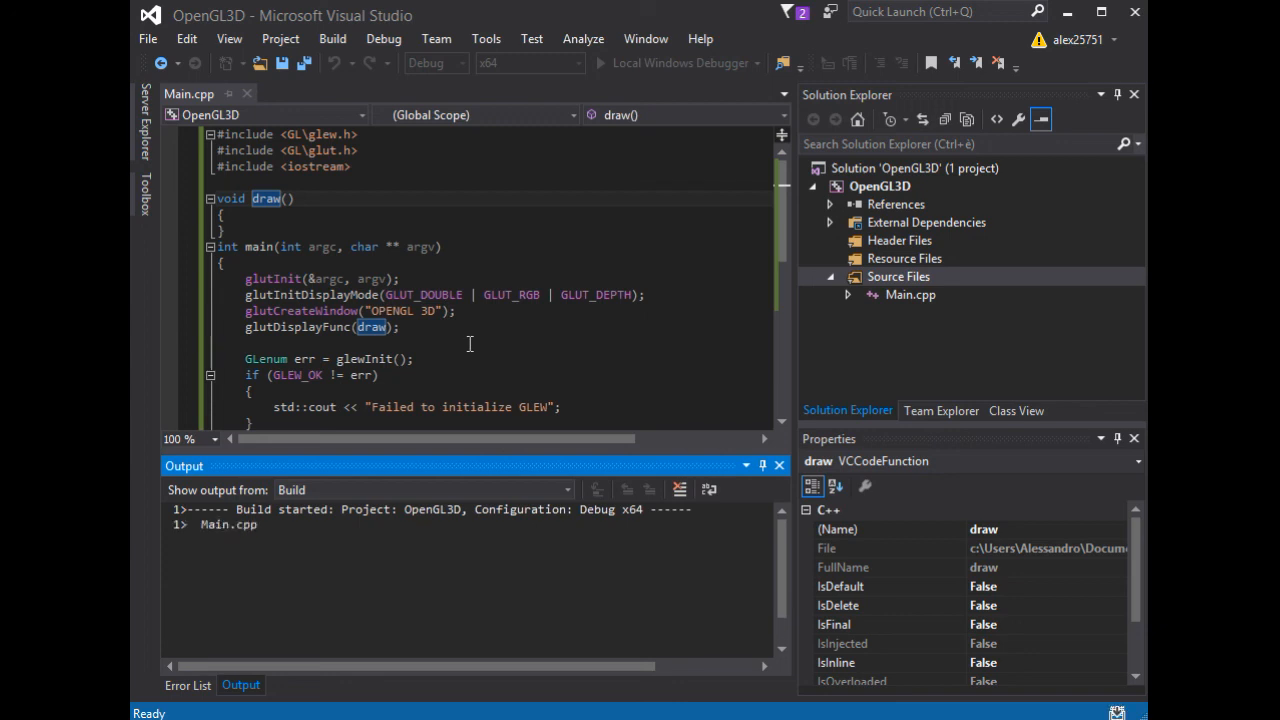
pyautogui.moveTo(452, 338)
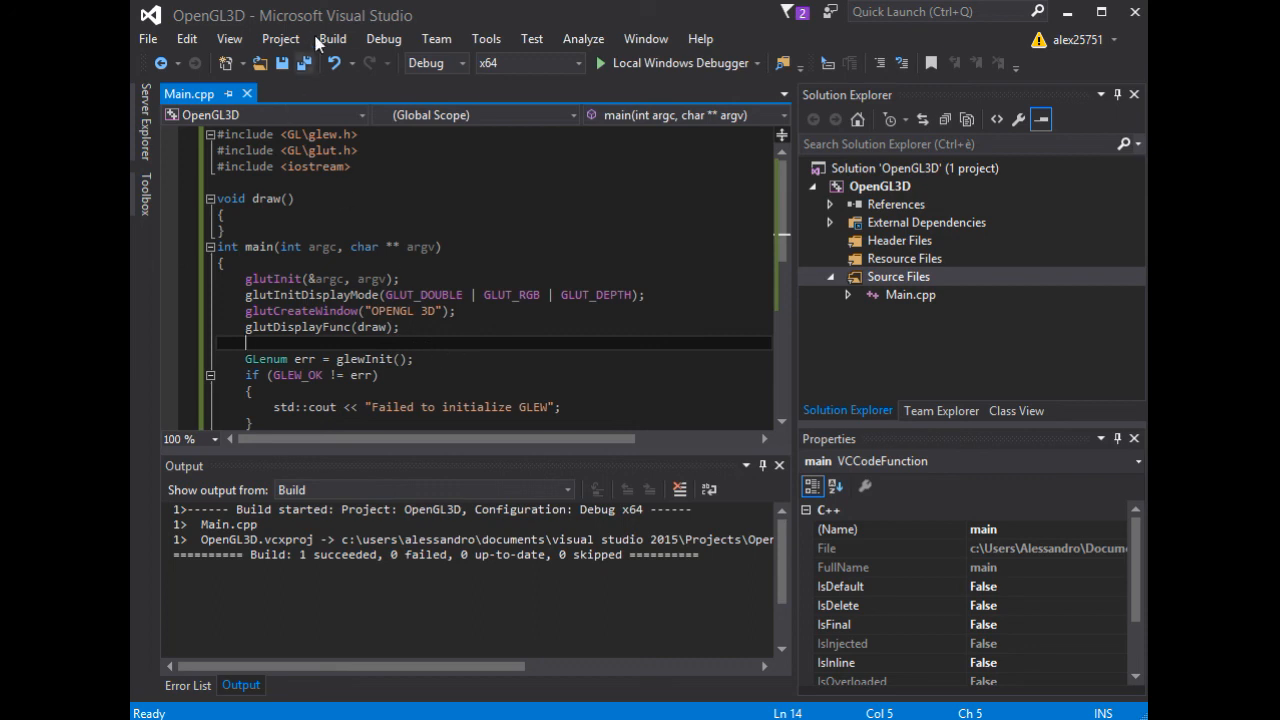
pyautogui.click(384, 38)
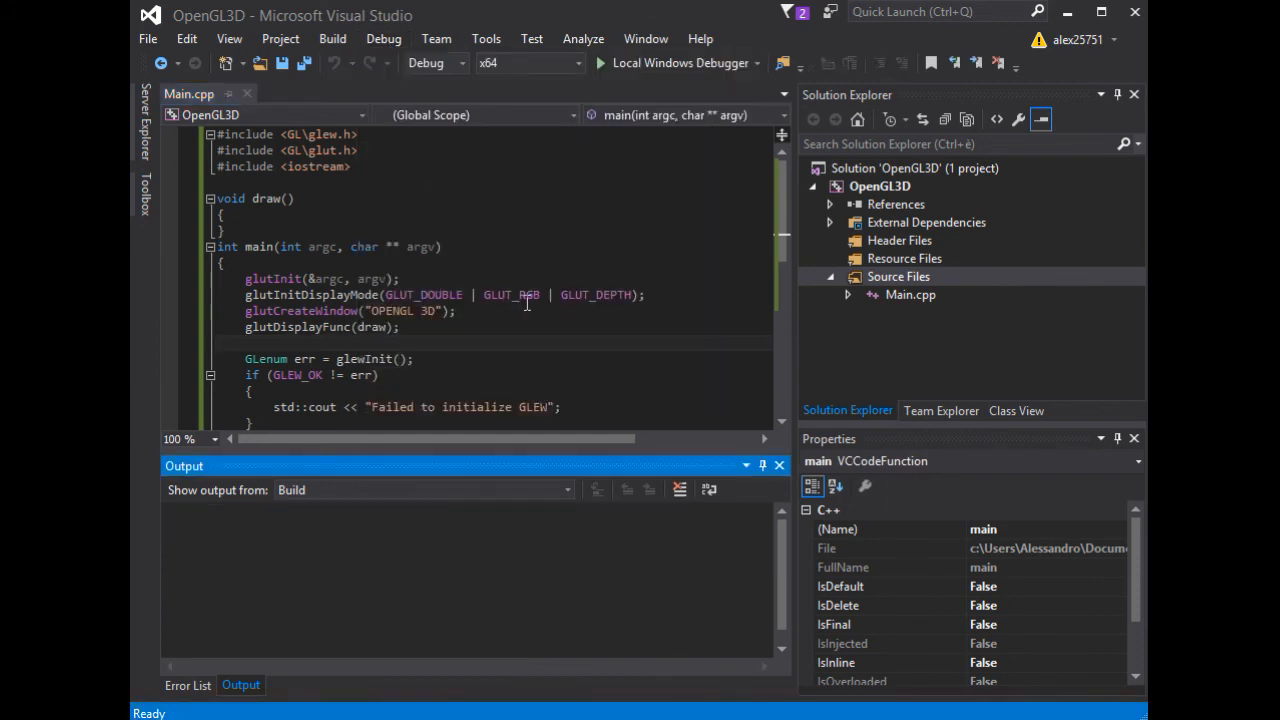
# - Run with Local Windows Debugger; console prints GLEW 2.1.0 and the blank OPENGL 3D window is dragged aside
pyautogui.click(678, 62)
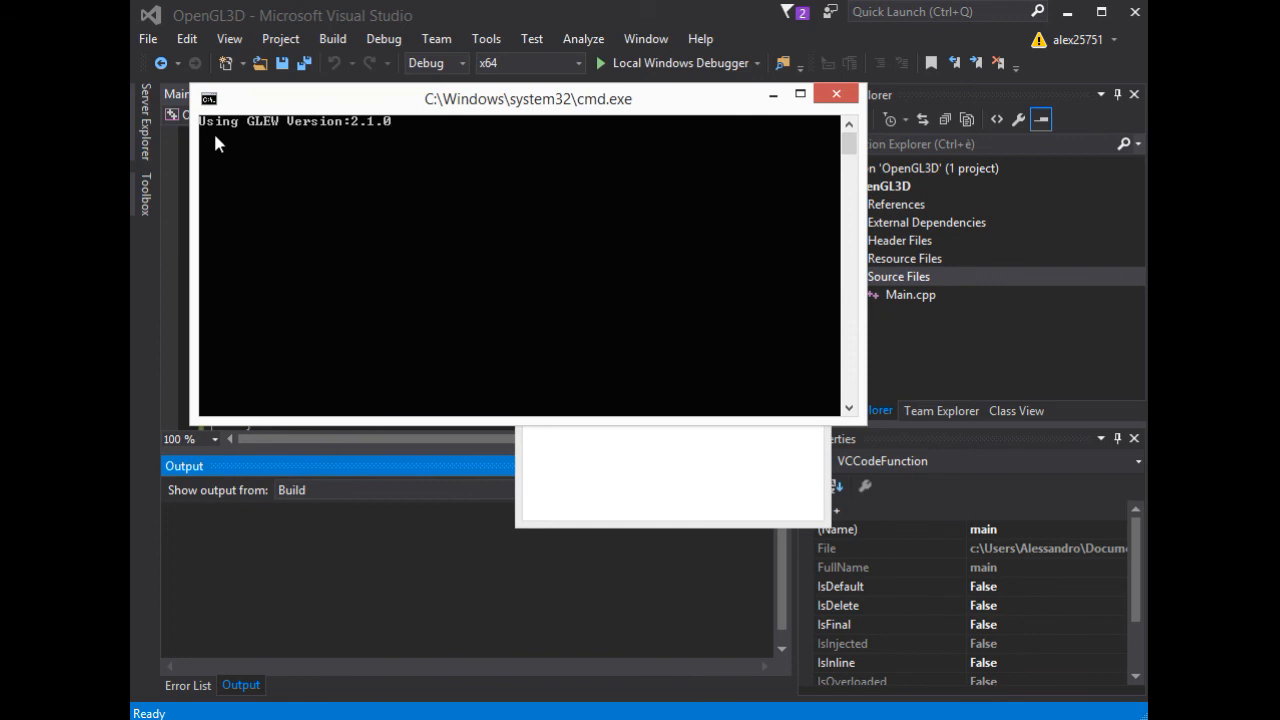
pyautogui.moveTo(250, 148)
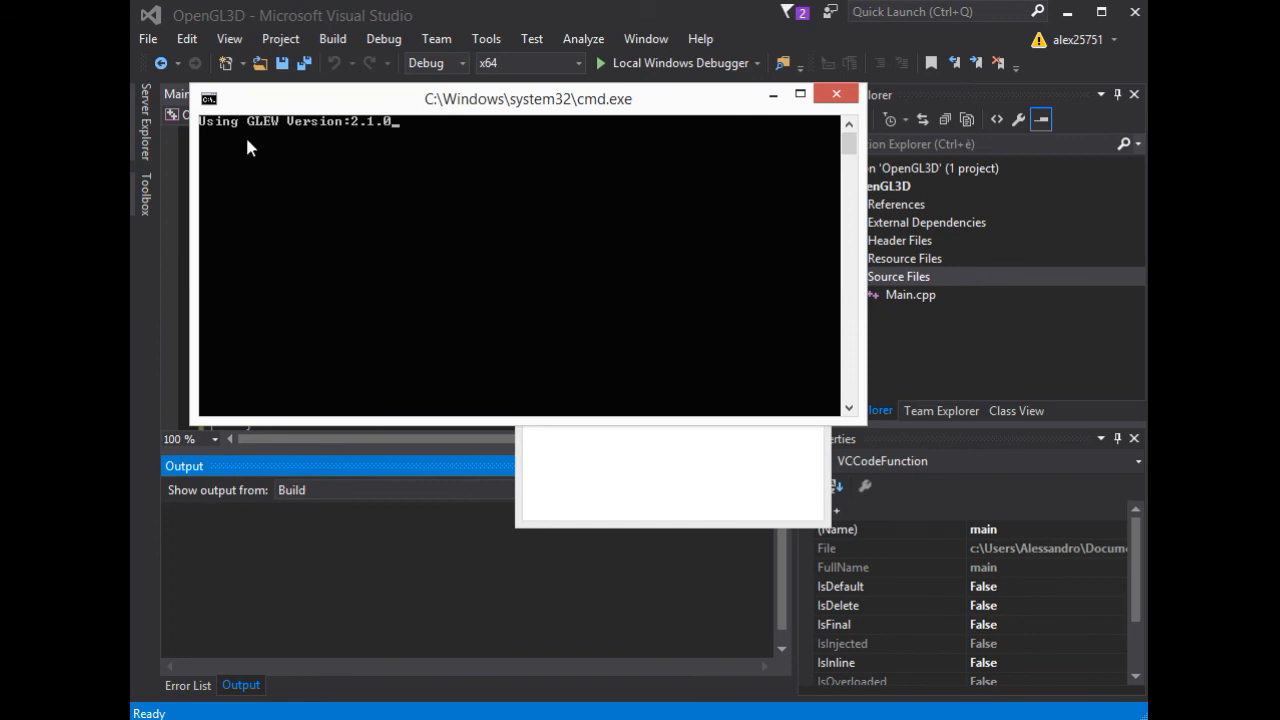
pyautogui.moveTo(408, 160)
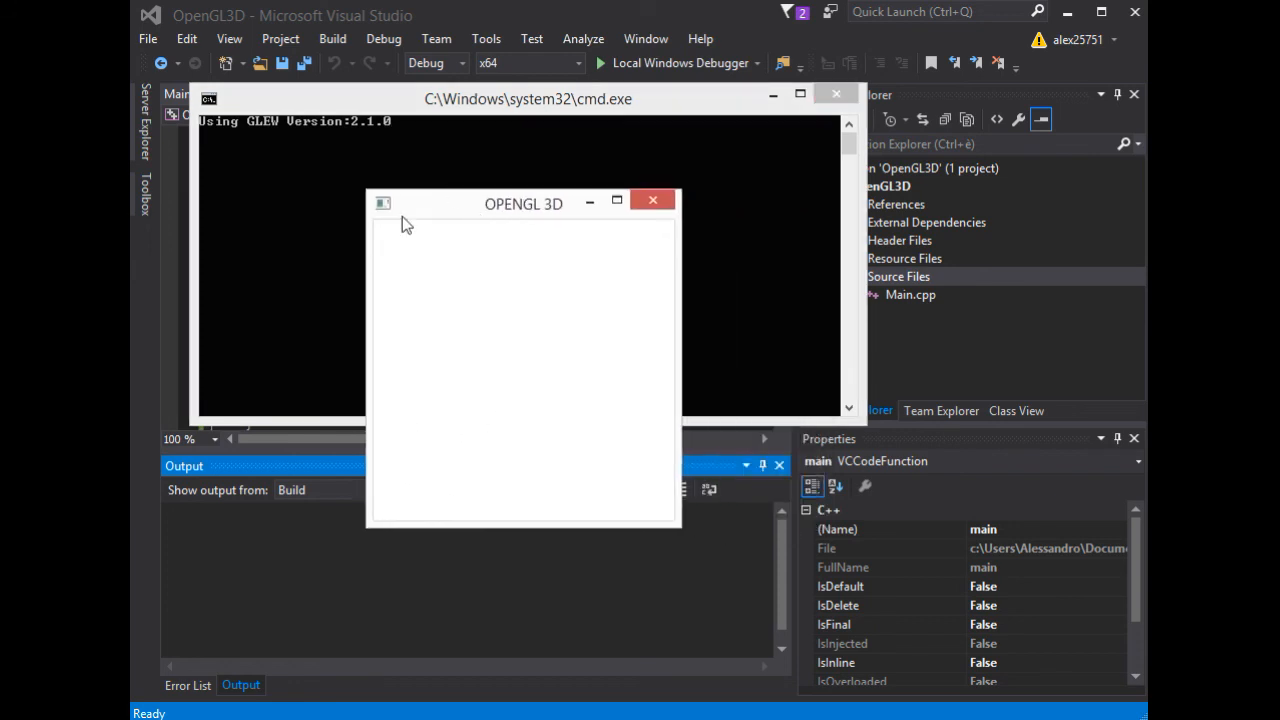
pyautogui.moveTo(524, 204); pyautogui.dragTo(608, 160)
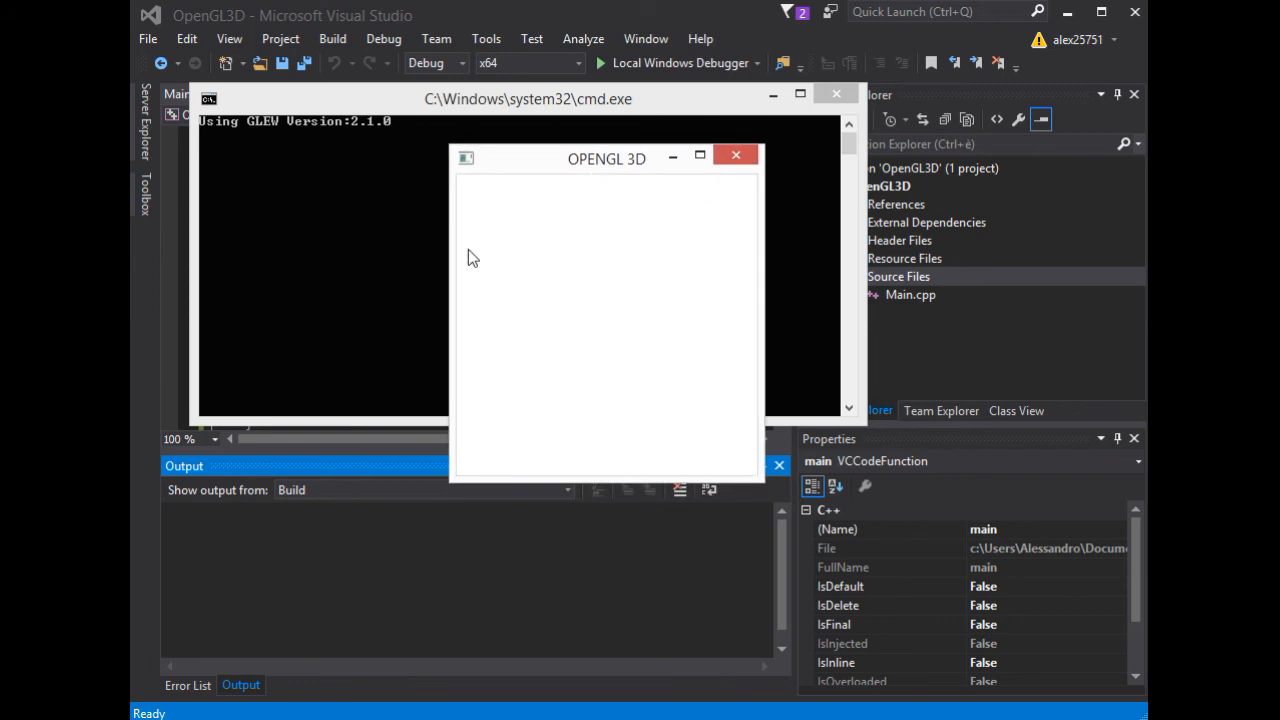
pyautogui.moveTo(580, 276)
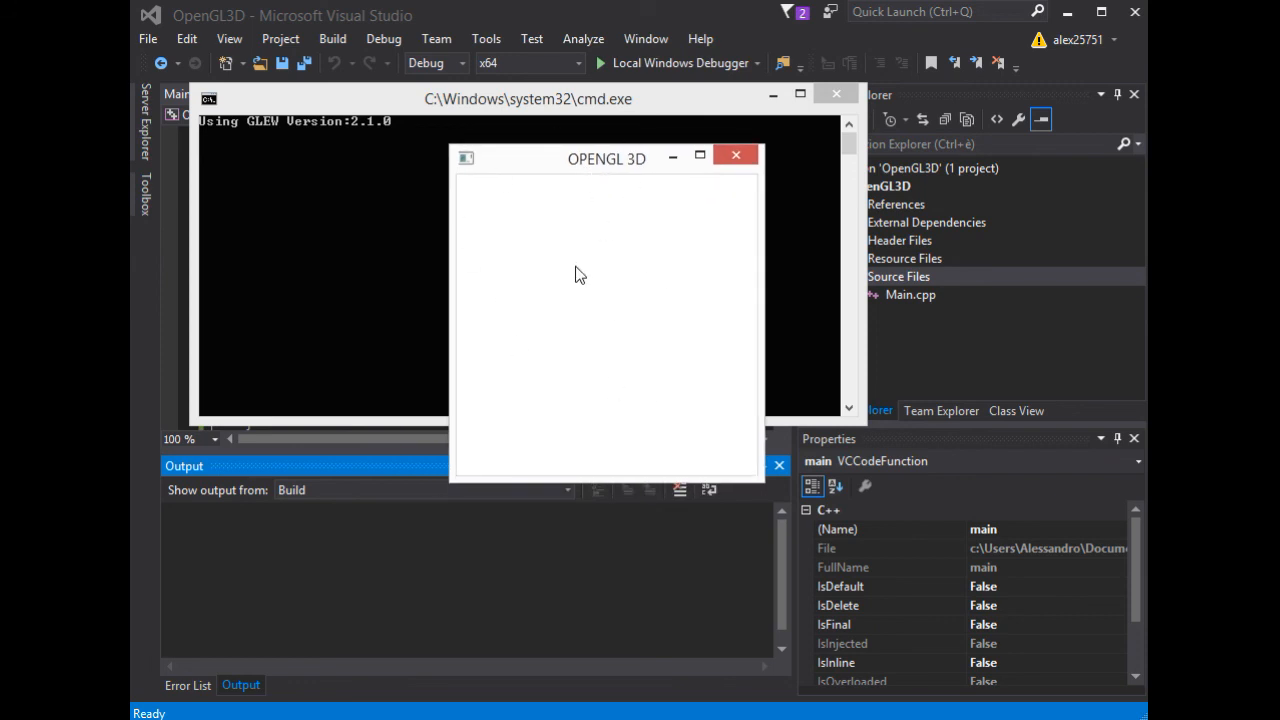
pyautogui.moveTo(604, 282)
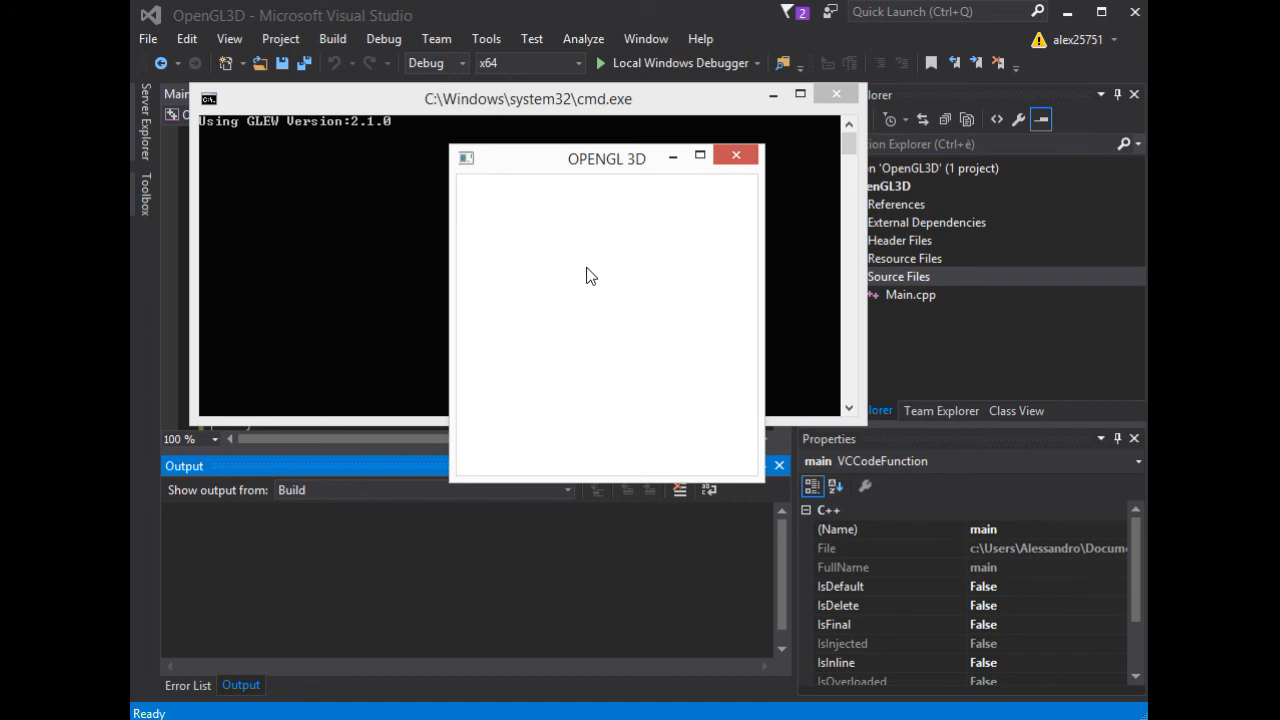
pyautogui.moveTo(548, 184)
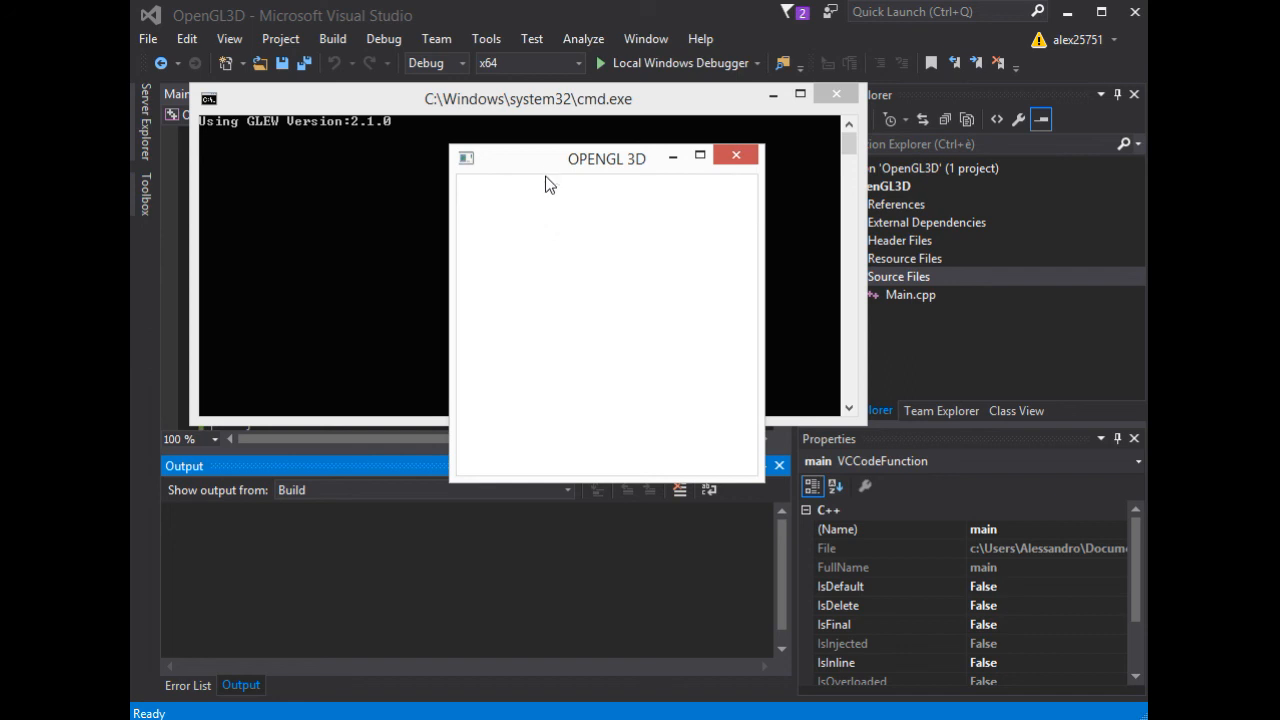
pyautogui.moveTo(608, 158); pyautogui.dragTo(600, 188)
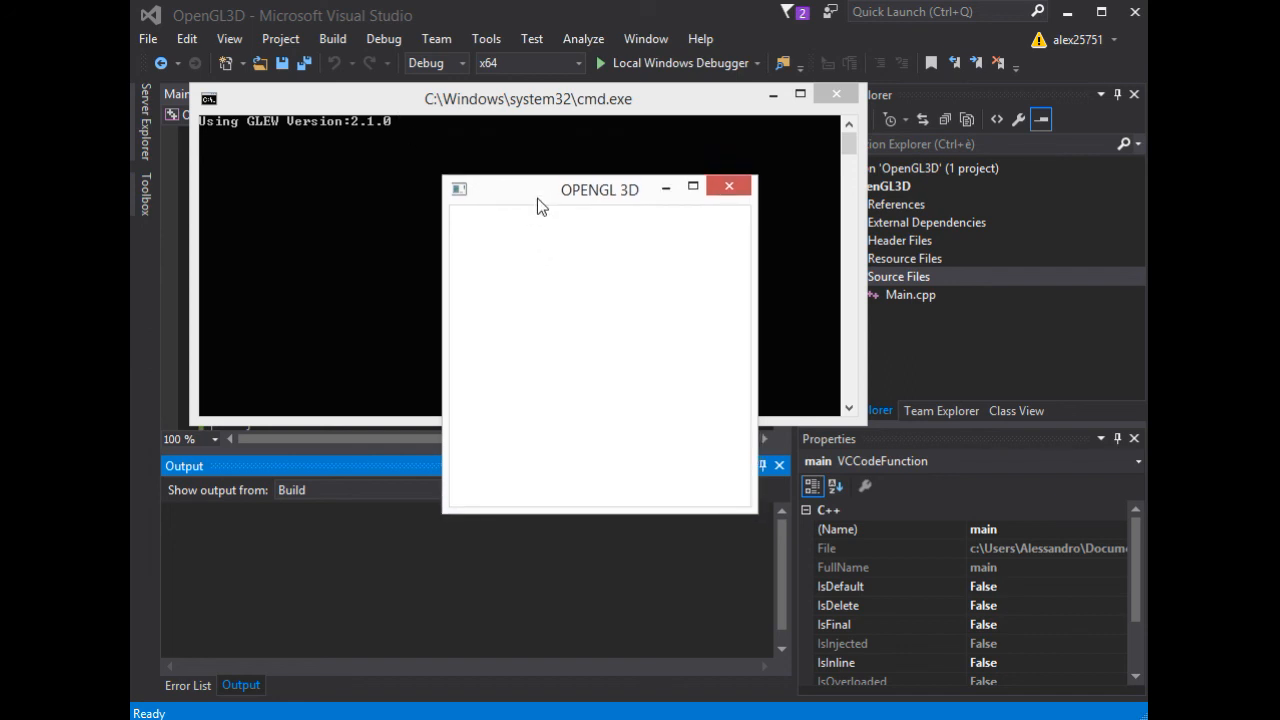